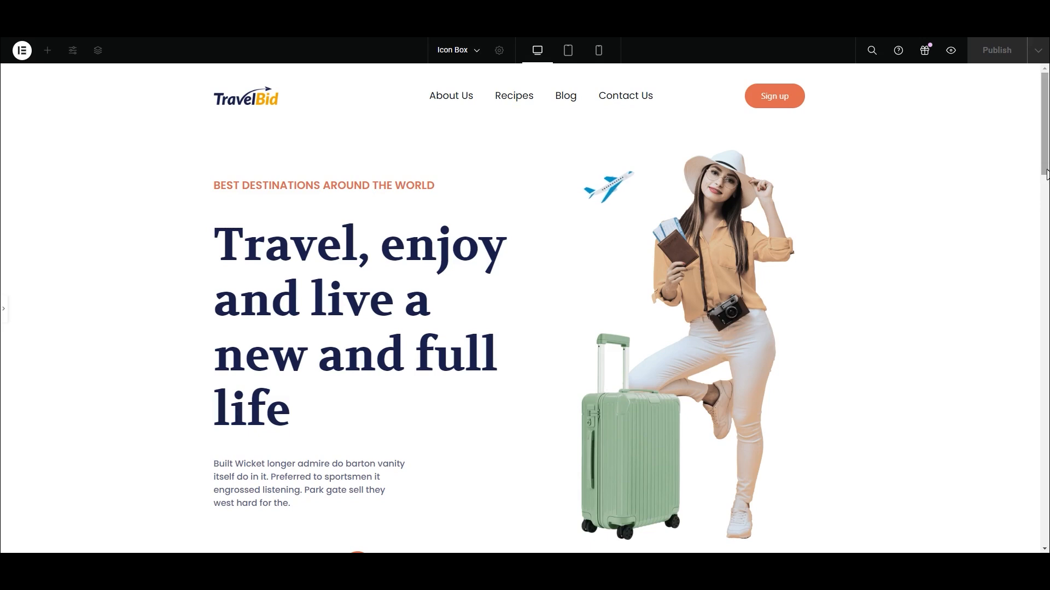
Step: Scroll the canvas down to the We Offer Best Services section with its four icon boxes
{"action": "scroll", "scroll_direction": "up", "scroll_amount": 3}
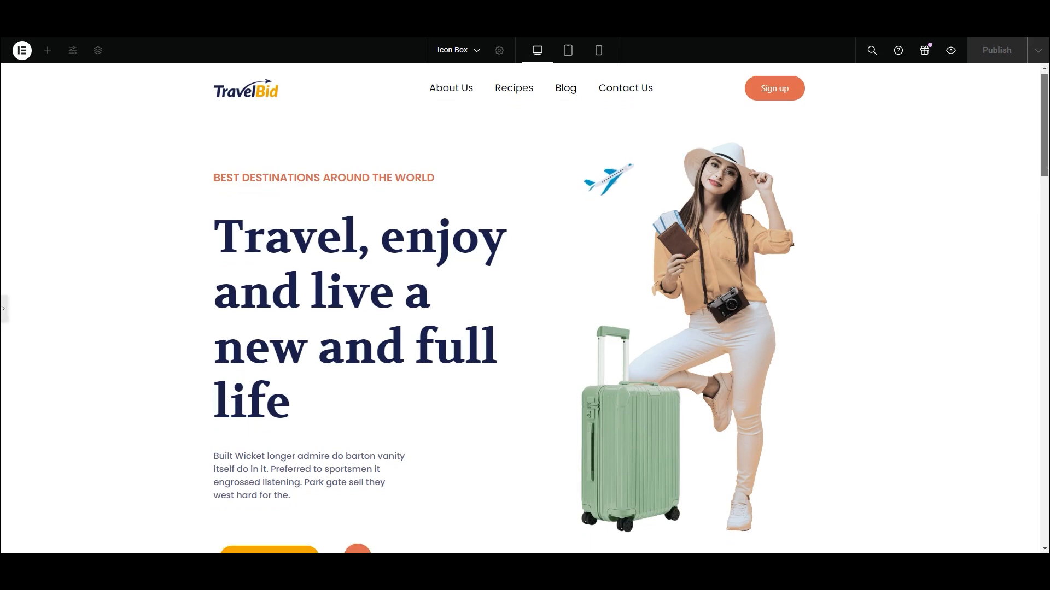
{"action": "scroll", "scroll_direction": "down", "scroll_amount": 3}
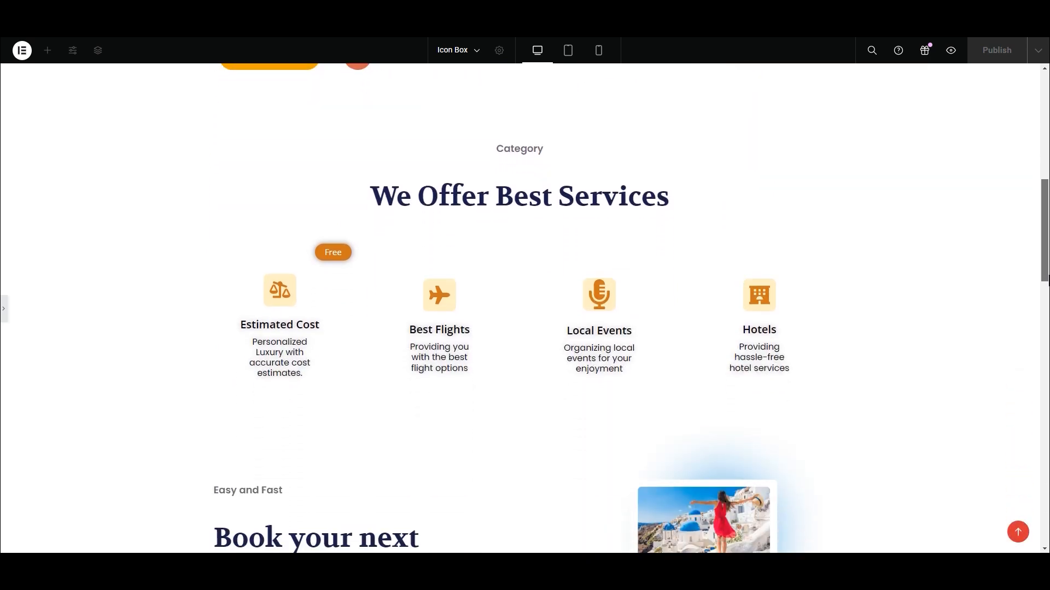
{"action": "scroll", "scroll_direction": "down", "scroll_amount": 3}
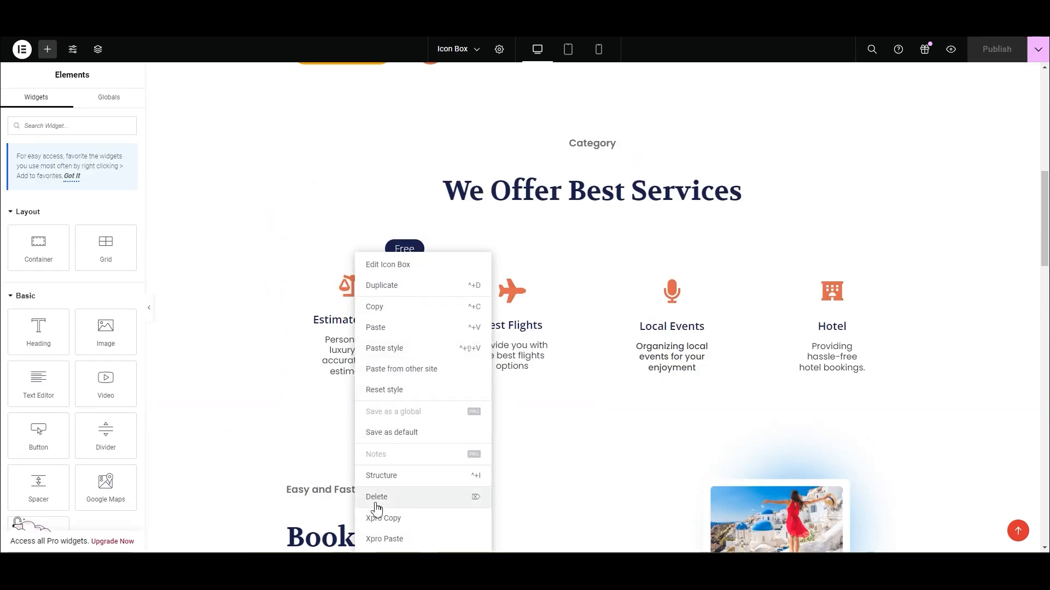
Step: Delete the old service icon boxes and place a default Icon Box in the first container
{"action": "left_click", "coordinate": [376, 496]}
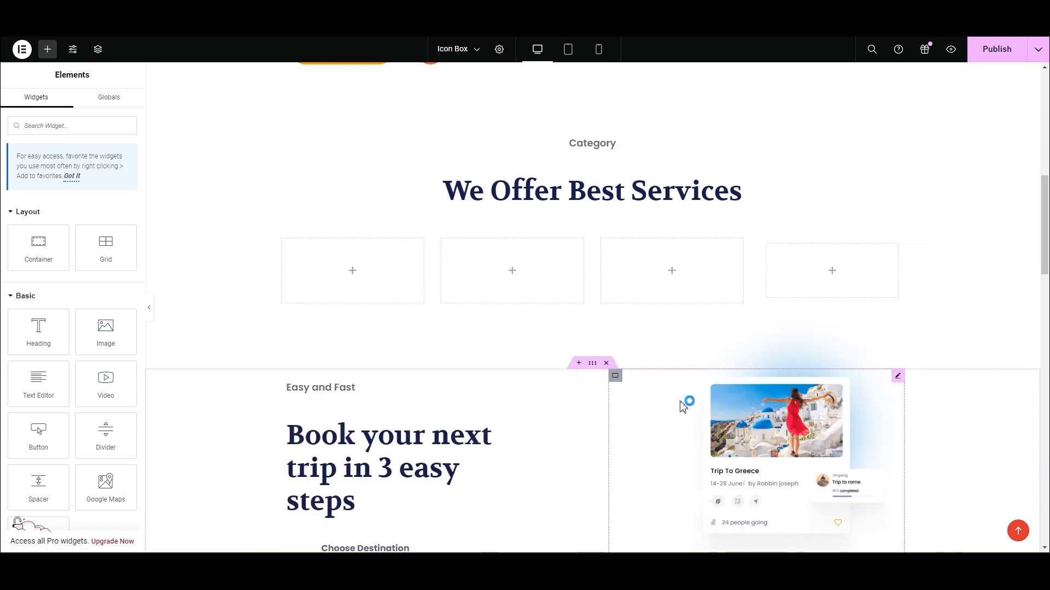
{"action": "type", "text": "icon bo"}
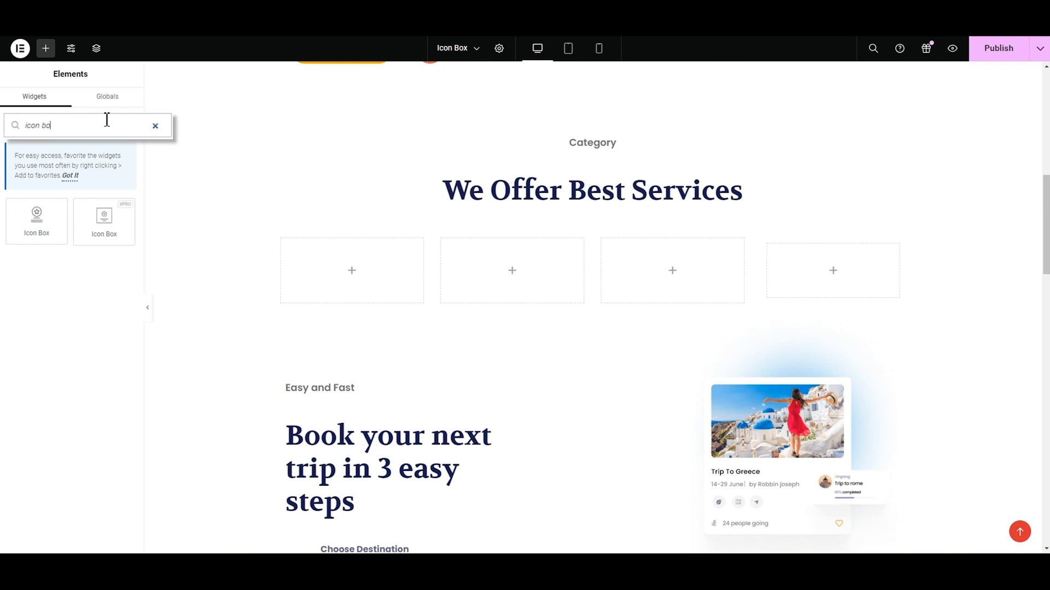
{"action": "type", "text": "d"}
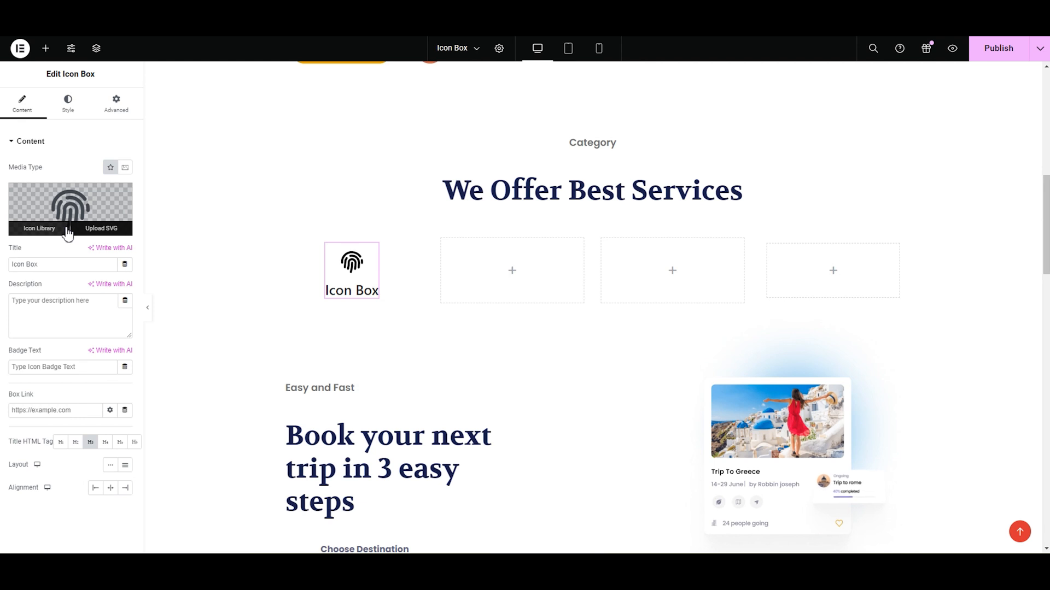
Step: Collapse and re-expand the Content section, then open the Icon Library for the new box
{"action": "left_click", "coordinate": [30, 141]}
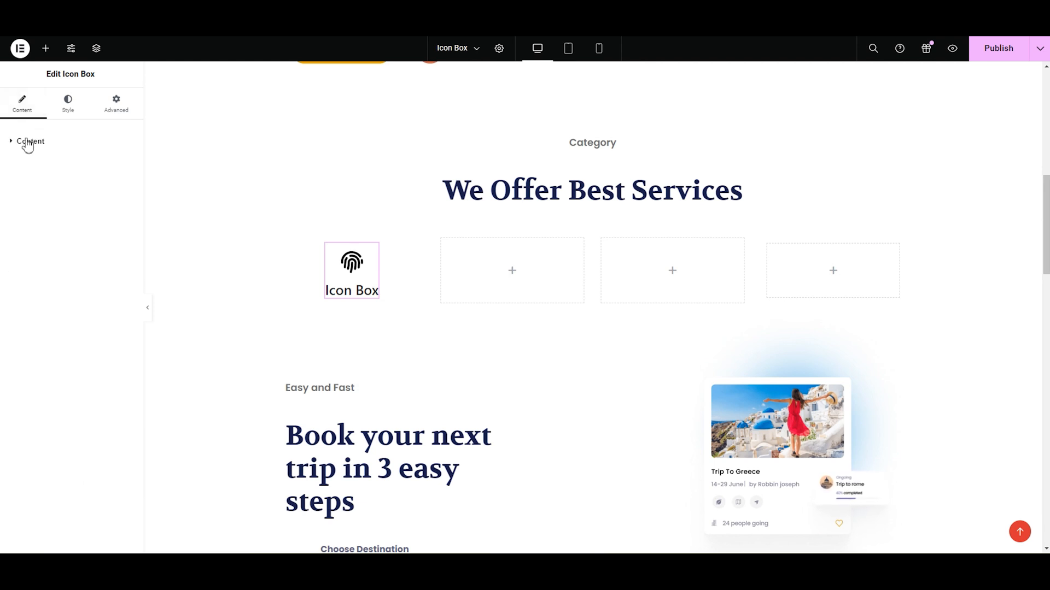
{"action": "left_click", "coordinate": [29, 141]}
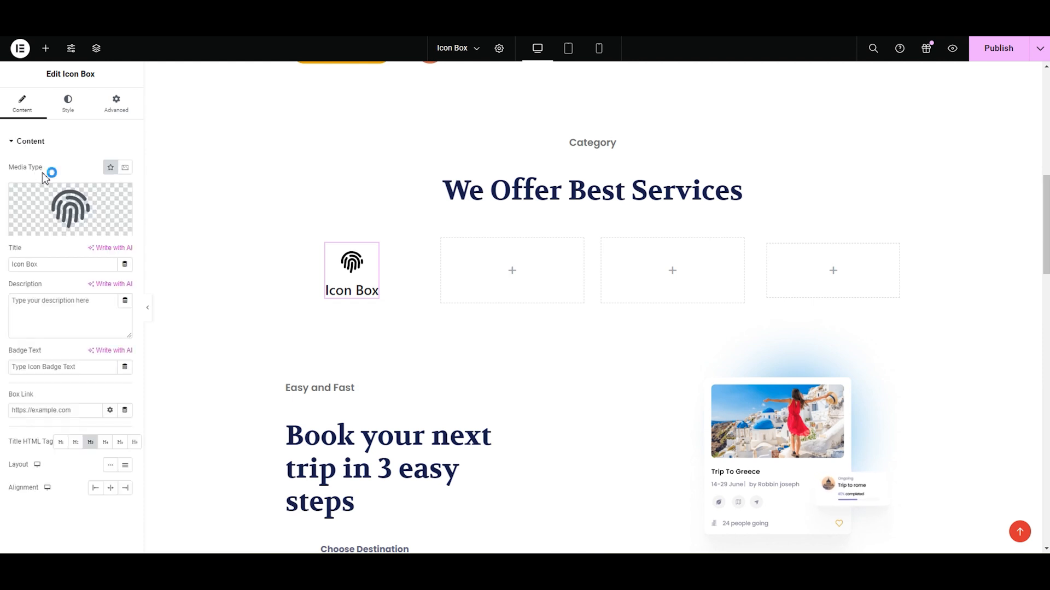
{"action": "mouse_move", "coordinate": [125, 167]}
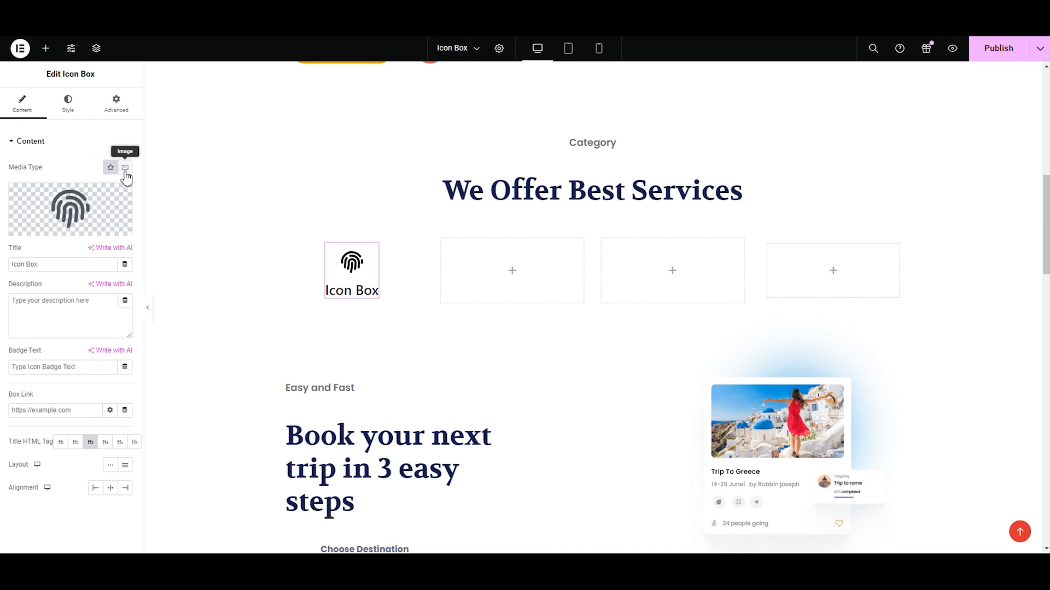
{"action": "mouse_move", "coordinate": [110, 167]}
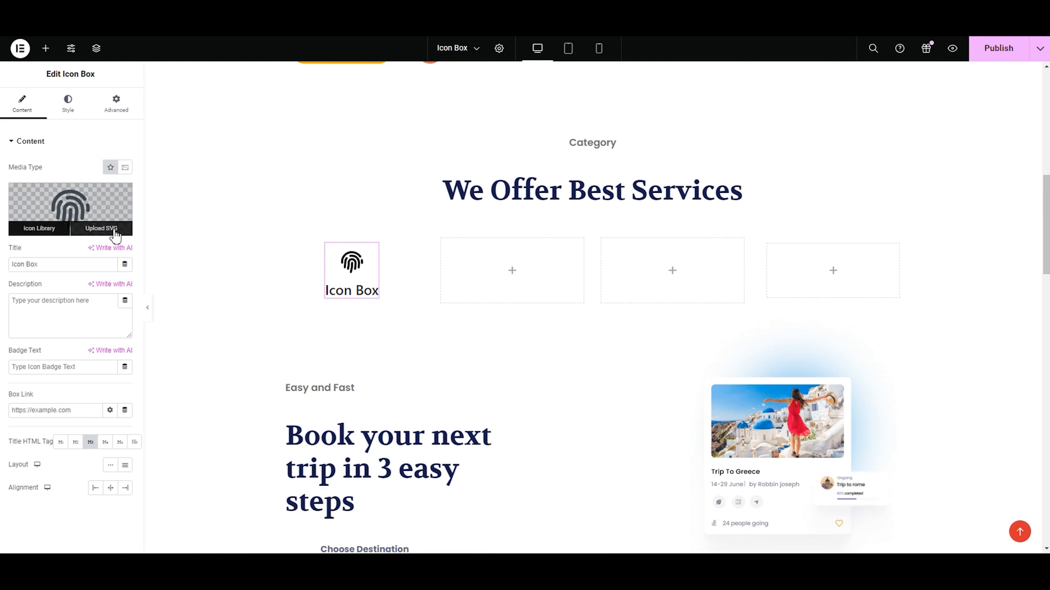
{"action": "left_click", "coordinate": [38, 228]}
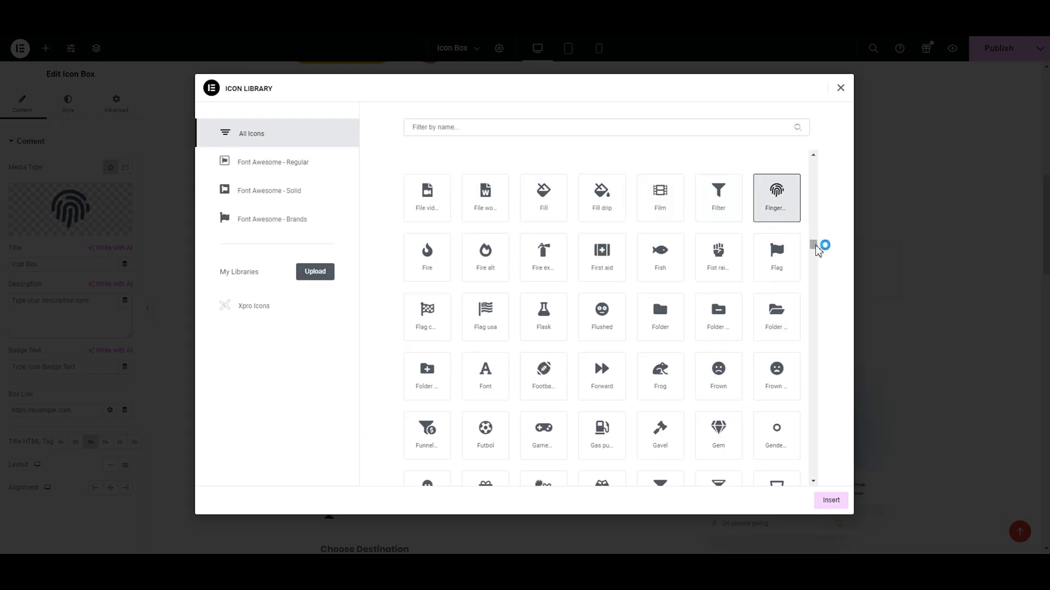
Step: Browse the icon sets, search 'bala', and insert the solid balance scale icon
{"action": "left_click", "coordinate": [272, 162]}
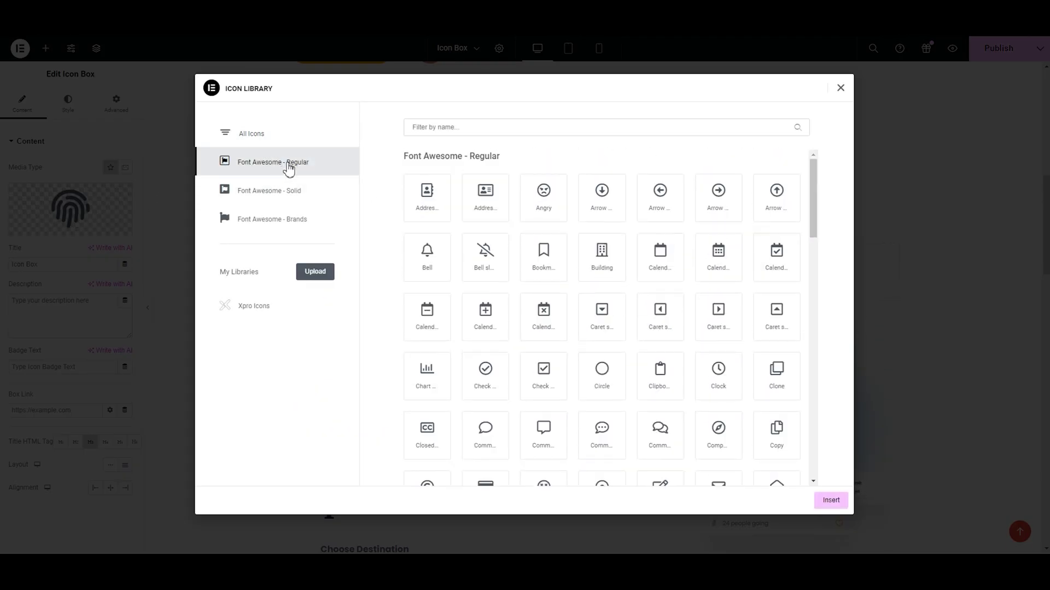
{"action": "left_click", "coordinate": [269, 190]}
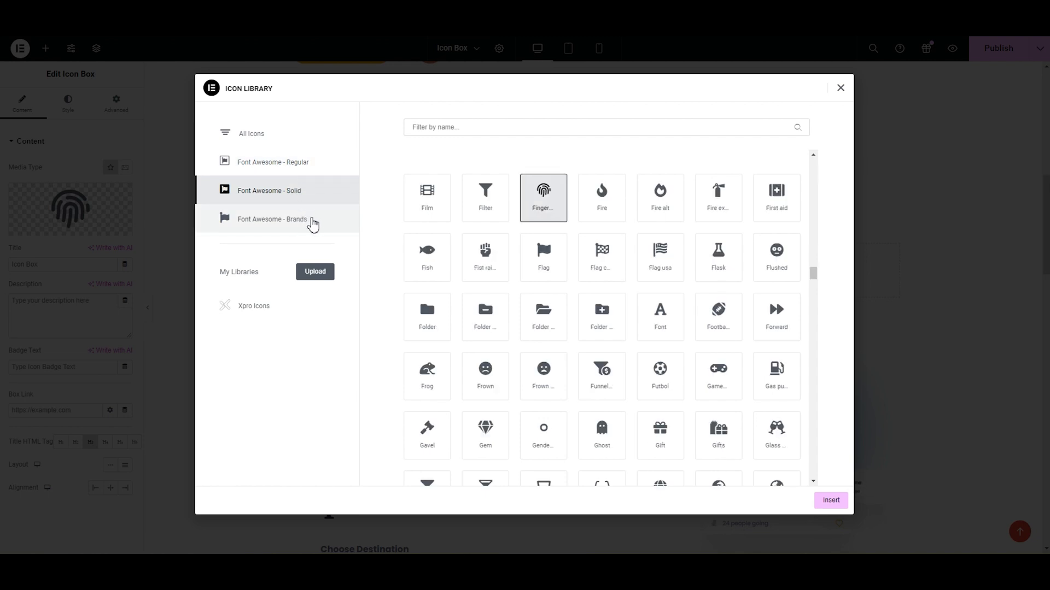
{"action": "left_click", "coordinate": [272, 218]}
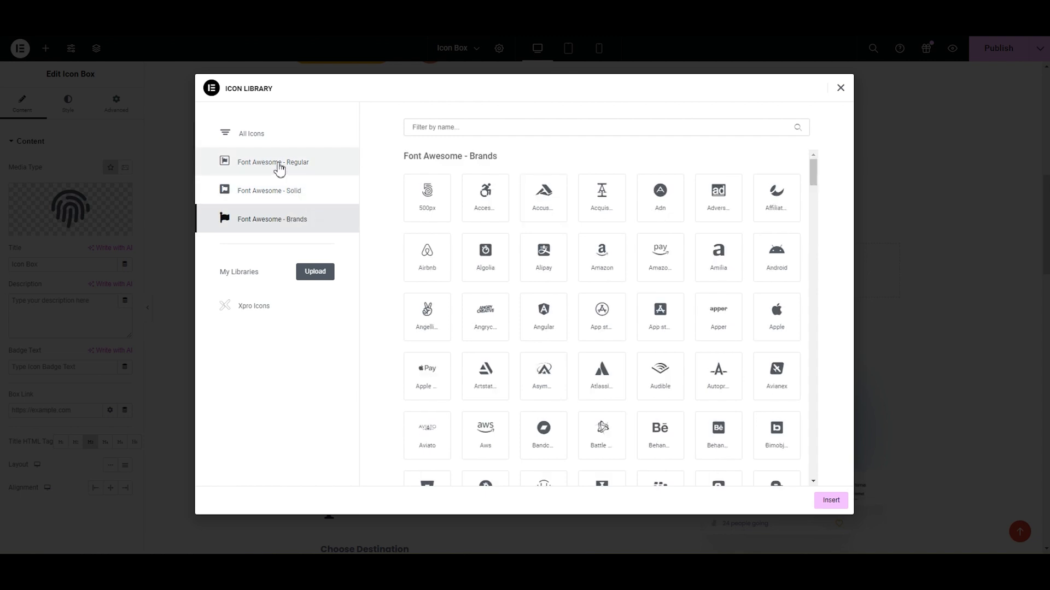
{"action": "left_click", "coordinate": [272, 162]}
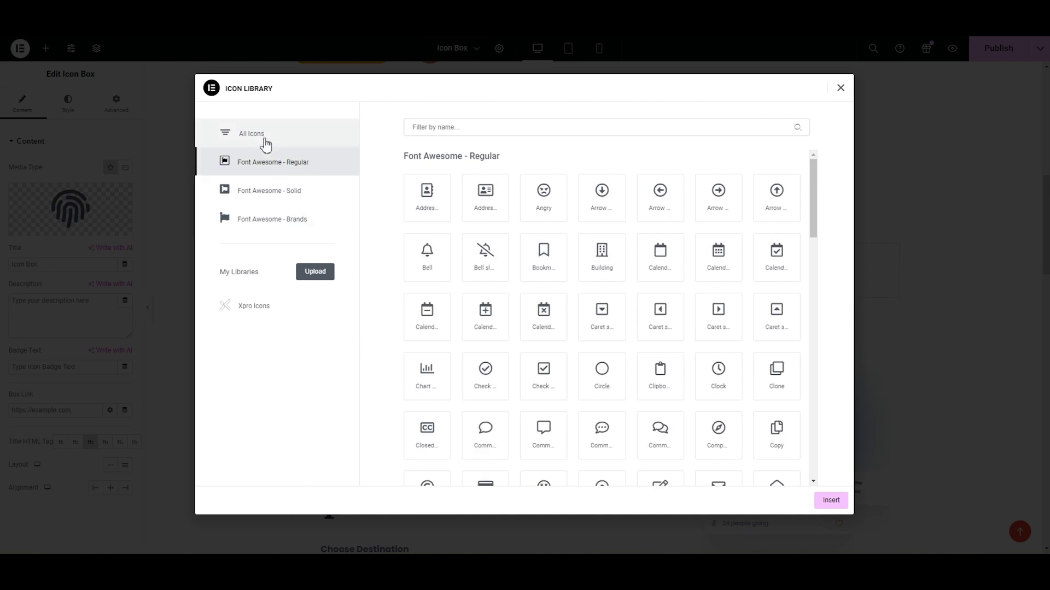
{"action": "type", "text": "bal"}
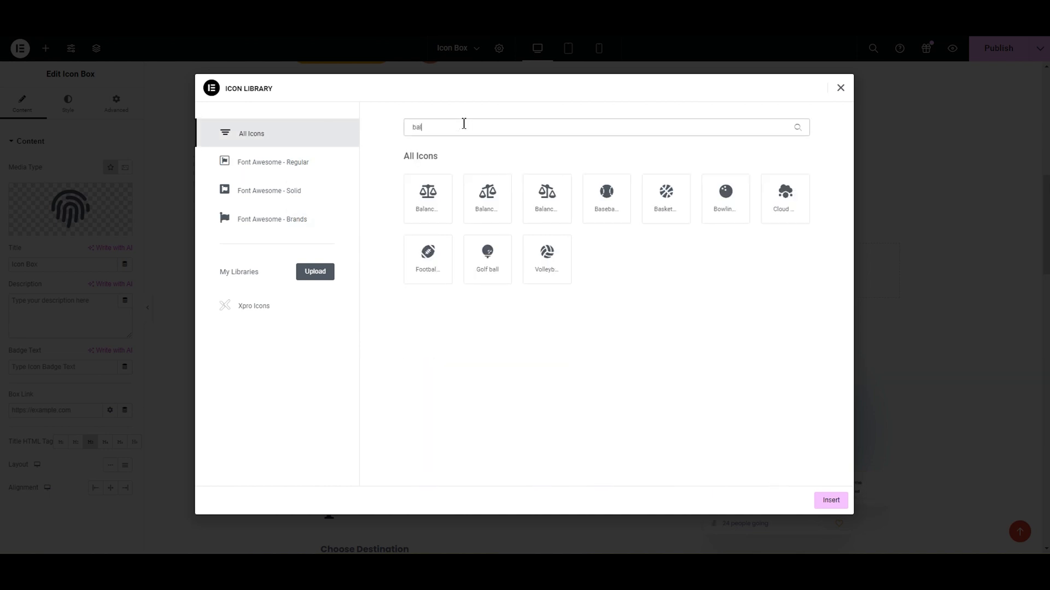
{"action": "type", "text": "a"}
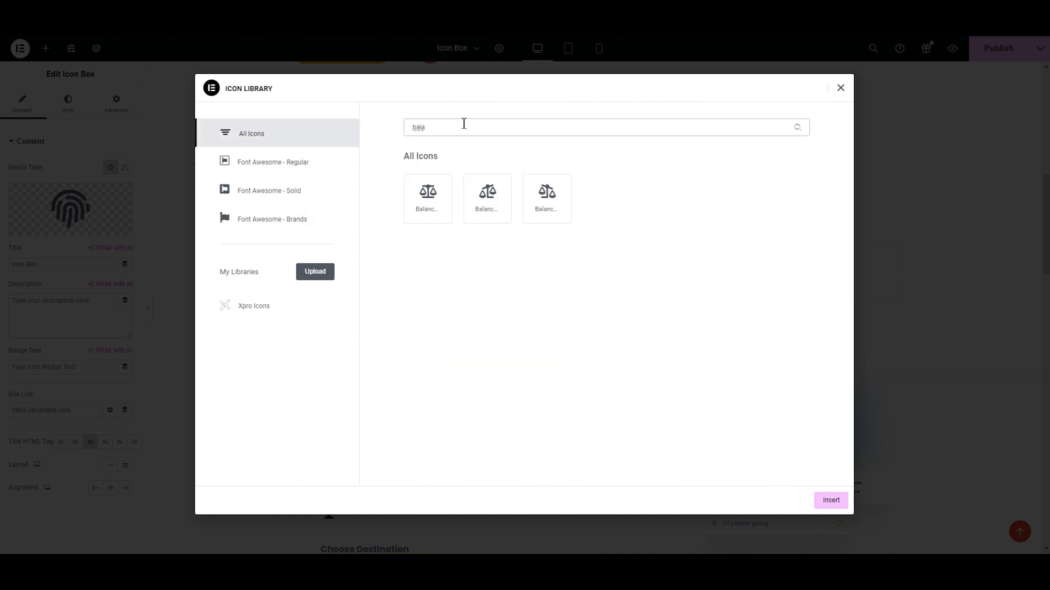
{"action": "left_click", "coordinate": [546, 198]}
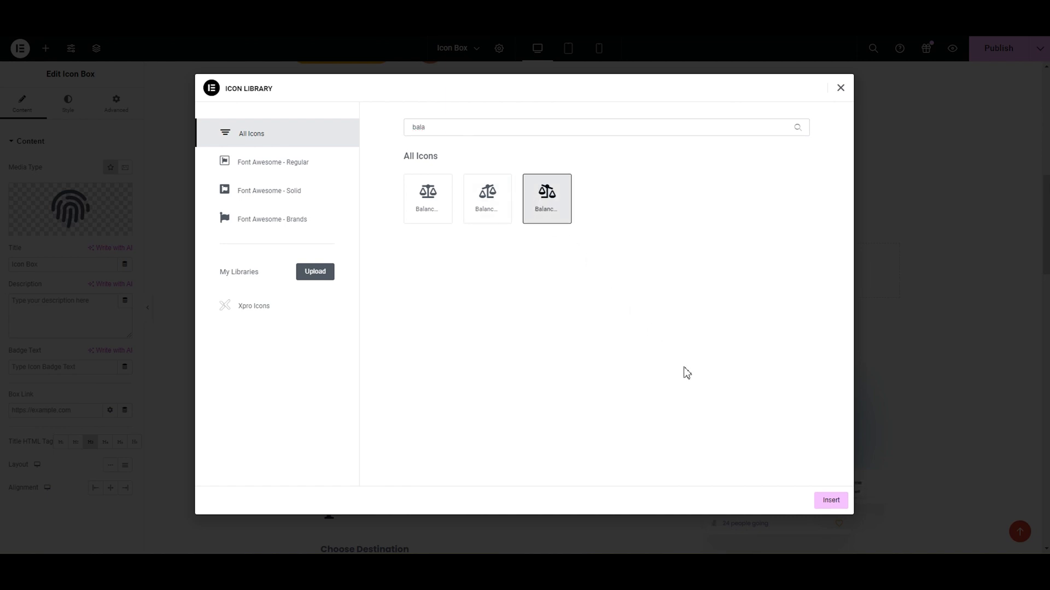
{"action": "left_click", "coordinate": [830, 500]}
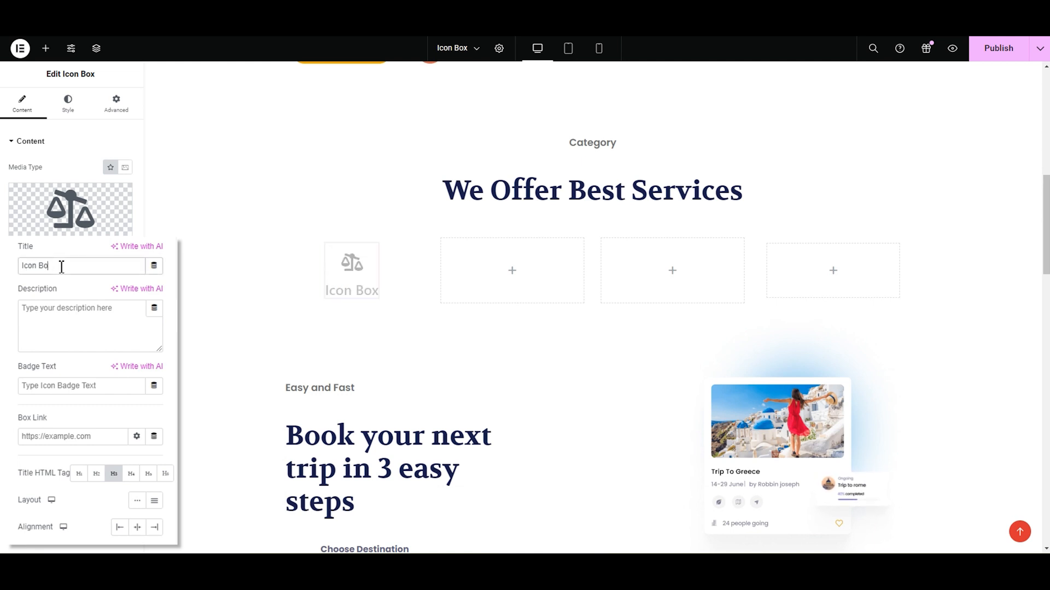
Step: Enter title 'Estimated Cost', description 'Personalized Luxury with accurate cost estimates.', and badge 'Free'
{"action": "type", "text": "Estimated"}
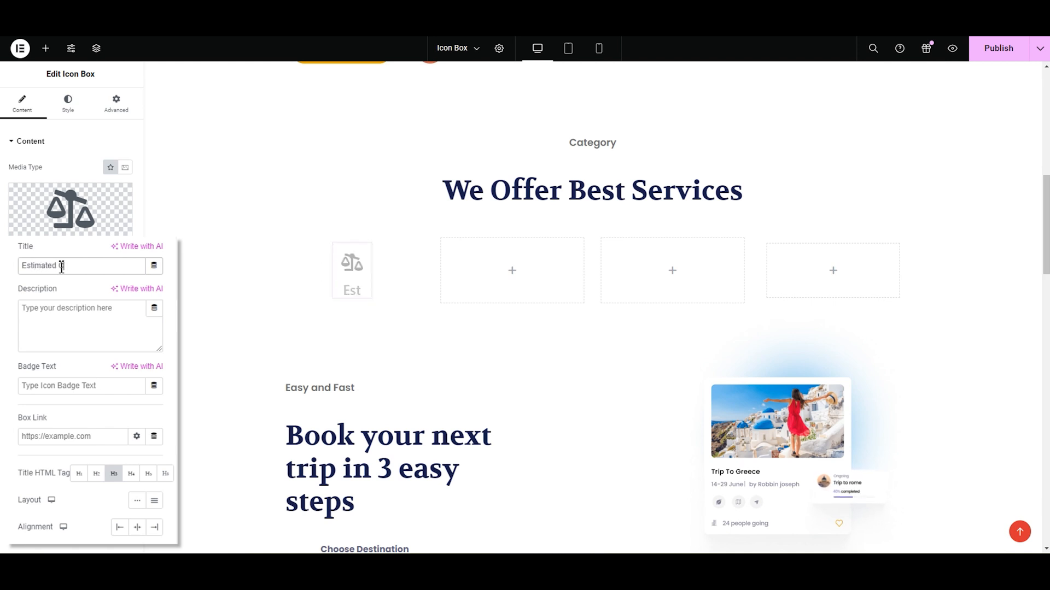
{"action": "type", "text": "Cost"}
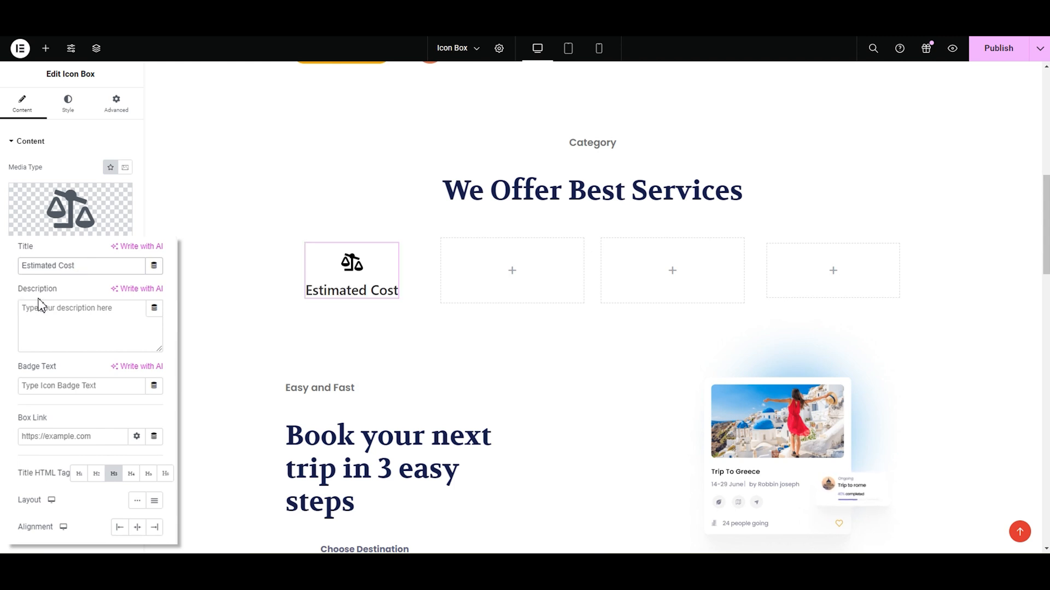
{"action": "mouse_move", "coordinate": [48, 306]}
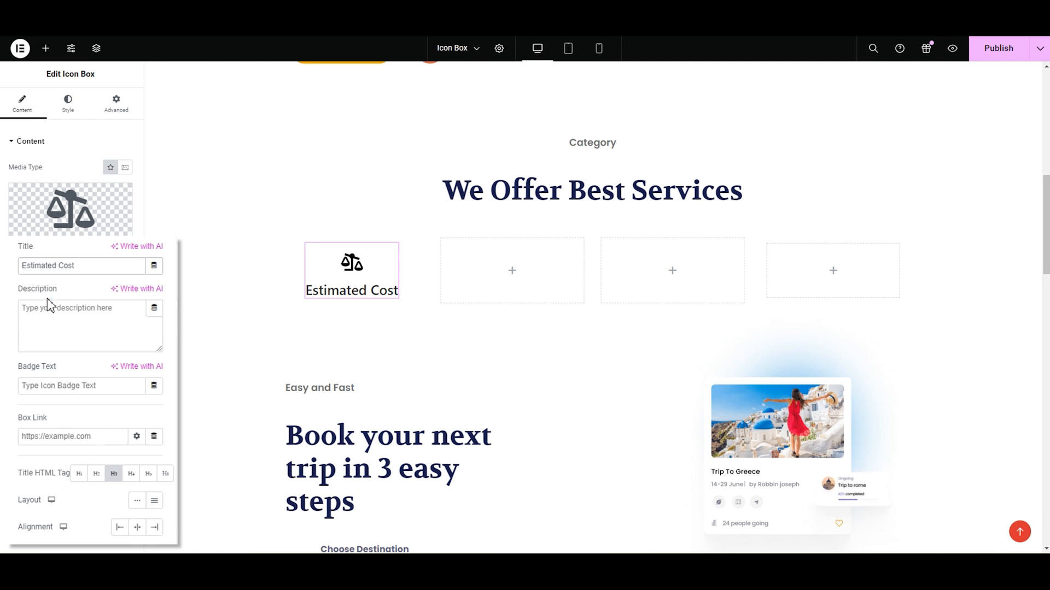
{"action": "left_click", "coordinate": [87, 327]}
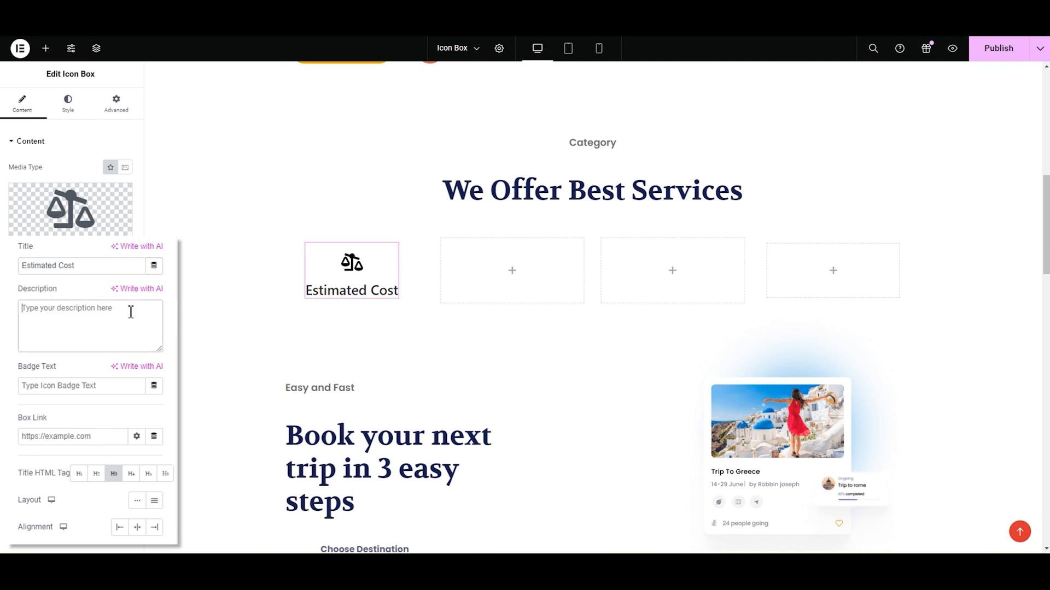
{"action": "type", "text": "Personalized Luxury with accurate cost estimates."}
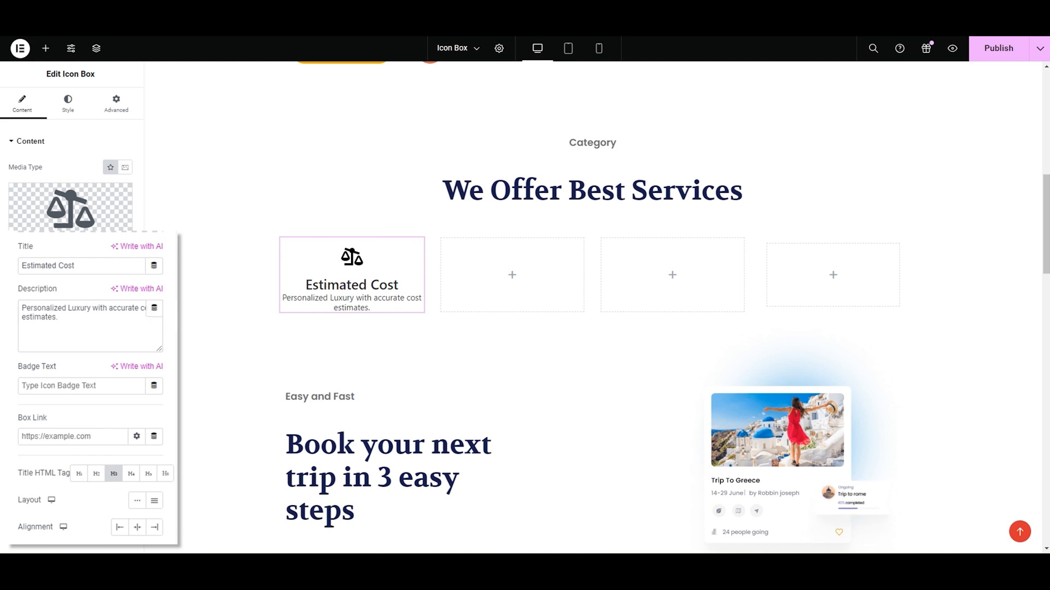
{"action": "mouse_move", "coordinate": [32, 379]}
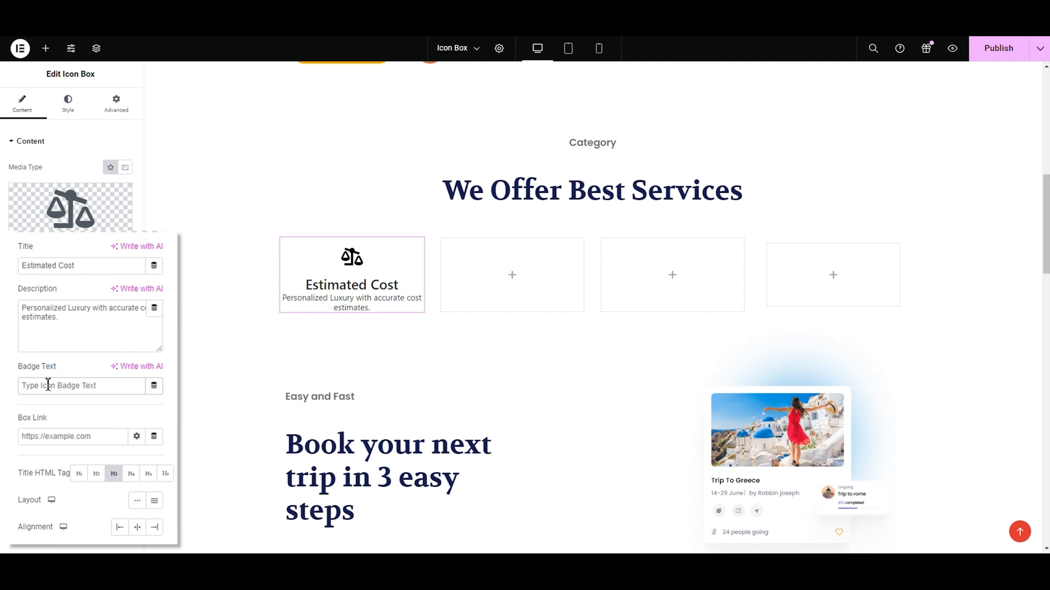
{"action": "type", "text": "G"}
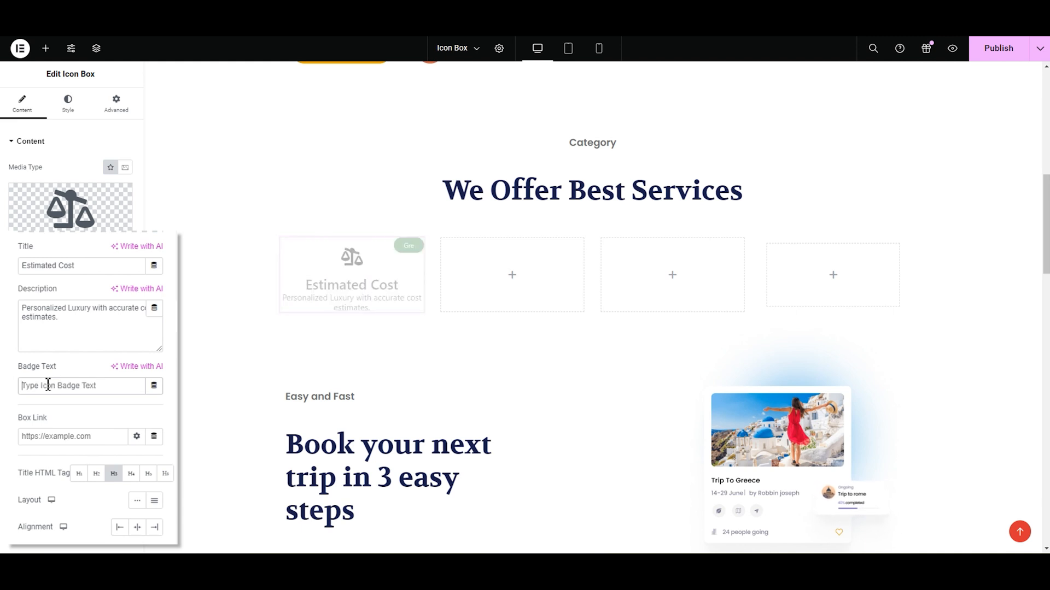
{"action": "type", "text": "Free"}
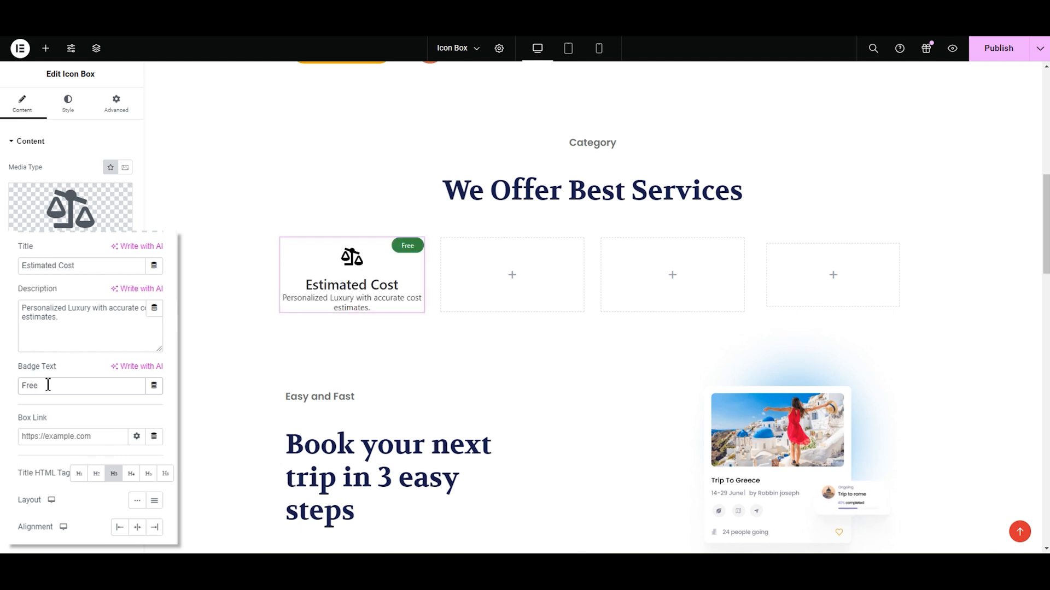
{"action": "mouse_move", "coordinate": [47, 433]}
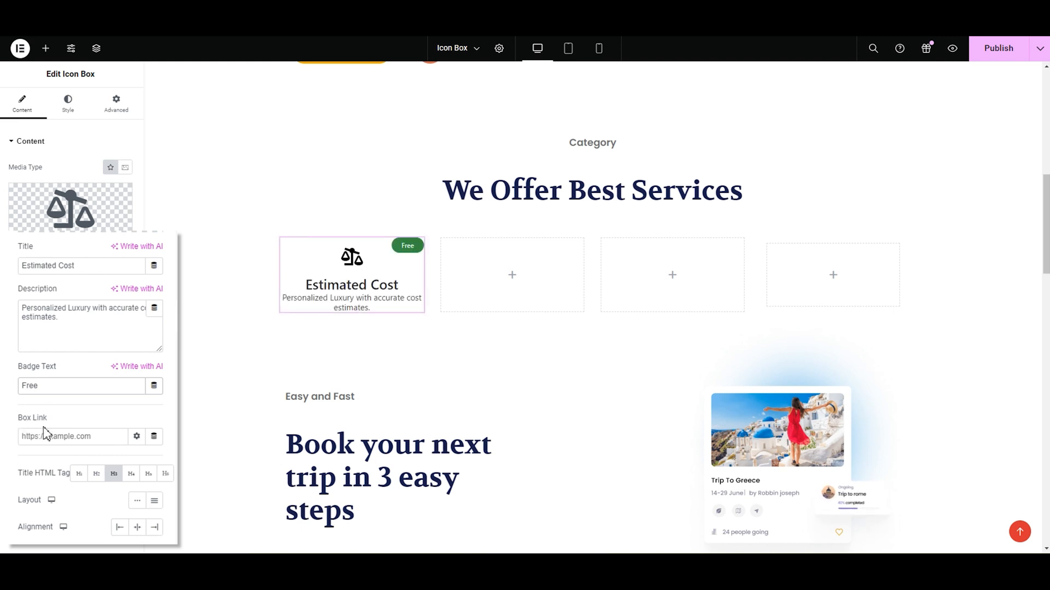
Step: Clear the Box Link of the blog page search and reveal the link options
{"action": "left_click", "coordinate": [80, 385]}
{"action": "type", "text": "blog"}
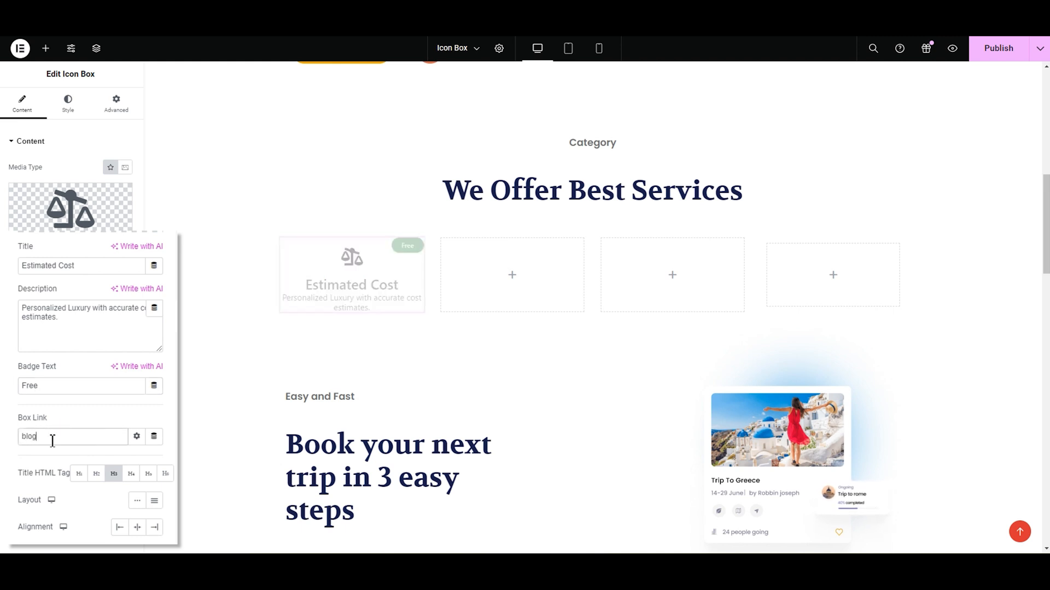
{"action": "left_click", "coordinate": [72, 436]}
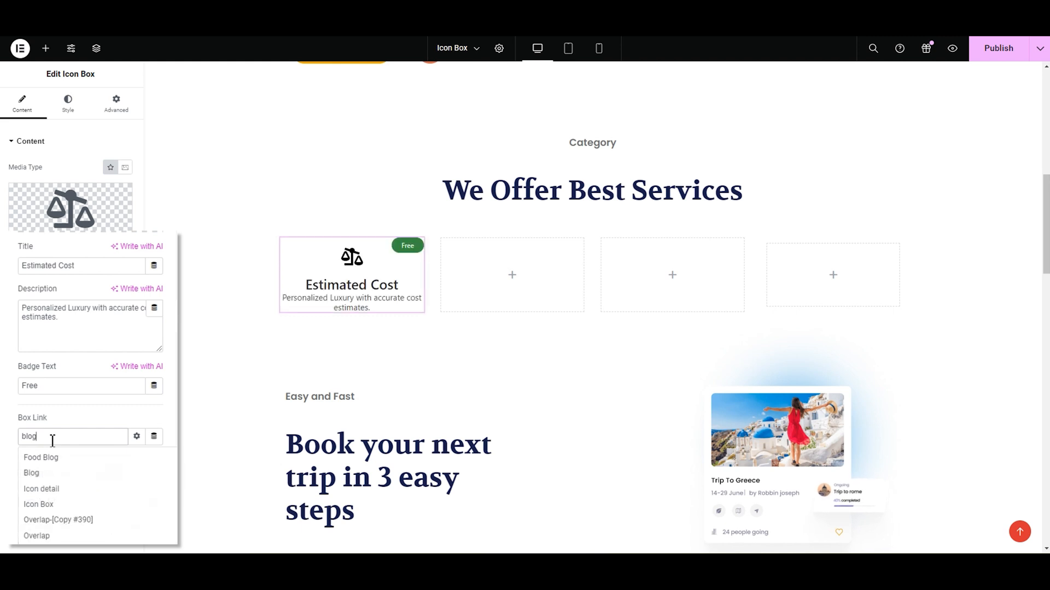
{"action": "mouse_move", "coordinate": [53, 481]}
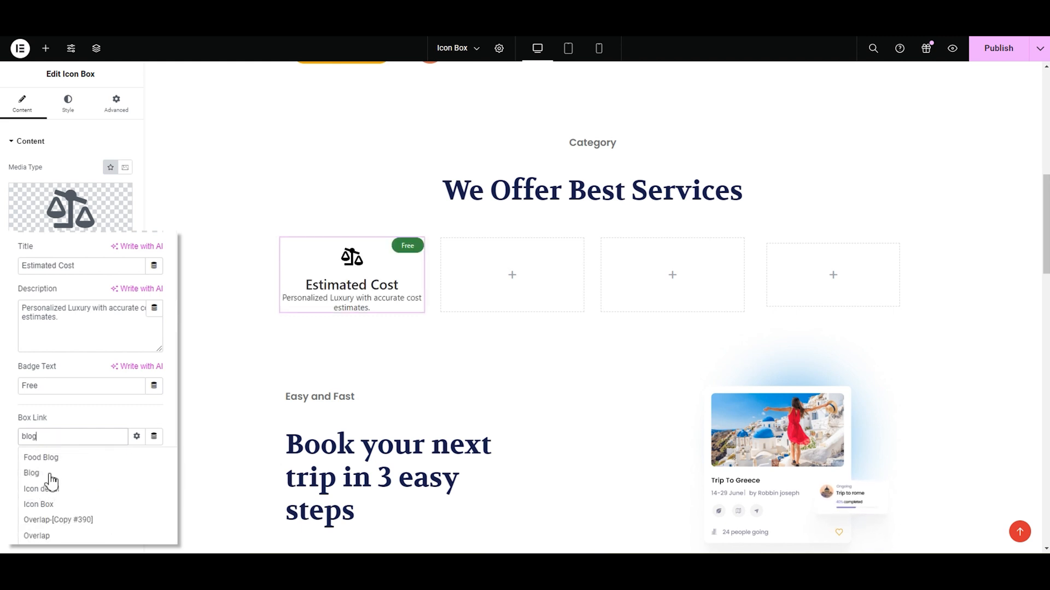
{"action": "left_click", "coordinate": [32, 474]}
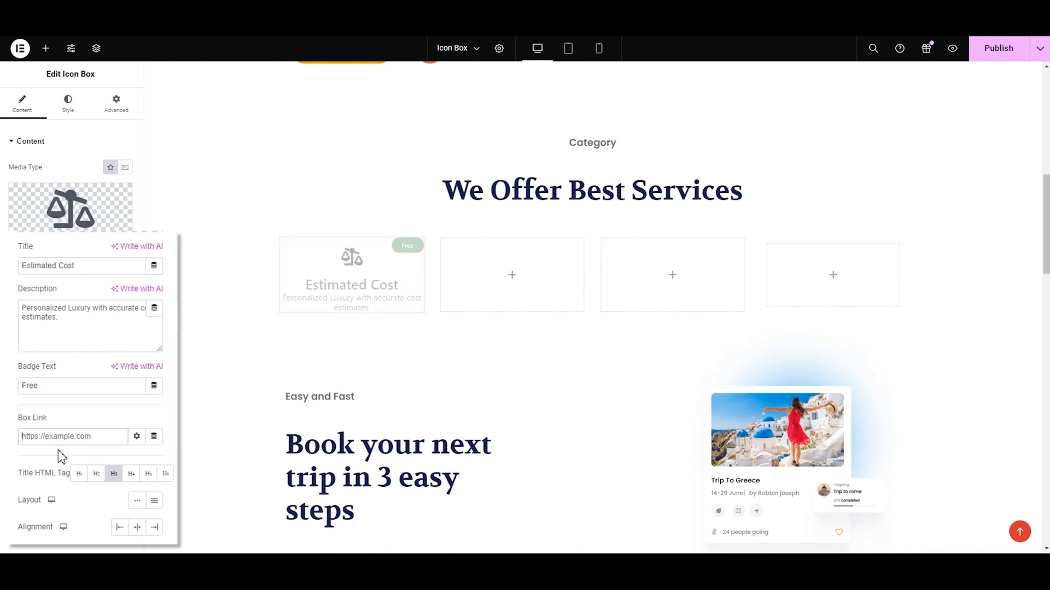
{"action": "mouse_move", "coordinate": [137, 436]}
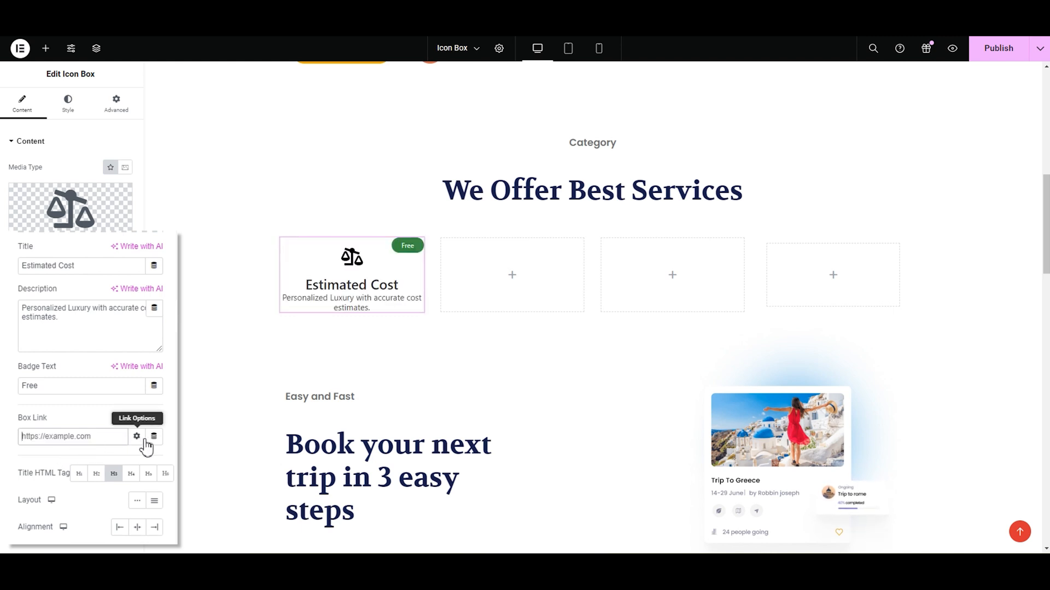
{"action": "left_click", "coordinate": [136, 436]}
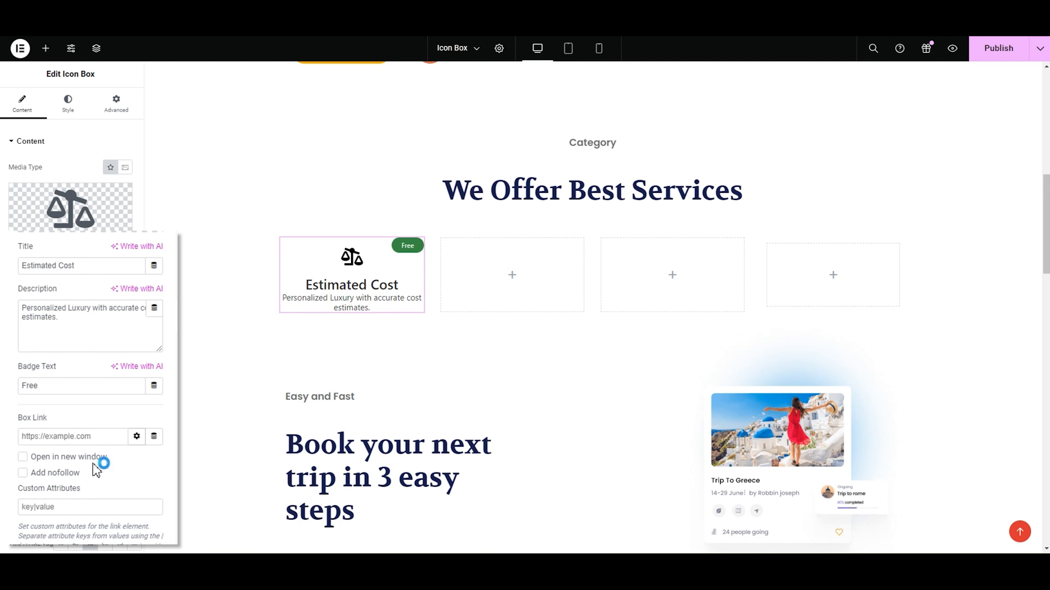
{"action": "mouse_move", "coordinate": [34, 483]}
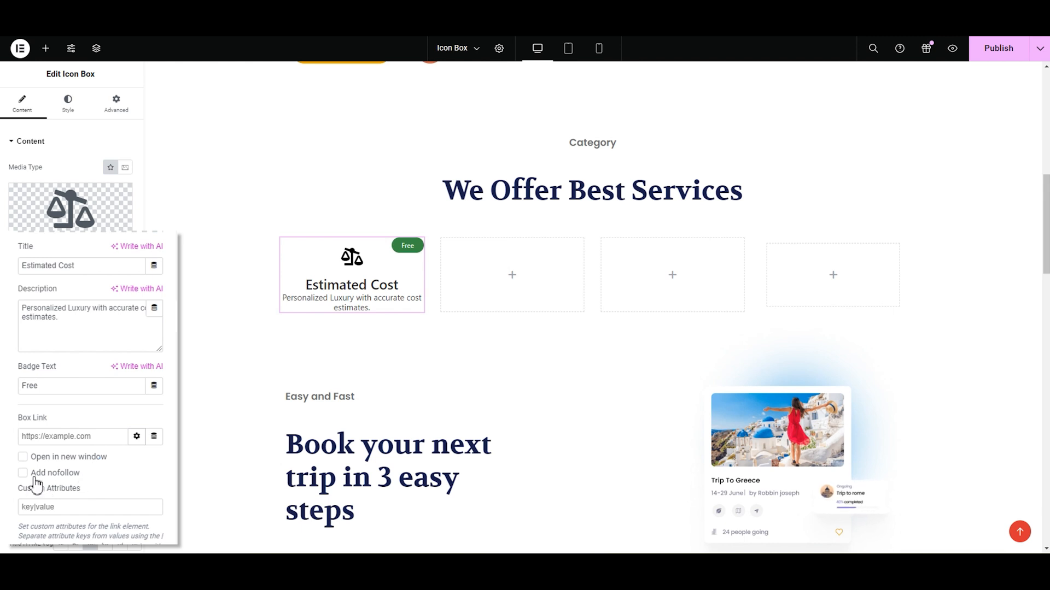
{"action": "mouse_move", "coordinate": [80, 489]}
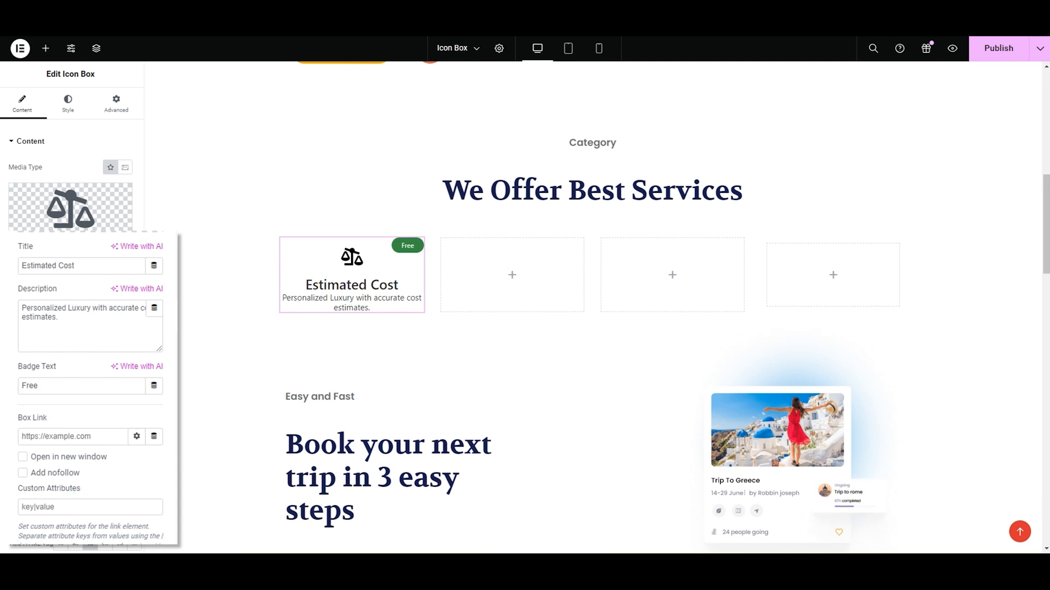
{"action": "scroll", "scroll_direction": "down", "scroll_amount": 3}
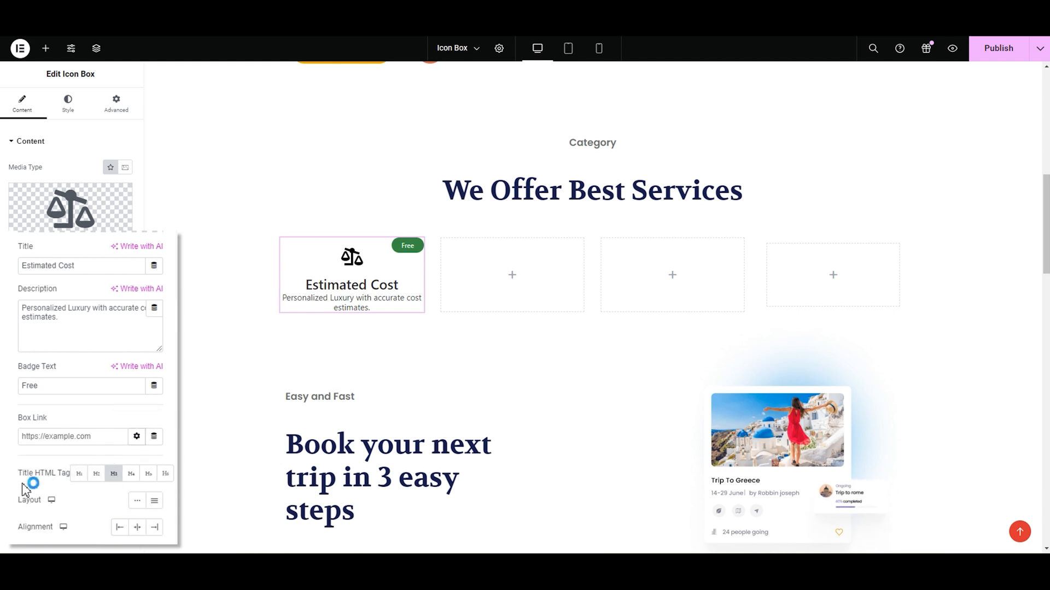
{"action": "mouse_move", "coordinate": [60, 487]}
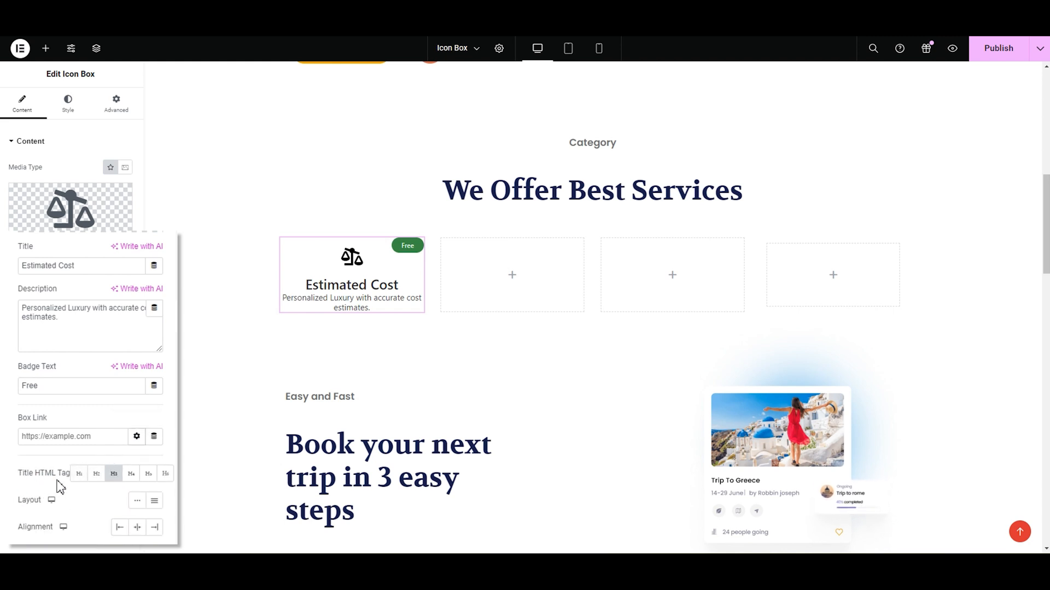
{"action": "mouse_move", "coordinate": [79, 474]}
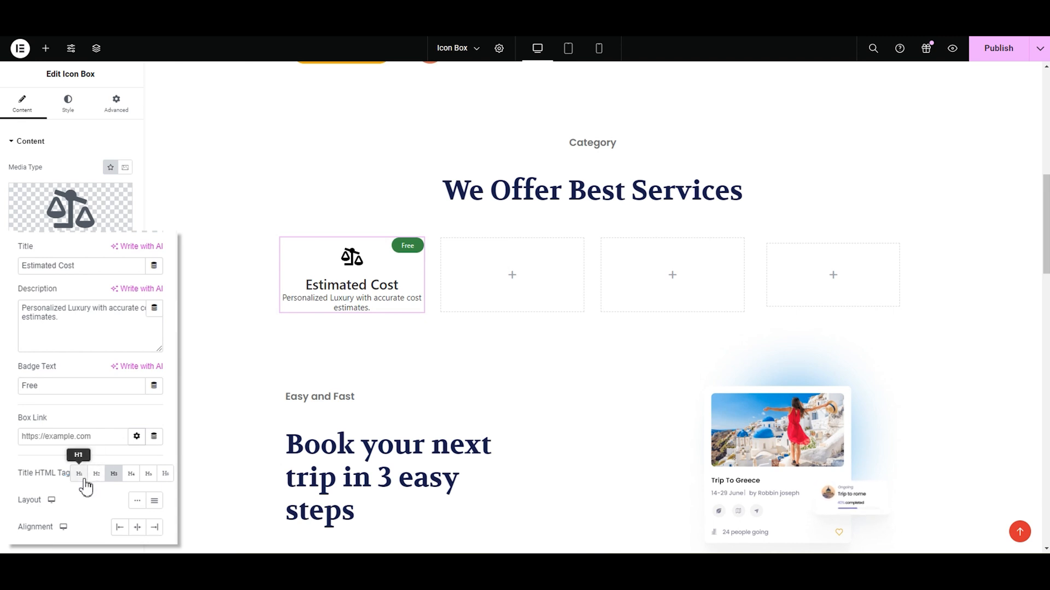
{"action": "mouse_move", "coordinate": [165, 474]}
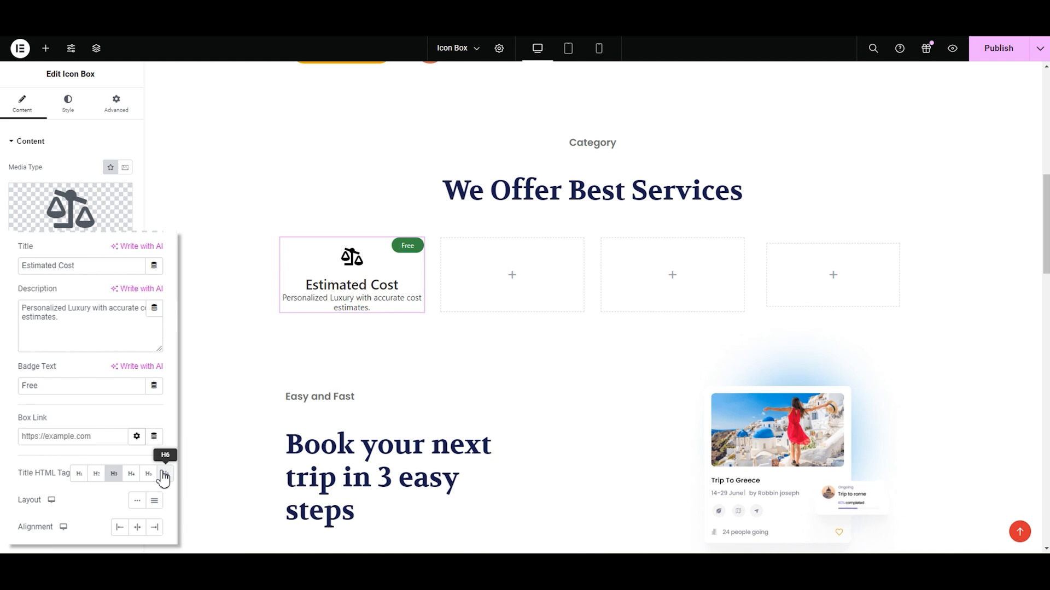
{"action": "mouse_move", "coordinate": [99, 494]}
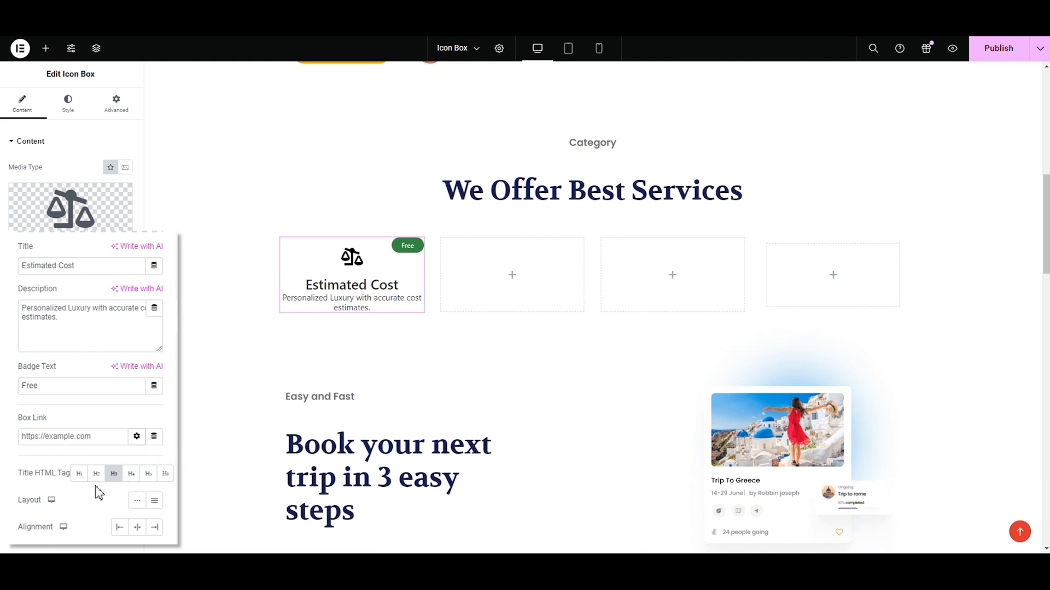
{"action": "left_click", "coordinate": [79, 474]}
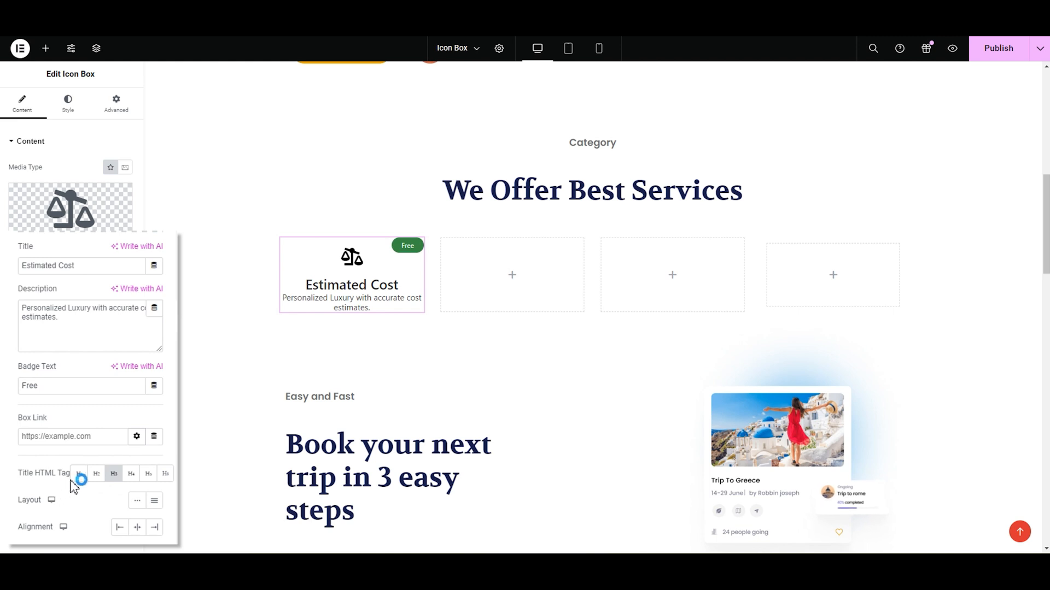
{"action": "mouse_move", "coordinate": [74, 504]}
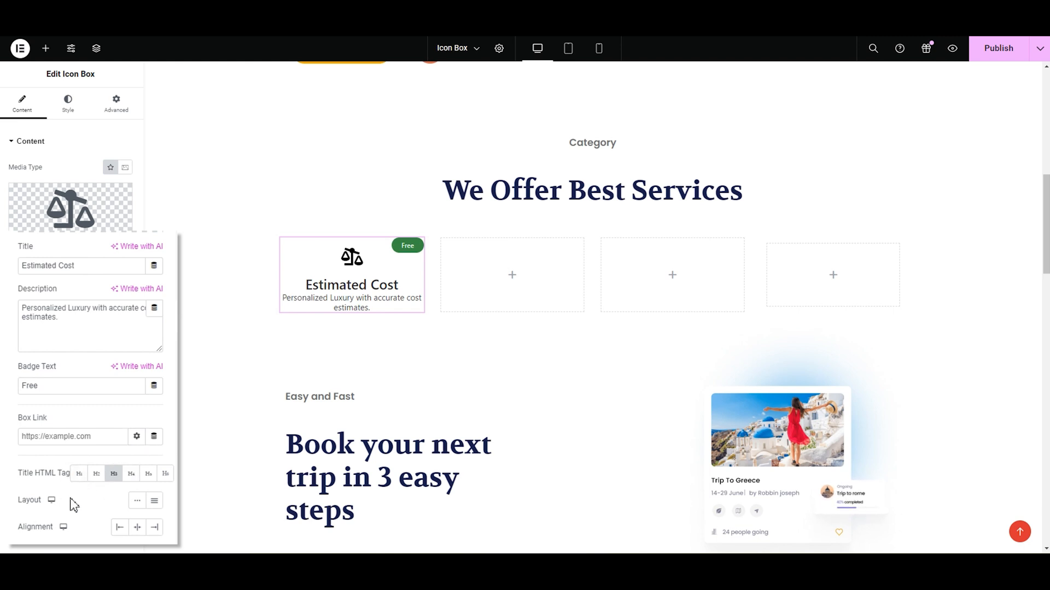
{"action": "mouse_move", "coordinate": [137, 501]}
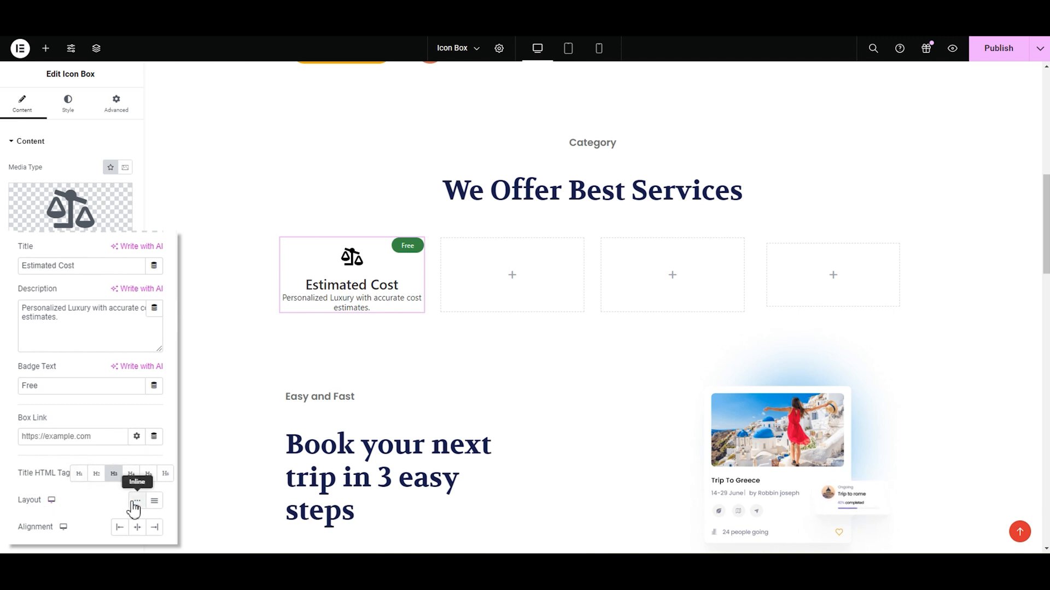
{"action": "left_click", "coordinate": [138, 501]}
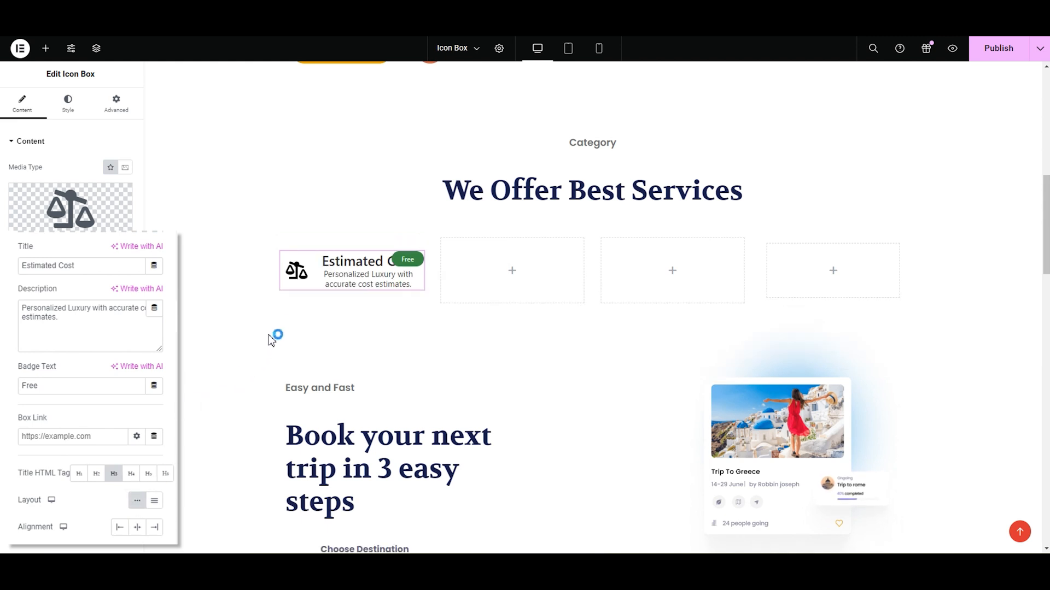
{"action": "left_click", "coordinate": [352, 270]}
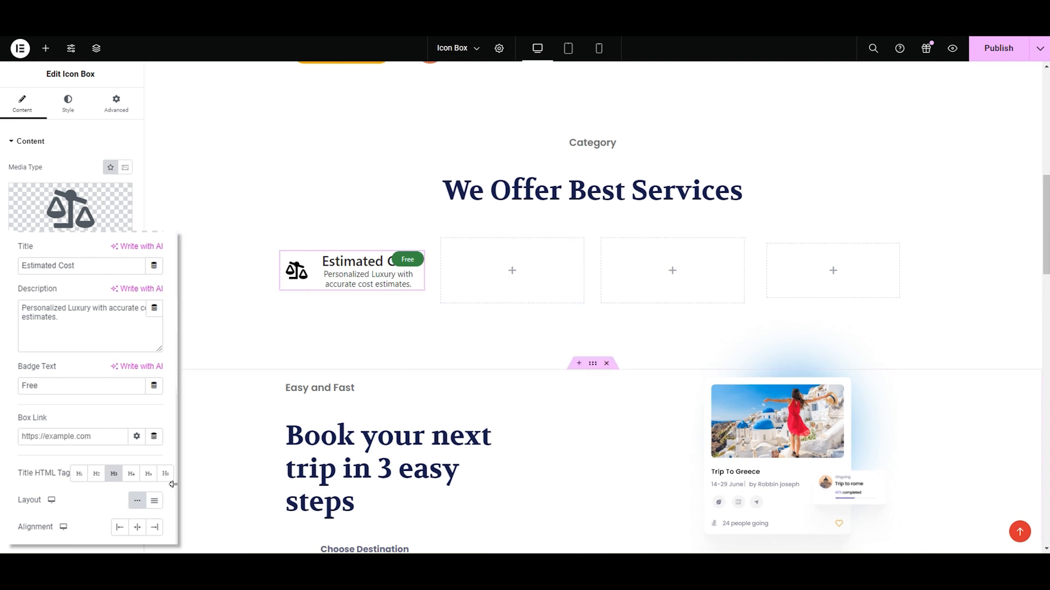
{"action": "left_click", "coordinate": [153, 500]}
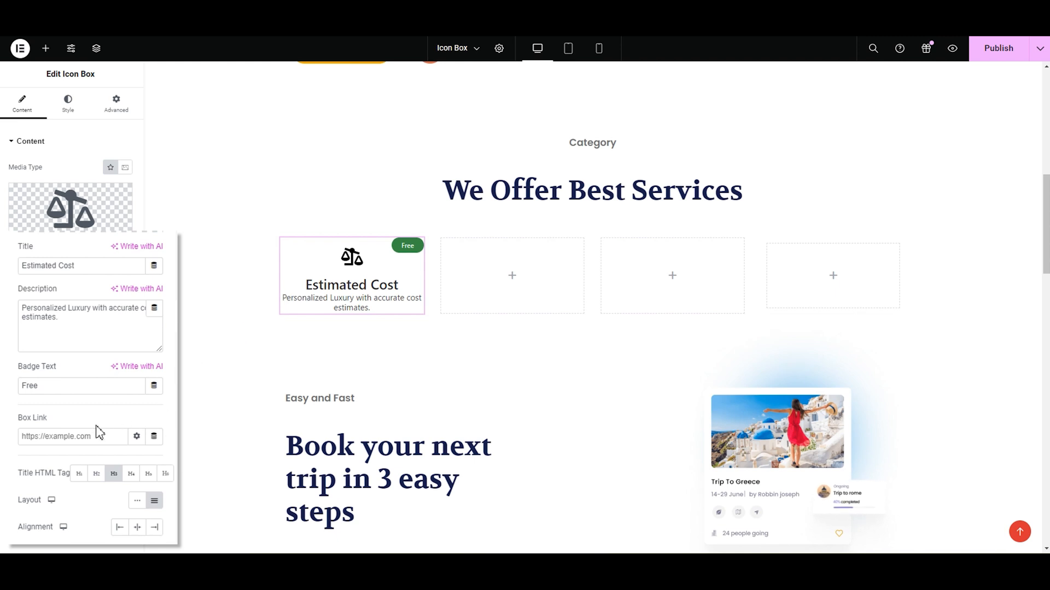
{"action": "mouse_move", "coordinate": [42, 540]}
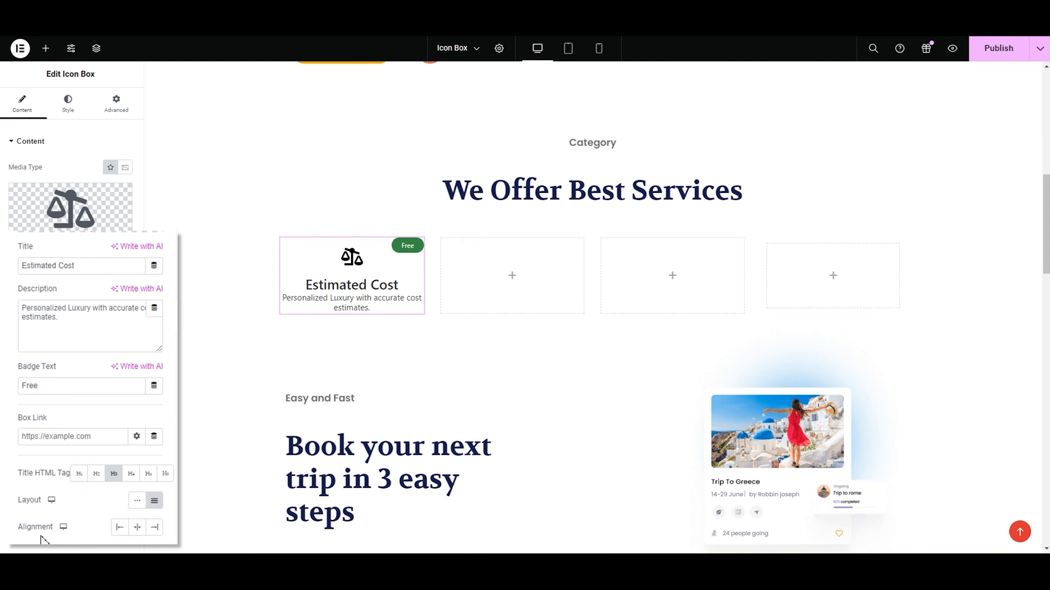
{"action": "left_click", "coordinate": [119, 528]}
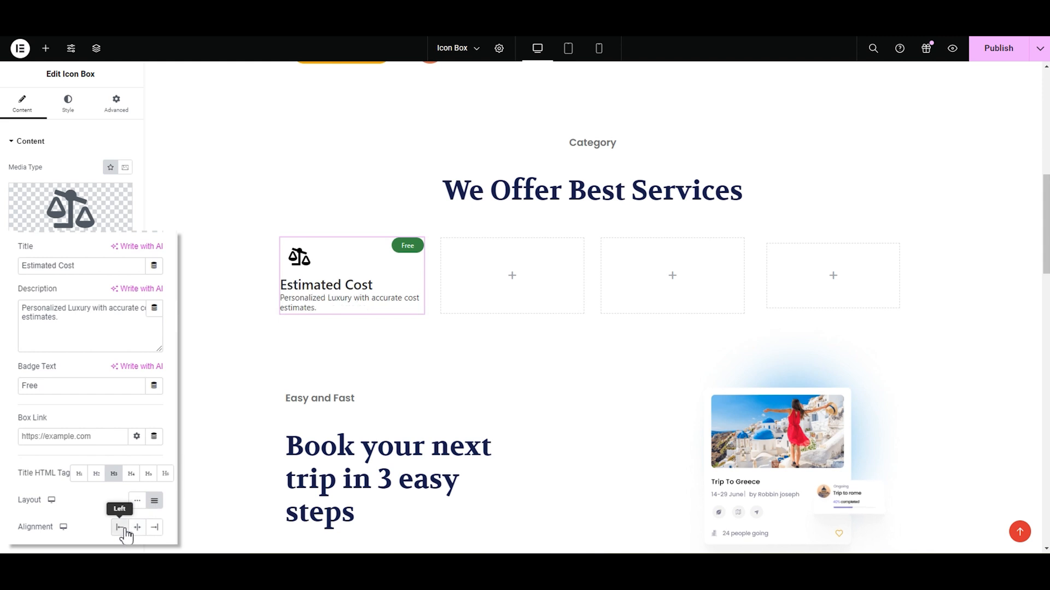
{"action": "left_click", "coordinate": [137, 528]}
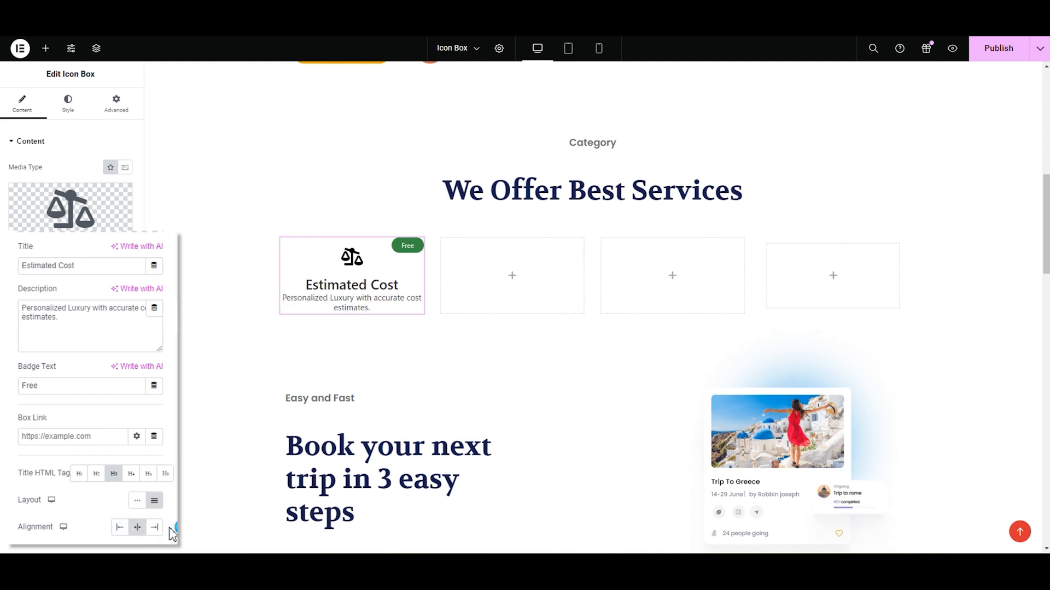
{"action": "left_click", "coordinate": [154, 527]}
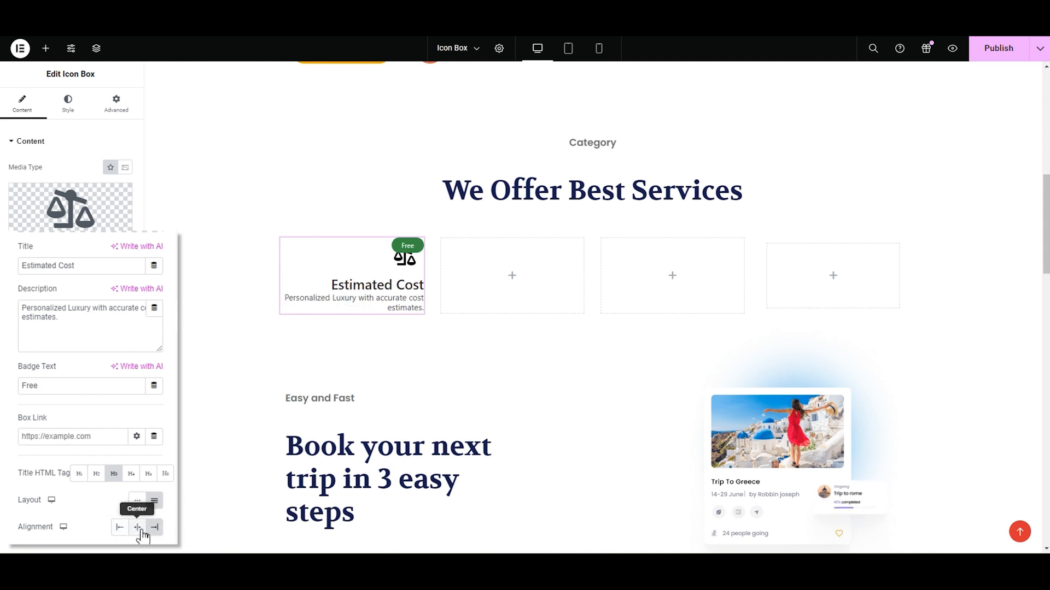
{"action": "left_click", "coordinate": [136, 528]}
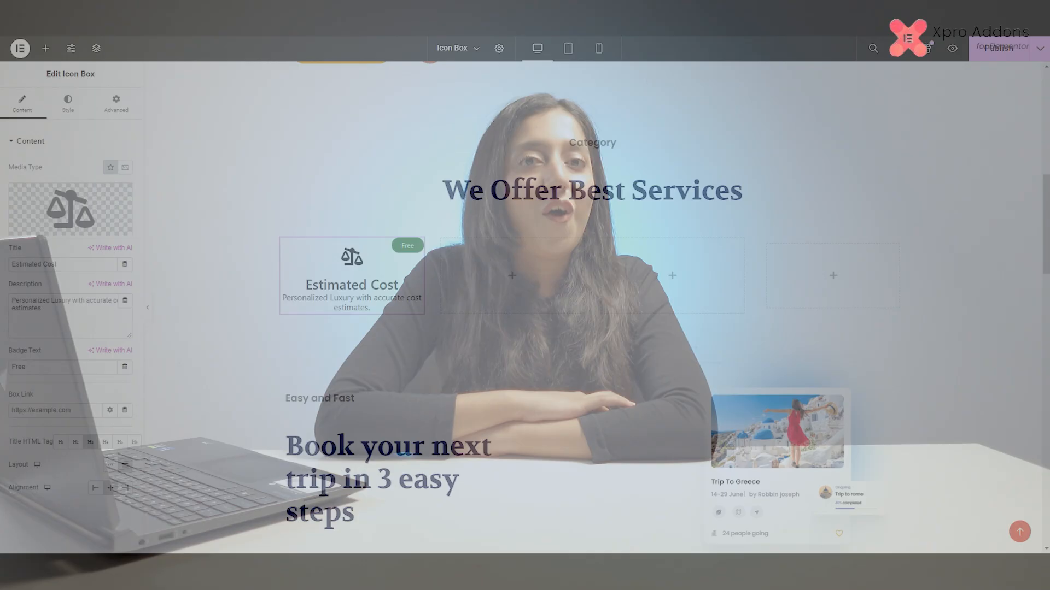
Step: Switch the Edit Icon Box panel to its Style settings
{"action": "left_click", "coordinate": [66, 104]}
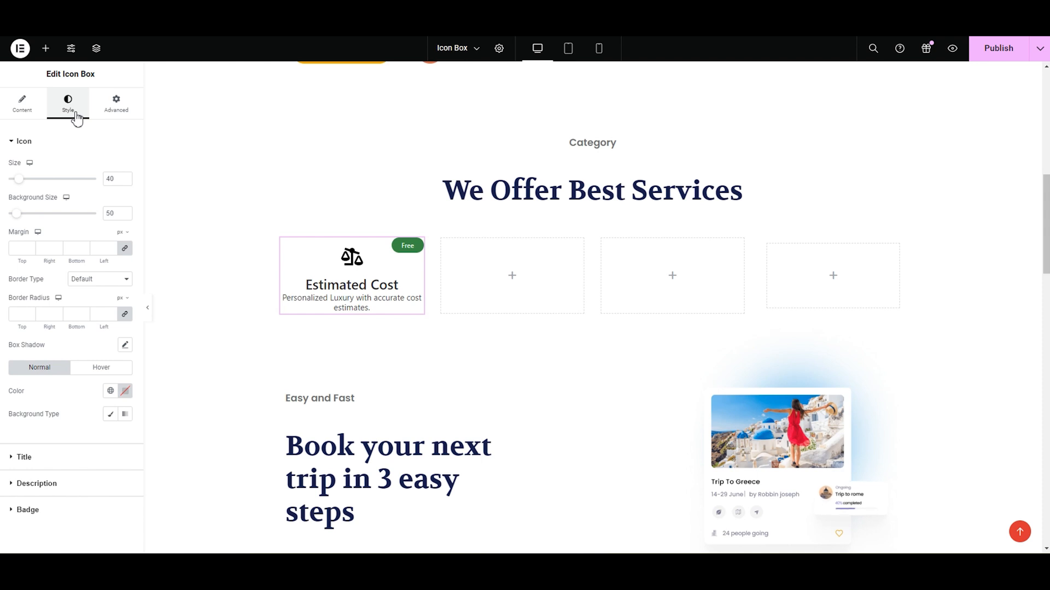
{"action": "mouse_move", "coordinate": [62, 131]}
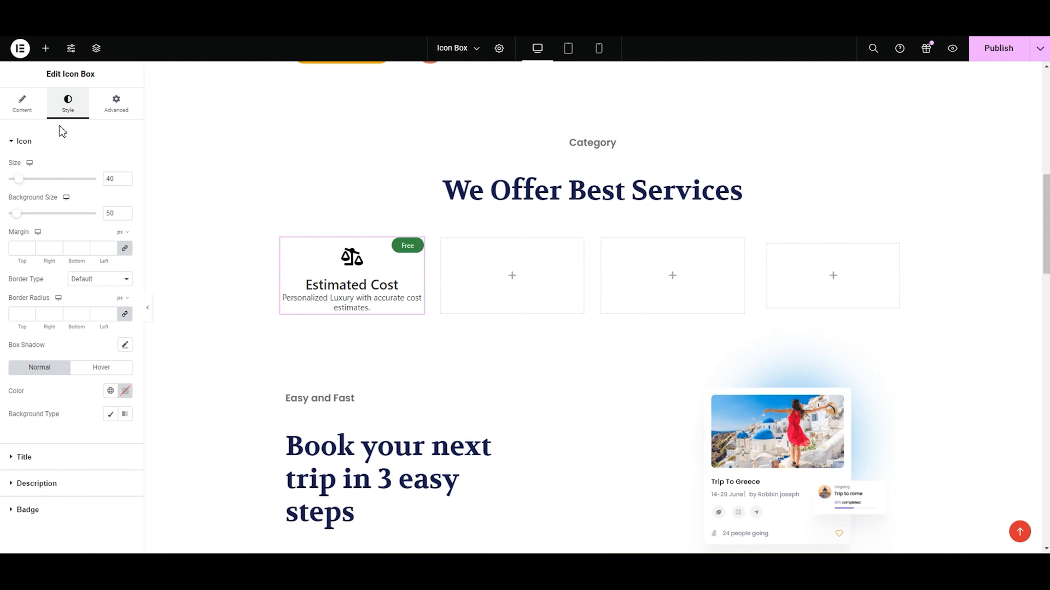
Step: Set the icon size slider to 50 and raise the background size to 60
{"action": "left_click", "coordinate": [23, 141]}
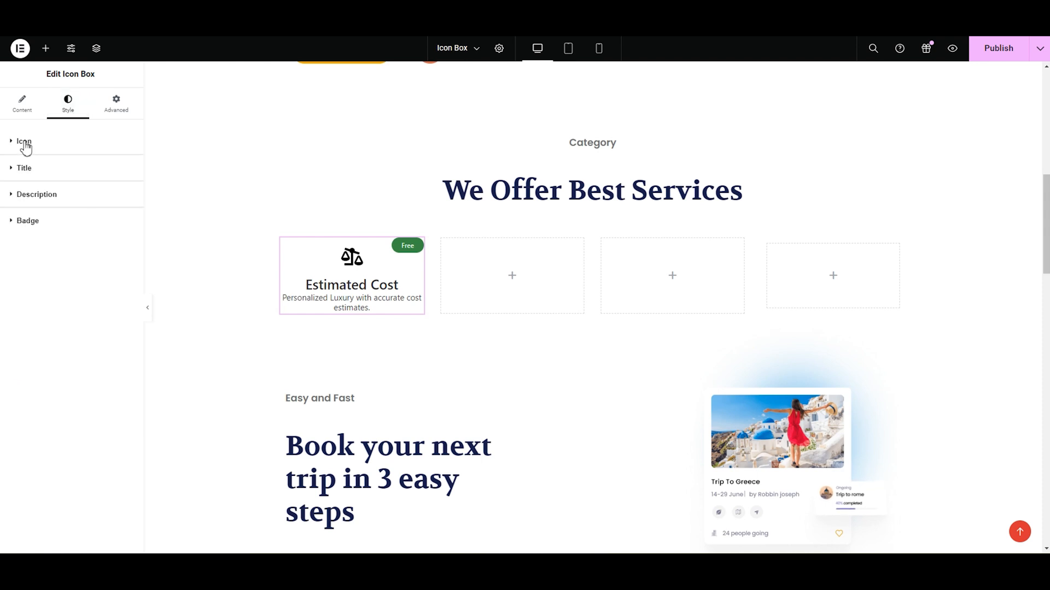
{"action": "mouse_move", "coordinate": [12, 175]}
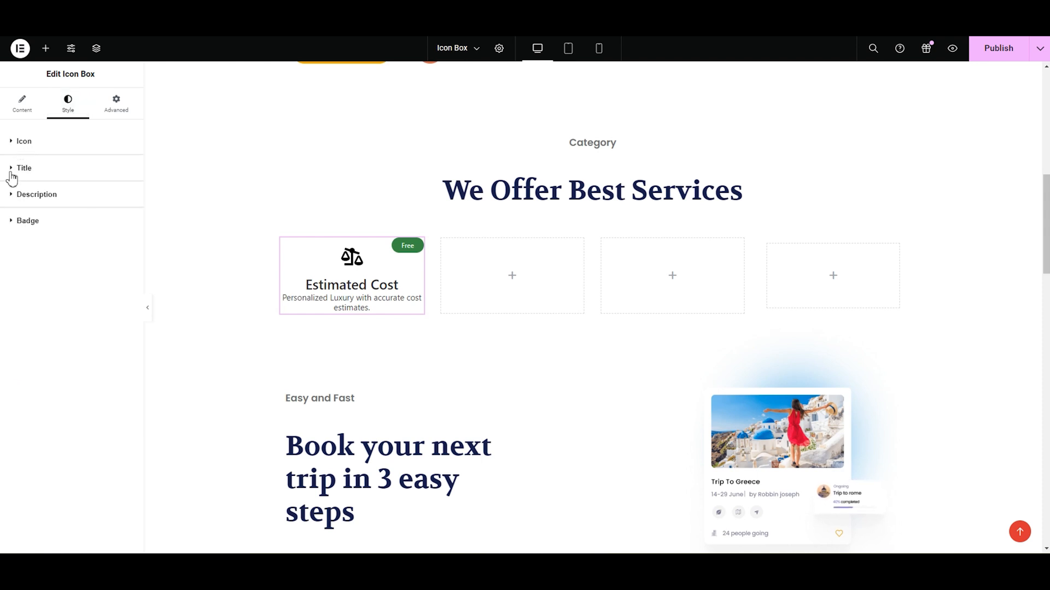
{"action": "mouse_move", "coordinate": [18, 203]}
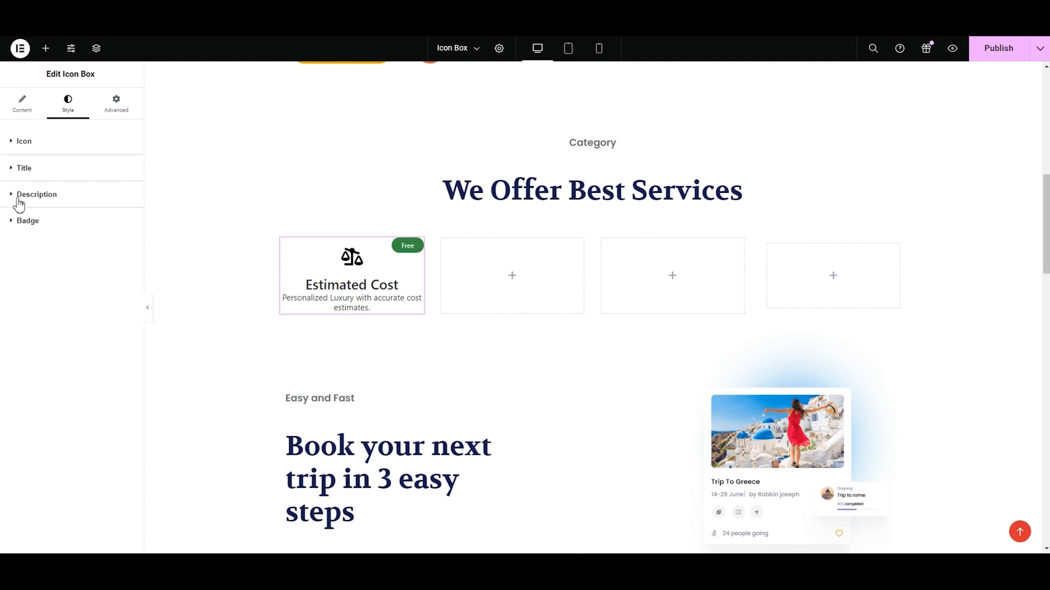
{"action": "left_click", "coordinate": [23, 141]}
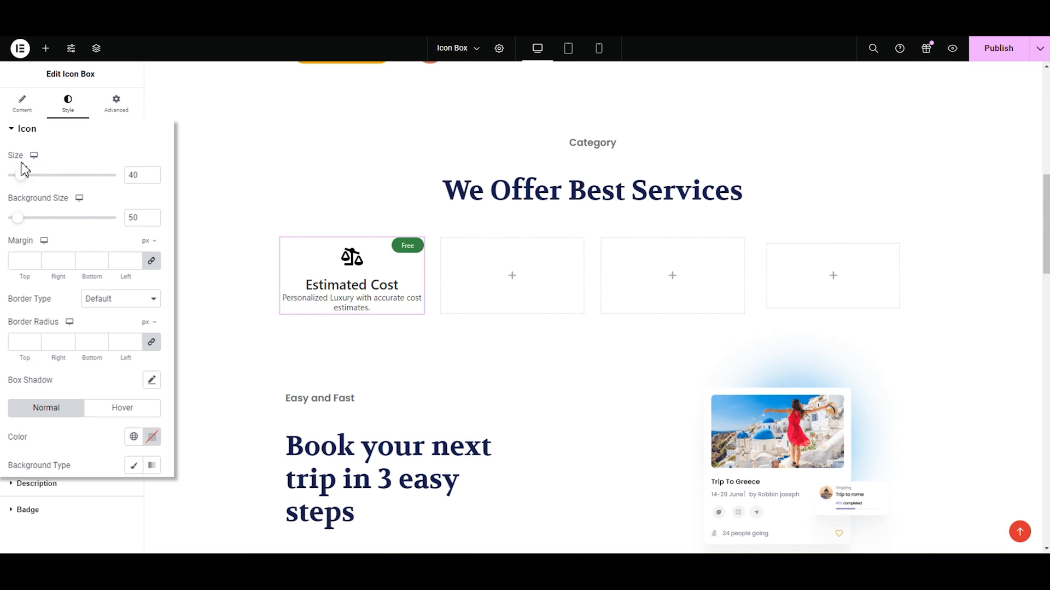
{"action": "mouse_move", "coordinate": [30, 188]}
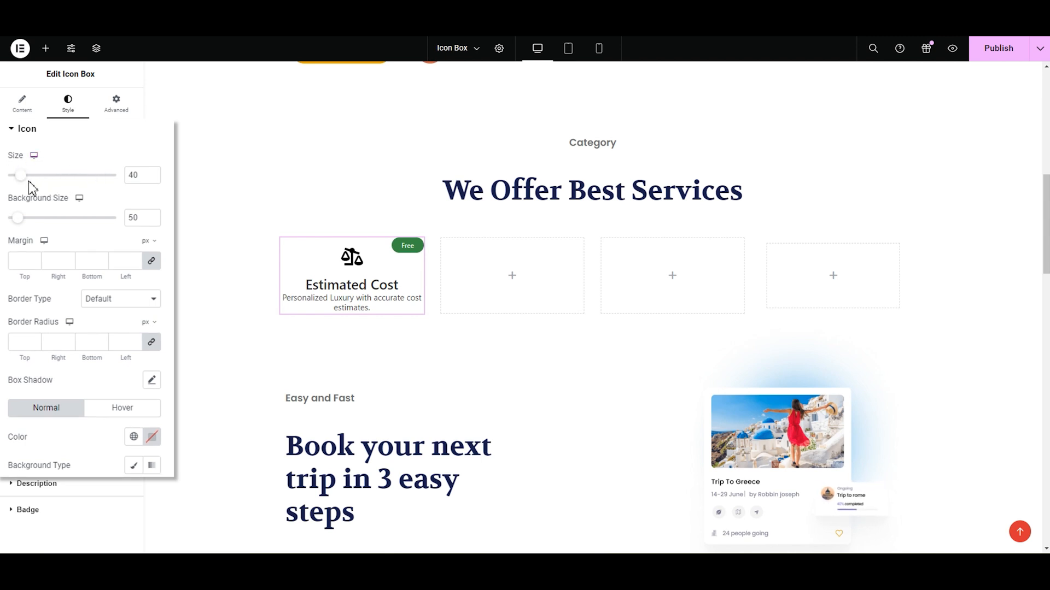
{"action": "left_click_drag", "start_coordinate": [20, 175], "coordinate": [22, 175]}
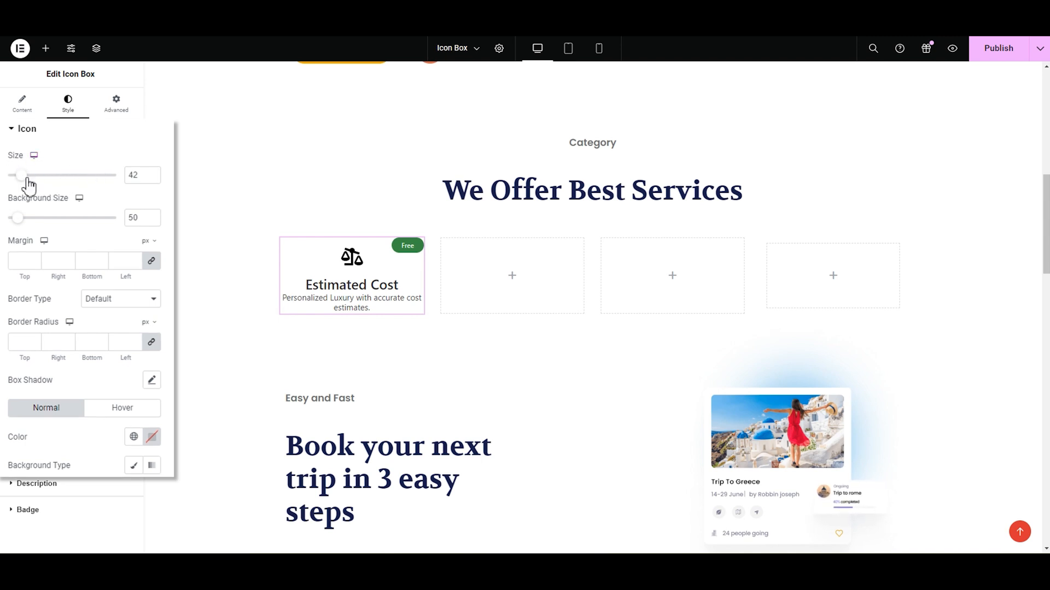
{"action": "left_click_drag", "start_coordinate": [19, 175], "coordinate": [28, 175]}
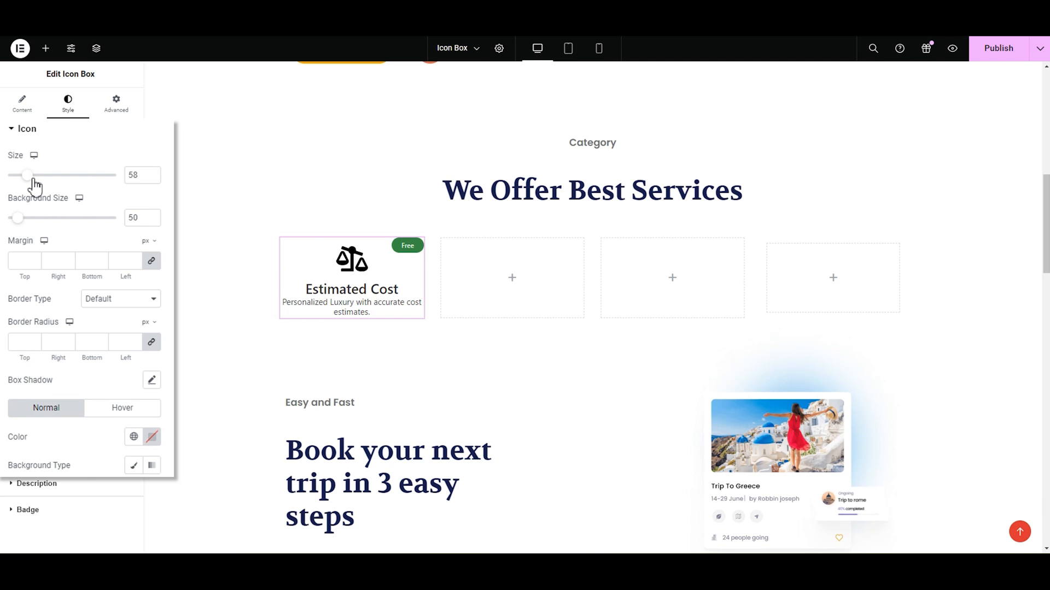
{"action": "left_click_drag", "start_coordinate": [26, 175], "coordinate": [46, 174]}
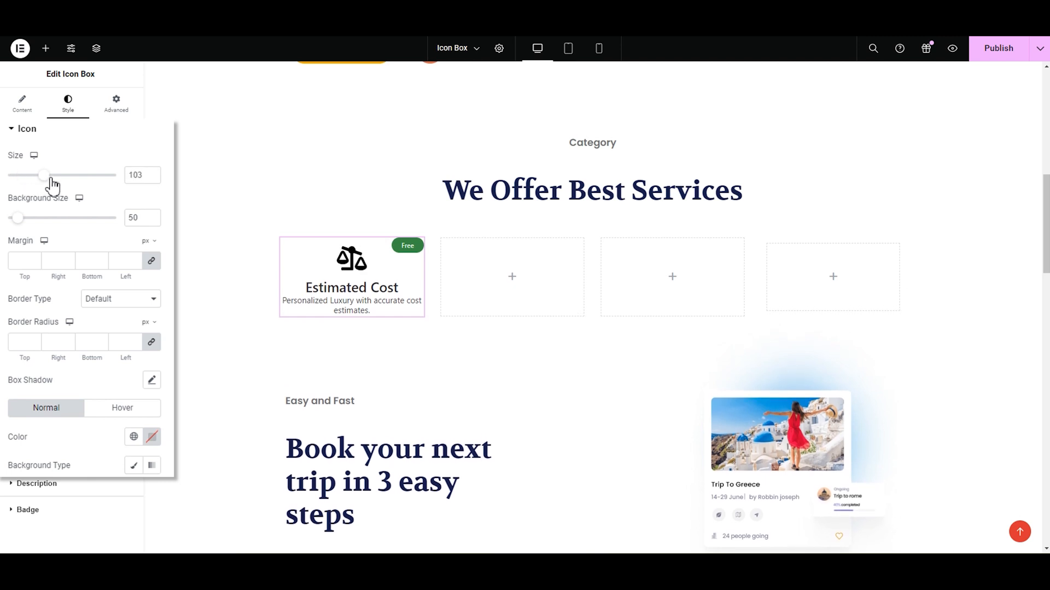
{"action": "left_click_drag", "start_coordinate": [44, 175], "coordinate": [17, 175]}
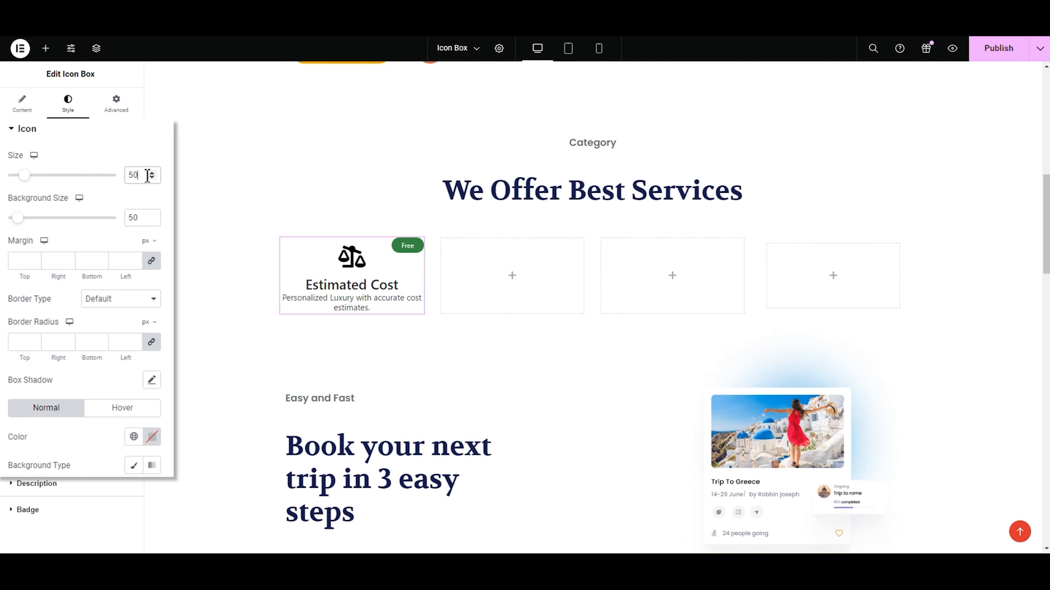
{"action": "mouse_move", "coordinate": [22, 225]}
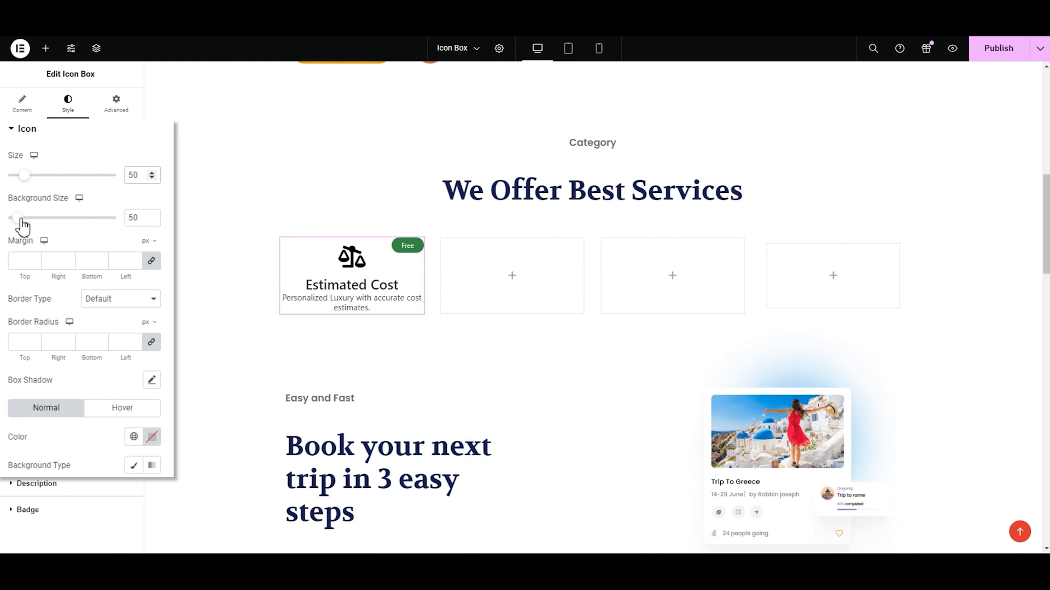
{"action": "left_click_drag", "start_coordinate": [18, 218], "coordinate": [39, 218]}
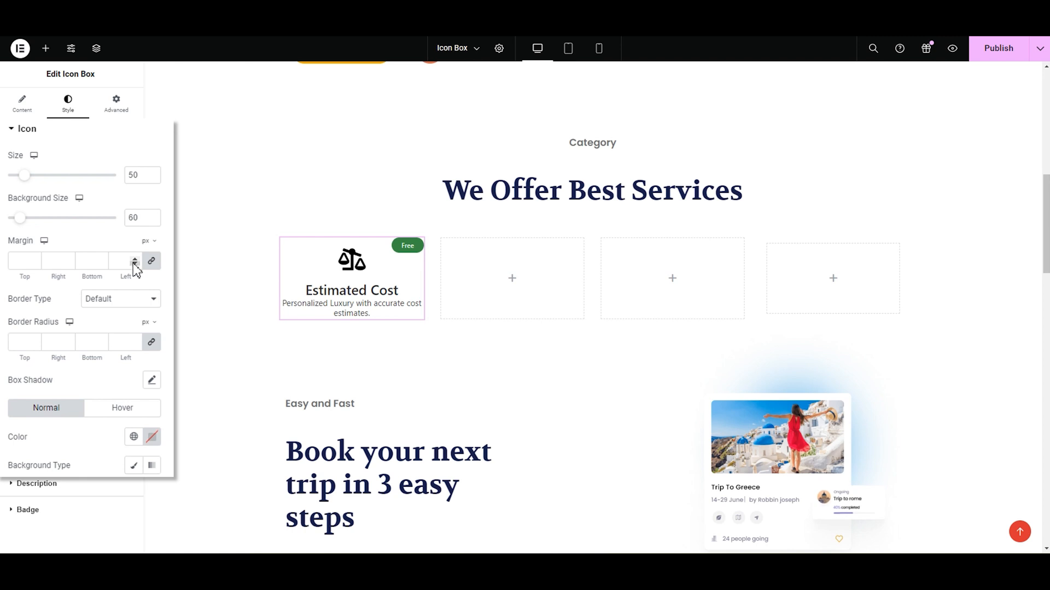
Step: Unlink the icon margins, reset them to 0, and set the top margin to 55
{"action": "left_click", "coordinate": [134, 260]}
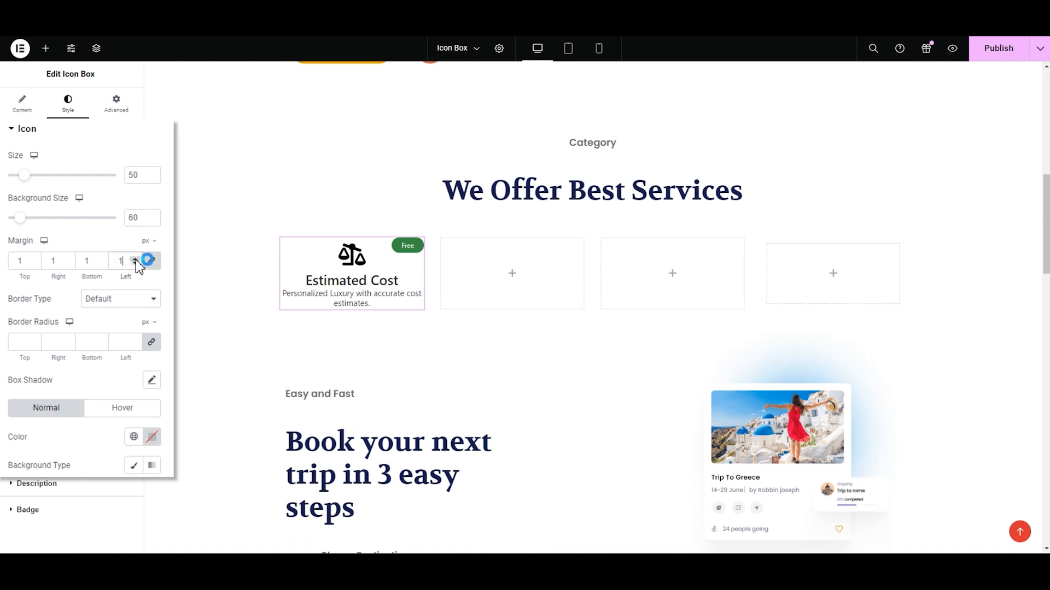
{"action": "left_click", "coordinate": [134, 260]}
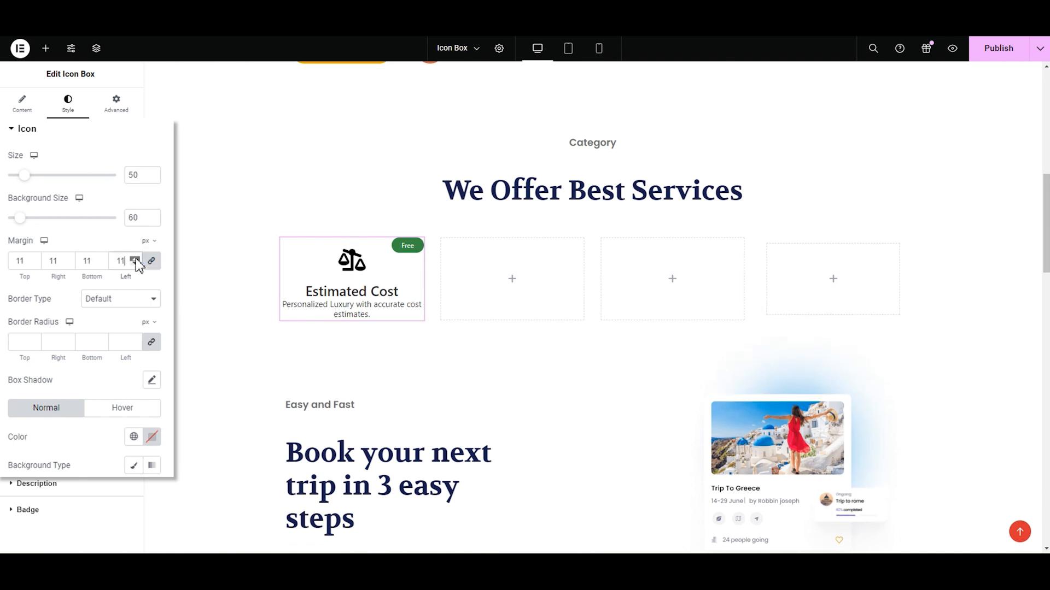
{"action": "left_click", "coordinate": [152, 262]}
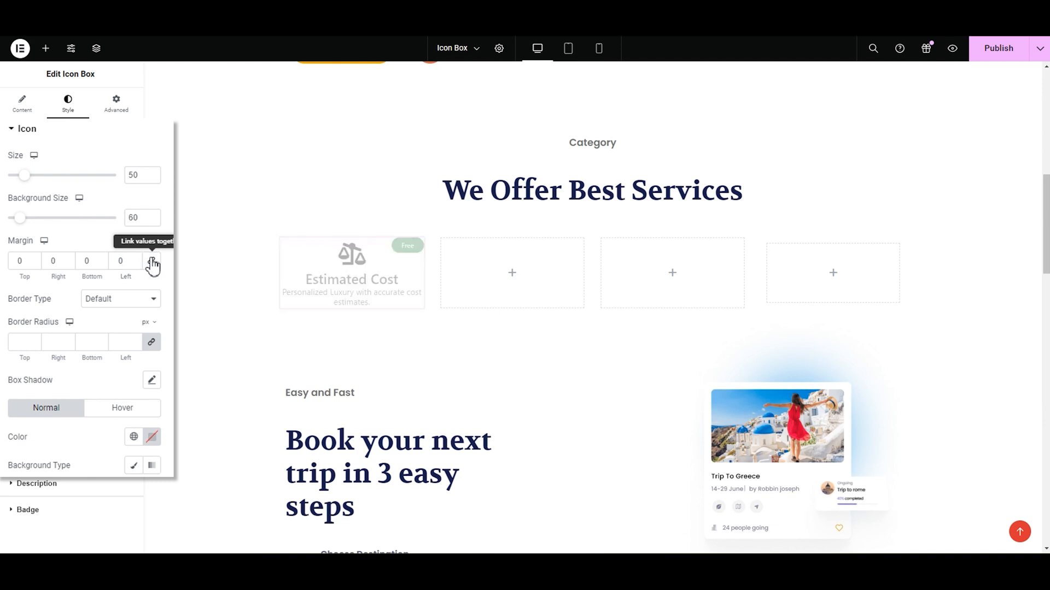
{"action": "left_click", "coordinate": [152, 261]}
{"action": "type", "text": "60"}
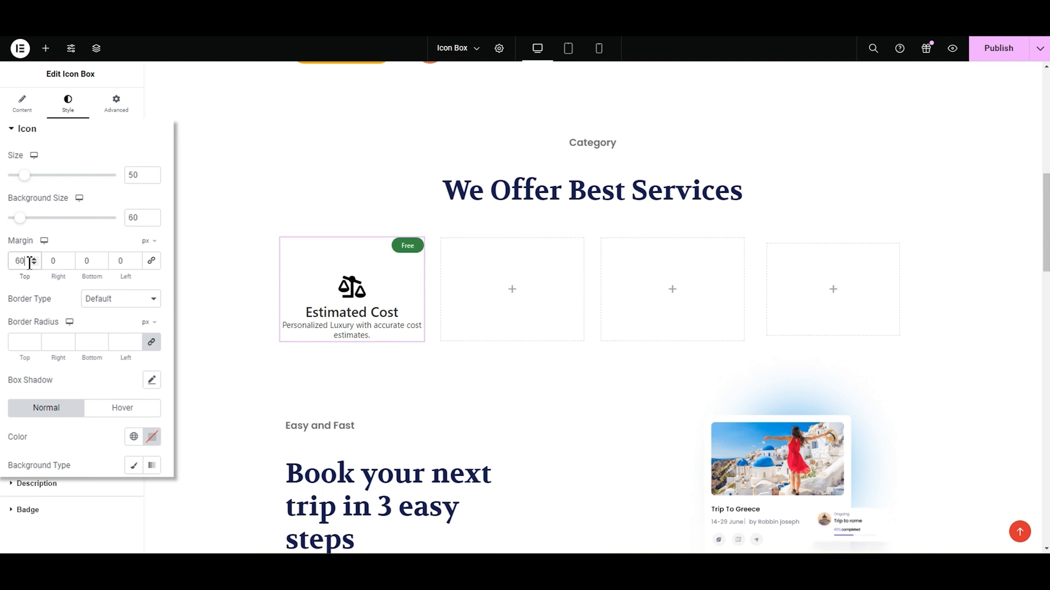
{"action": "left_click", "coordinate": [32, 262]}
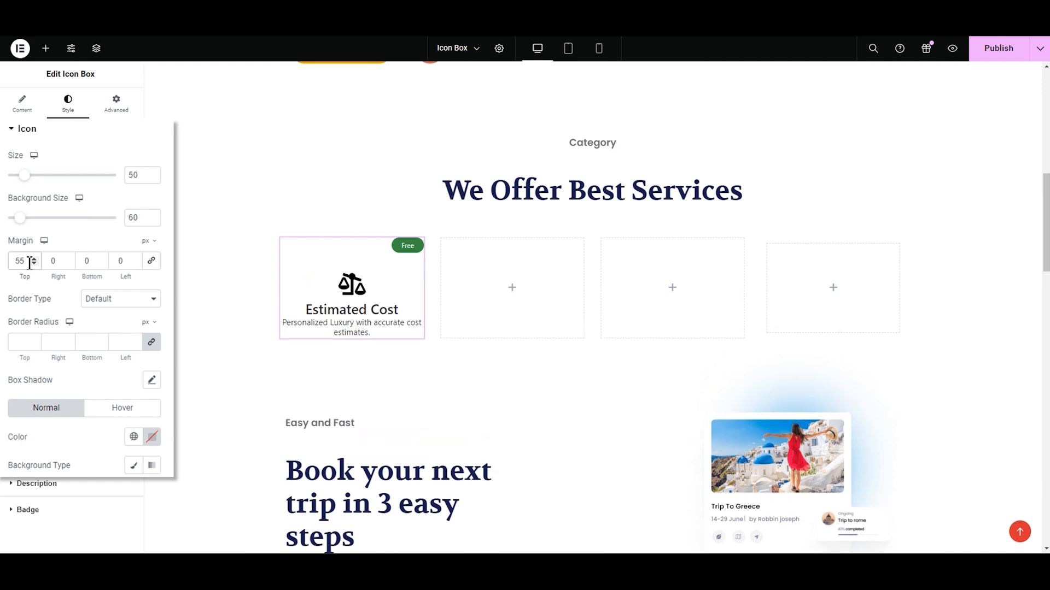
{"action": "mouse_move", "coordinate": [28, 313]}
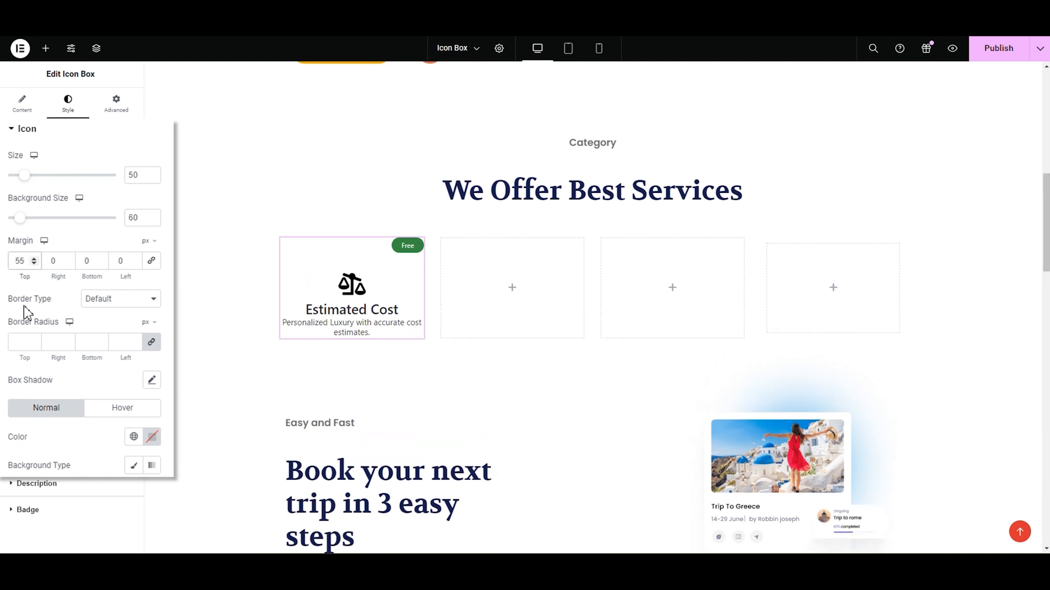
Step: Give the icon a Solid border after trying dotted and groove, and set its width
{"action": "left_click", "coordinate": [120, 299]}
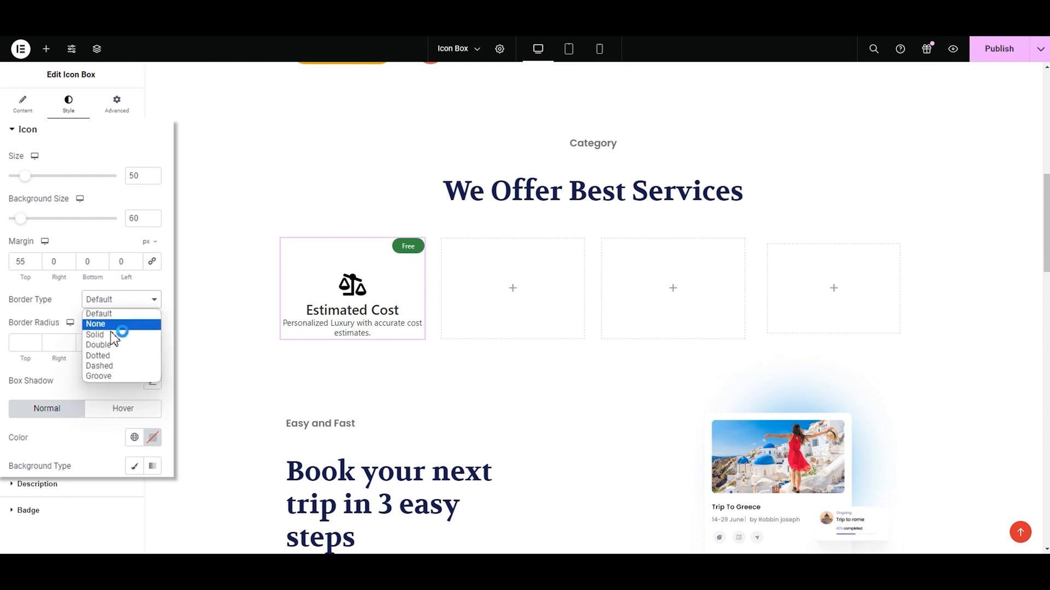
{"action": "left_click", "coordinate": [95, 335]}
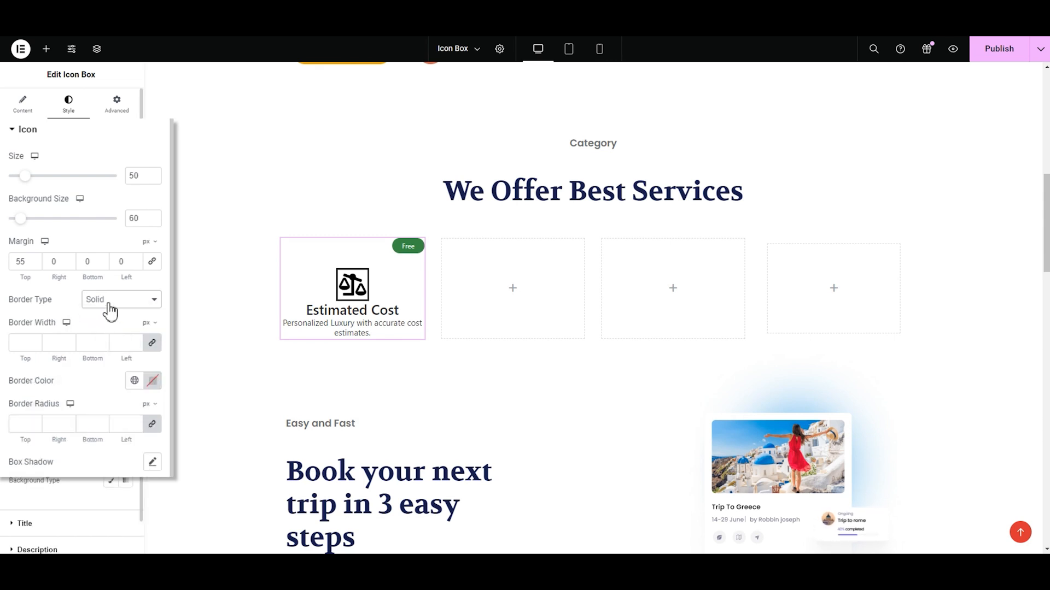
{"action": "left_click", "coordinate": [120, 299]}
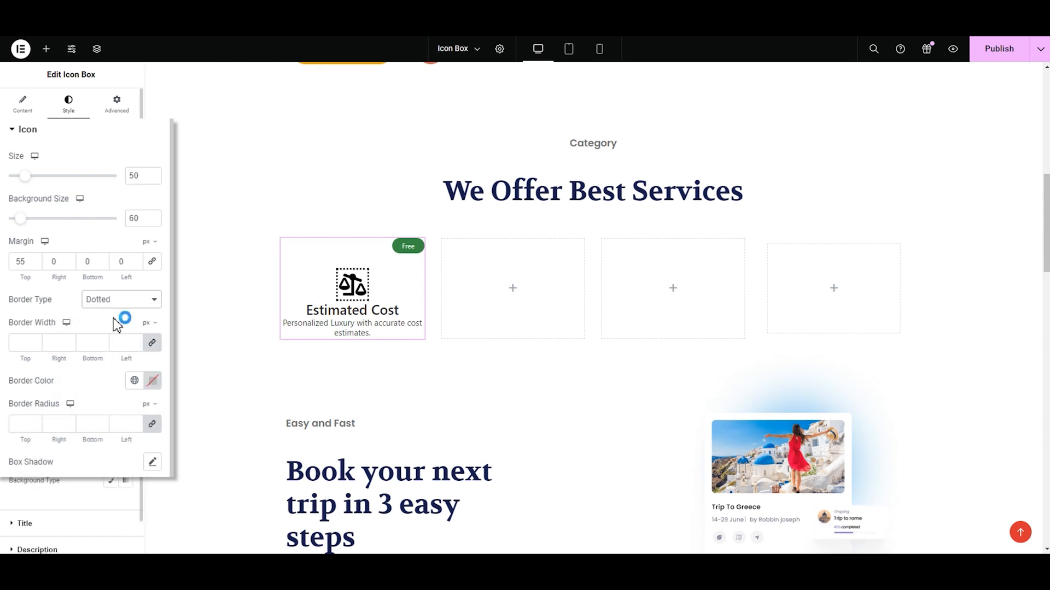
{"action": "left_click", "coordinate": [120, 299]}
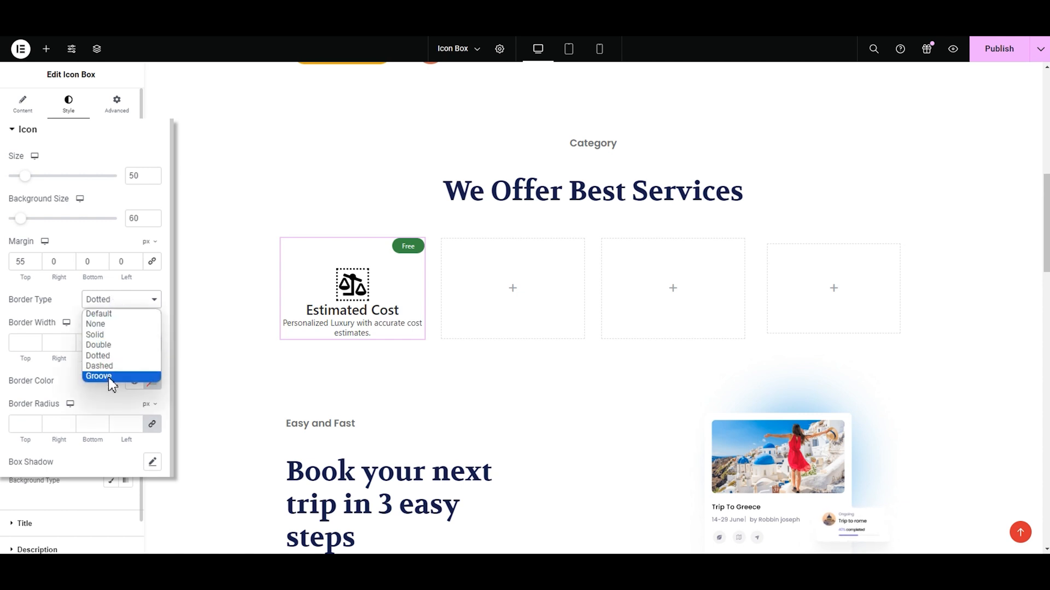
{"action": "left_click", "coordinate": [99, 376]}
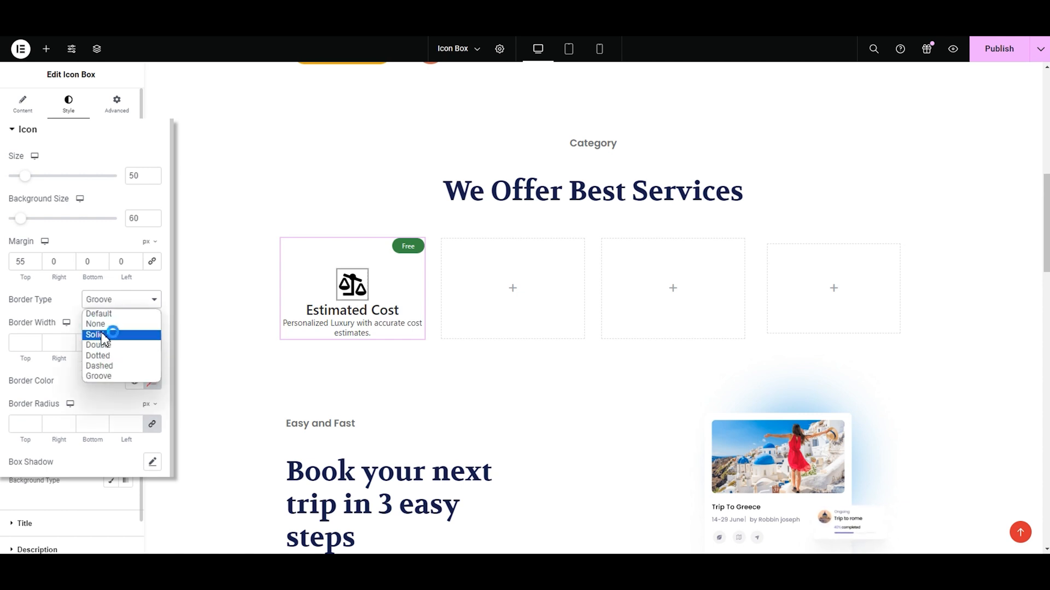
{"action": "left_click", "coordinate": [95, 334]}
{"action": "type", "text": "2"}
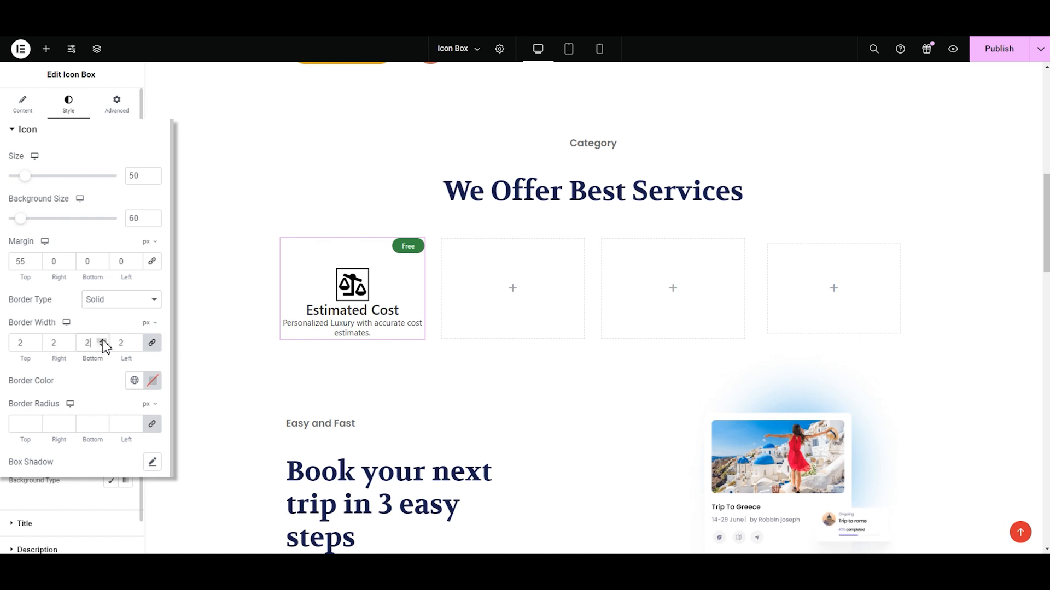
{"action": "left_click", "coordinate": [101, 343]}
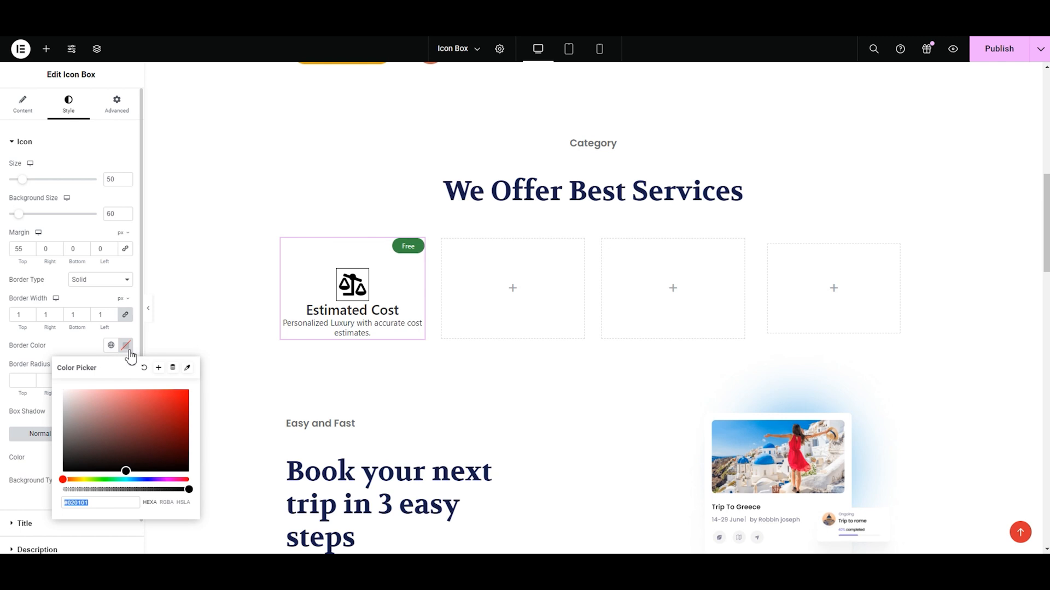
{"action": "mouse_move", "coordinate": [124, 351]}
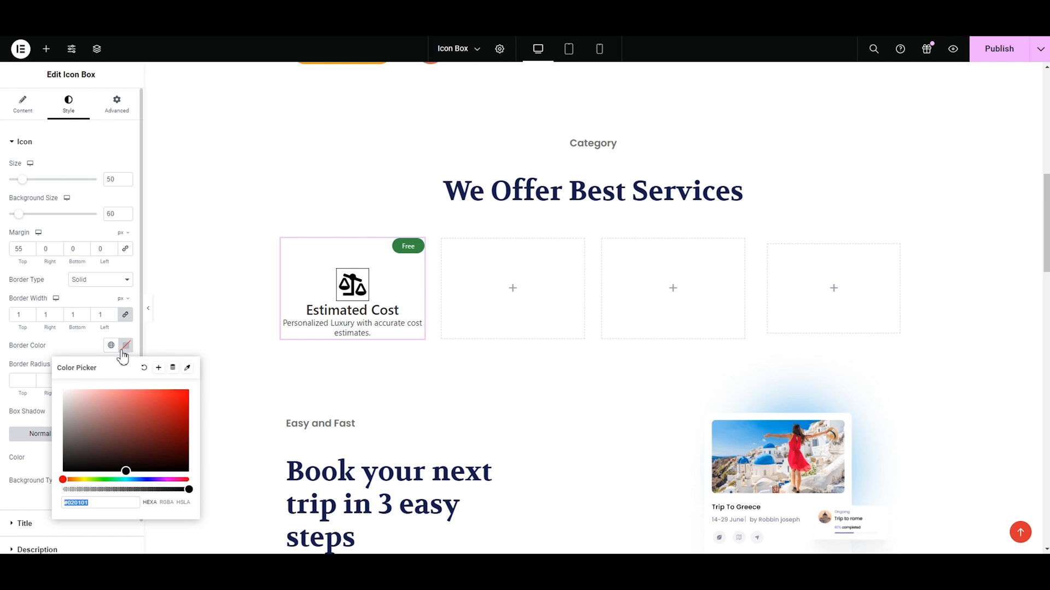
{"action": "mouse_move", "coordinate": [22, 355]}
{"action": "type", "text": "10"}
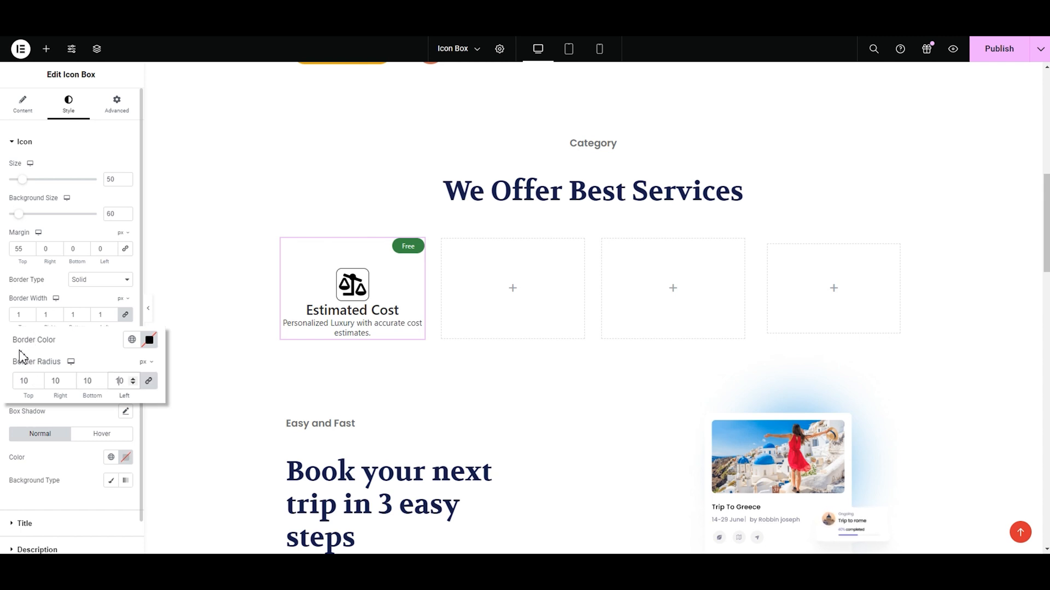
Step: Give the Estimated Cost icon a 1px border, 10 radius, and a blur-10 box shadow
{"action": "left_click", "coordinate": [149, 339]}
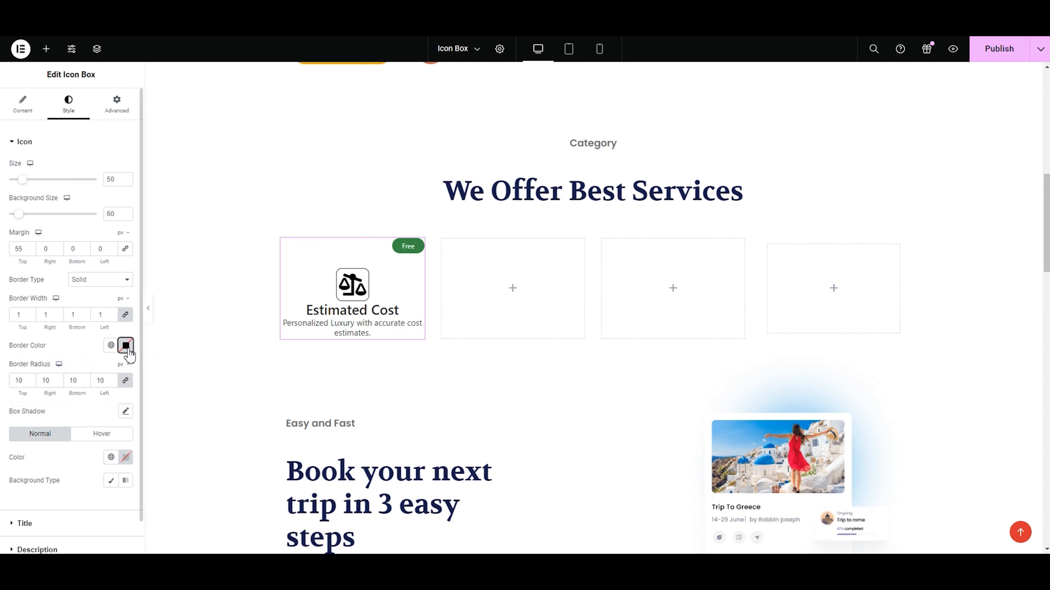
{"action": "left_click", "coordinate": [125, 345]}
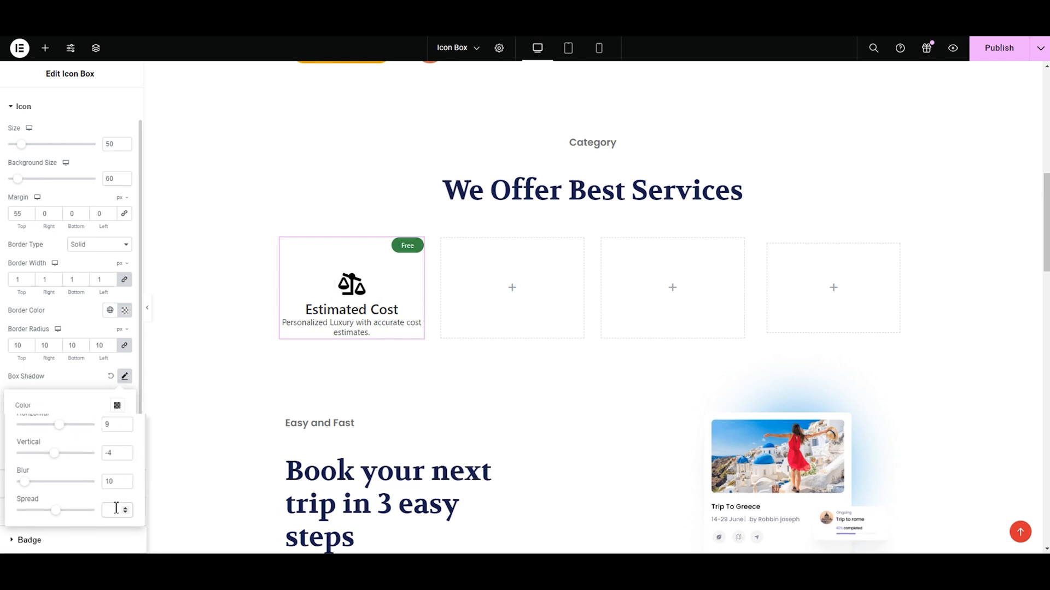
{"action": "left_click", "coordinate": [124, 376]}
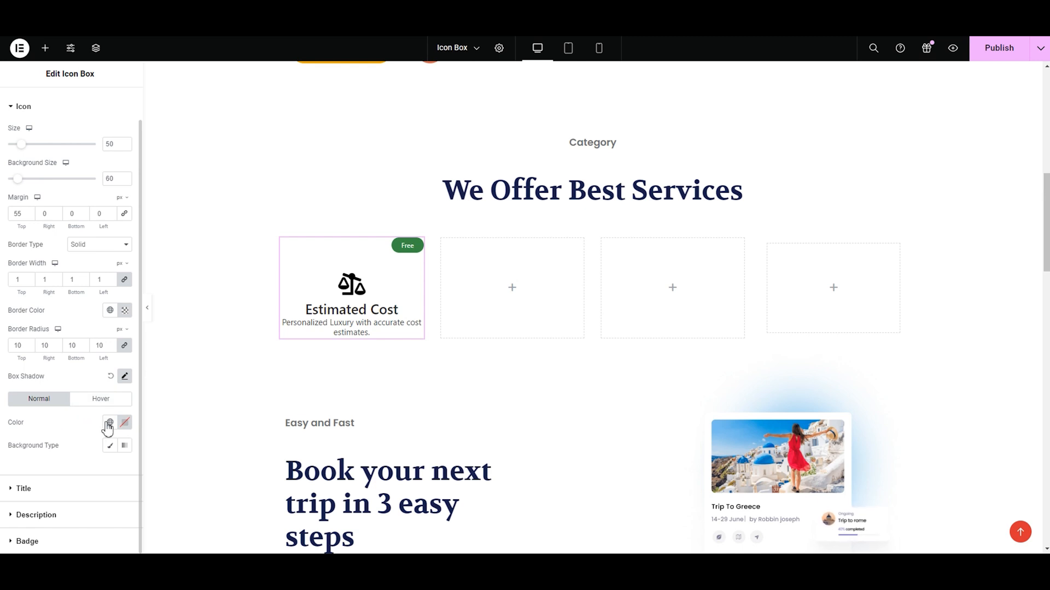
Step: Make the icon orange with a light grey to red gradient background
{"action": "left_click", "coordinate": [125, 423]}
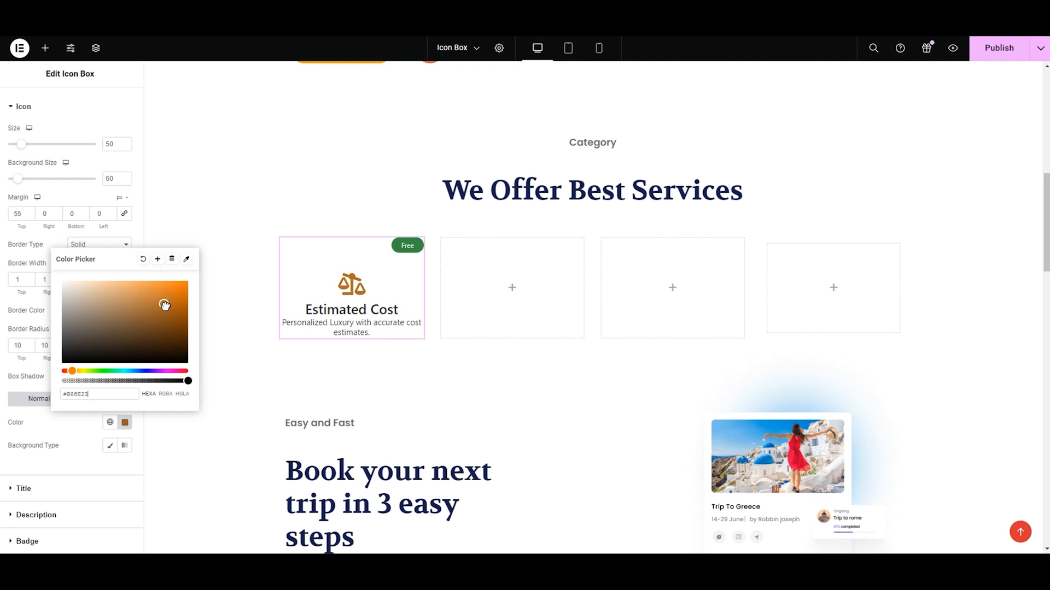
{"action": "left_click", "coordinate": [110, 445]}
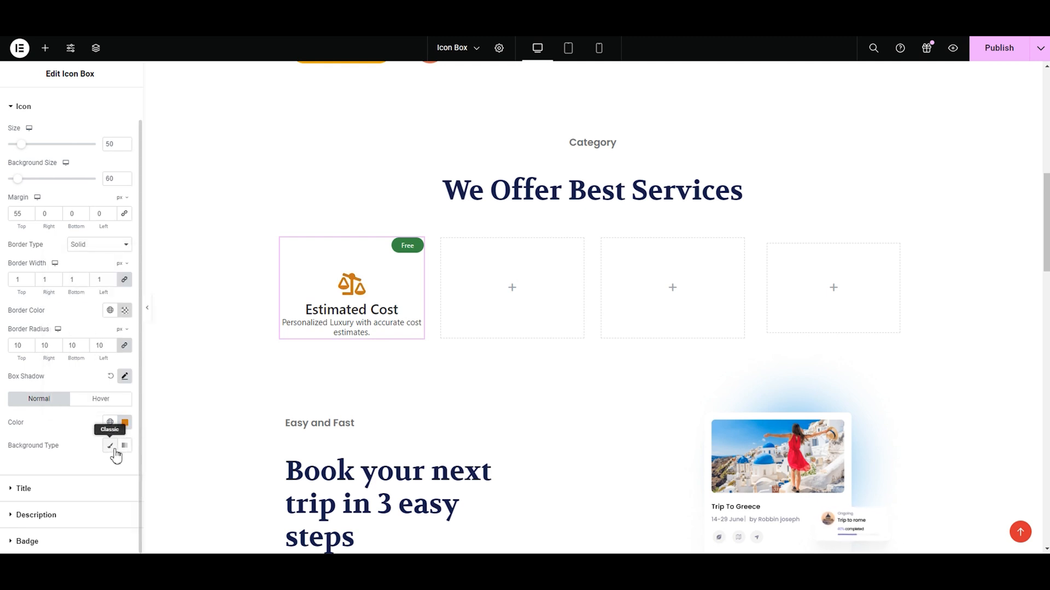
{"action": "left_click", "coordinate": [110, 445]}
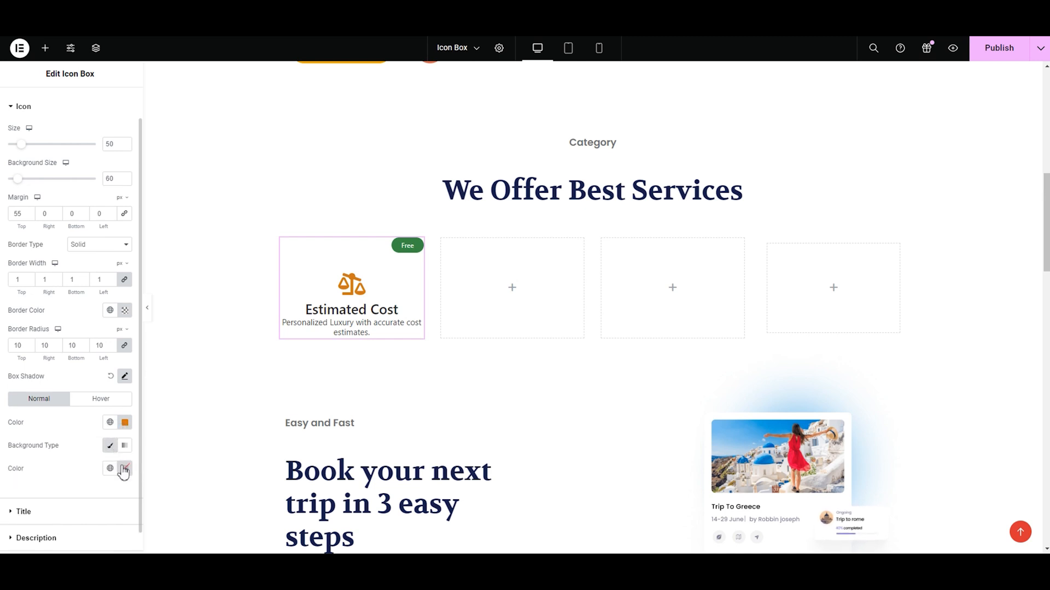
{"action": "left_click", "coordinate": [125, 469]}
{"action": "type", "text": "#DADADA"}
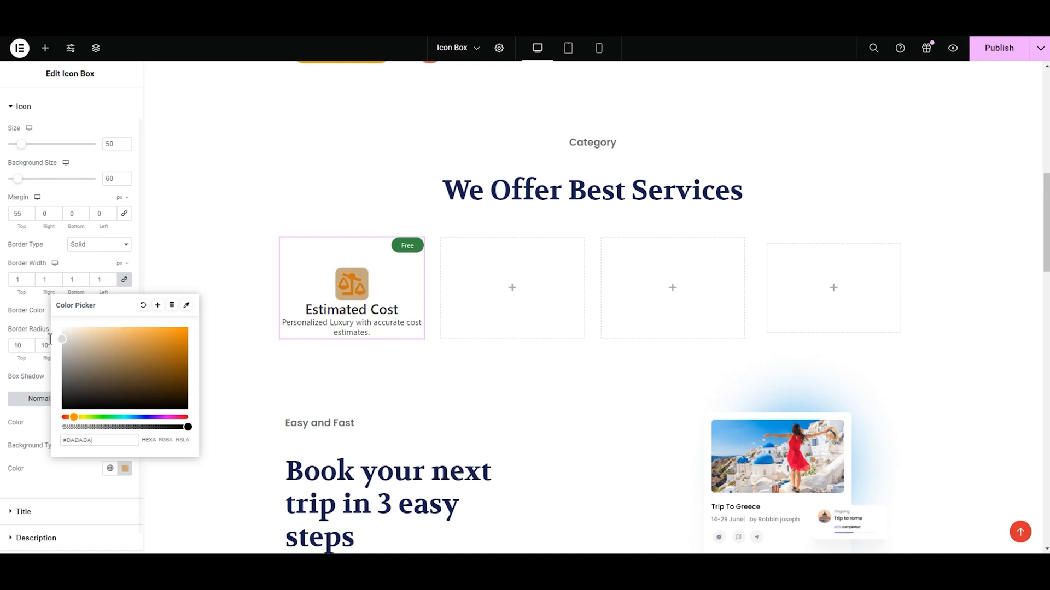
{"action": "left_click", "coordinate": [125, 446]}
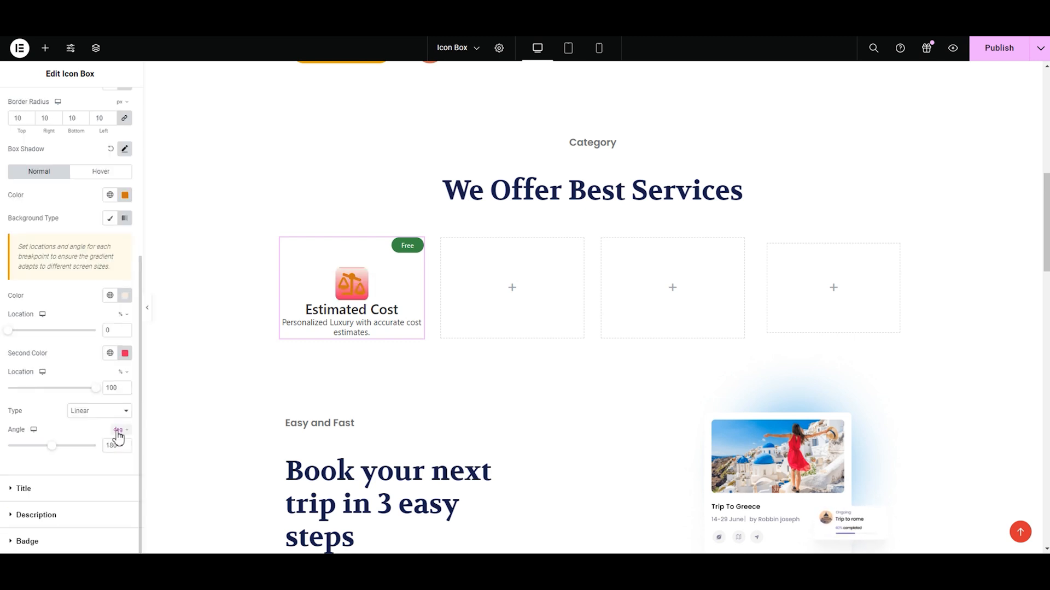
Step: Replace the icon's radial gradient background with a plain light cream colour
{"action": "left_click", "coordinate": [124, 353]}
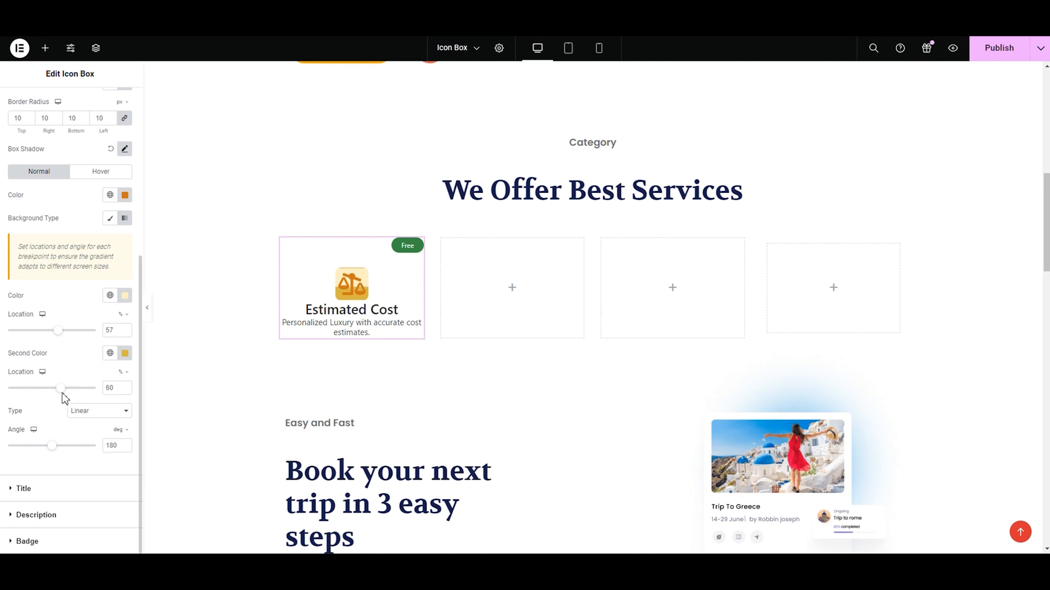
{"action": "mouse_move", "coordinate": [56, 452]}
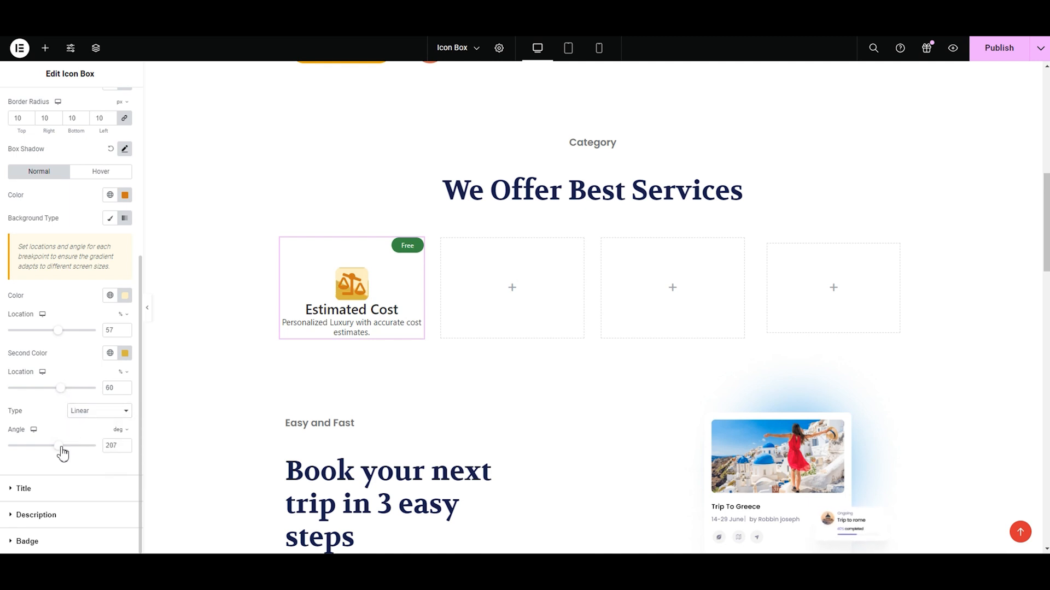
{"action": "left_click", "coordinate": [98, 411]}
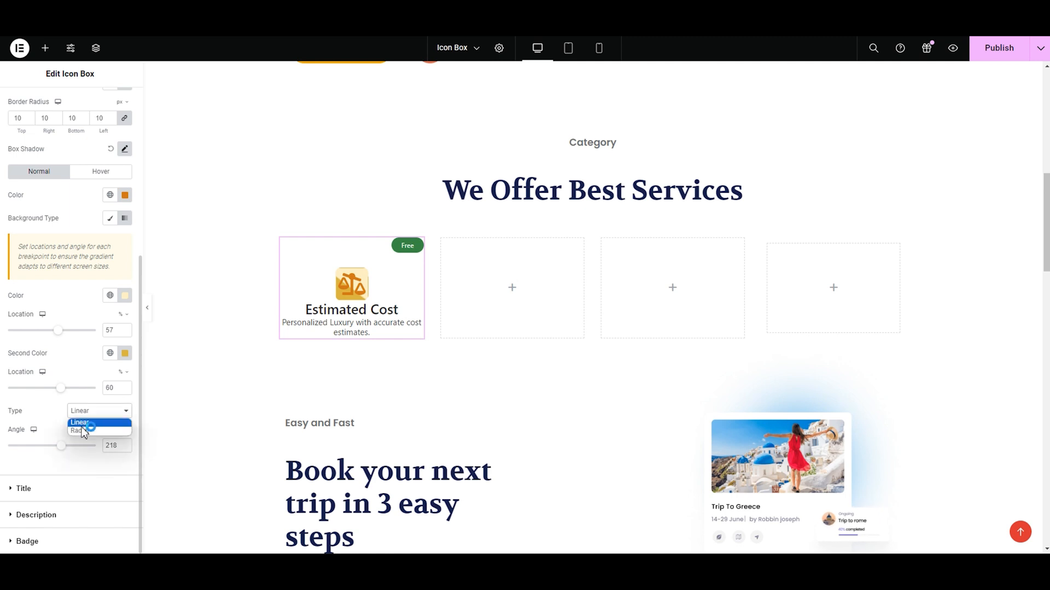
{"action": "left_click", "coordinate": [79, 430]}
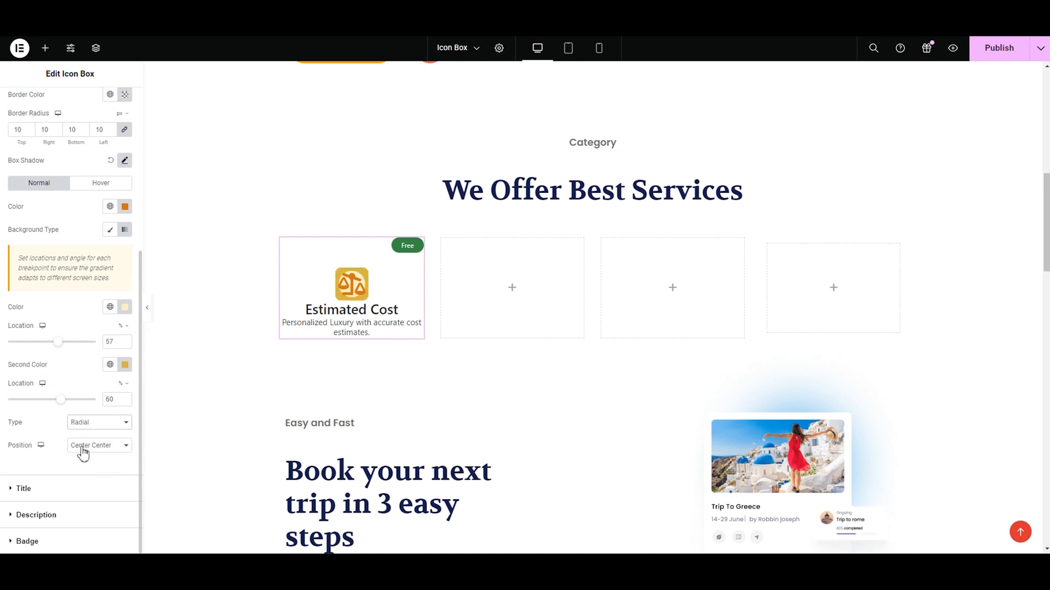
{"action": "left_click", "coordinate": [98, 445]}
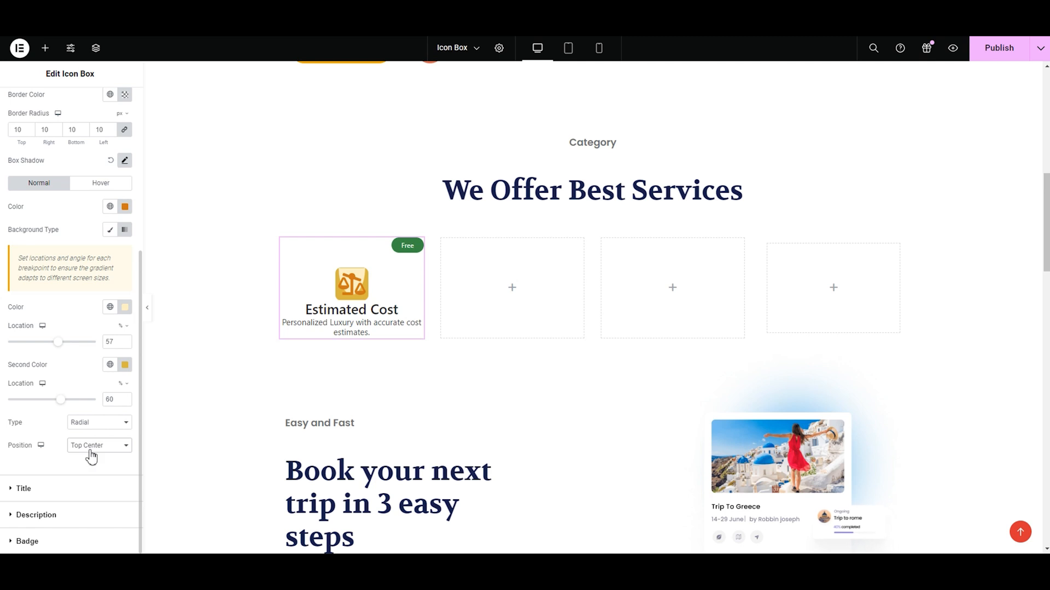
{"action": "left_click", "coordinate": [124, 364]}
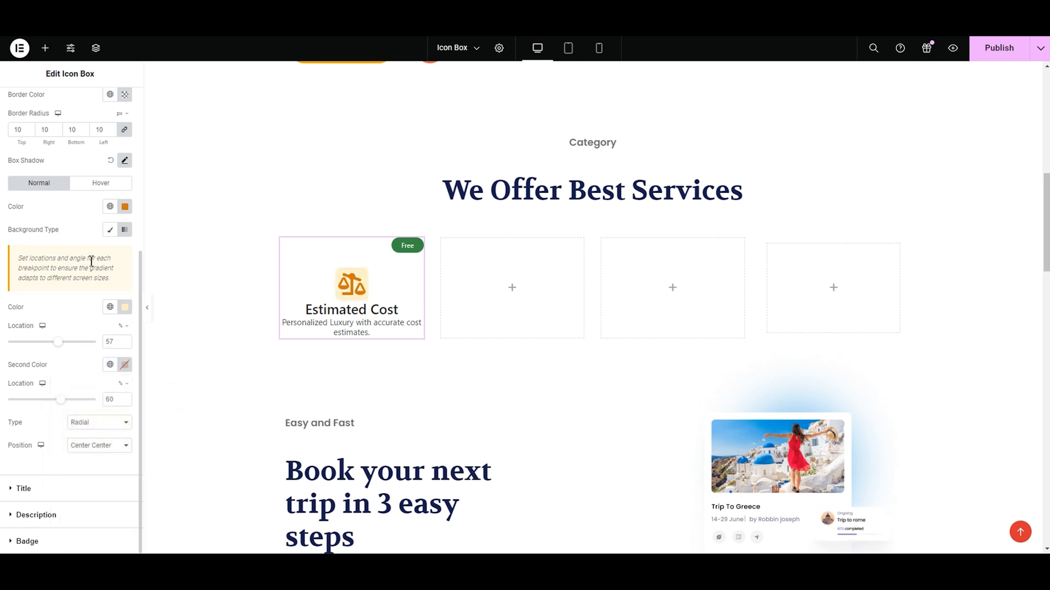
{"action": "scroll", "scroll_direction": "up", "scroll_amount": 3}
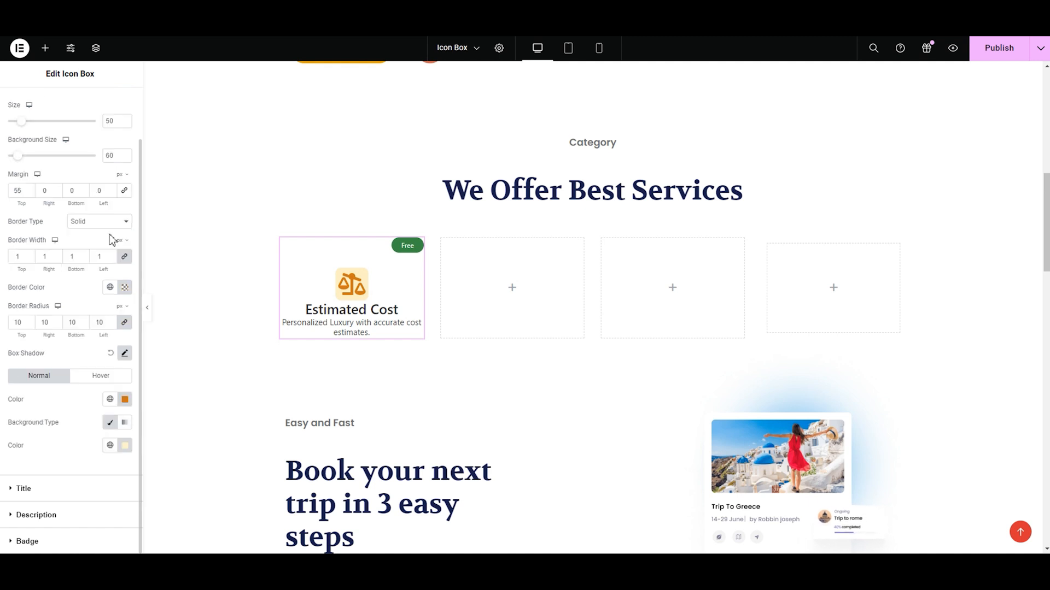
{"action": "mouse_move", "coordinate": [112, 239]}
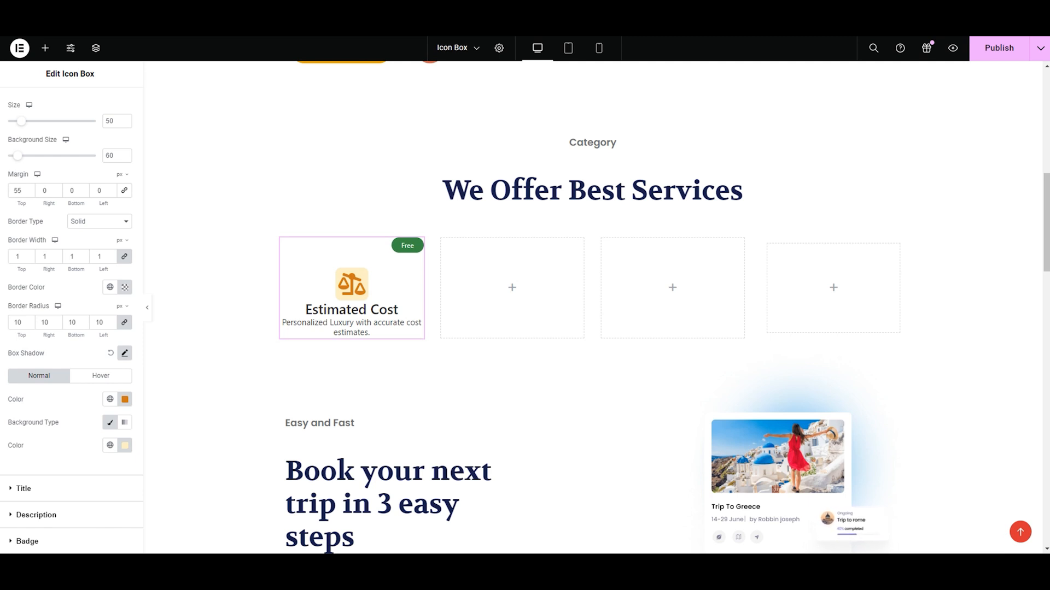
Step: Set the icon's hover colour to white and hover background to orange
{"action": "left_click", "coordinate": [100, 375]}
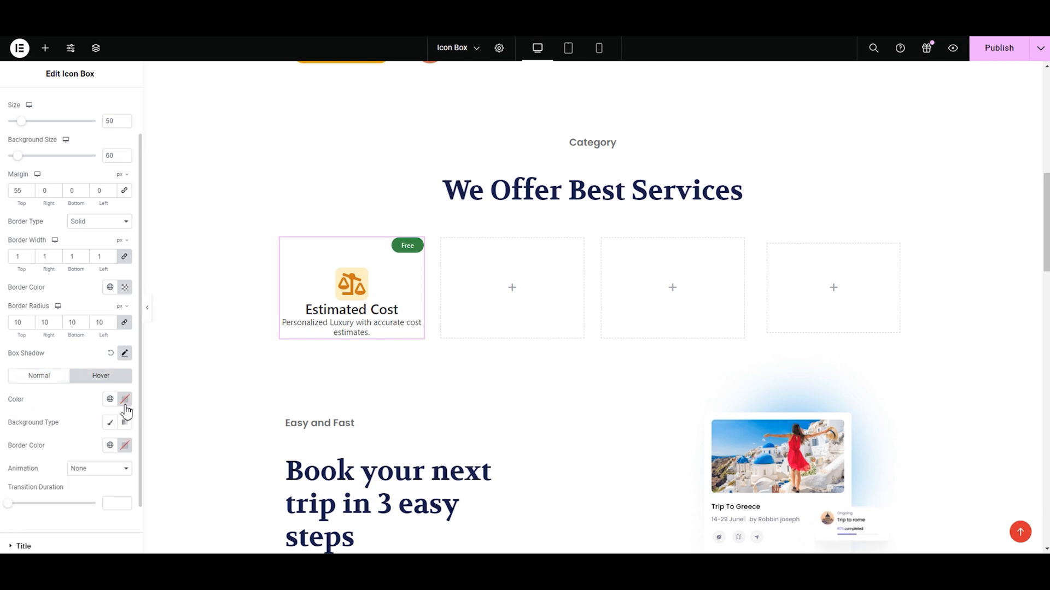
{"action": "left_click", "coordinate": [124, 400]}
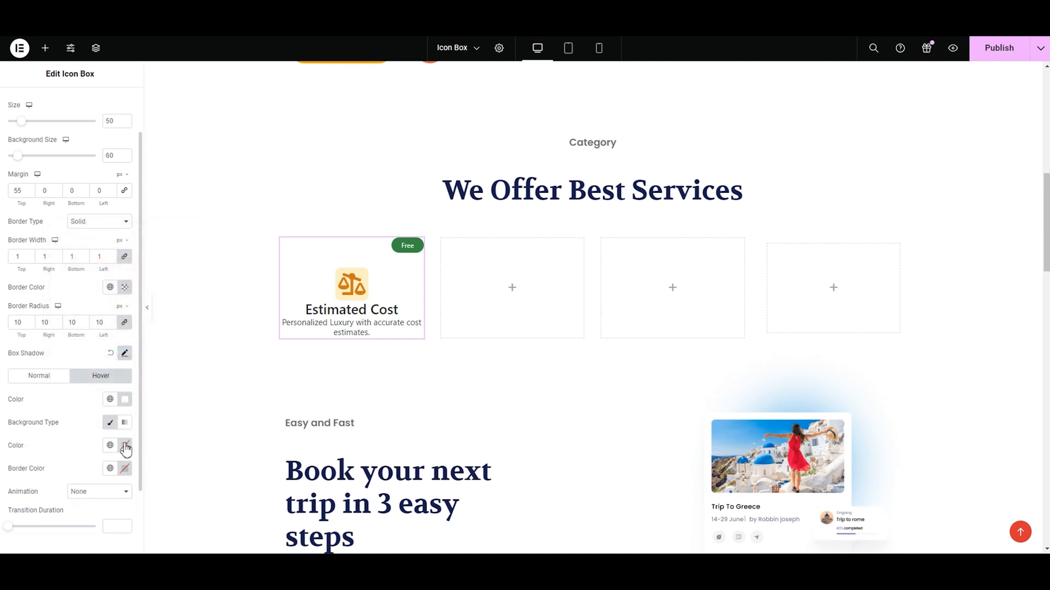
{"action": "left_click", "coordinate": [124, 445]}
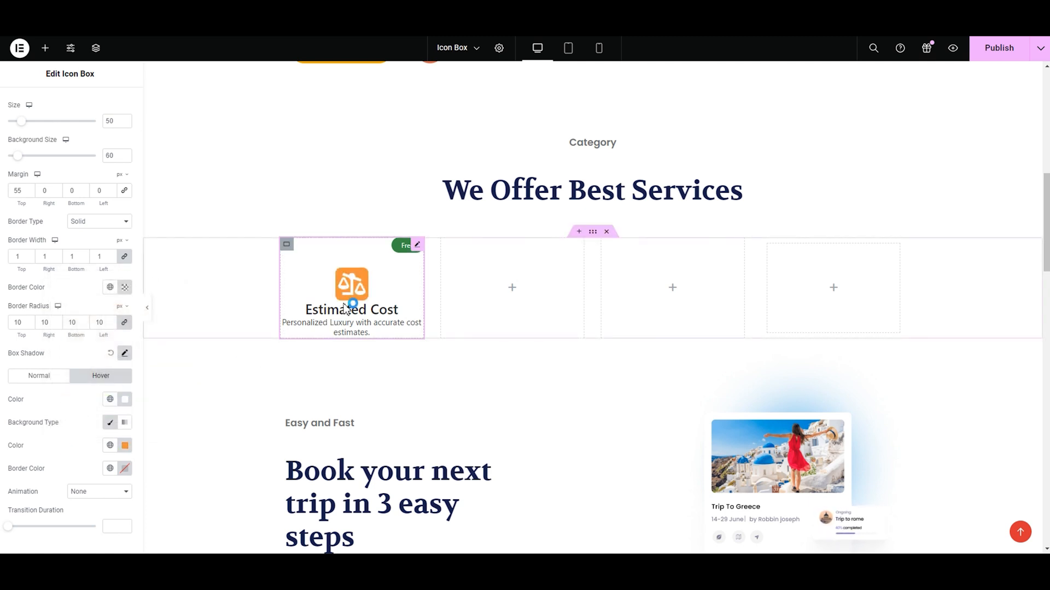
{"action": "mouse_move", "coordinate": [261, 338]}
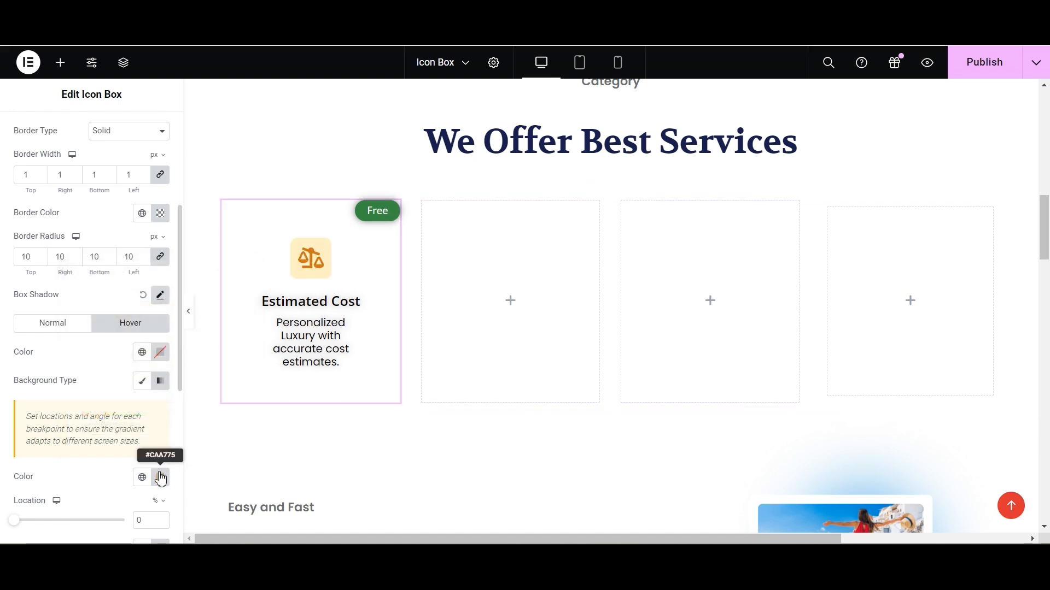
{"action": "left_click", "coordinate": [159, 477]}
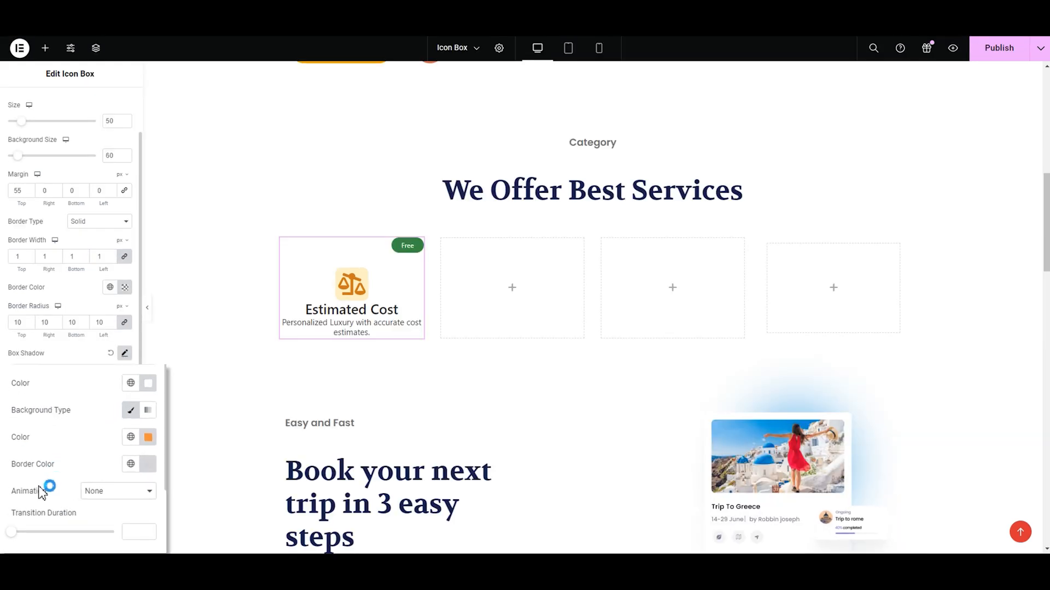
Step: After trying BounceOut, FadeIn and Wobble, use Rubber with 1-second transition
{"action": "left_click", "coordinate": [118, 491]}
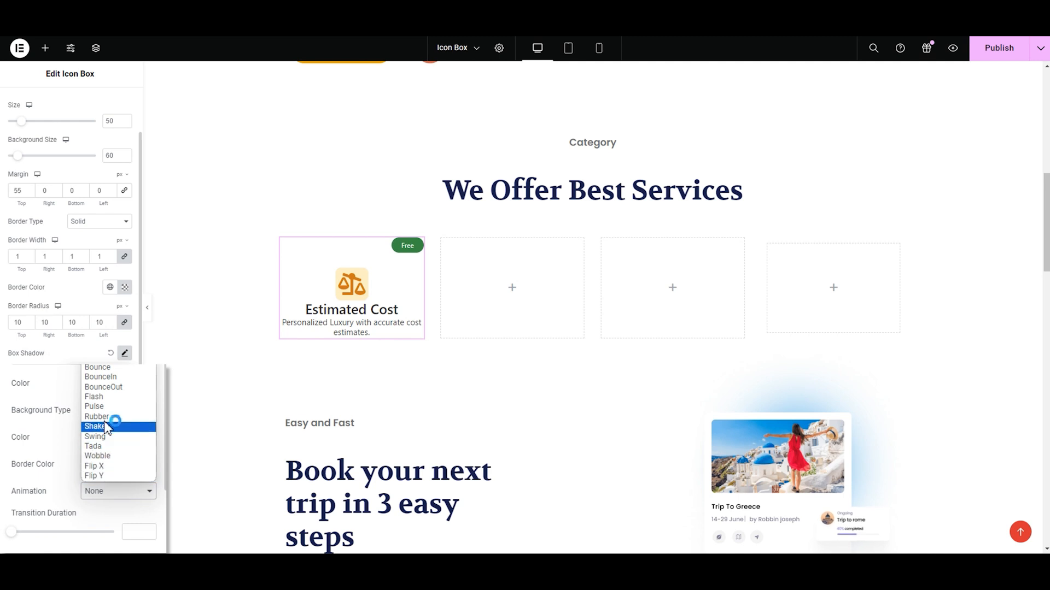
{"action": "left_click", "coordinate": [104, 387]}
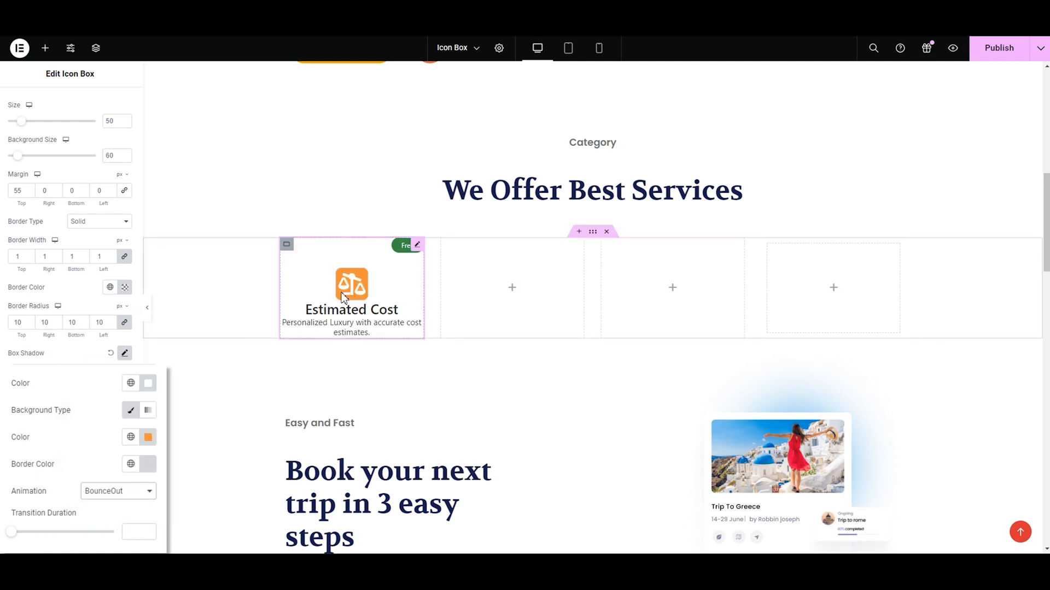
{"action": "left_click", "coordinate": [117, 491]}
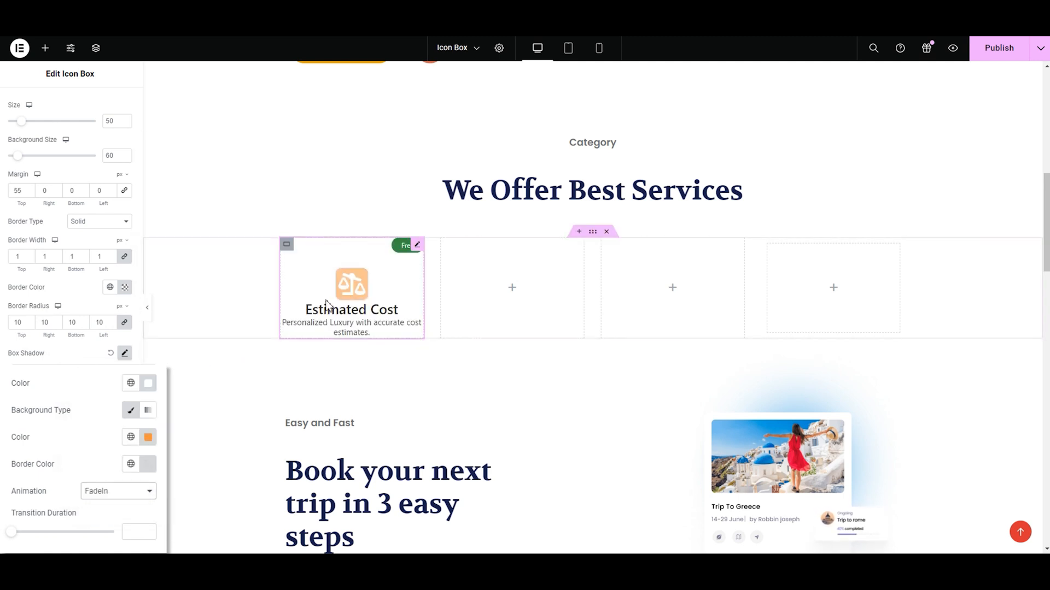
{"action": "left_click", "coordinate": [118, 491]}
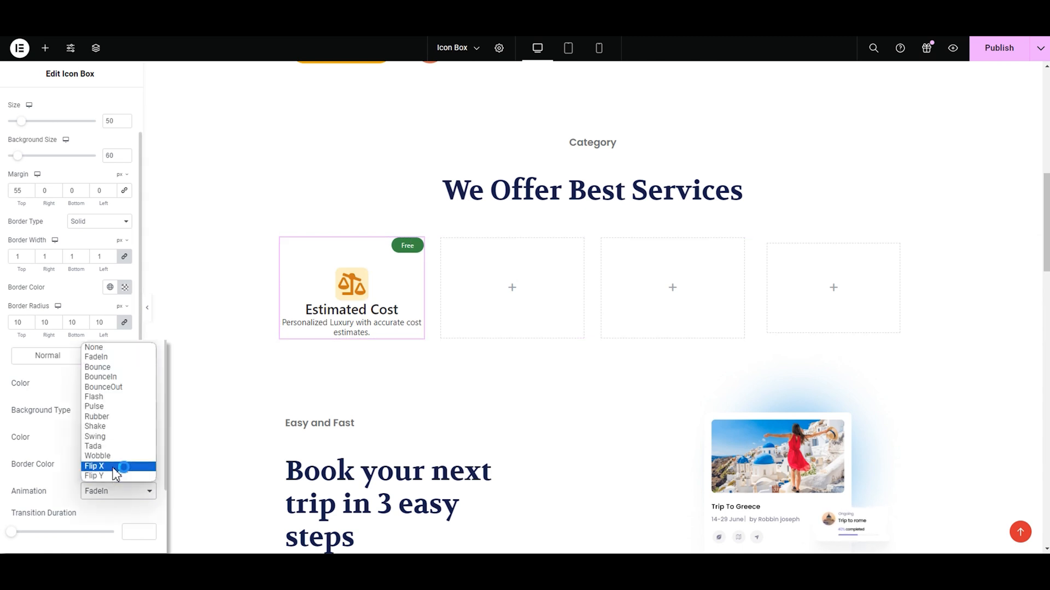
{"action": "left_click", "coordinate": [98, 456]}
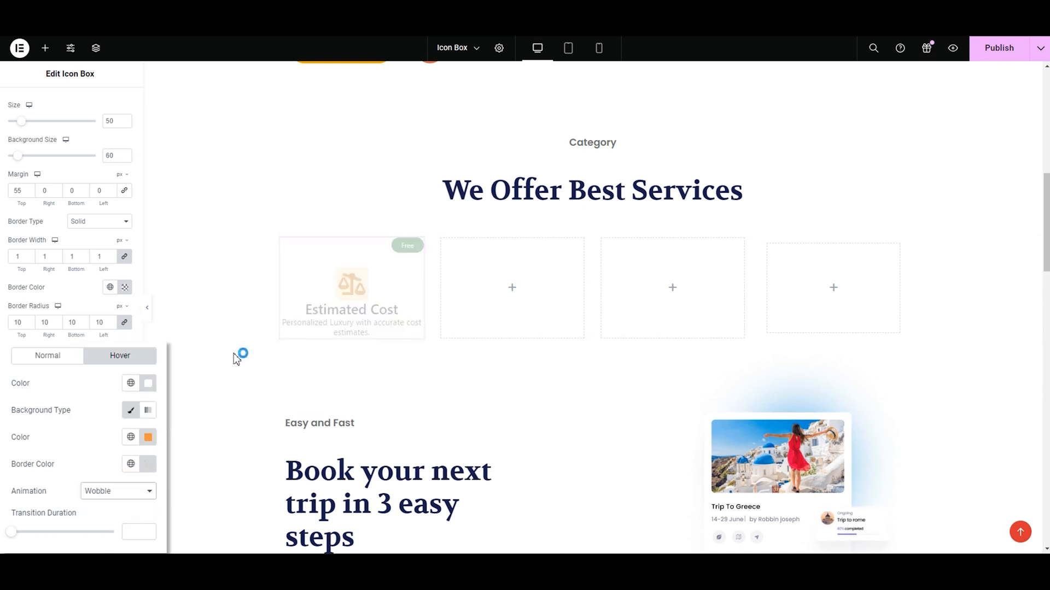
{"action": "mouse_move", "coordinate": [159, 480]}
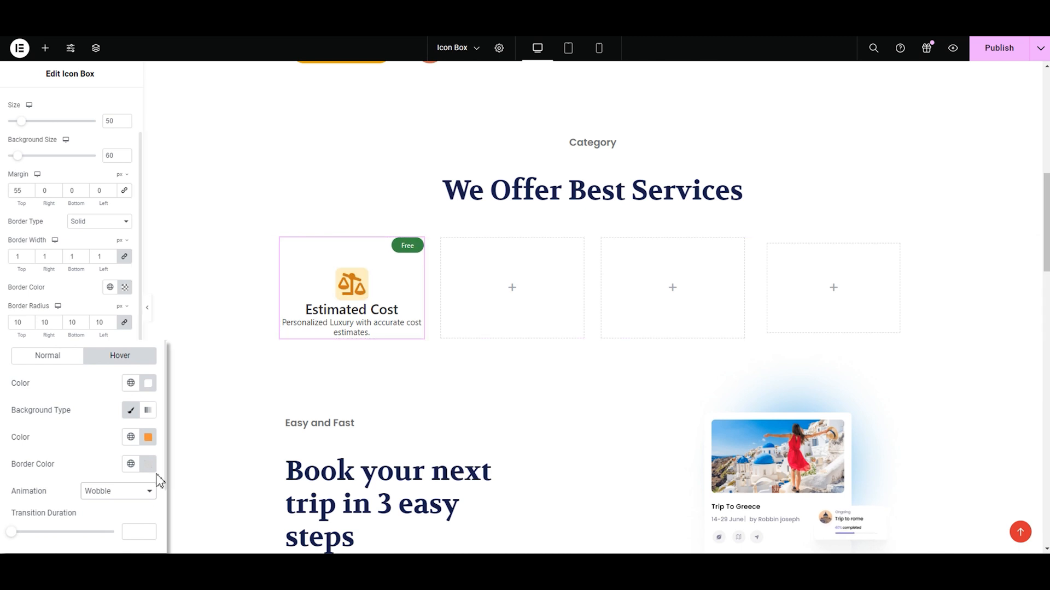
{"action": "left_click", "coordinate": [117, 491]}
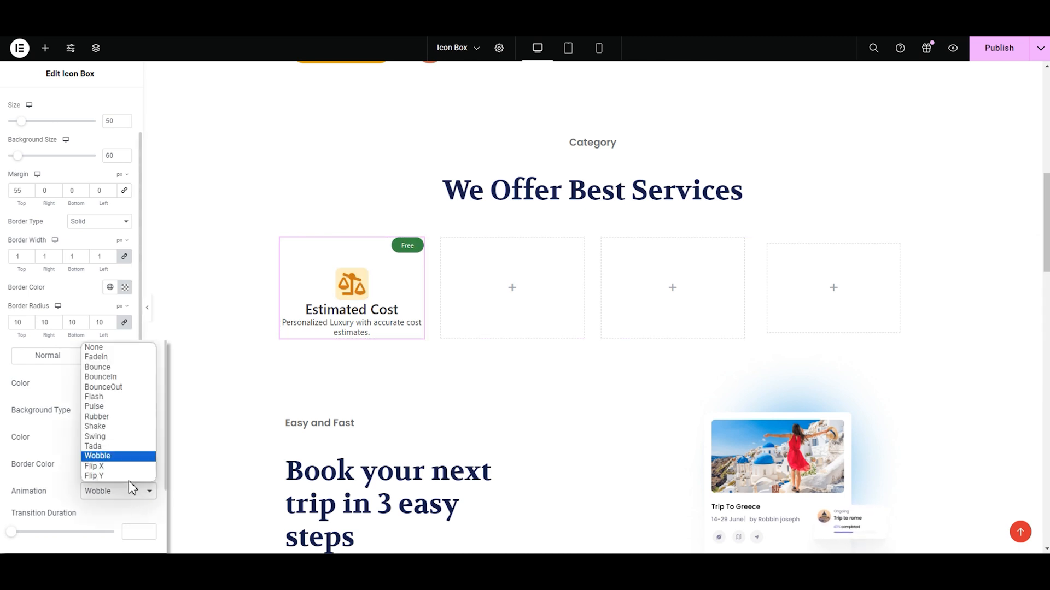
{"action": "mouse_move", "coordinate": [109, 417]}
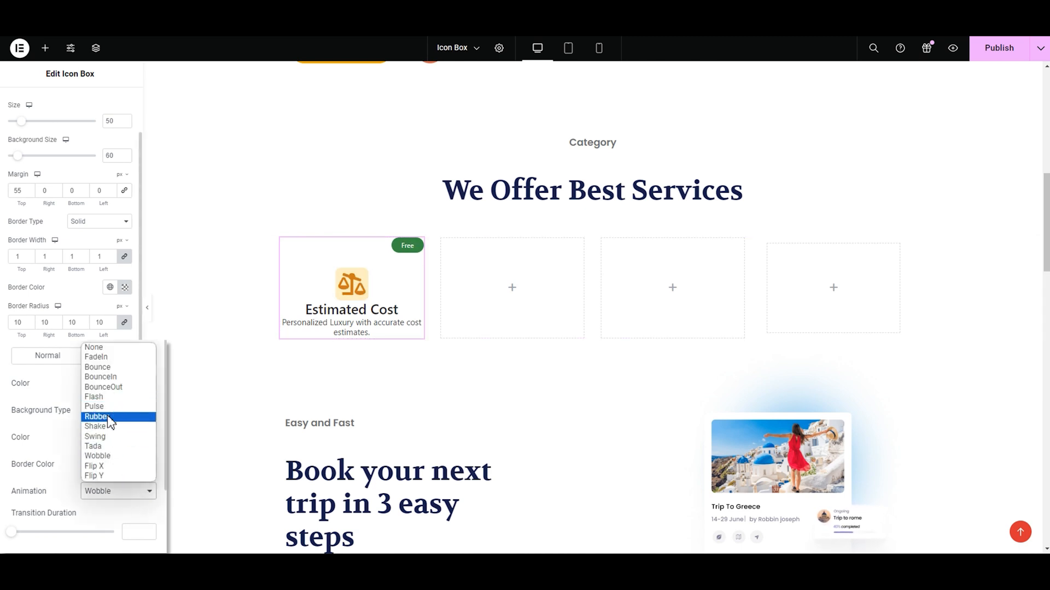
{"action": "left_click", "coordinate": [96, 416]}
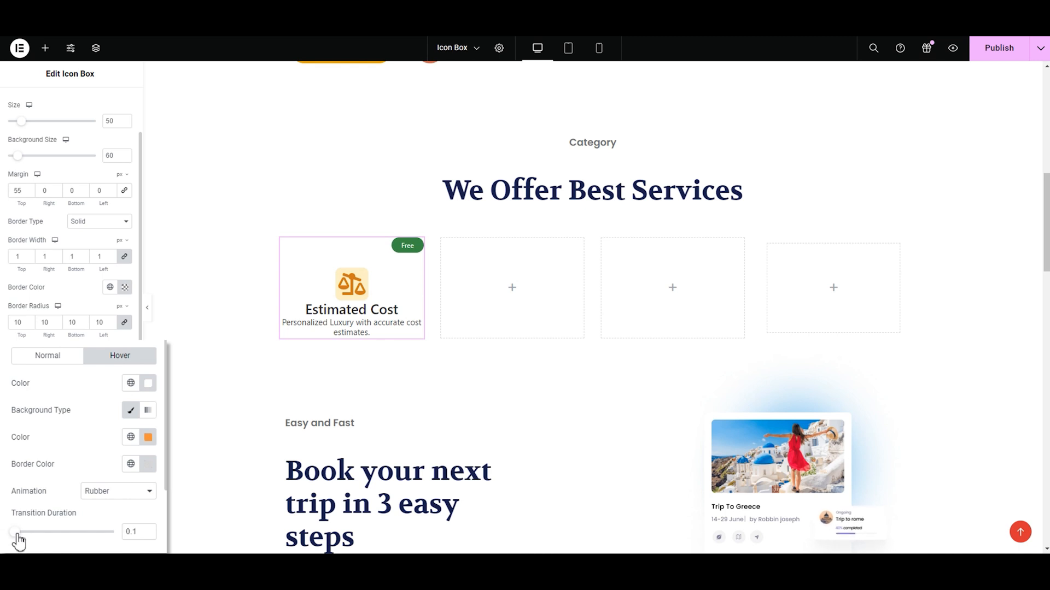
{"action": "left_click", "coordinate": [351, 288]}
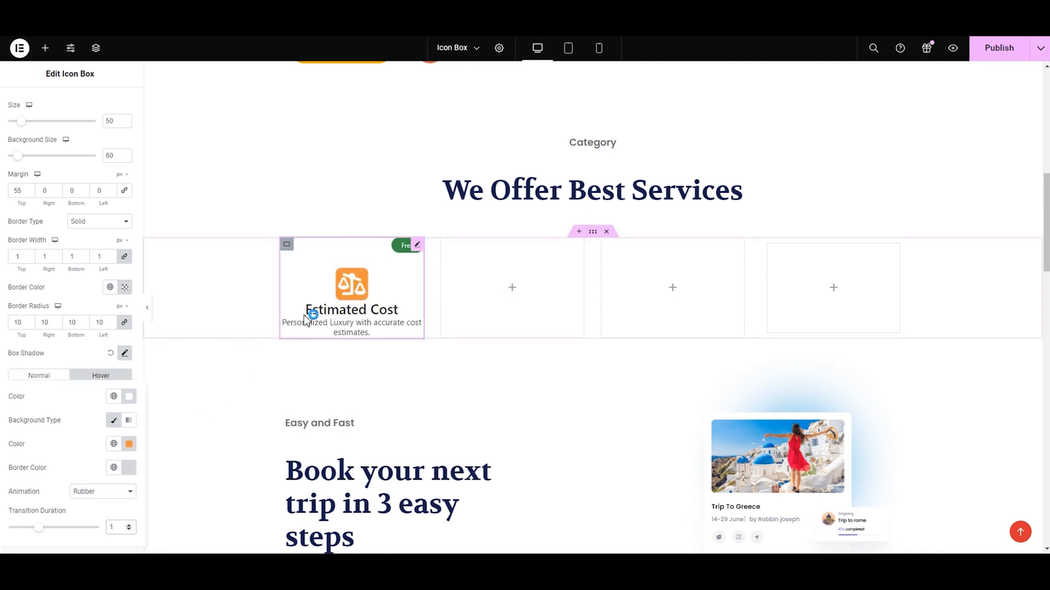
{"action": "scroll", "scroll_direction": "down", "scroll_amount": 3}
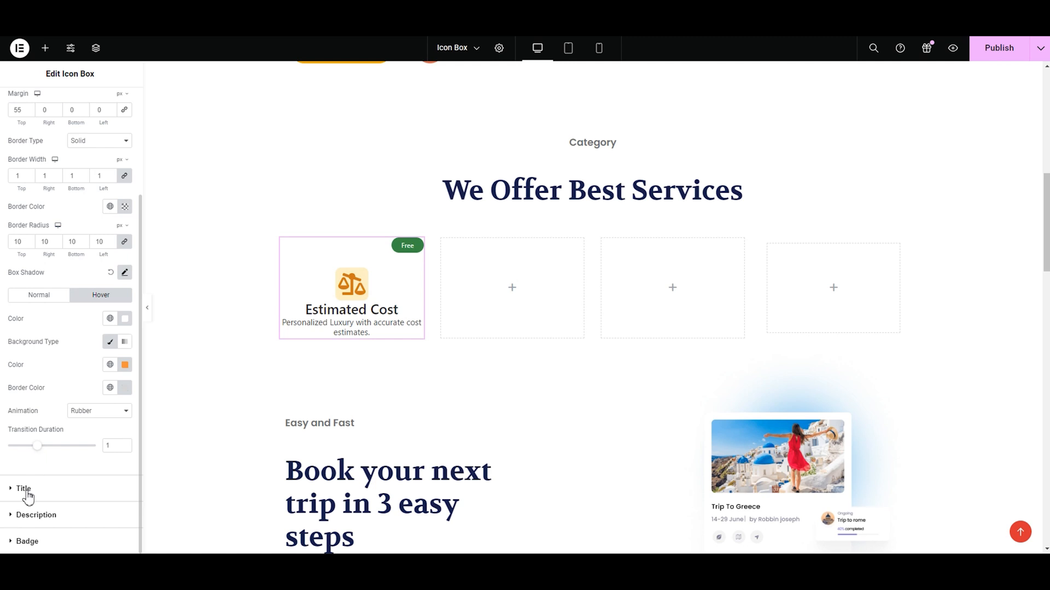
Step: Set the title font to Open Sans after trying Arial, Verdana and Times New Roman
{"action": "left_click", "coordinate": [23, 489]}
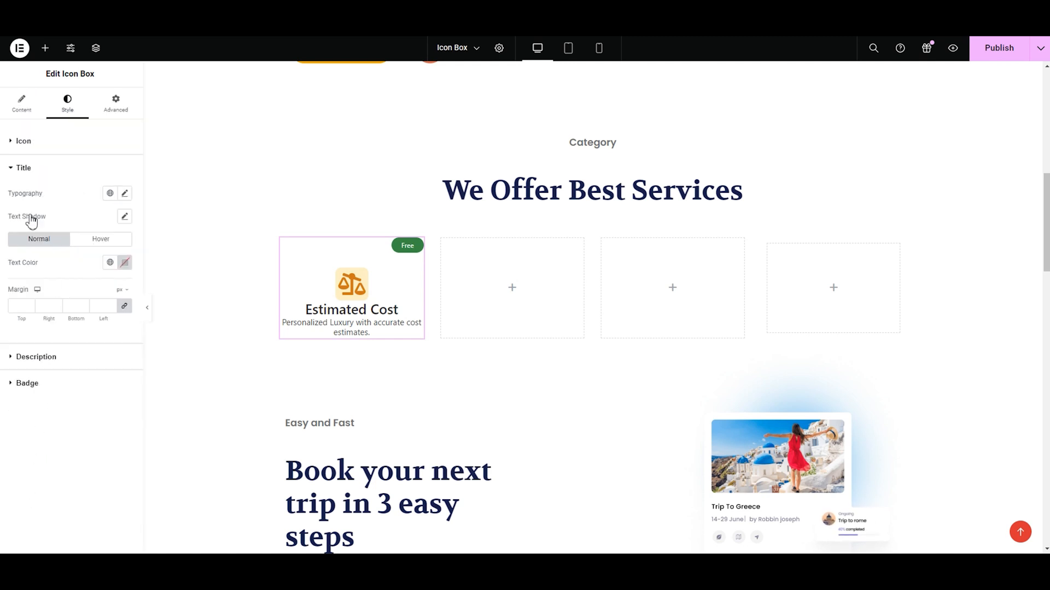
{"action": "mouse_move", "coordinate": [17, 190]}
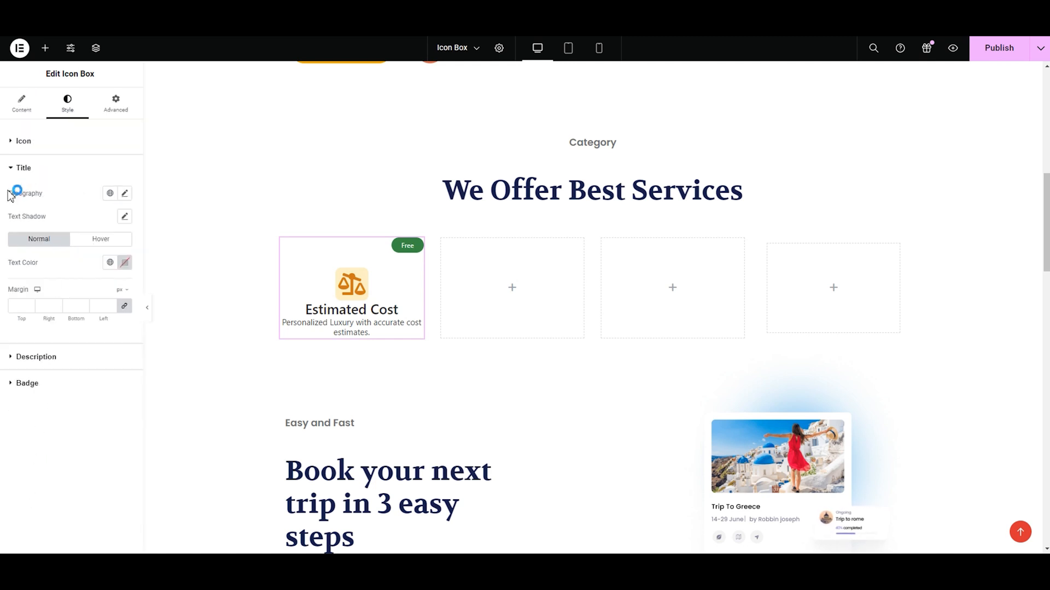
{"action": "mouse_move", "coordinate": [32, 202]}
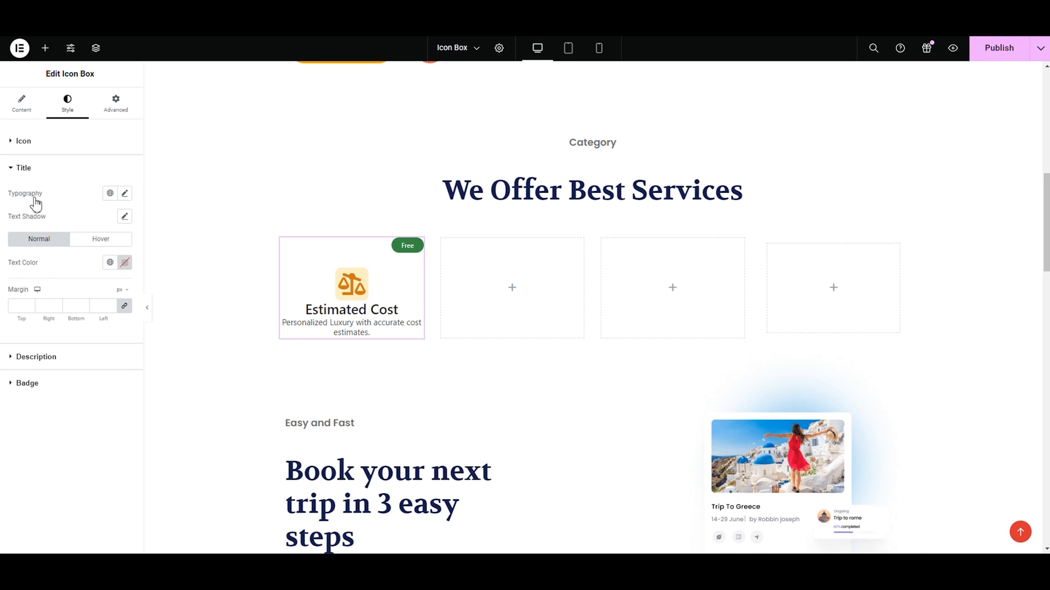
{"action": "left_click", "coordinate": [125, 194]}
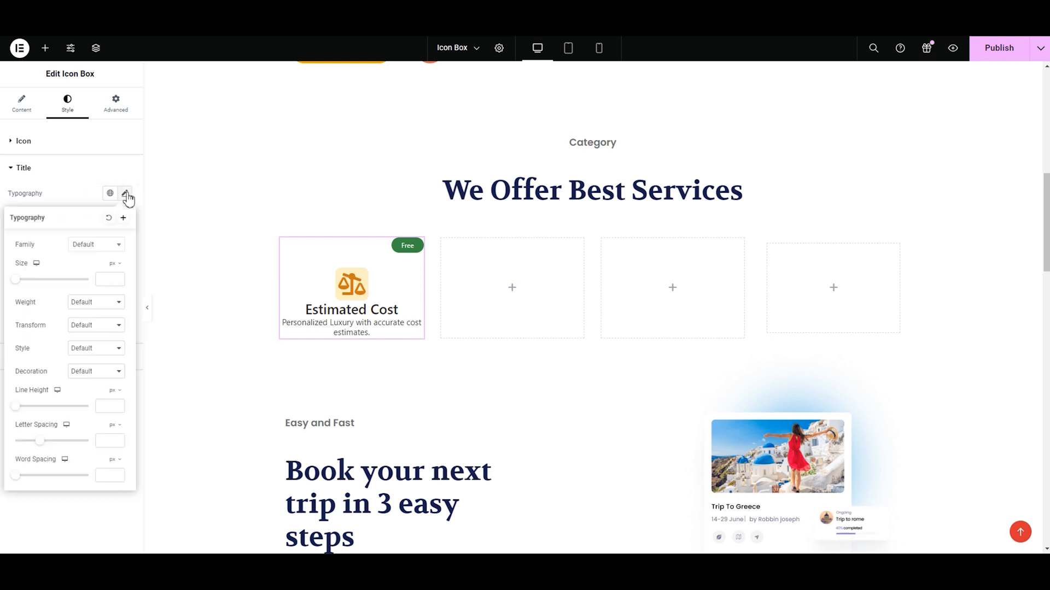
{"action": "left_click", "coordinate": [96, 244]}
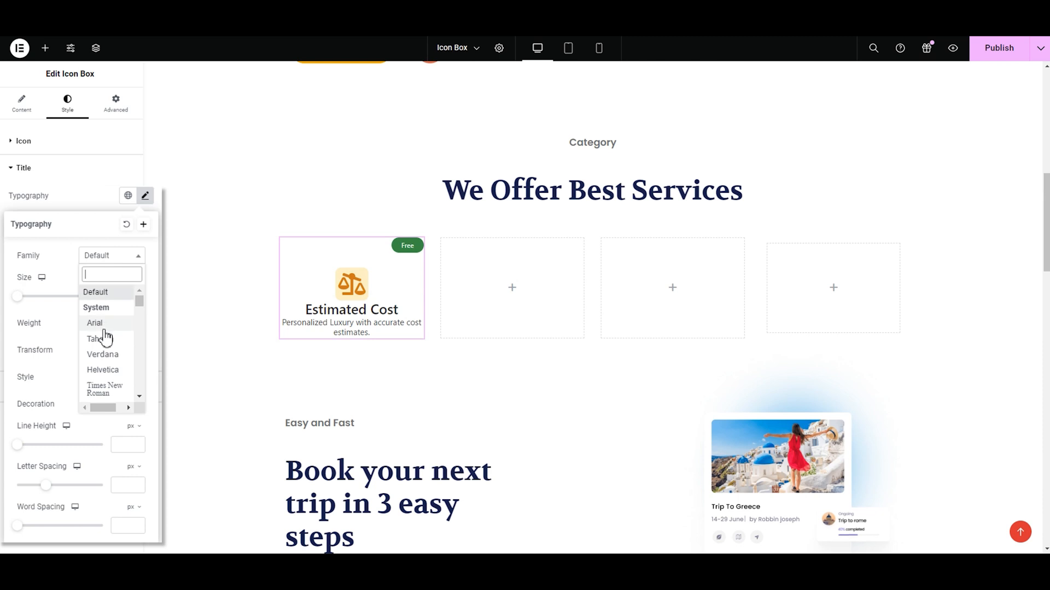
{"action": "left_click", "coordinate": [95, 324]}
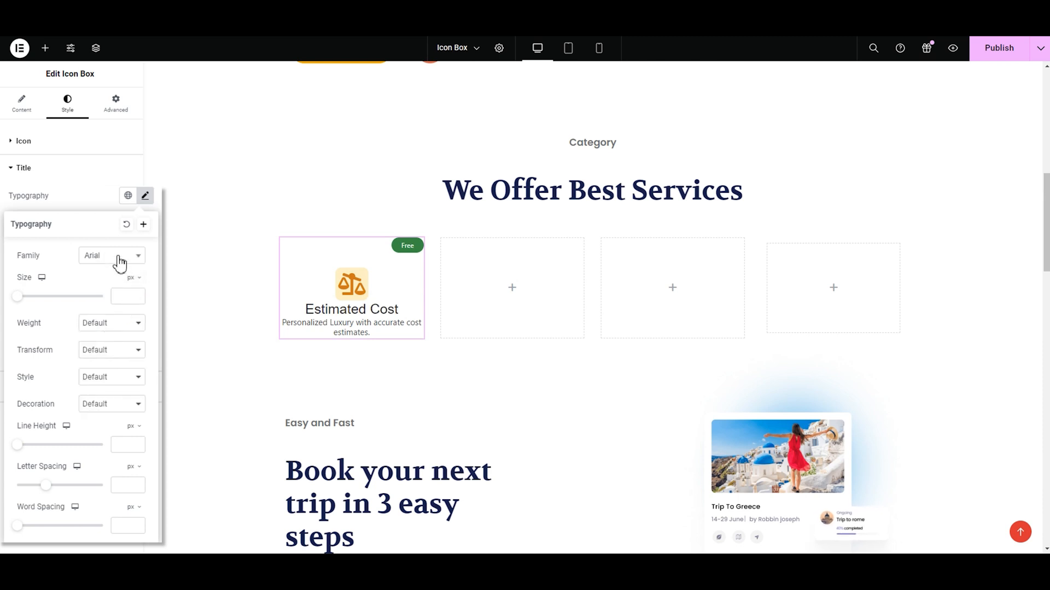
{"action": "left_click", "coordinate": [111, 255]}
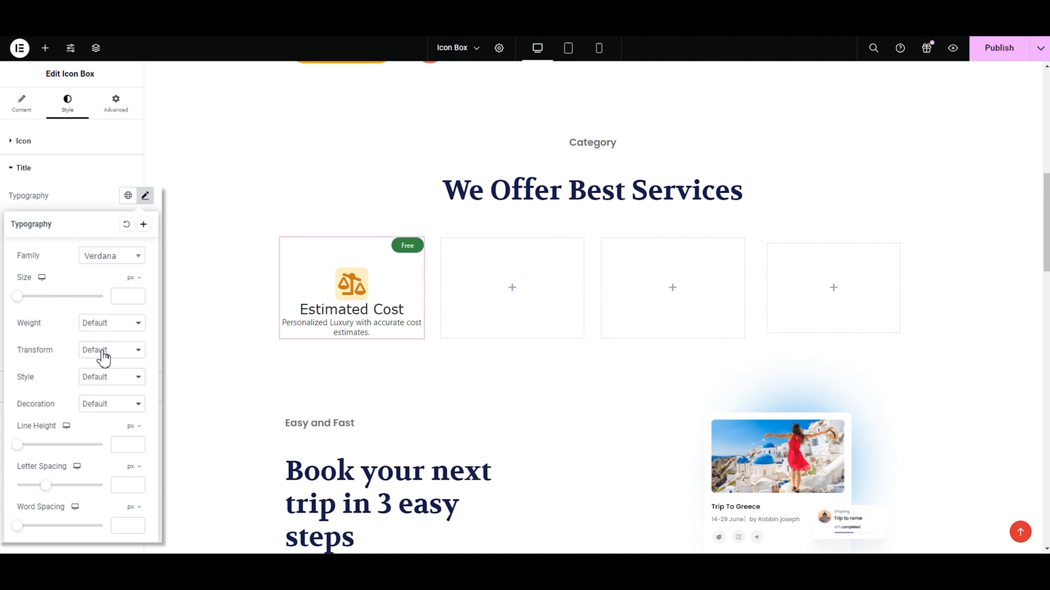
{"action": "left_click", "coordinate": [111, 256]}
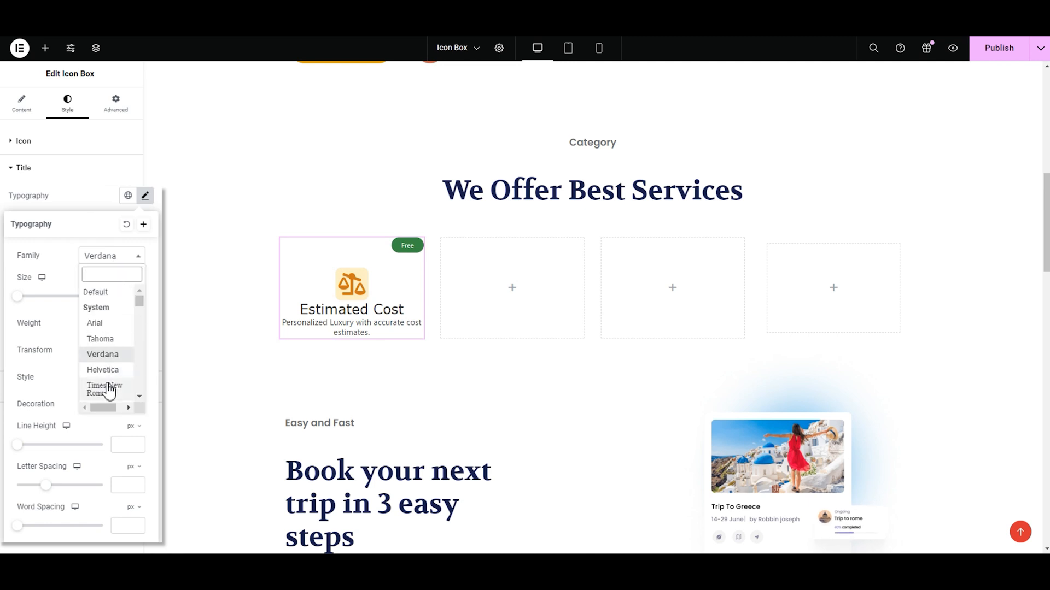
{"action": "left_click", "coordinate": [104, 388]}
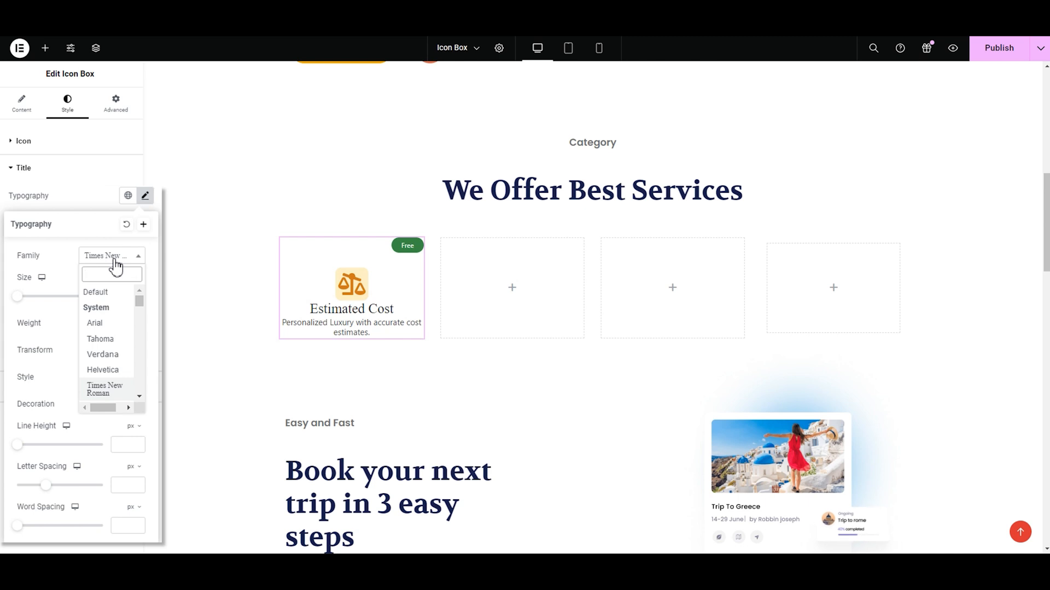
{"action": "type", "text": "open"}
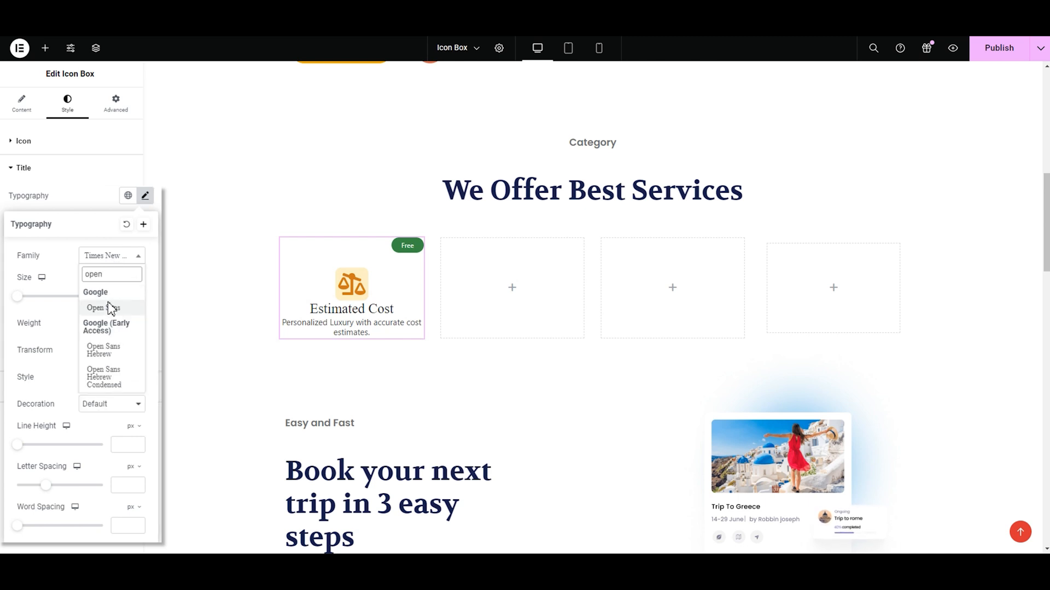
{"action": "left_click", "coordinate": [102, 308]}
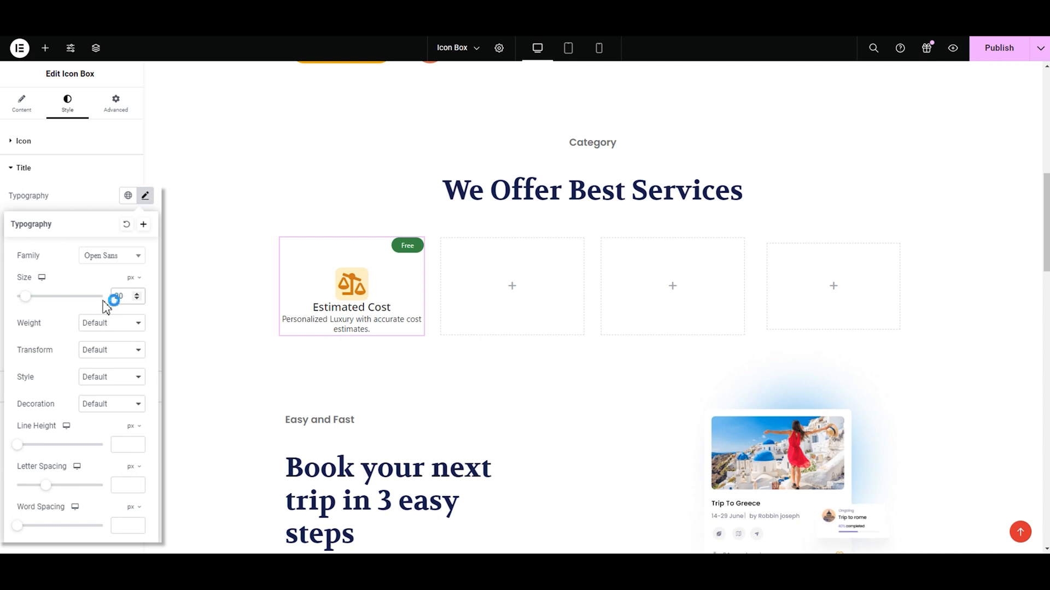
Step: Set the title size to 20 and weight to 600 after trying 900 and 700
{"action": "left_click", "coordinate": [111, 323]}
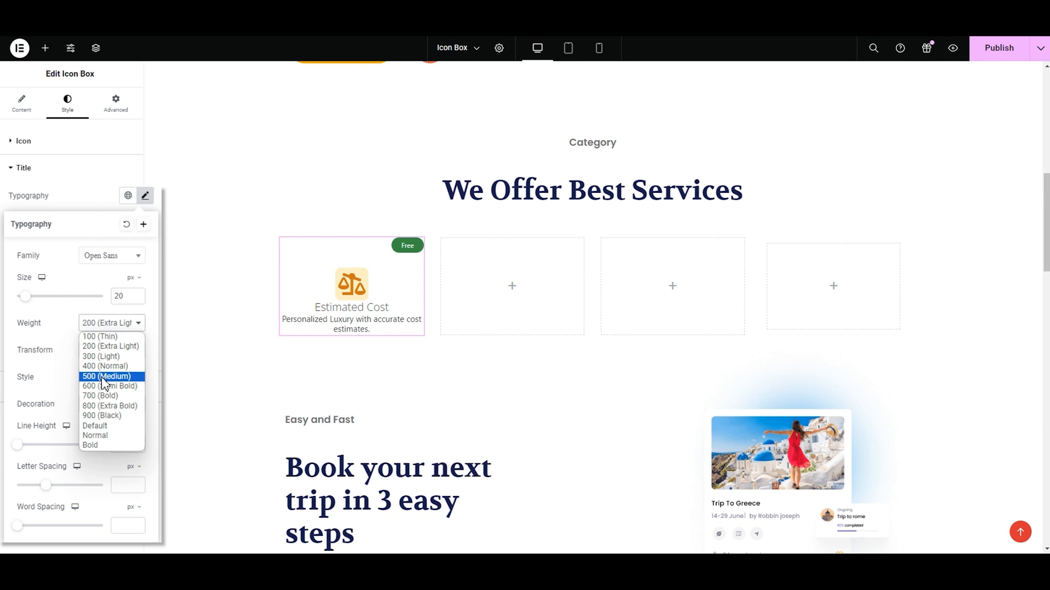
{"action": "left_click", "coordinate": [100, 415]}
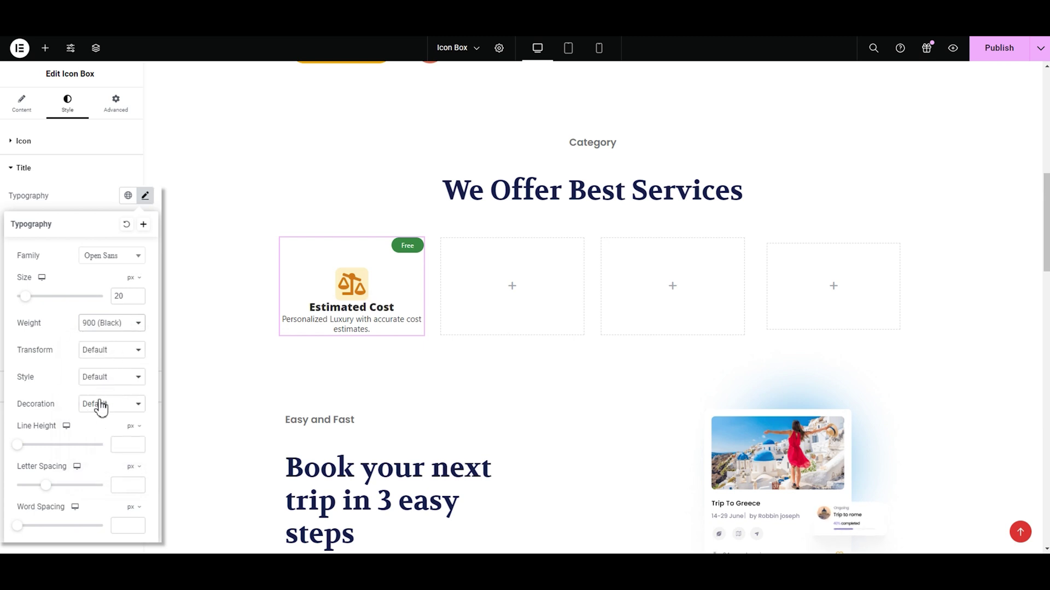
{"action": "left_click", "coordinate": [111, 323]}
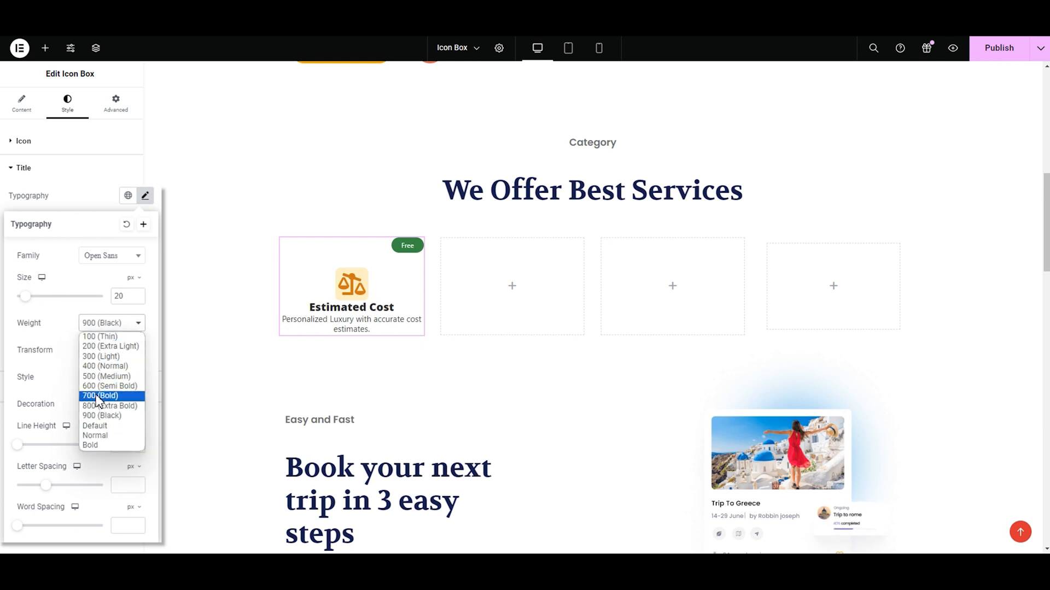
{"action": "left_click", "coordinate": [99, 395]}
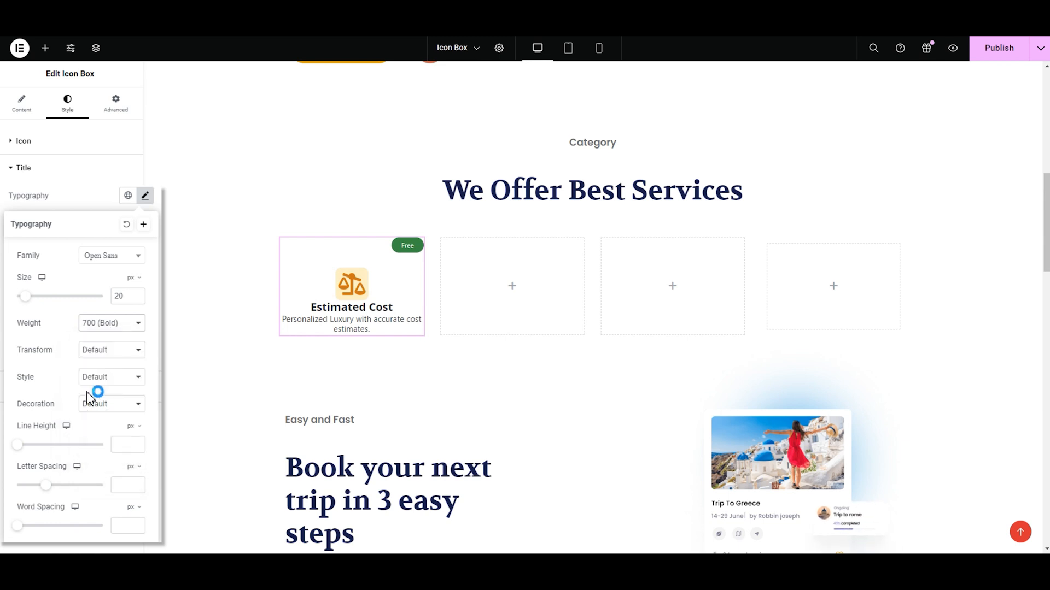
{"action": "left_click", "coordinate": [107, 323]}
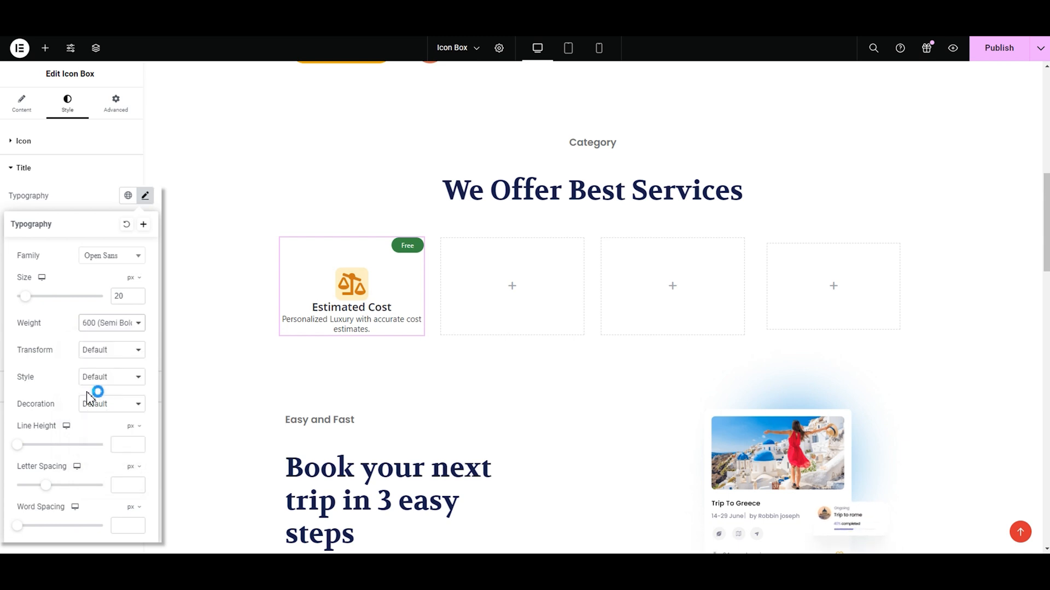
{"action": "left_click", "coordinate": [111, 349]}
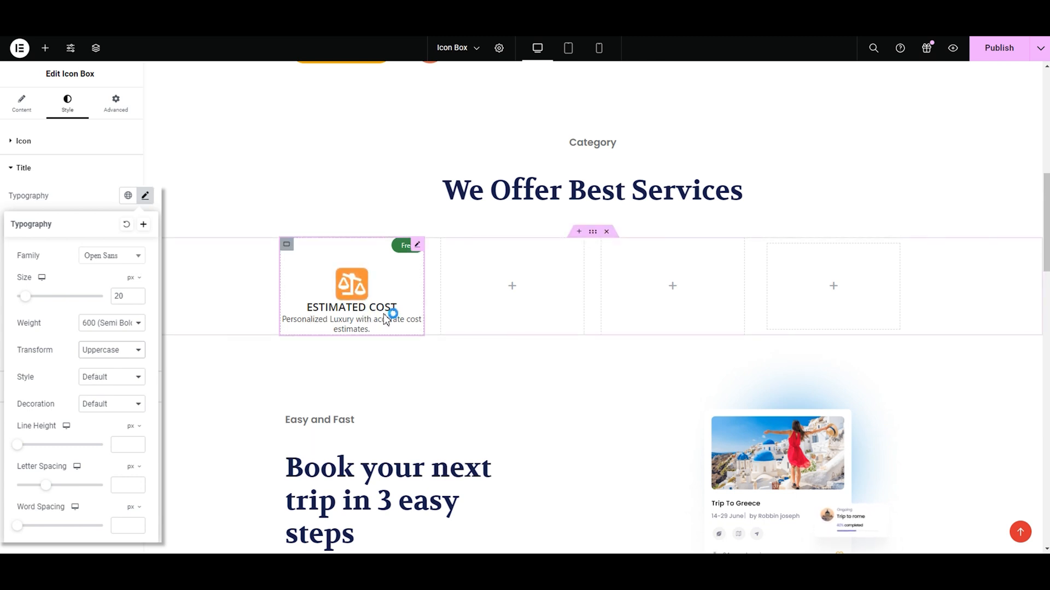
{"action": "left_click", "coordinate": [111, 350]}
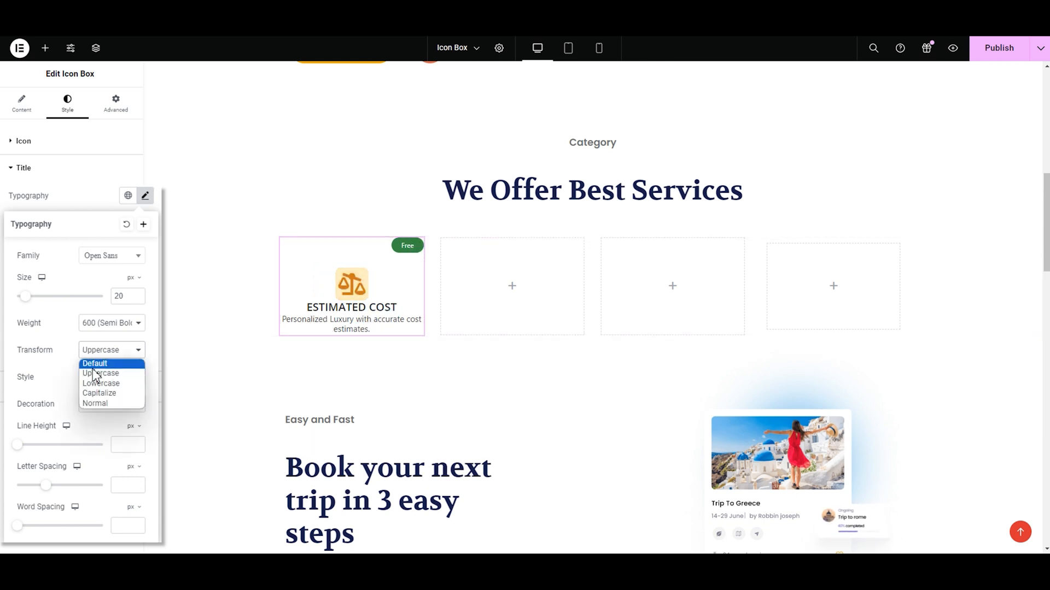
{"action": "left_click", "coordinate": [100, 384]}
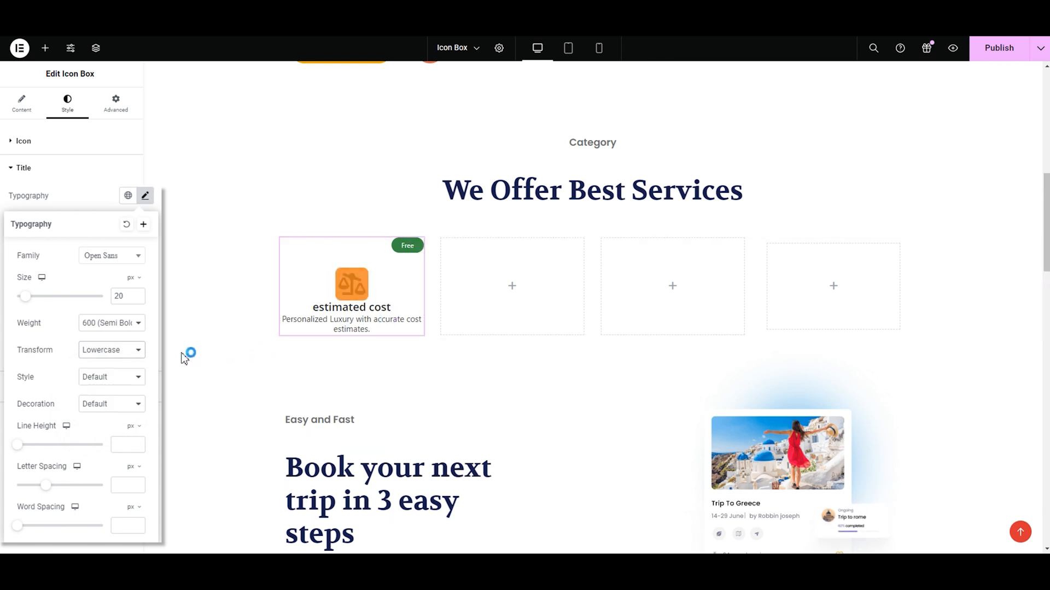
{"action": "left_click", "coordinate": [111, 349]}
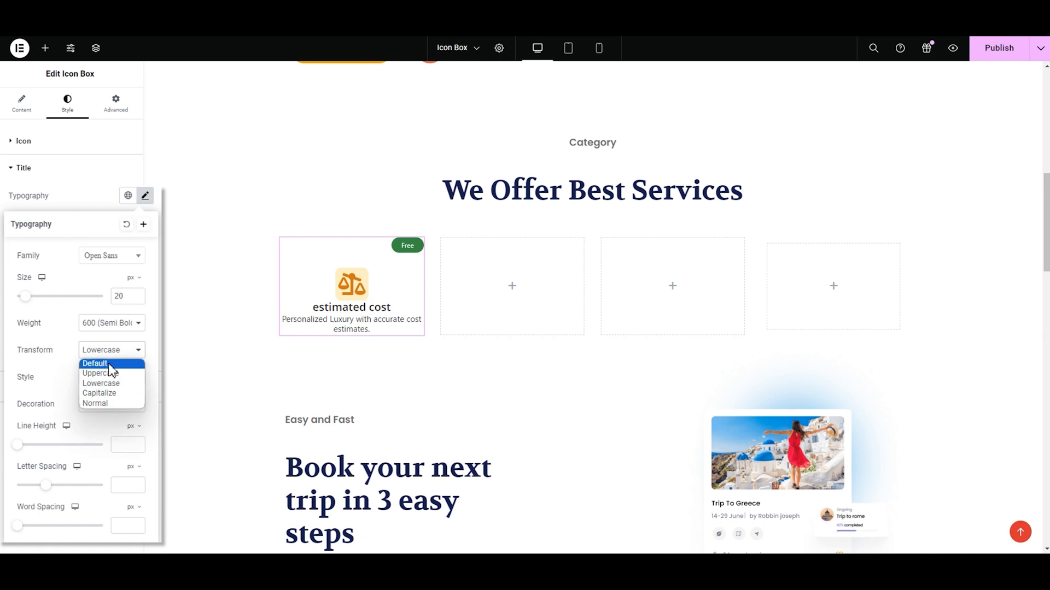
{"action": "left_click", "coordinate": [94, 364]}
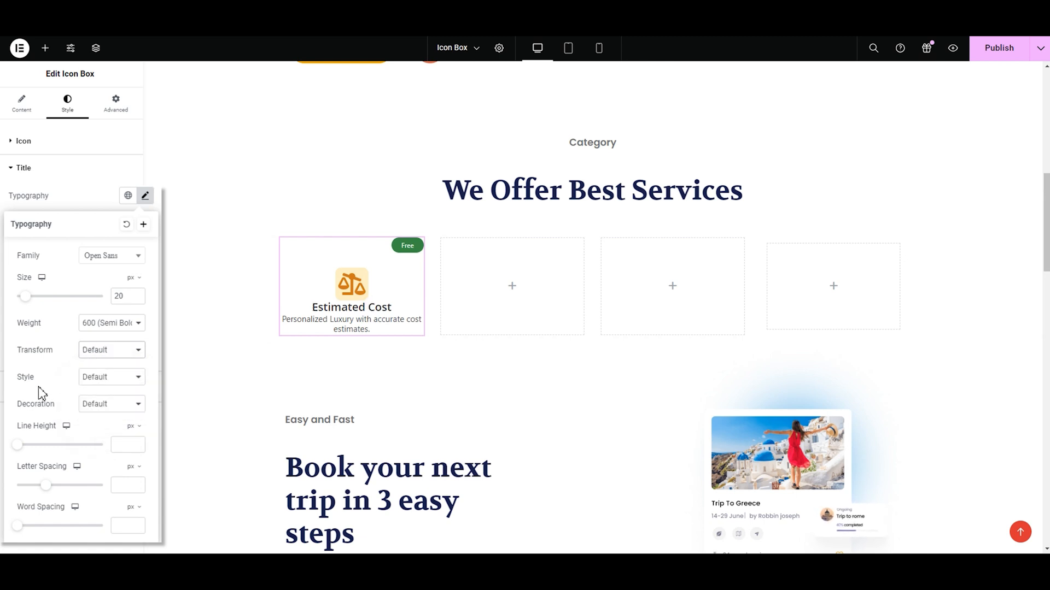
{"action": "left_click", "coordinate": [110, 377]}
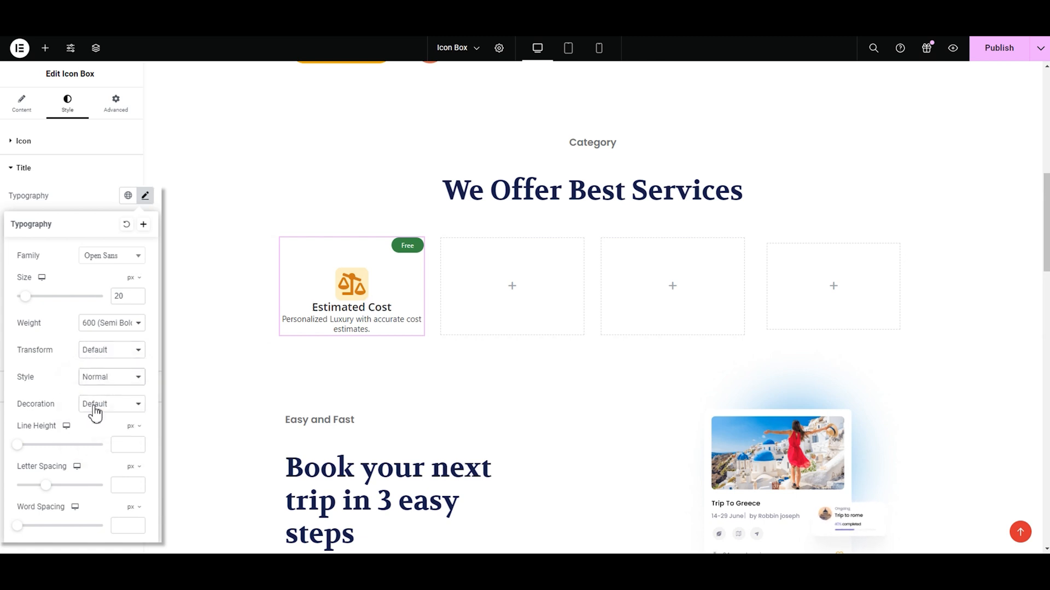
{"action": "left_click", "coordinate": [110, 377]}
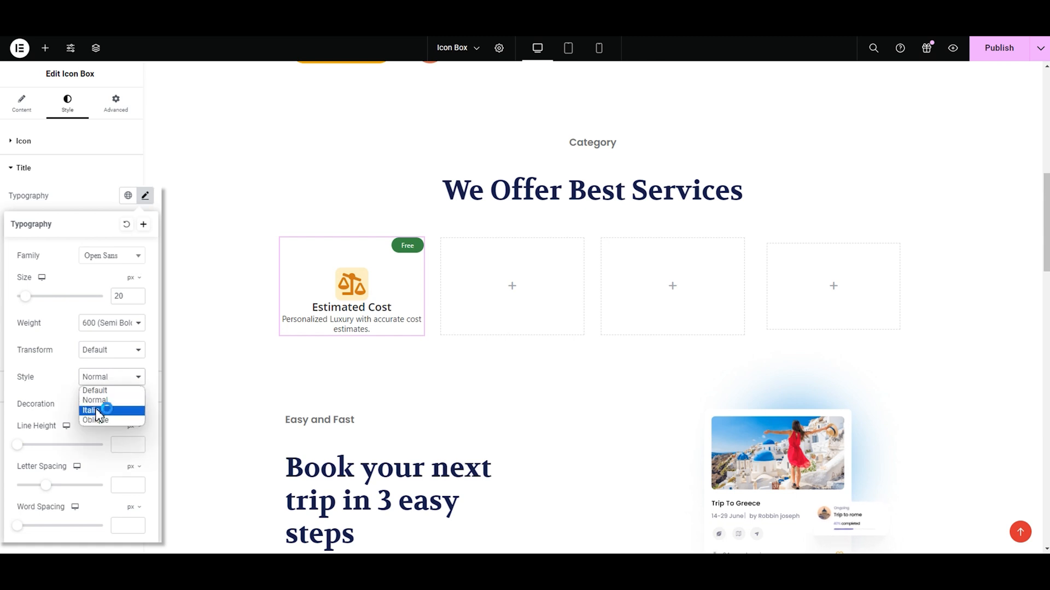
{"action": "left_click", "coordinate": [90, 410]}
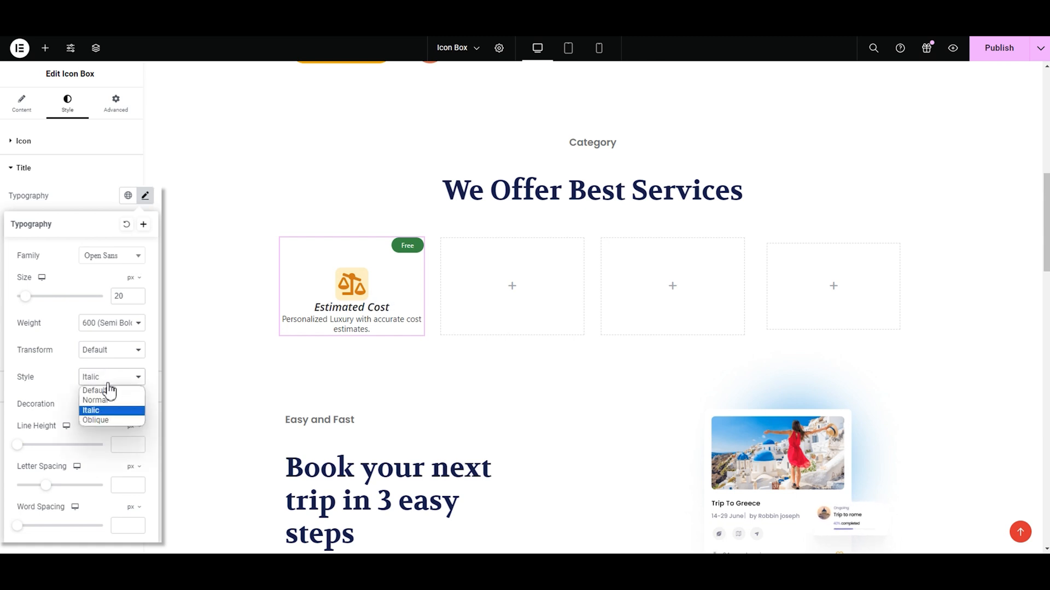
{"action": "left_click", "coordinate": [95, 420]}
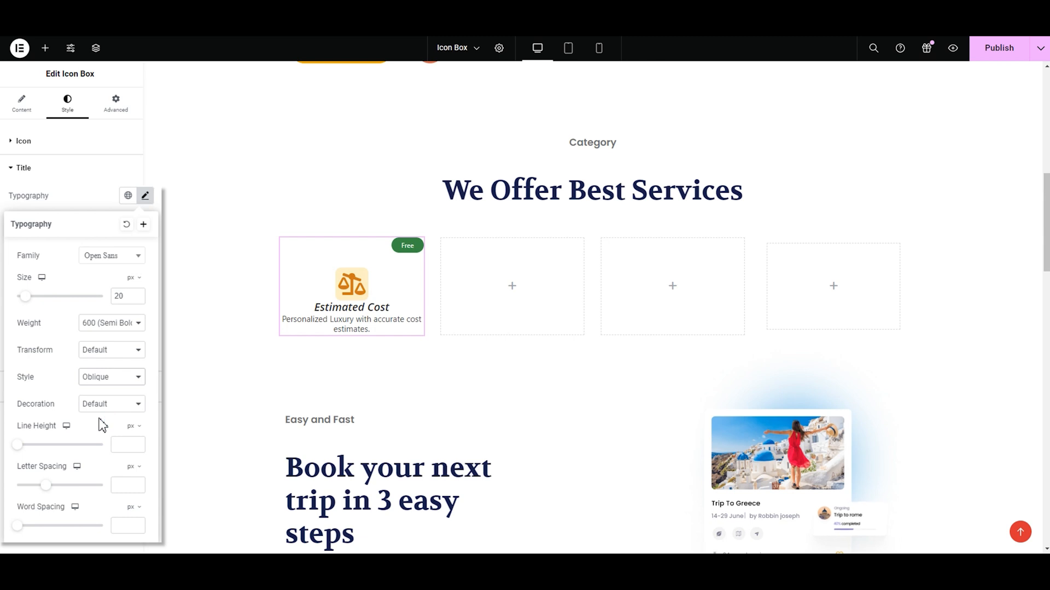
{"action": "left_click", "coordinate": [111, 376]}
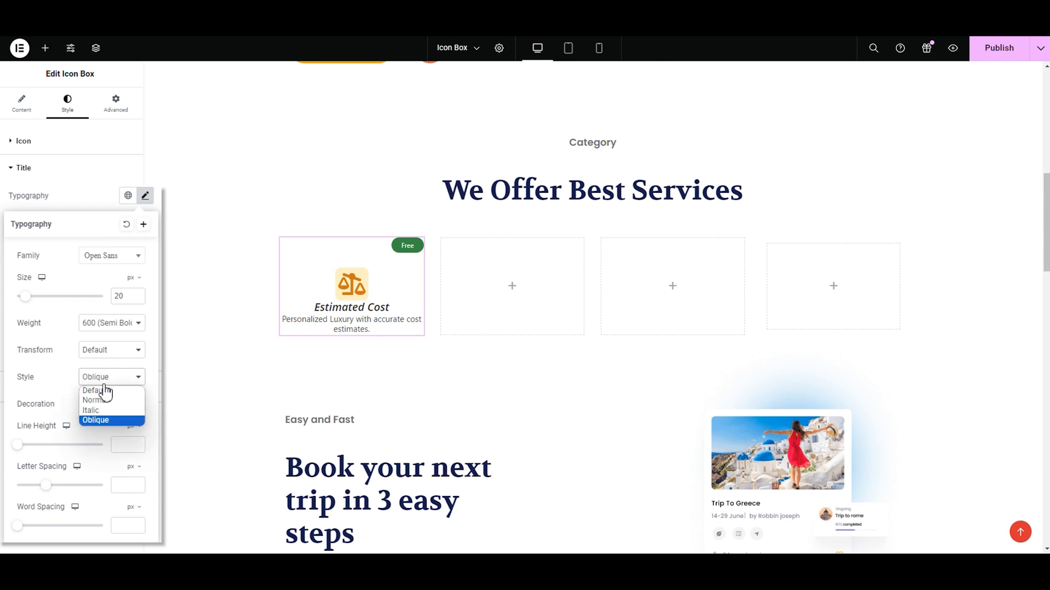
{"action": "left_click", "coordinate": [93, 390]}
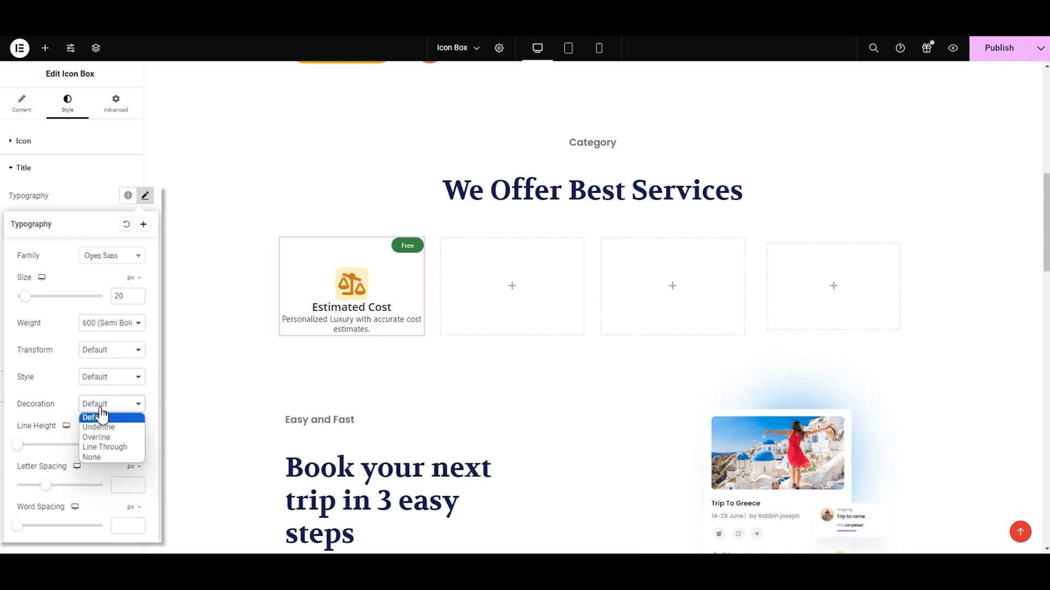
{"action": "left_click", "coordinate": [98, 427]}
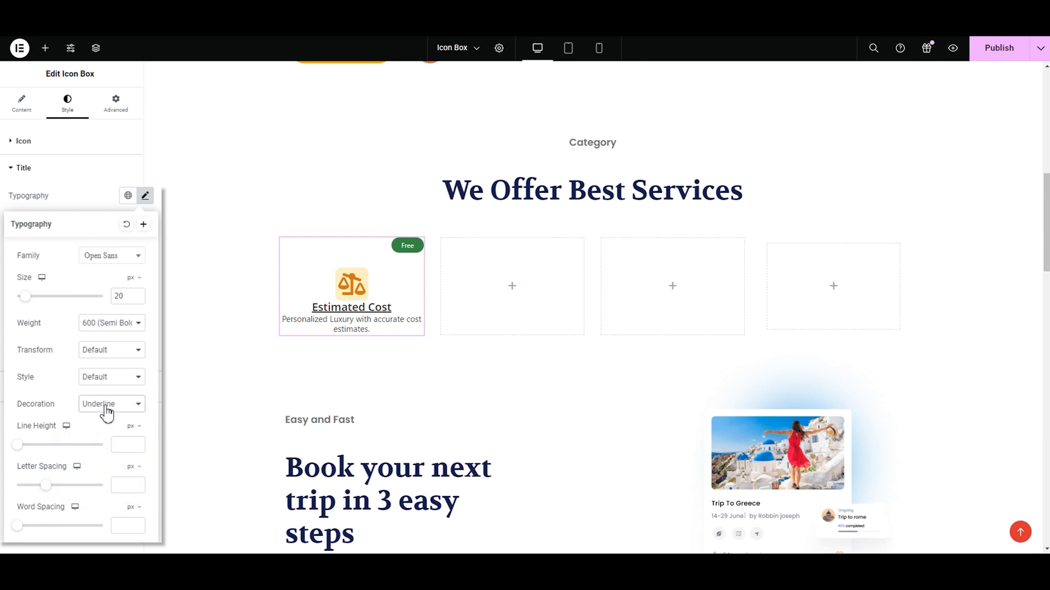
{"action": "left_click", "coordinate": [111, 404]}
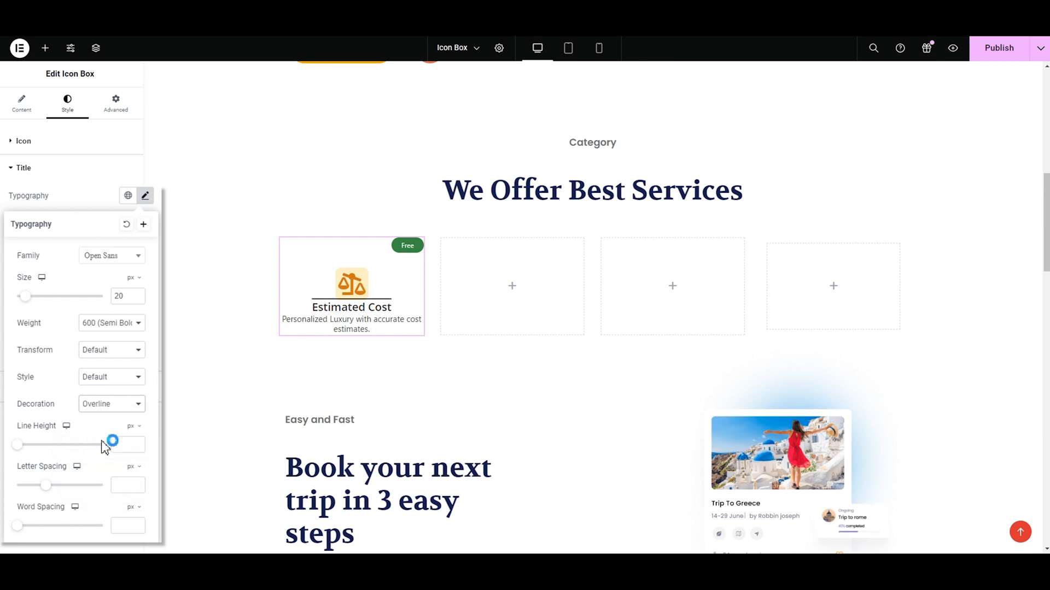
{"action": "left_click", "coordinate": [110, 404]}
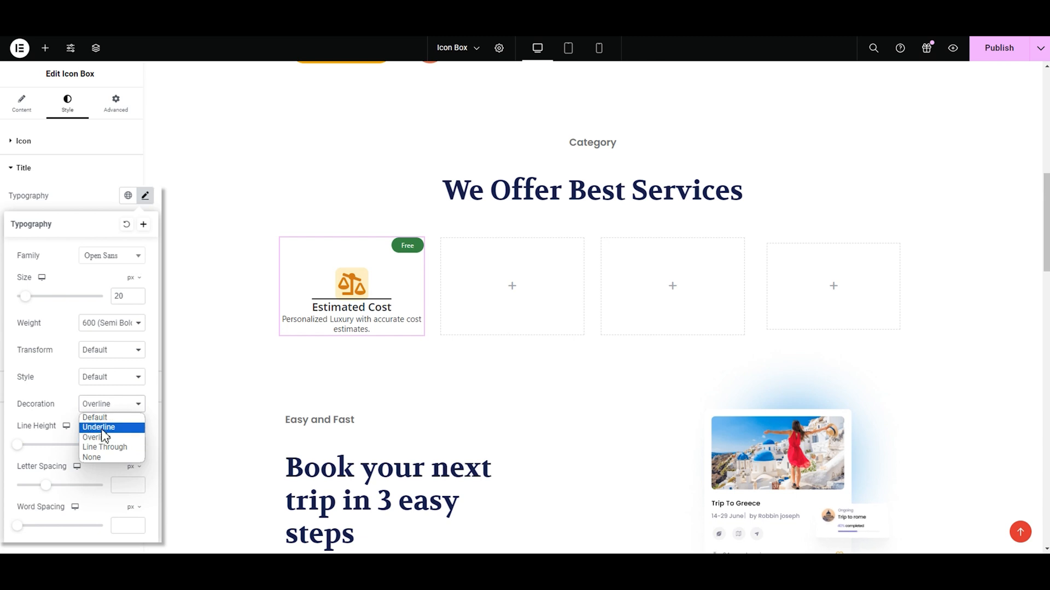
{"action": "left_click", "coordinate": [105, 447]}
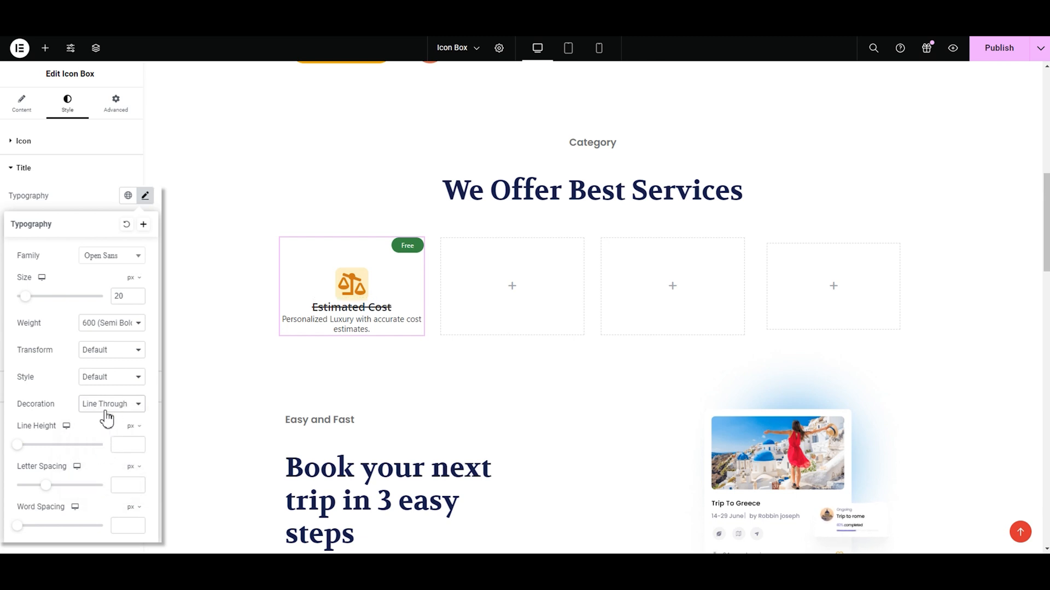
{"action": "left_click", "coordinate": [110, 404]}
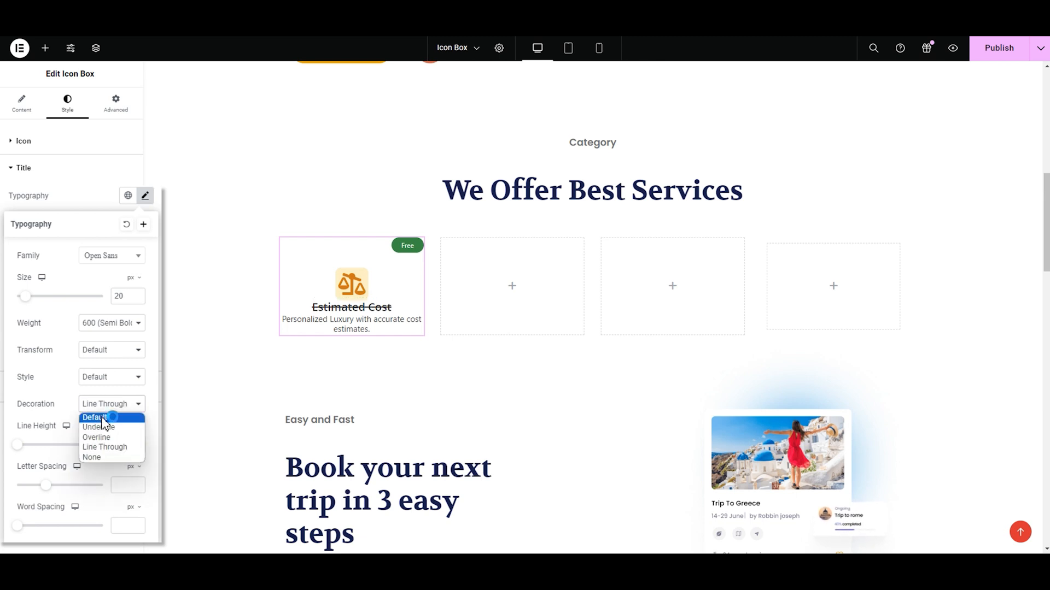
{"action": "left_click", "coordinate": [93, 417]}
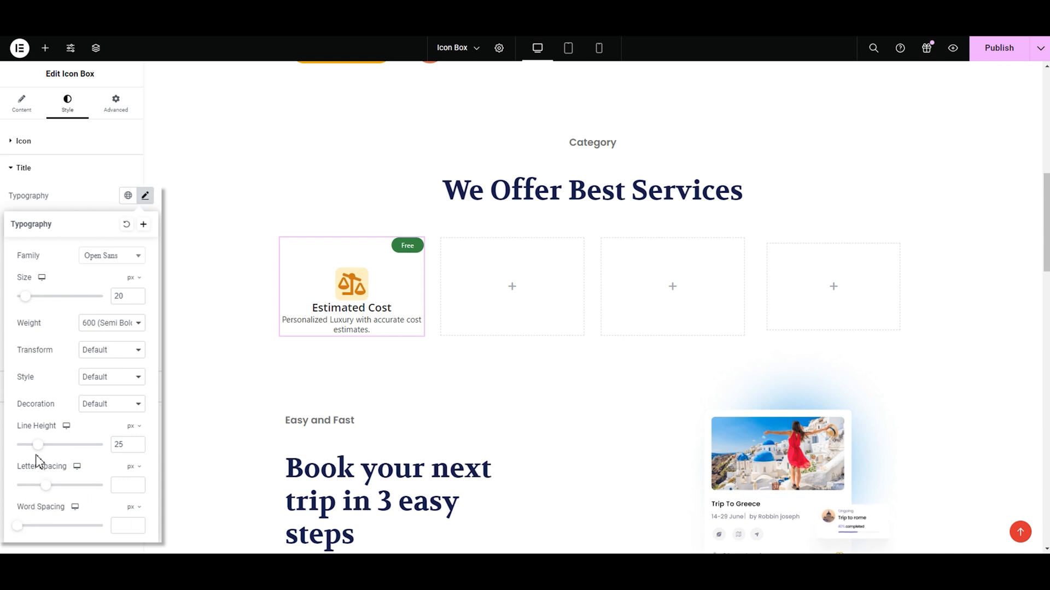
Step: Close the title typography popup with the 25 px line height applied
{"action": "left_click", "coordinate": [144, 196]}
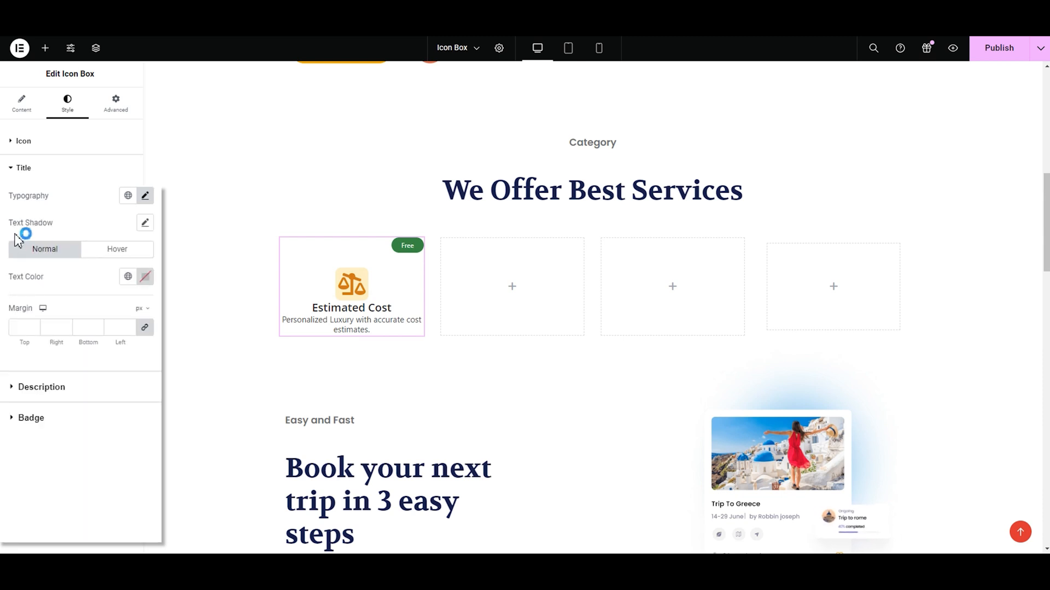
Step: Clear the title's green hover text colour, leaving black as the normal colour
{"action": "left_click", "coordinate": [144, 223]}
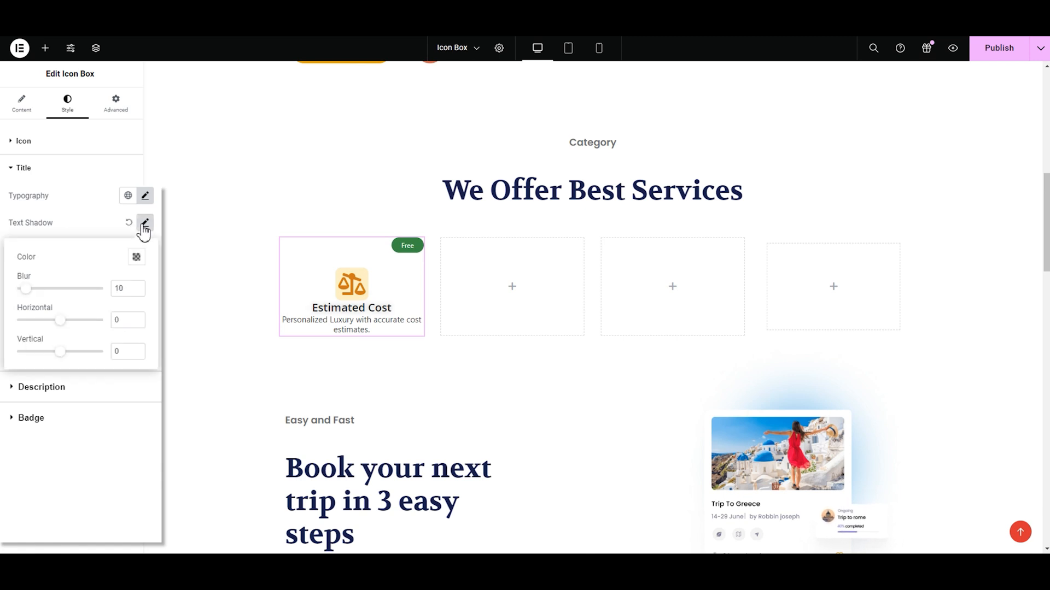
{"action": "mouse_move", "coordinate": [92, 300]}
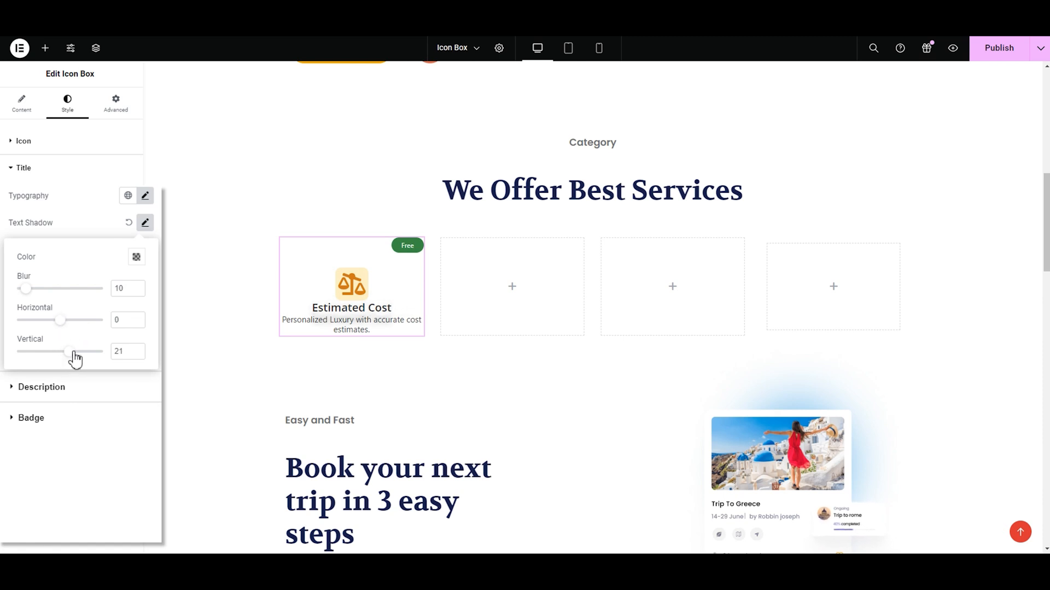
{"action": "left_click", "coordinate": [145, 222]}
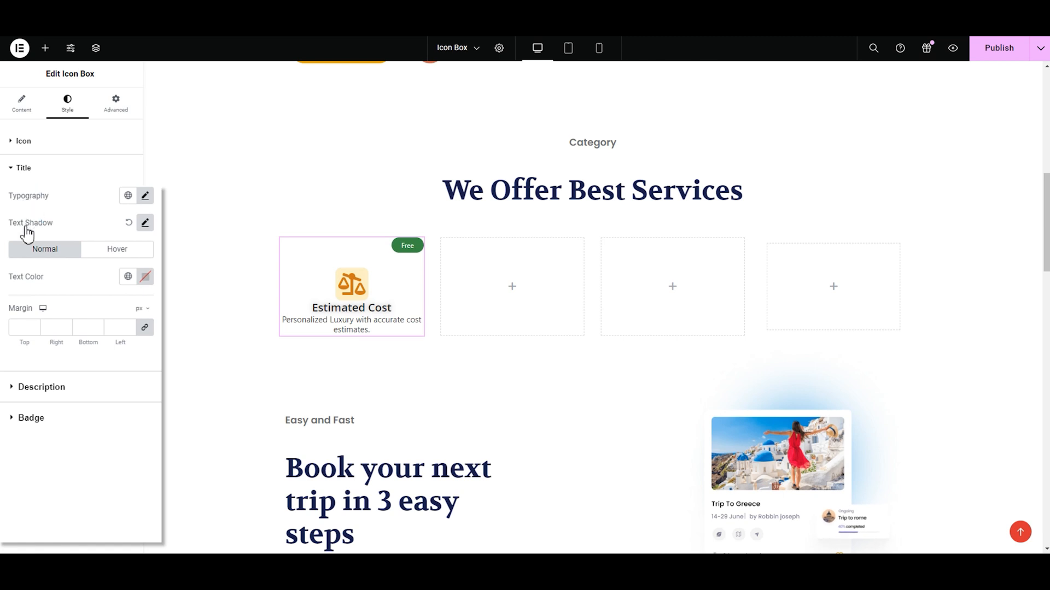
{"action": "mouse_move", "coordinate": [27, 265]}
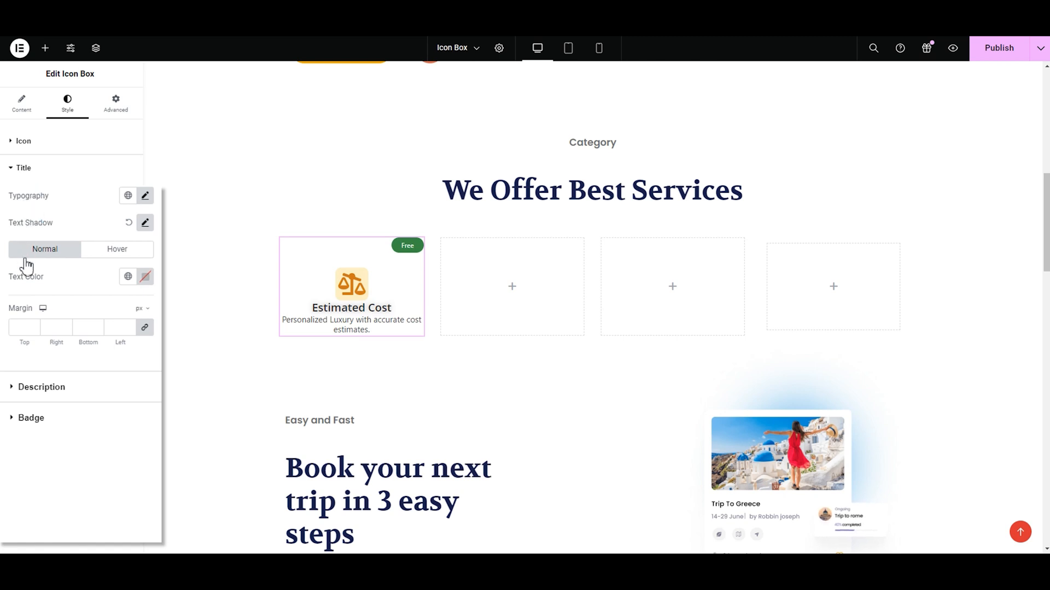
{"action": "mouse_move", "coordinate": [37, 260]}
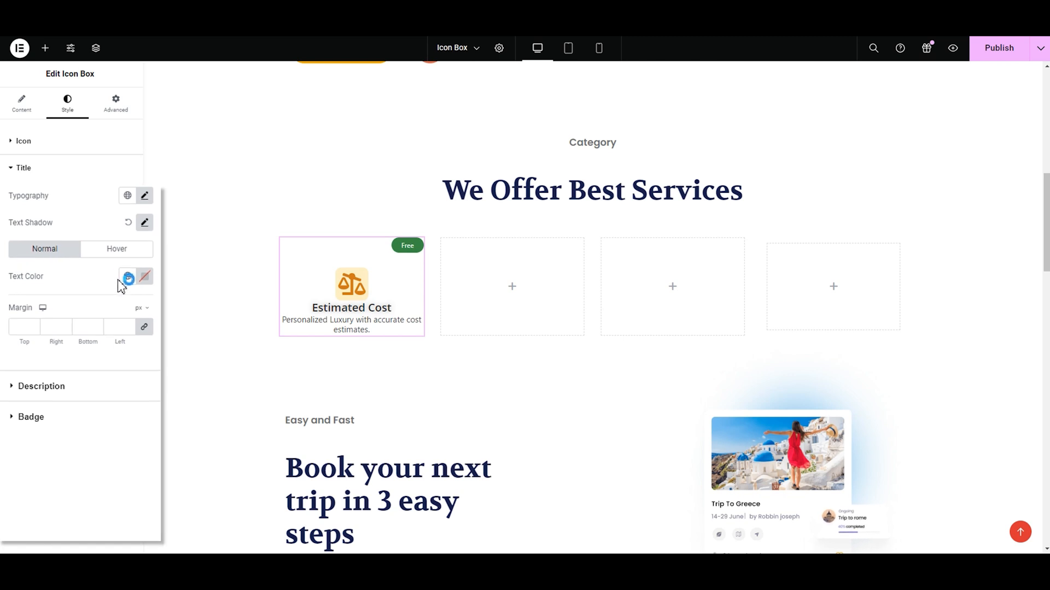
{"action": "left_click", "coordinate": [126, 263]}
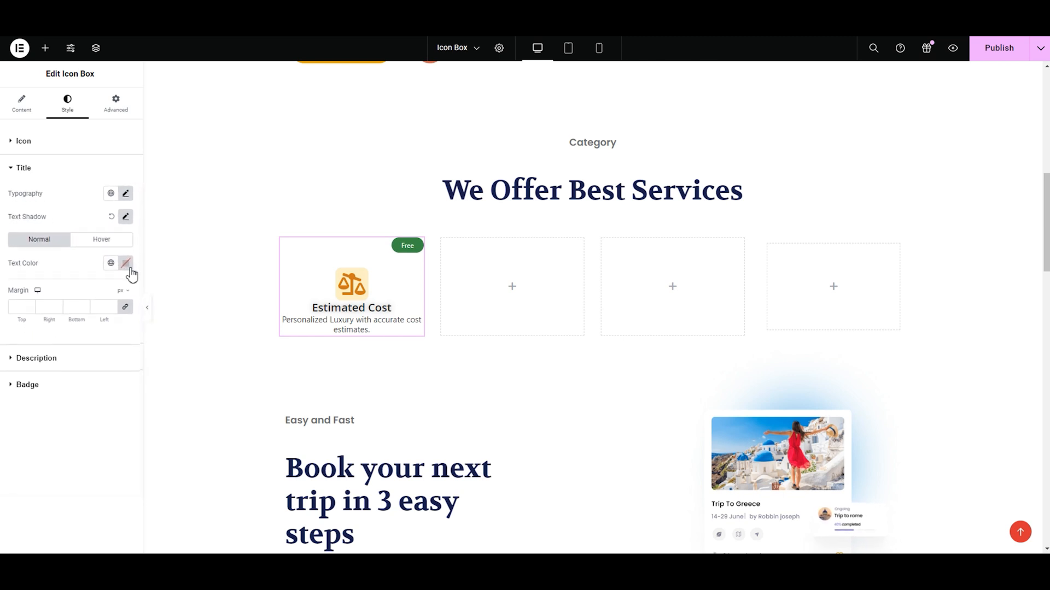
{"action": "left_click", "coordinate": [125, 262]}
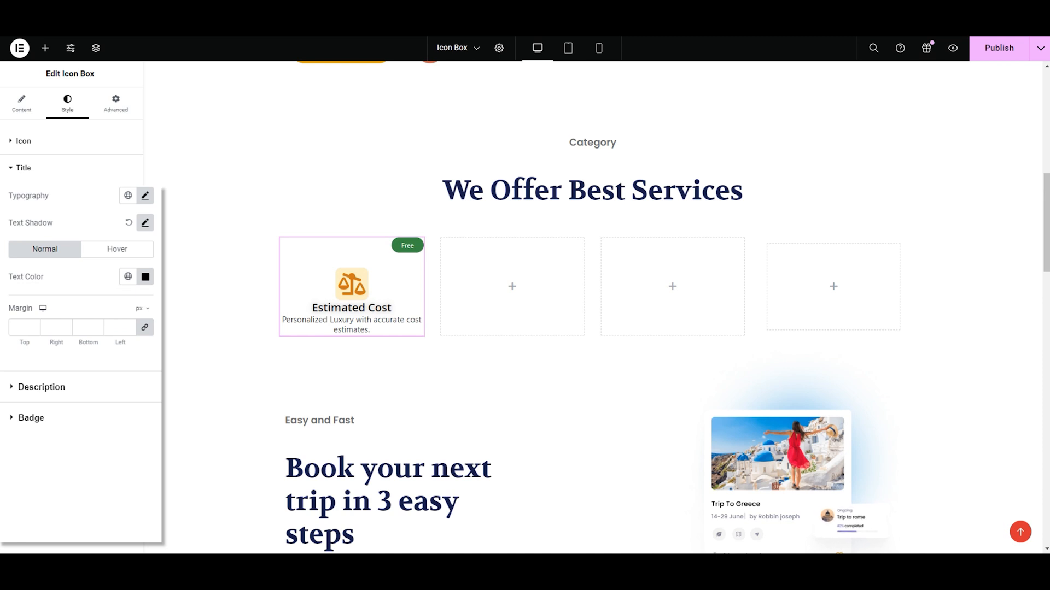
{"action": "left_click", "coordinate": [116, 249]}
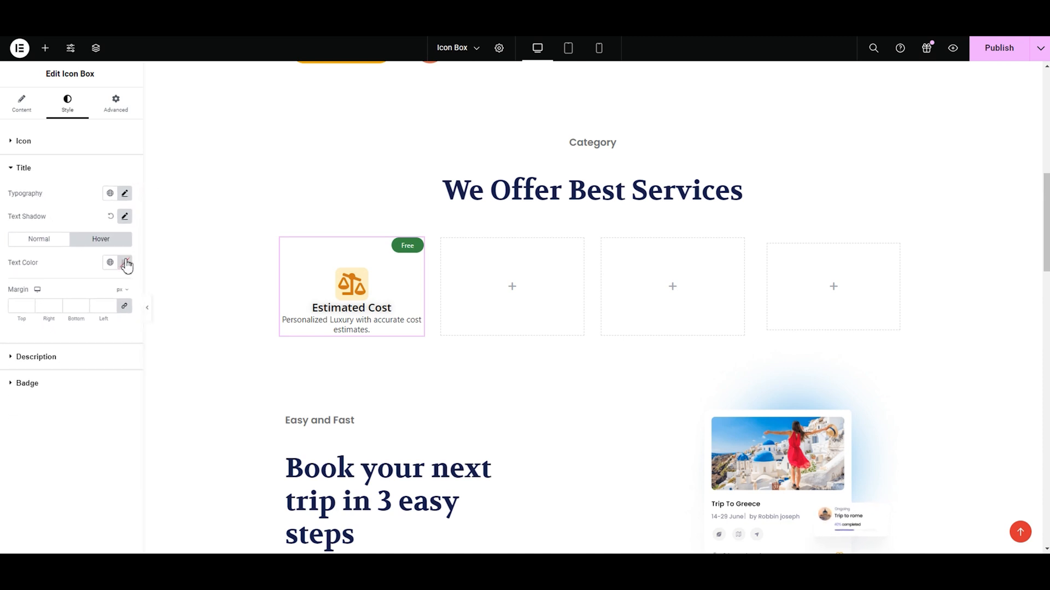
{"action": "left_click", "coordinate": [125, 262]}
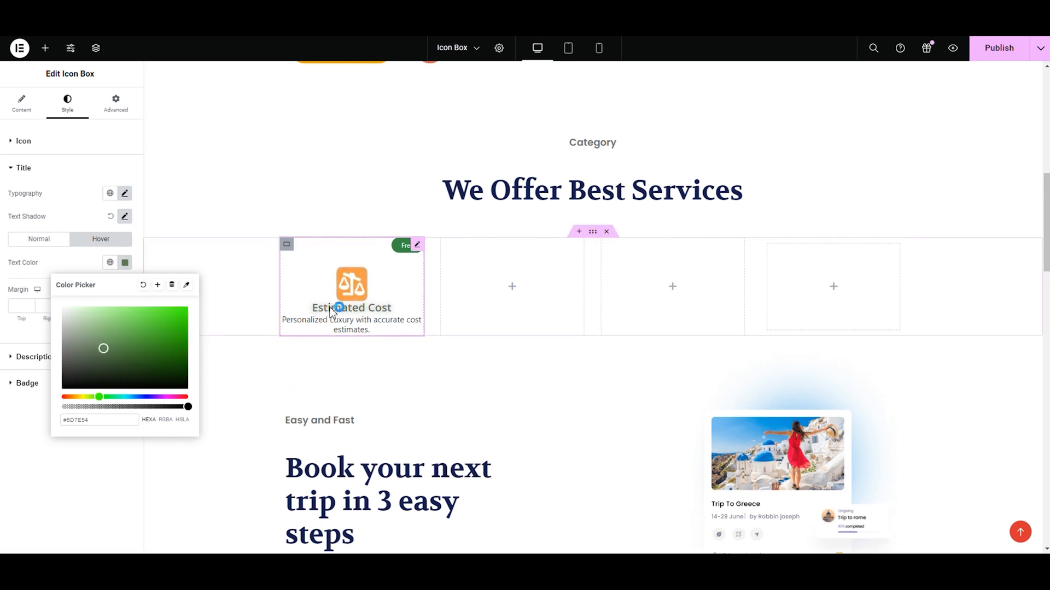
{"action": "mouse_move", "coordinate": [143, 284]}
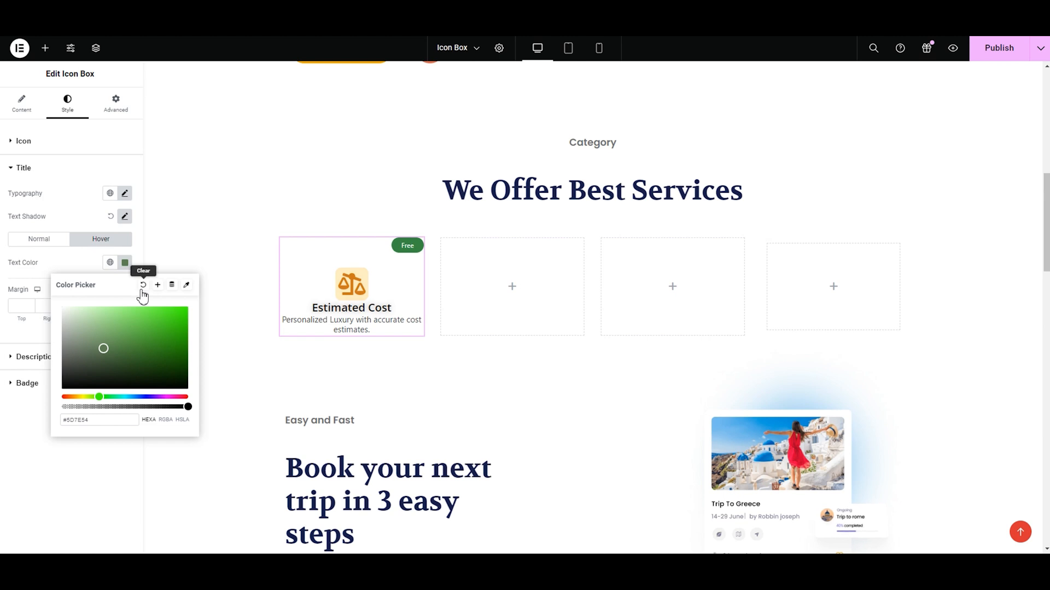
{"action": "left_click", "coordinate": [142, 285]}
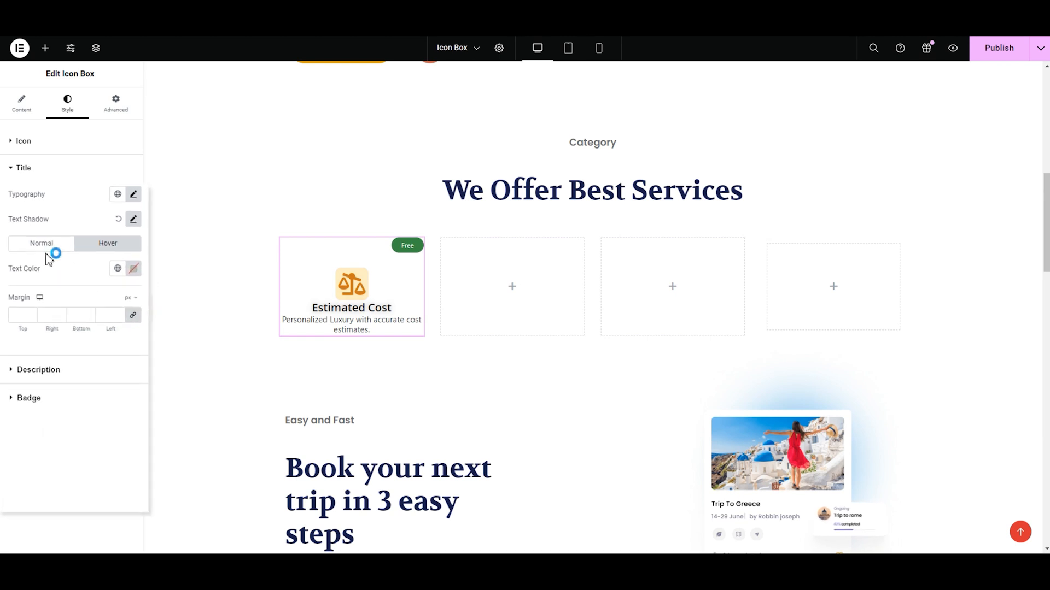
Step: Unlink the title margins and give it a 20 px top margin
{"action": "left_click", "coordinate": [41, 243]}
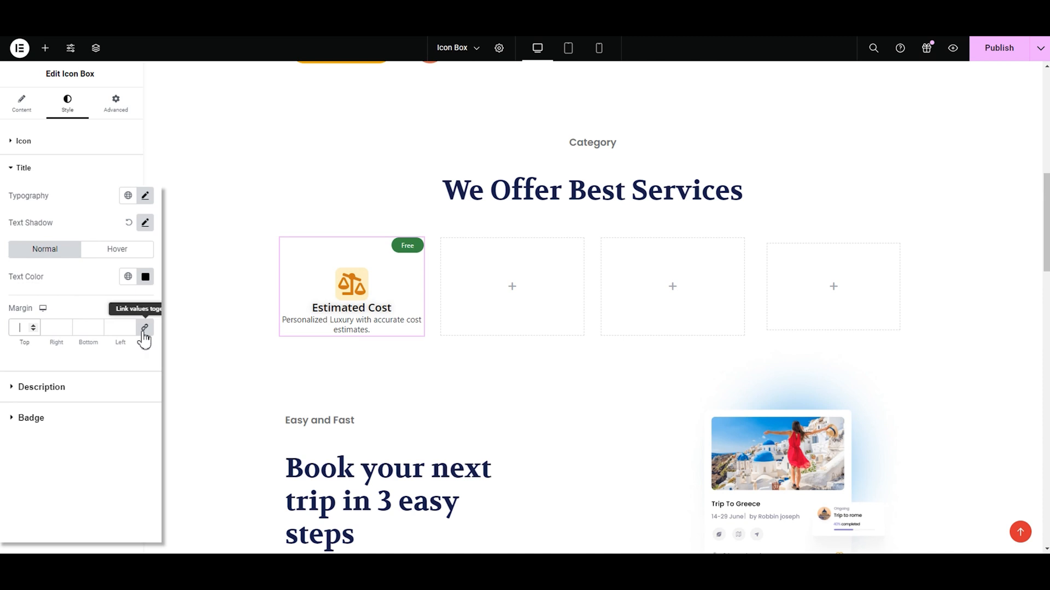
{"action": "left_click", "coordinate": [144, 328]}
{"action": "type", "text": "020"}
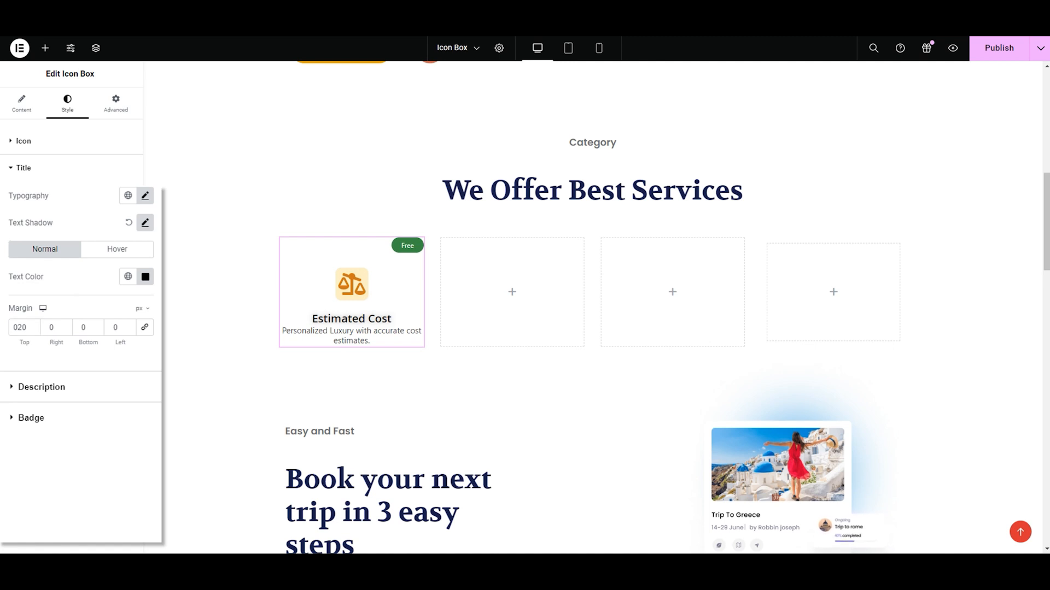
{"action": "left_click", "coordinate": [41, 387]}
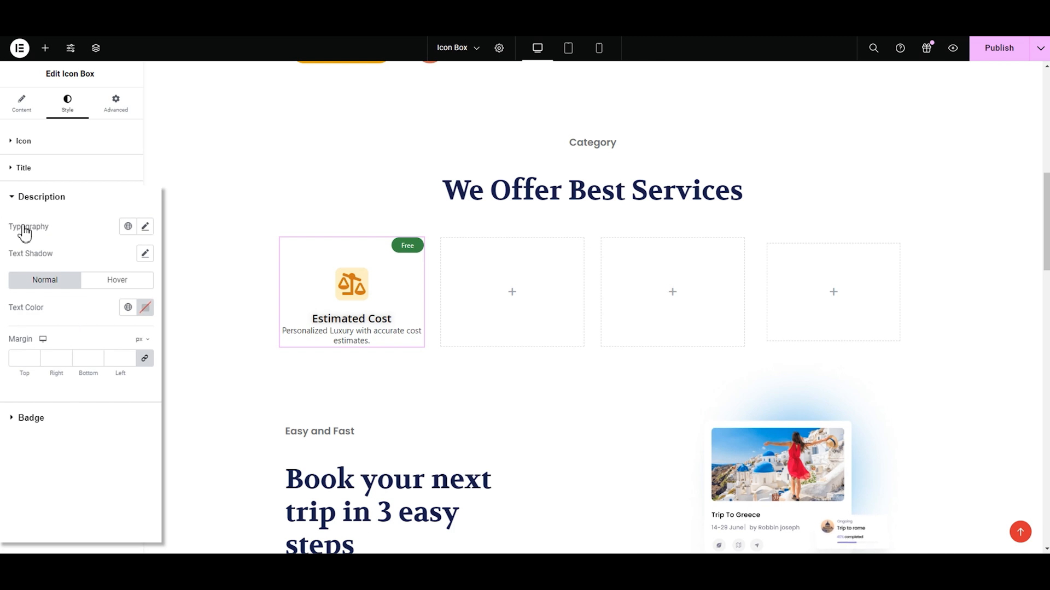
Step: Style the description in Poppins, size 16, weight 600 semi-bold
{"action": "left_click", "coordinate": [144, 226]}
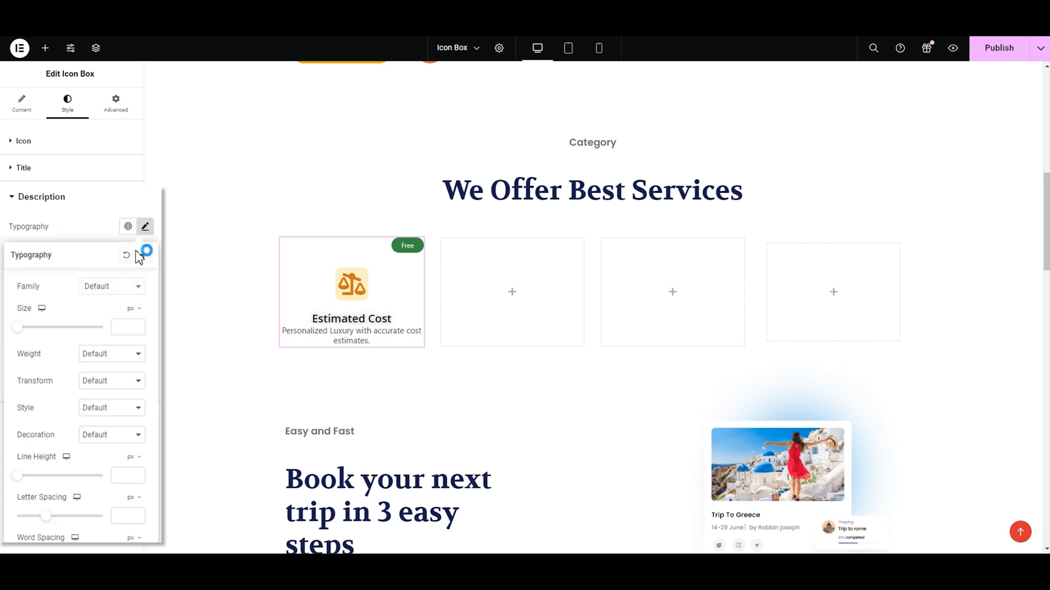
{"action": "left_click", "coordinate": [110, 286]}
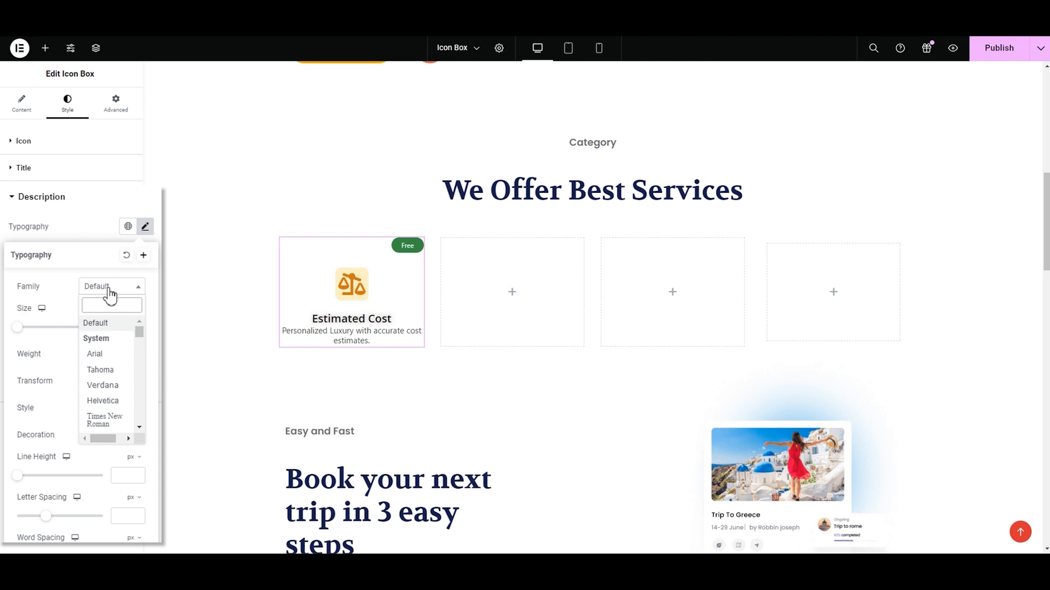
{"action": "type", "text": "popp"}
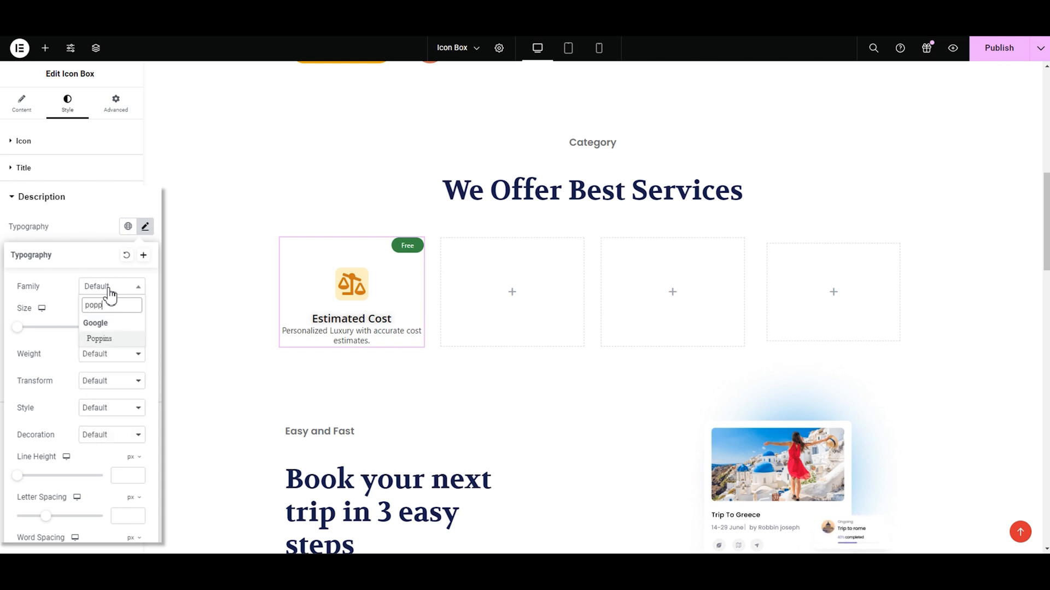
{"action": "left_click", "coordinate": [98, 338]}
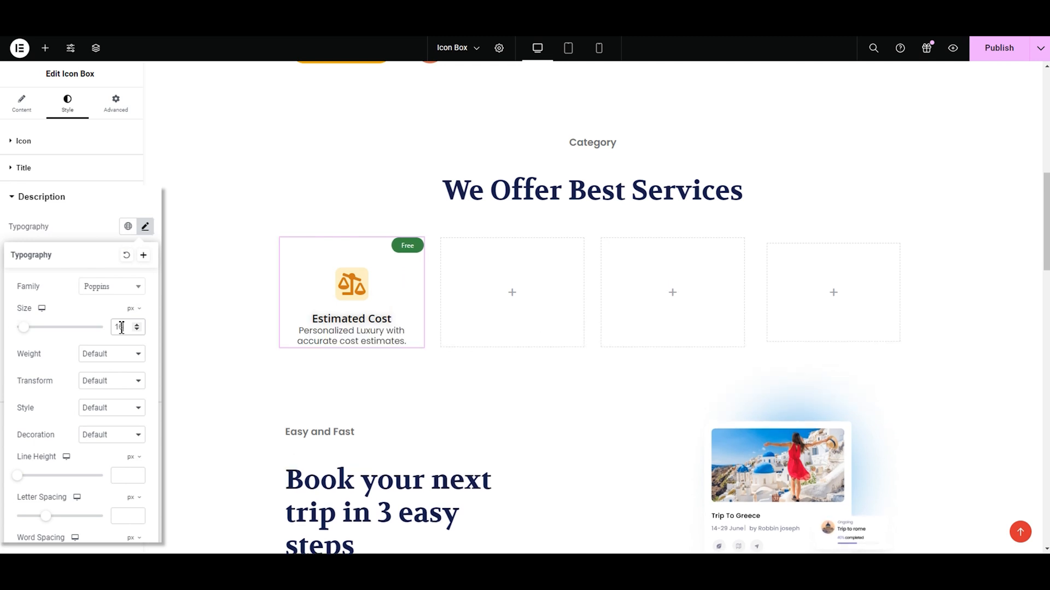
{"action": "type", "text": "16"}
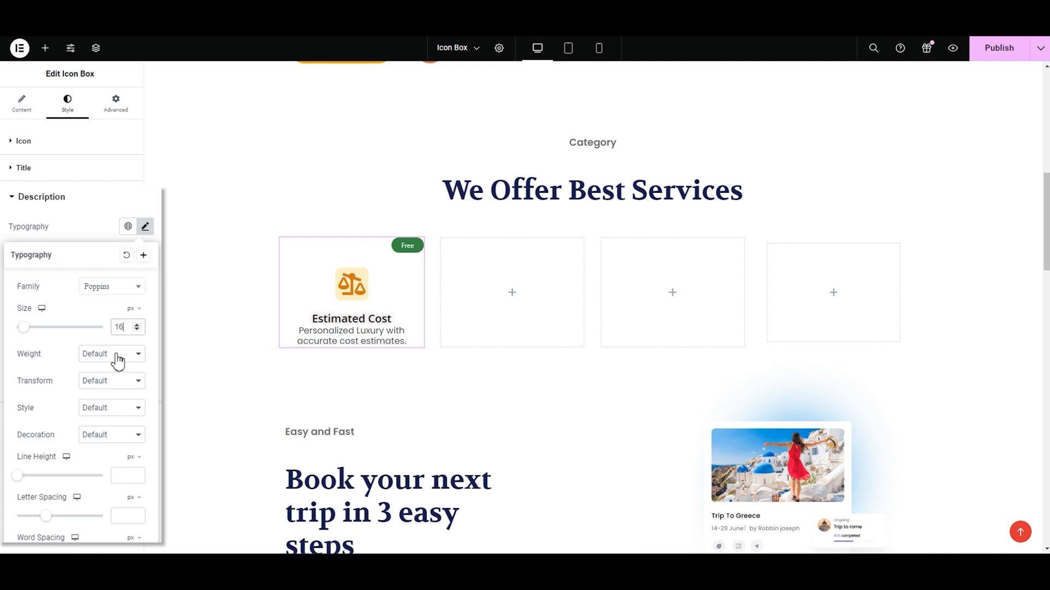
{"action": "left_click", "coordinate": [110, 354]}
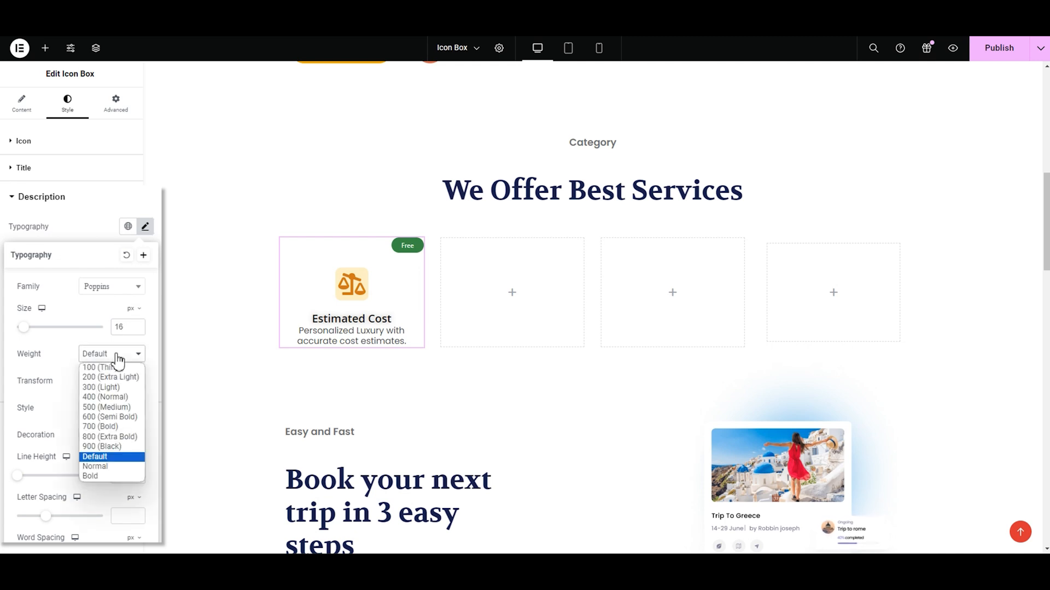
{"action": "left_click", "coordinate": [110, 377]}
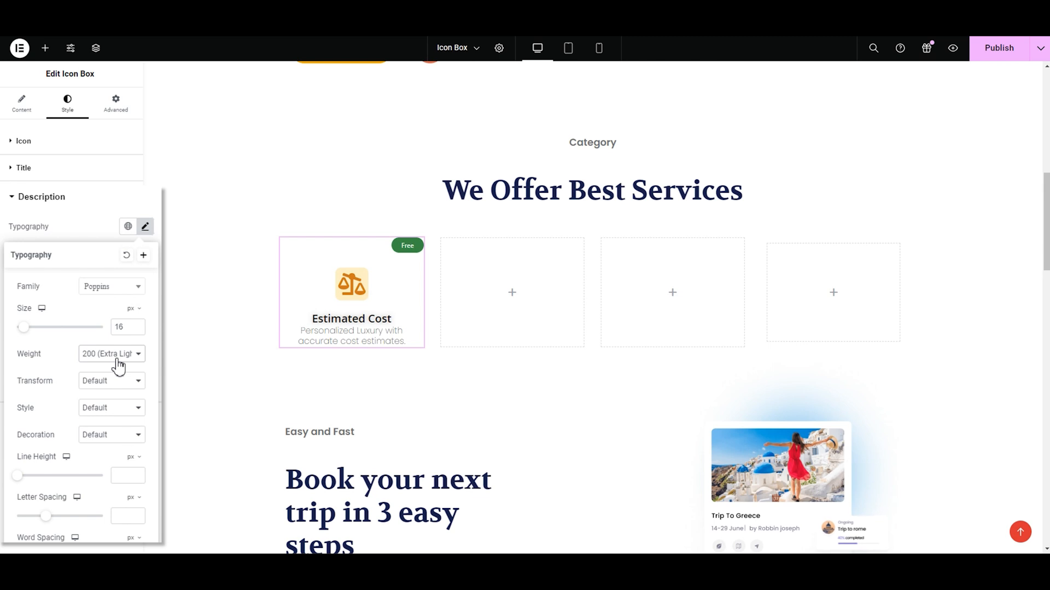
{"action": "left_click", "coordinate": [111, 353]}
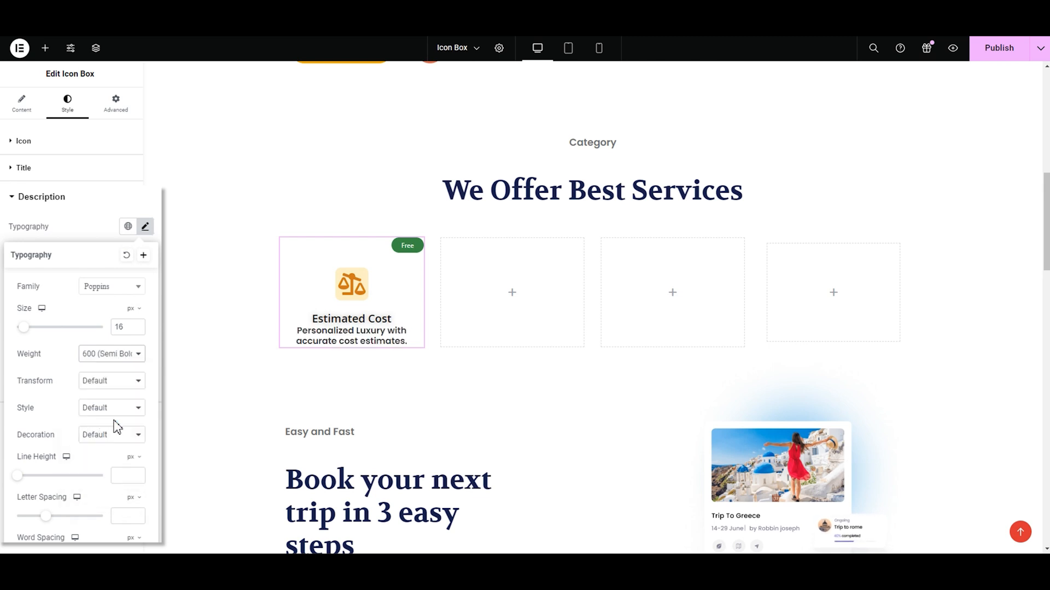
{"action": "left_click", "coordinate": [111, 353]}
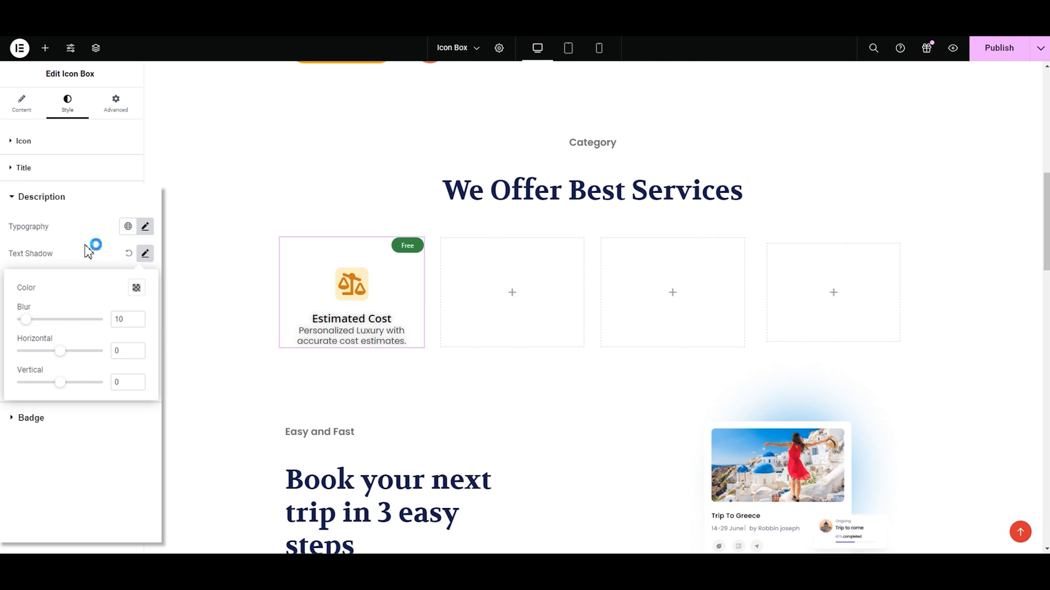
{"action": "mouse_move", "coordinate": [90, 262]}
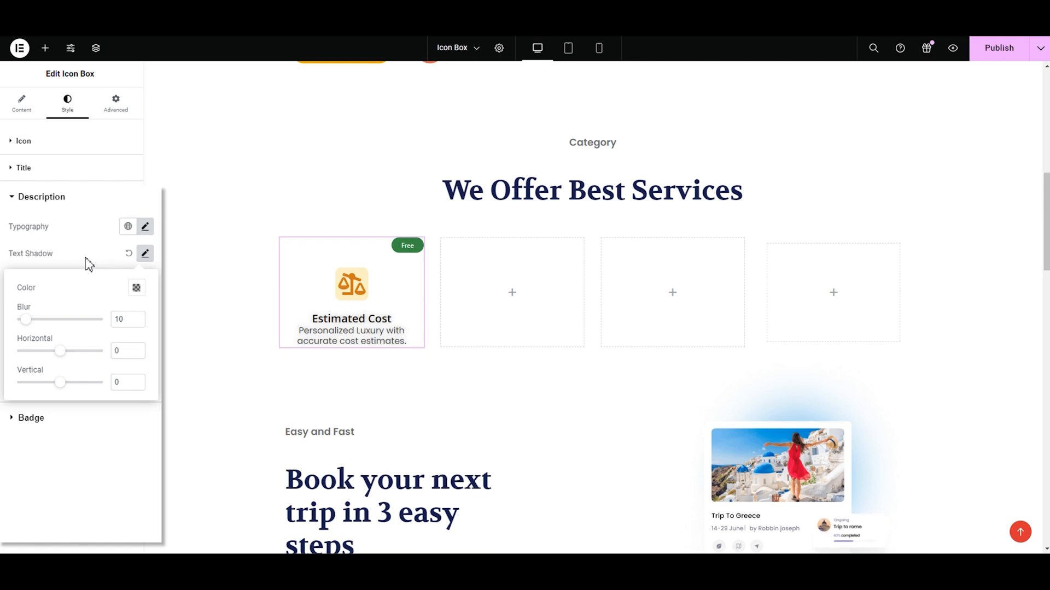
Step: Clear the Estimated Cost description's hover text colour and return to its Normal settings
{"action": "left_click", "coordinate": [144, 253]}
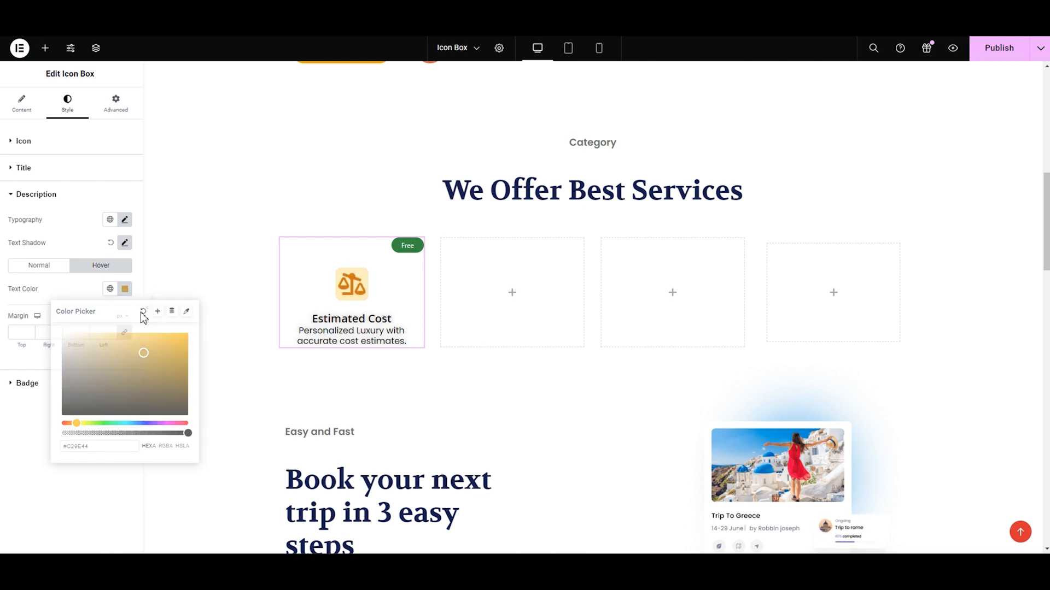
{"action": "left_click", "coordinate": [171, 311]}
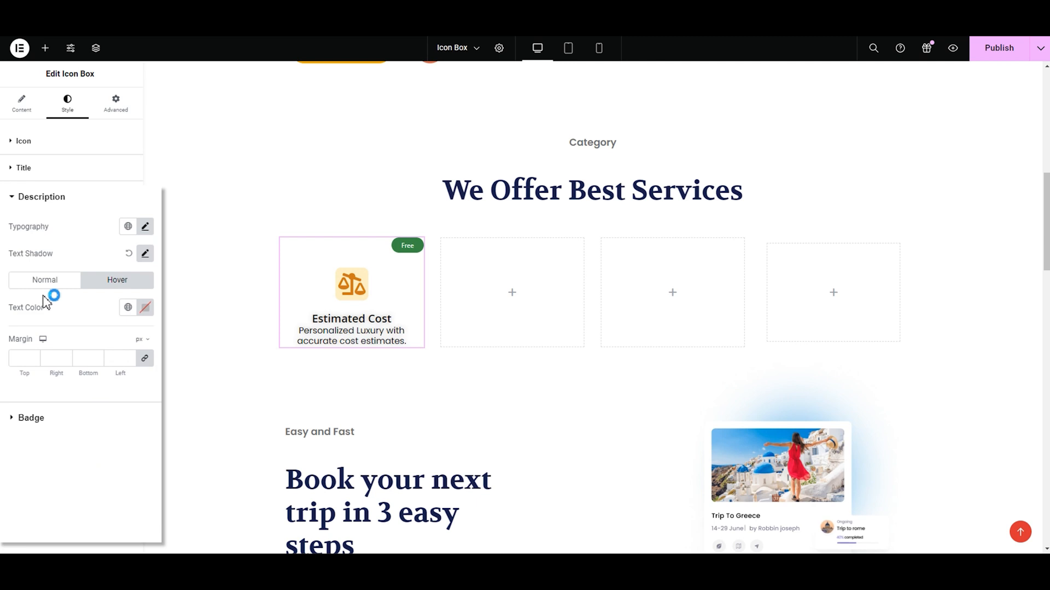
{"action": "left_click", "coordinate": [45, 280]}
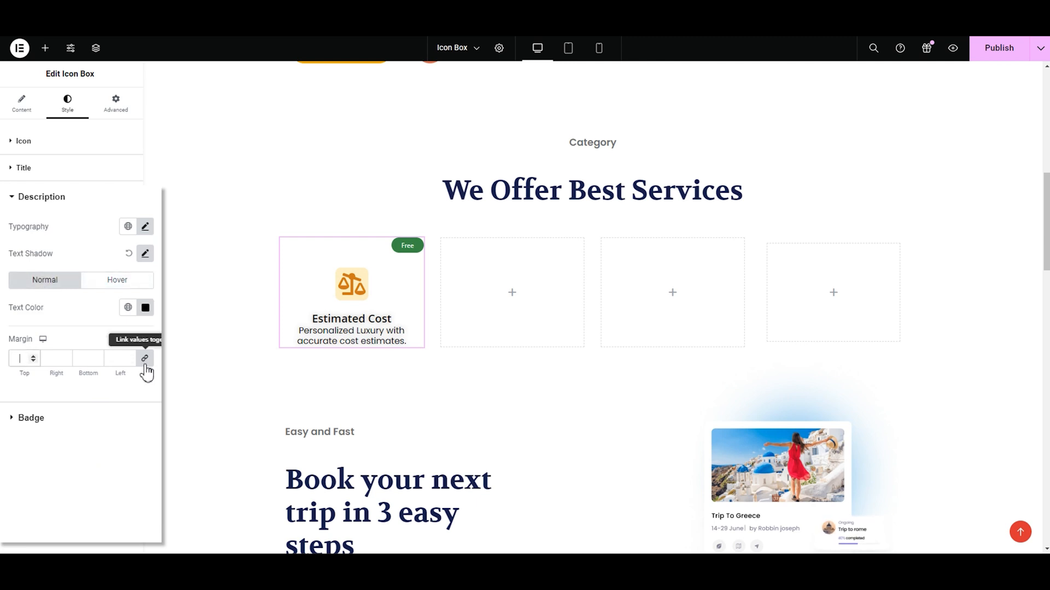
Step: Unlink the description margin and set top 10 px and left and right 60 px
{"action": "left_click", "coordinate": [145, 358]}
{"action": "type", "text": "10"}
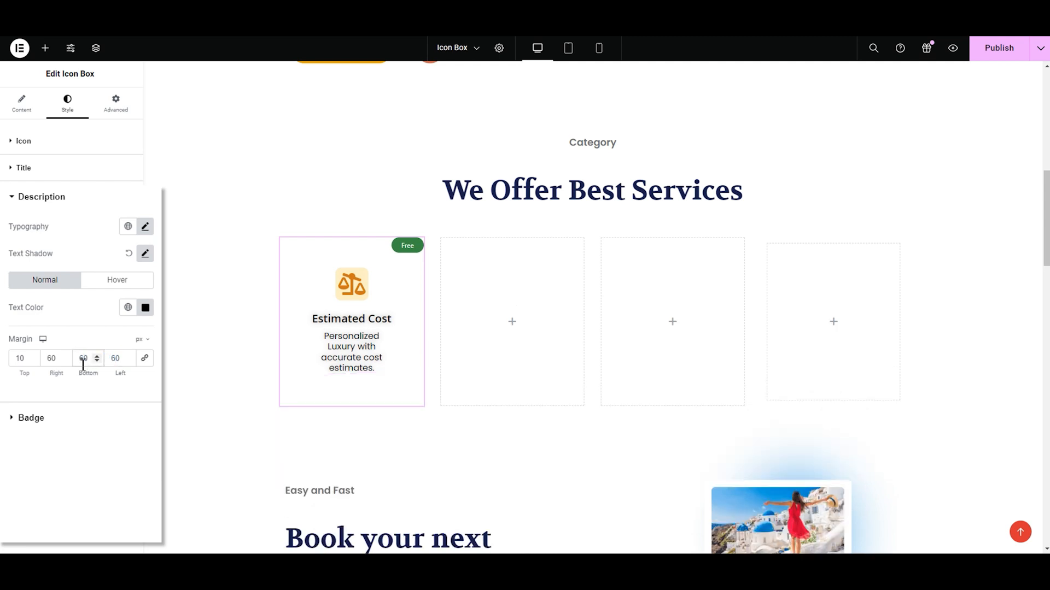
{"action": "left_click", "coordinate": [83, 358]}
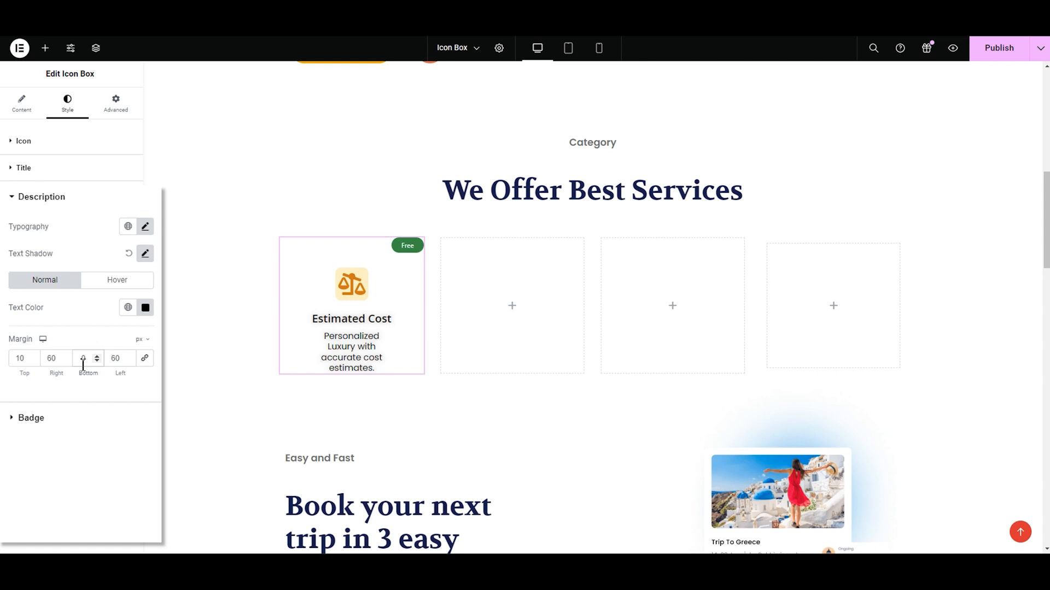
{"action": "left_click", "coordinate": [96, 361]}
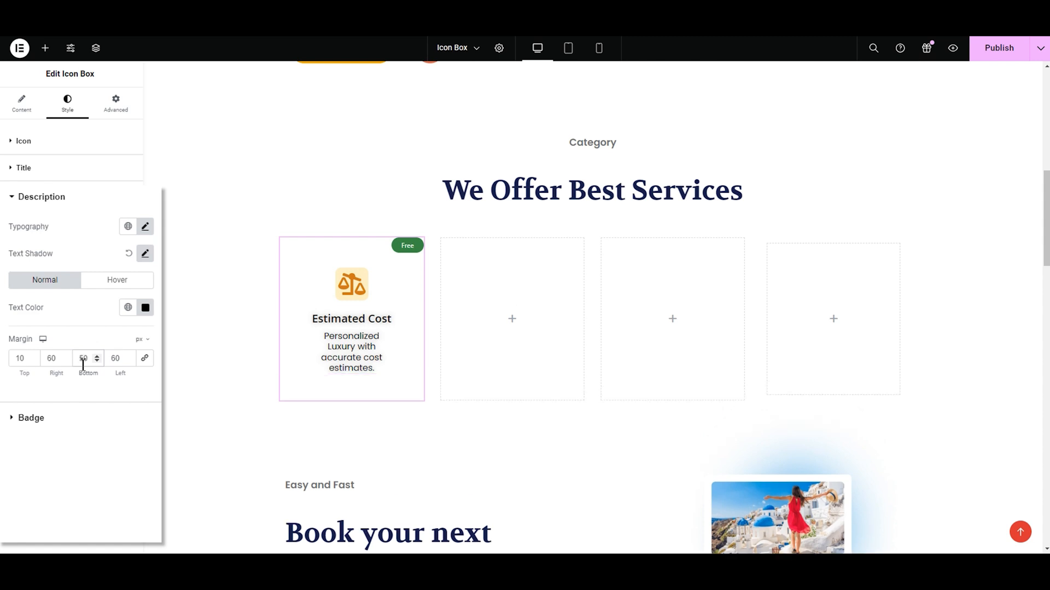
{"action": "left_click", "coordinate": [37, 197]}
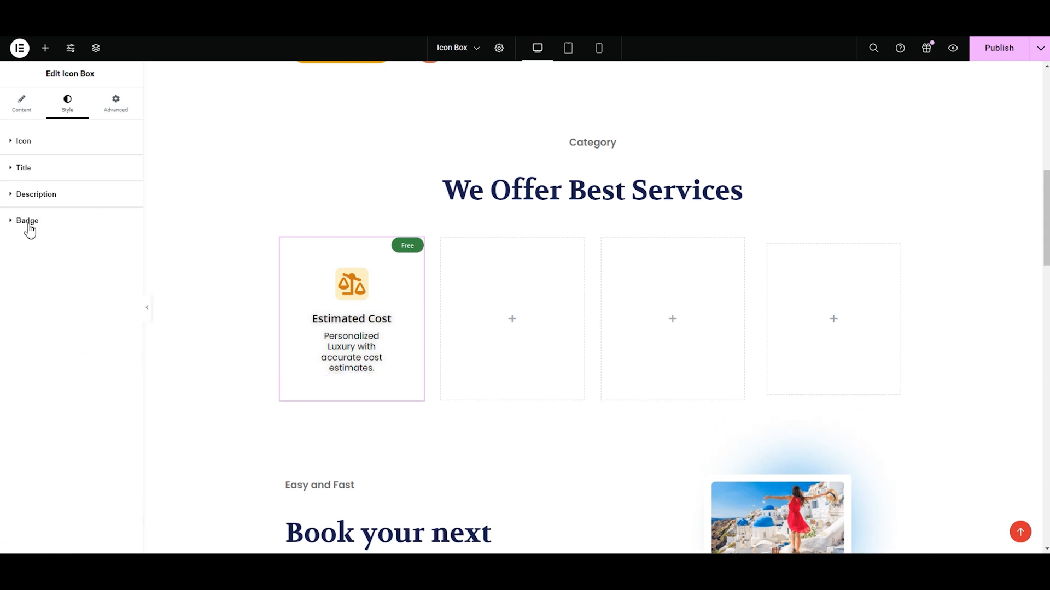
Step: Try Middle Center and Bottom Right for the Free badge, then return it to Top Right
{"action": "left_click", "coordinate": [27, 220]}
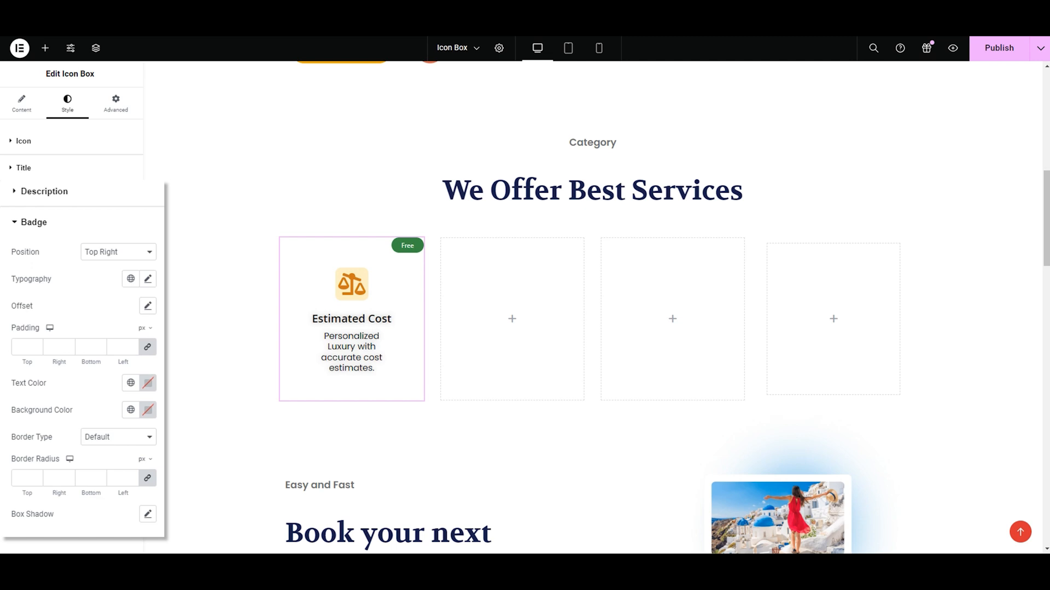
{"action": "left_click", "coordinate": [114, 251]}
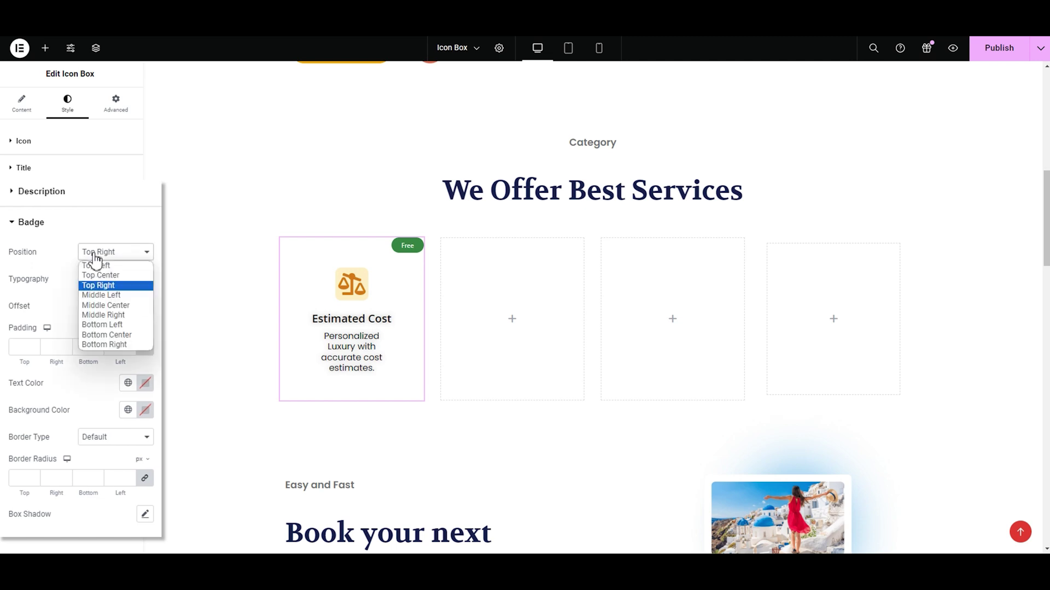
{"action": "left_click", "coordinate": [105, 305]}
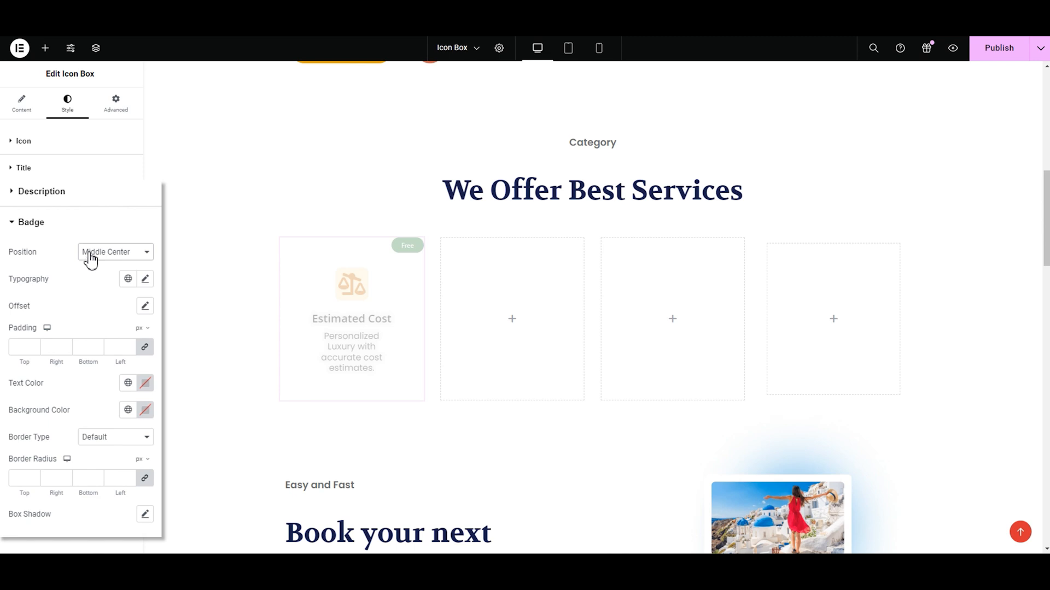
{"action": "left_click", "coordinate": [113, 251]}
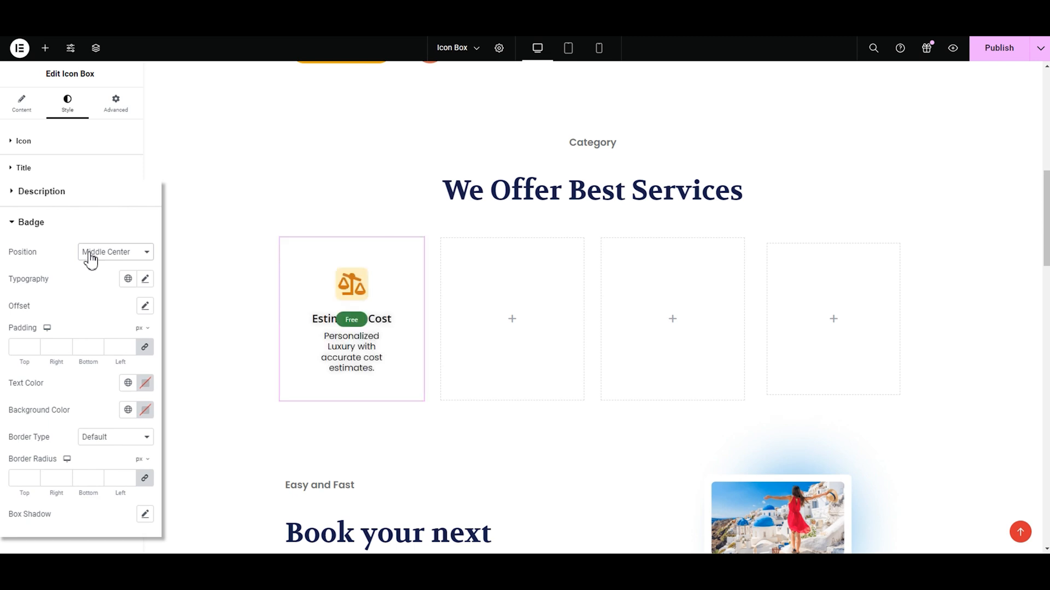
{"action": "left_click", "coordinate": [114, 251]}
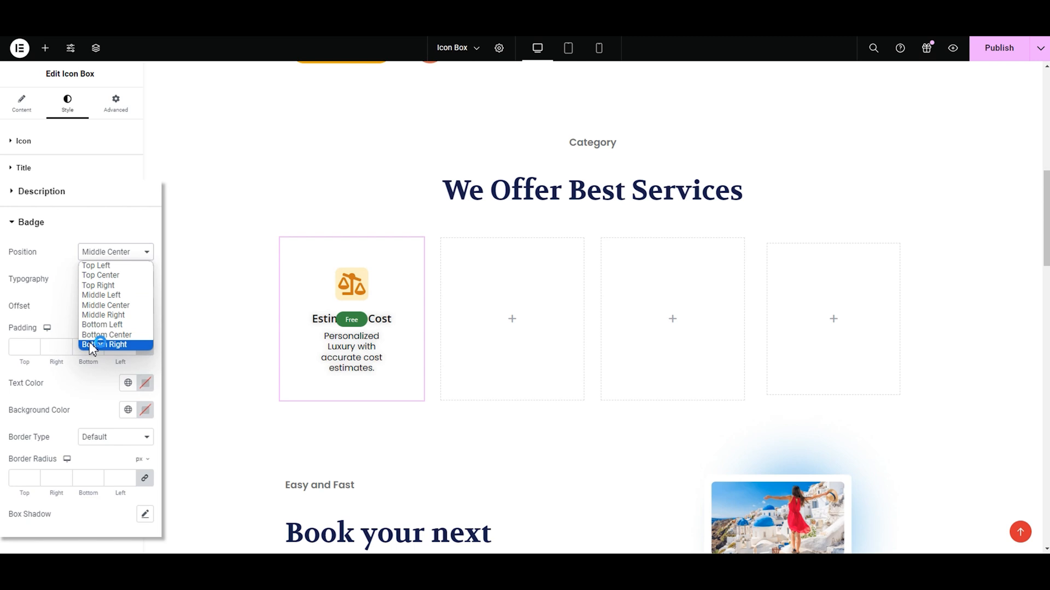
{"action": "left_click", "coordinate": [95, 266]}
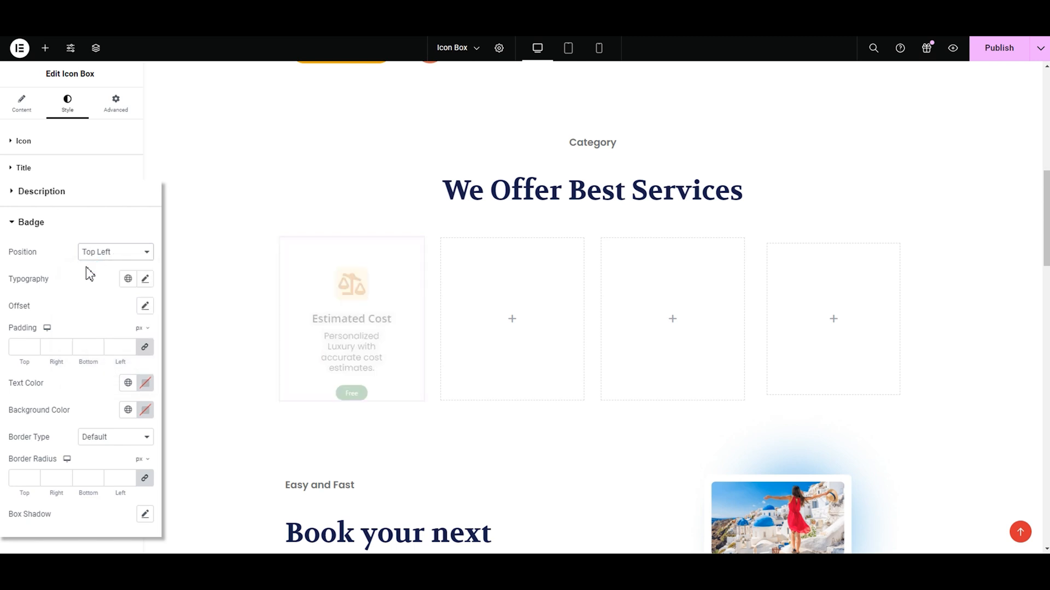
{"action": "left_click", "coordinate": [113, 252]}
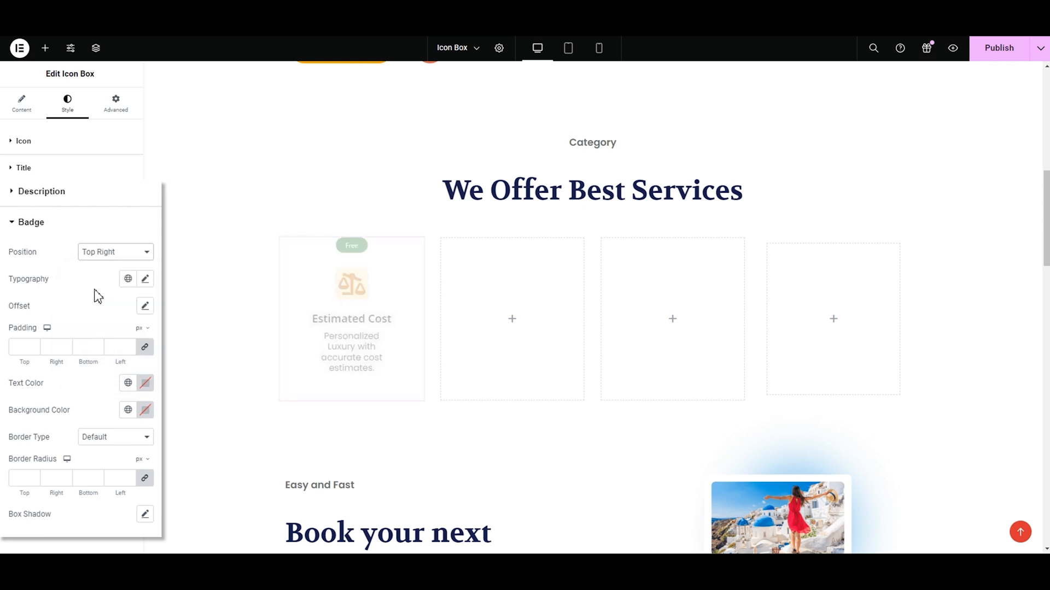
{"action": "left_click", "coordinate": [144, 279]}
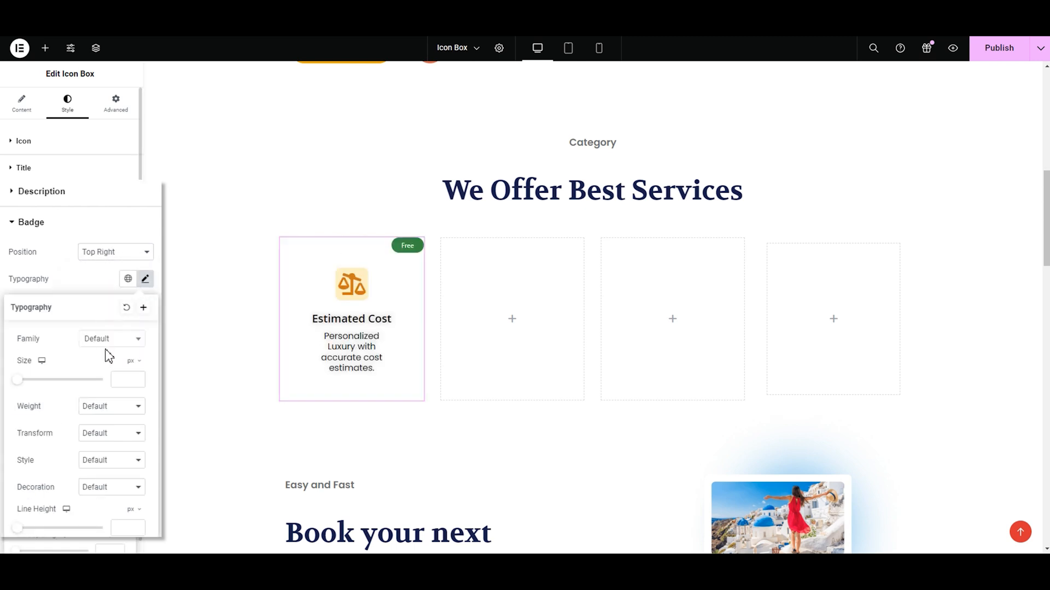
Step: Set the Free badge typography to Open Sans at size 15
{"action": "left_click", "coordinate": [111, 338]}
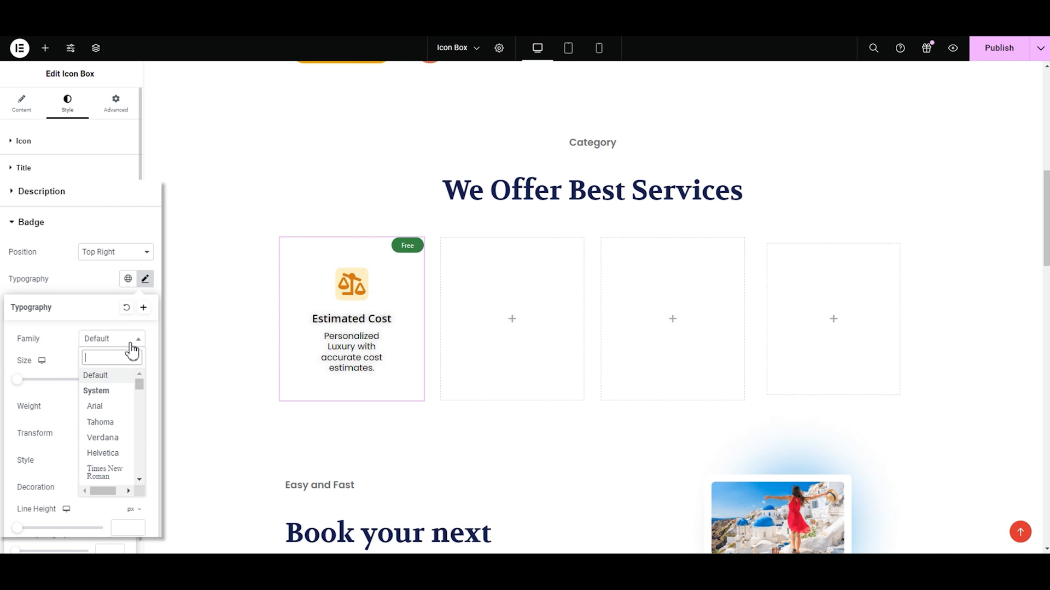
{"action": "type", "text": "popp"}
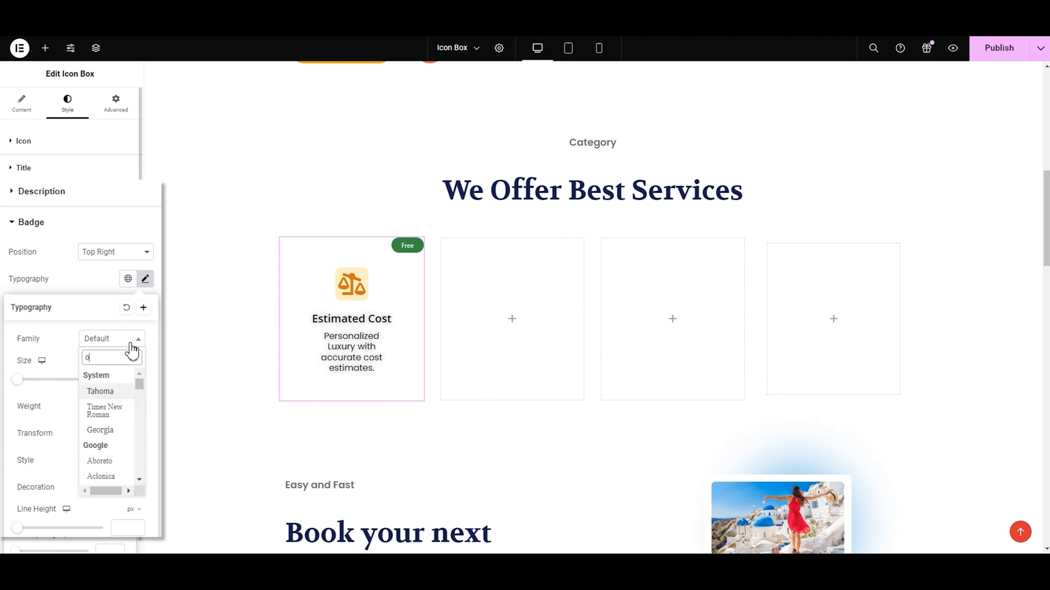
{"action": "type", "text": "p"}
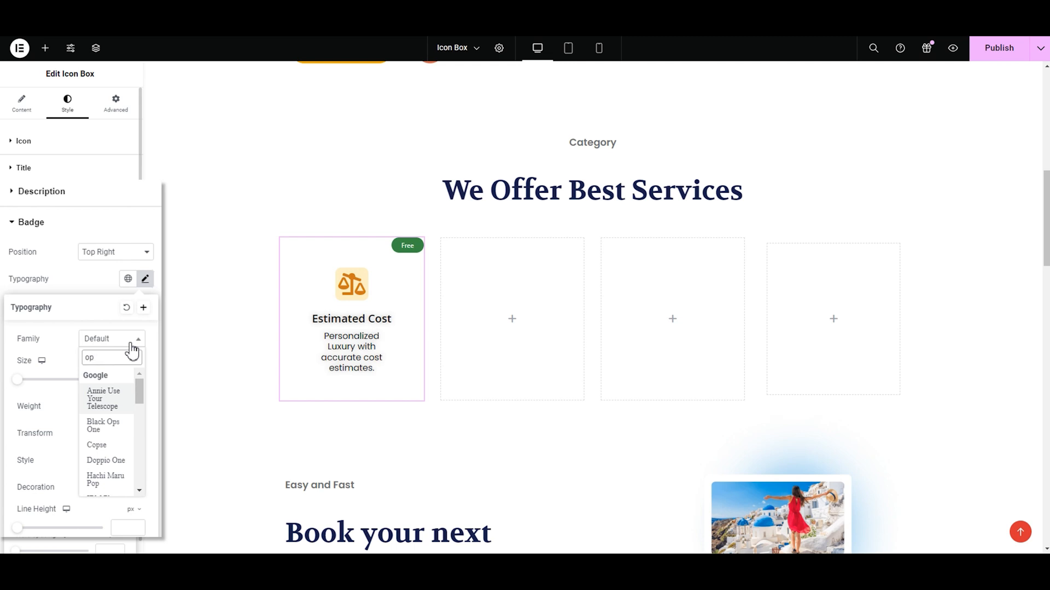
{"action": "type", "text": "en"}
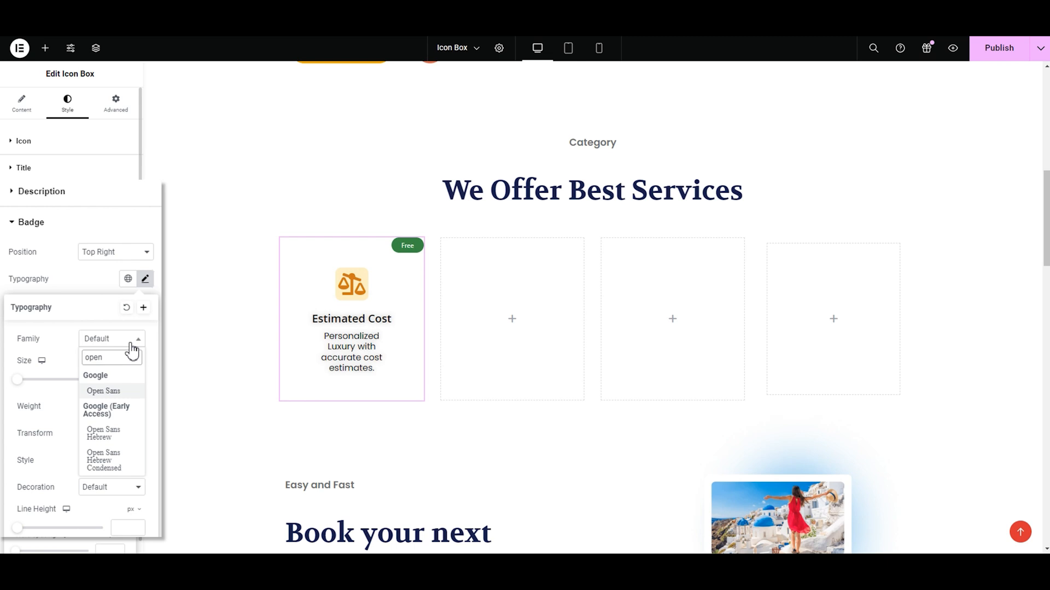
{"action": "left_click", "coordinate": [104, 391]}
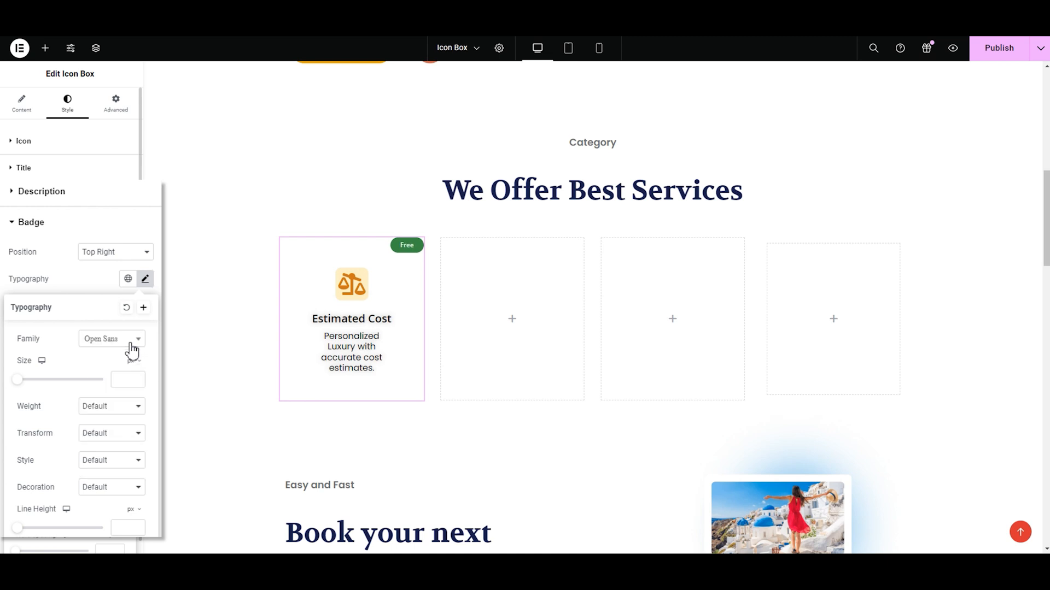
{"action": "mouse_move", "coordinate": [19, 385]}
{"action": "type", "text": "15"}
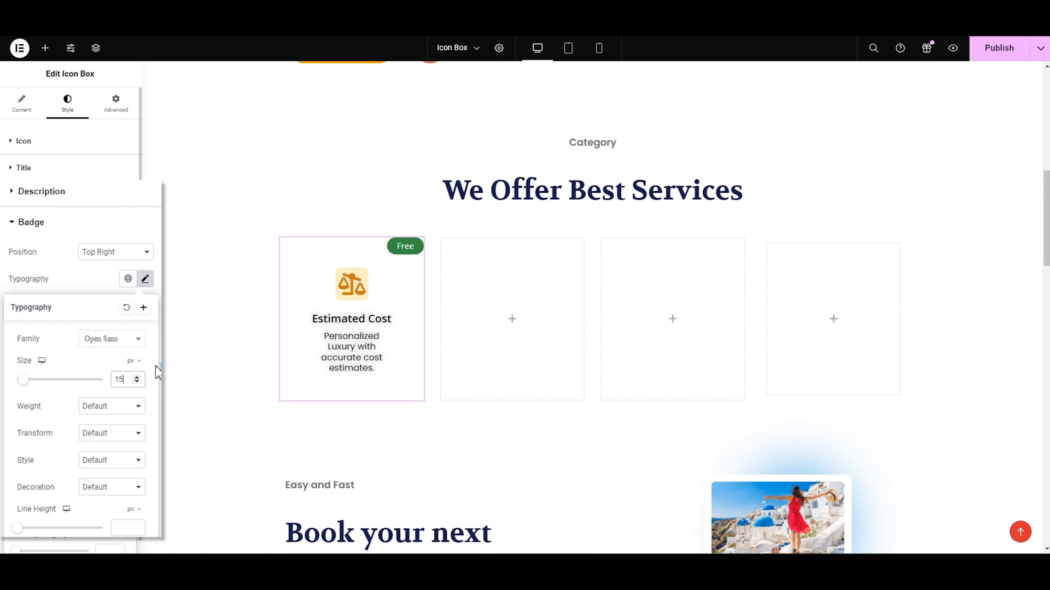
{"action": "left_click", "coordinate": [145, 278]}
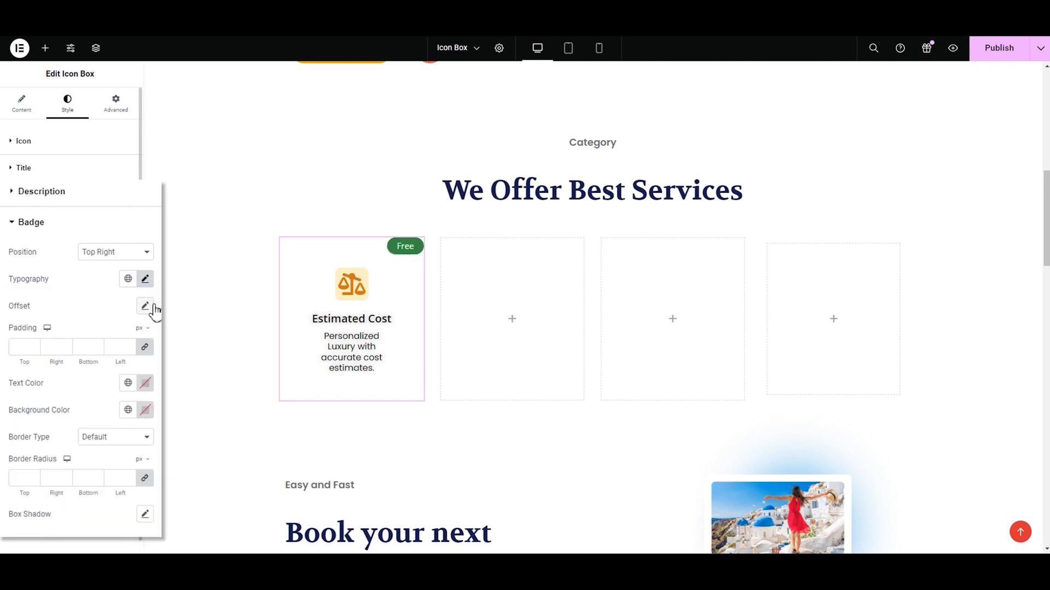
Step: Reset the badge offset and give the Free badge 6 px linked padding
{"action": "left_click", "coordinate": [144, 306]}
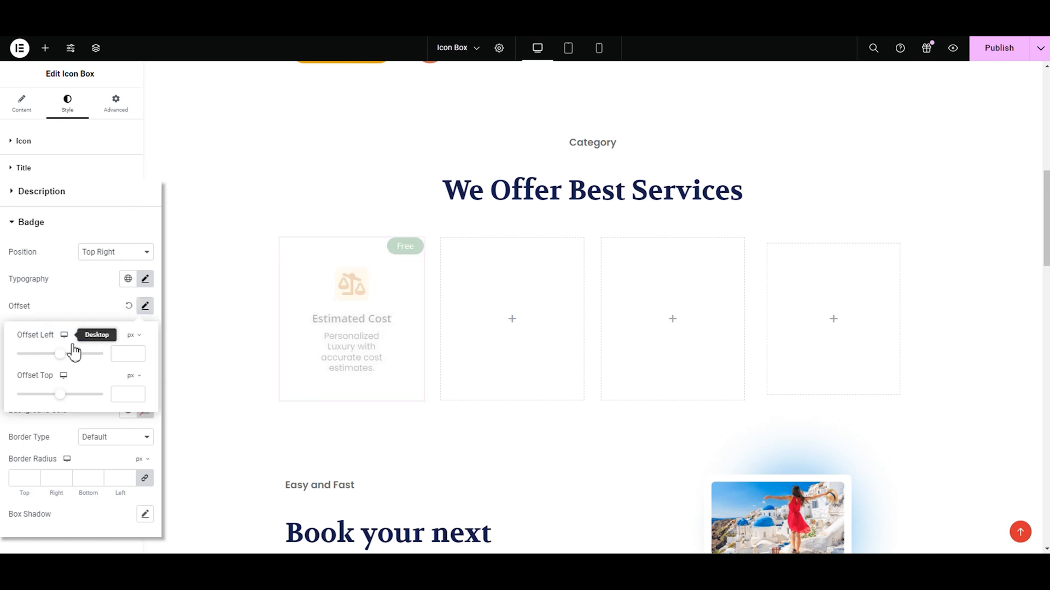
{"action": "mouse_move", "coordinate": [66, 358]}
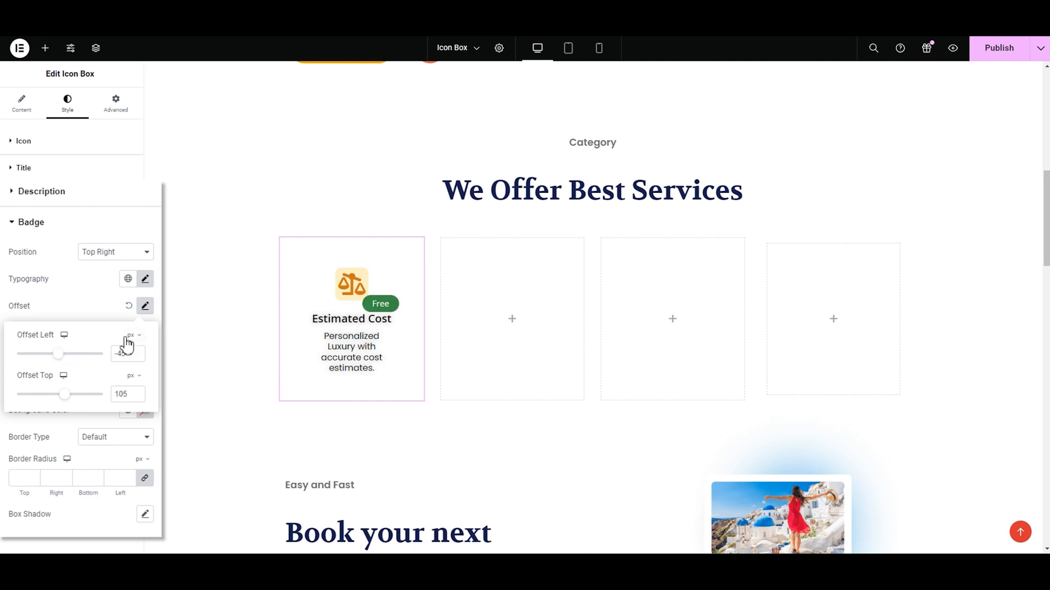
{"action": "left_click", "coordinate": [145, 306]}
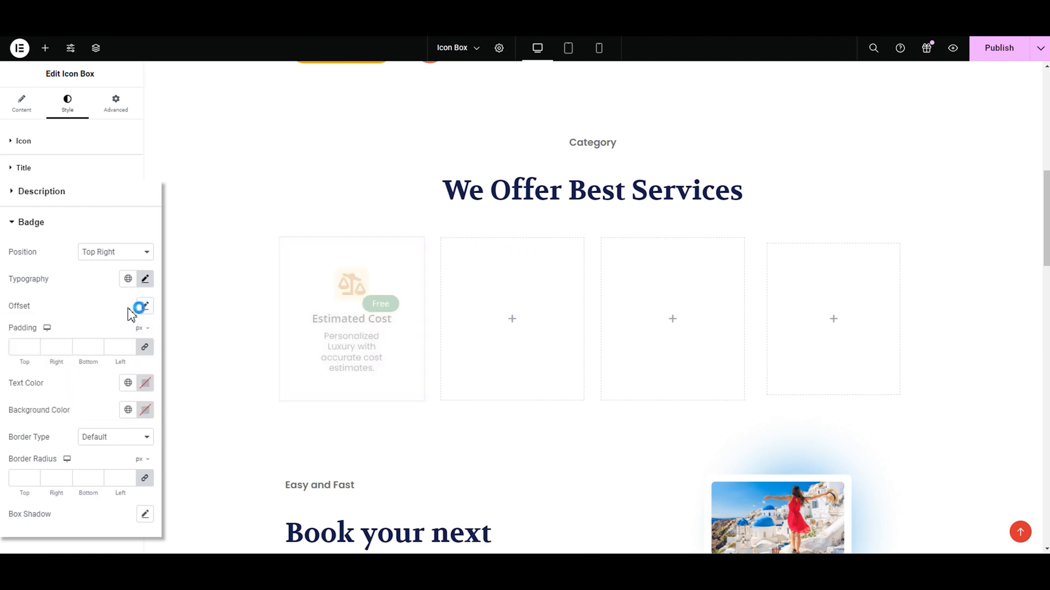
{"action": "left_click", "coordinate": [137, 306]}
{"action": "type", "text": "6"}
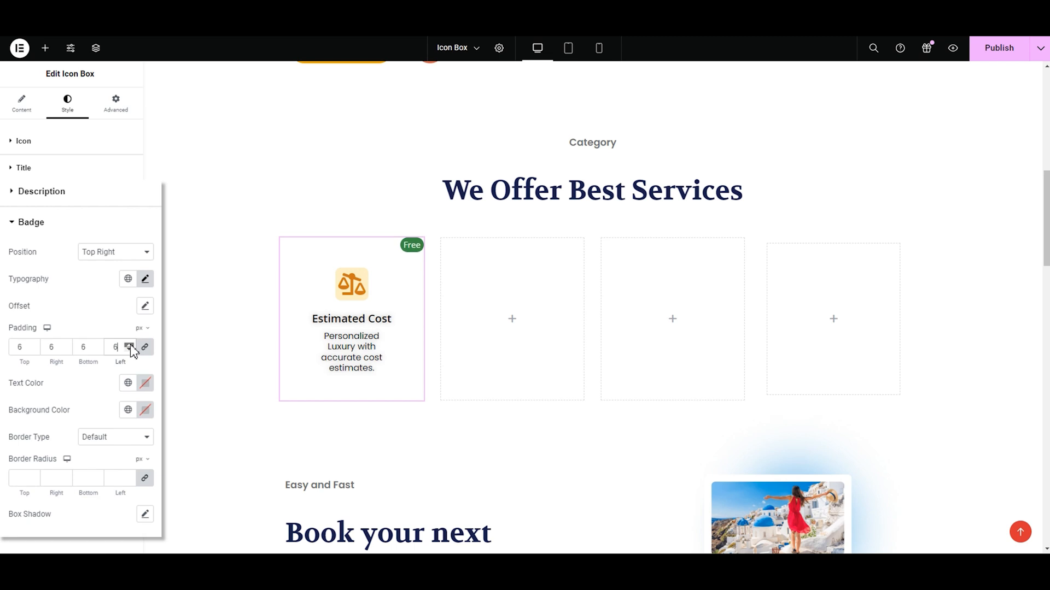
{"action": "left_click", "coordinate": [128, 347]}
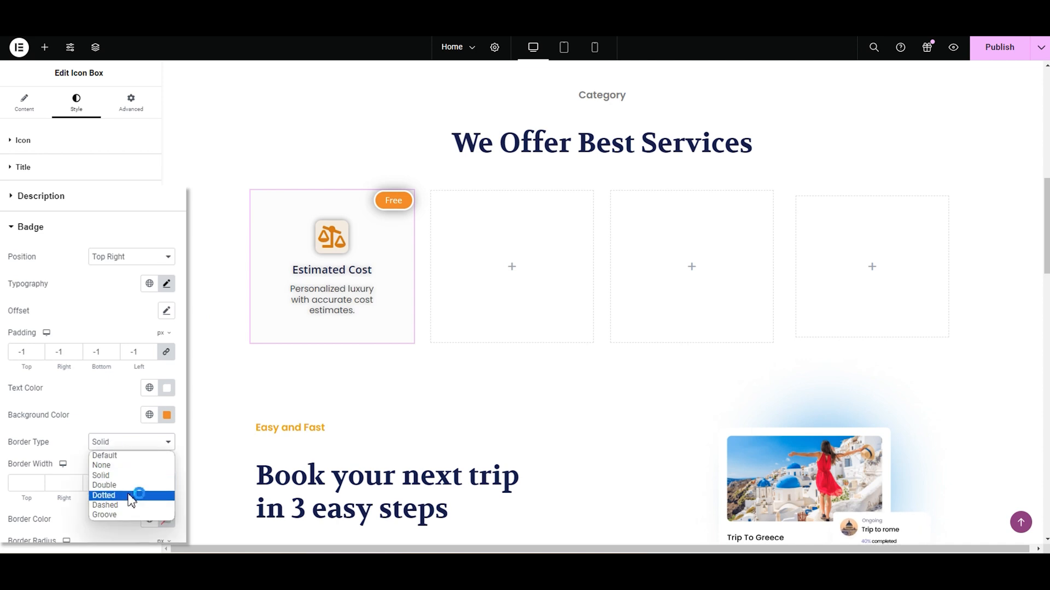
Step: Set badge border radius to 20 after trying a 3 px dashed border, then remove the border
{"action": "left_click", "coordinate": [105, 505]}
{"action": "type", "text": "5"}
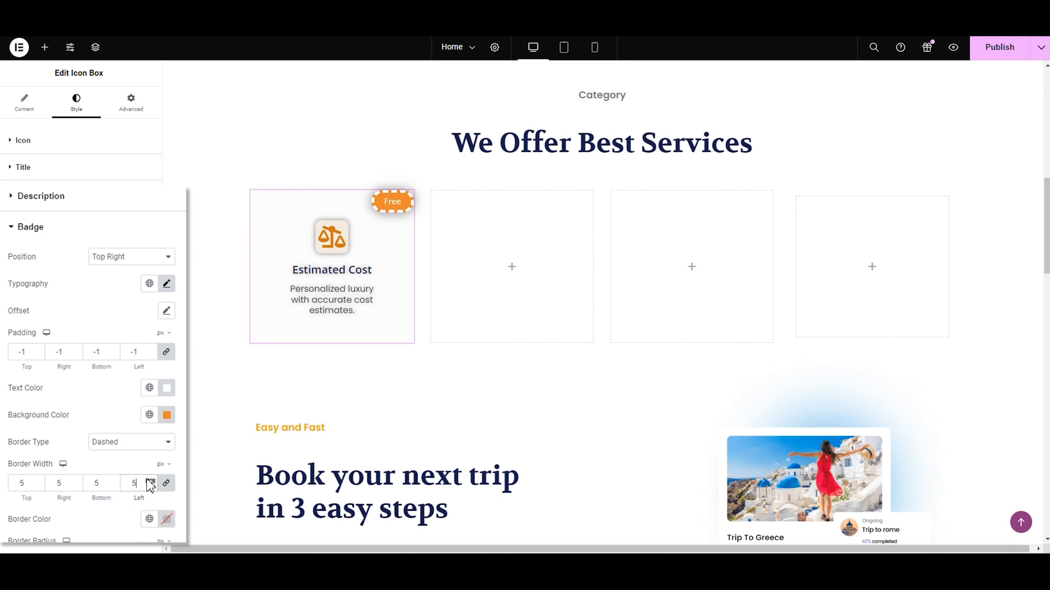
{"action": "left_click", "coordinate": [151, 486]}
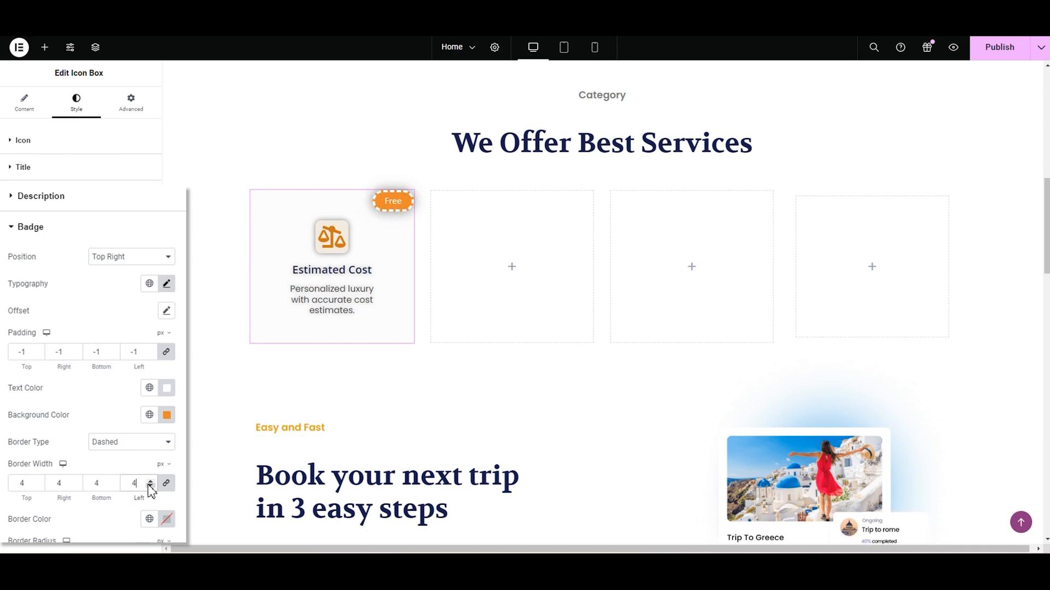
{"action": "left_click", "coordinate": [151, 487]}
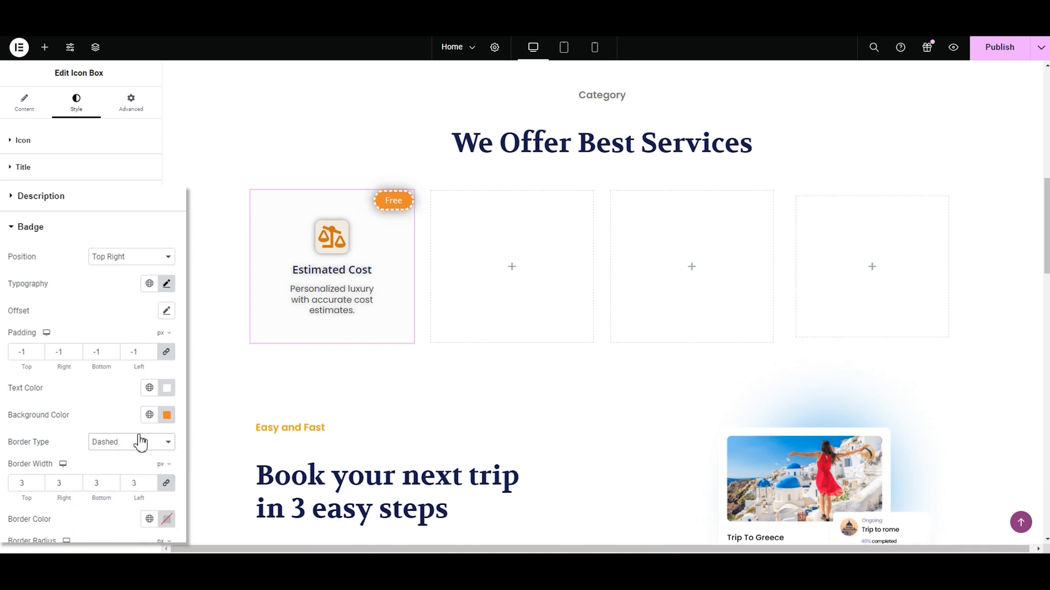
{"action": "left_click", "coordinate": [166, 519]}
{"action": "type", "text": "20"}
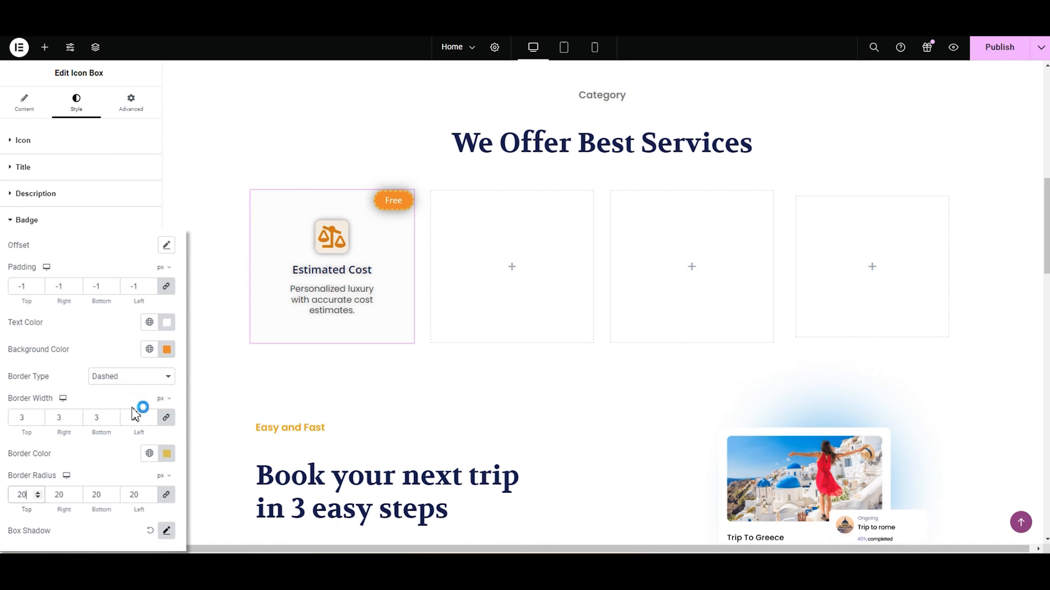
{"action": "left_click", "coordinate": [130, 376]}
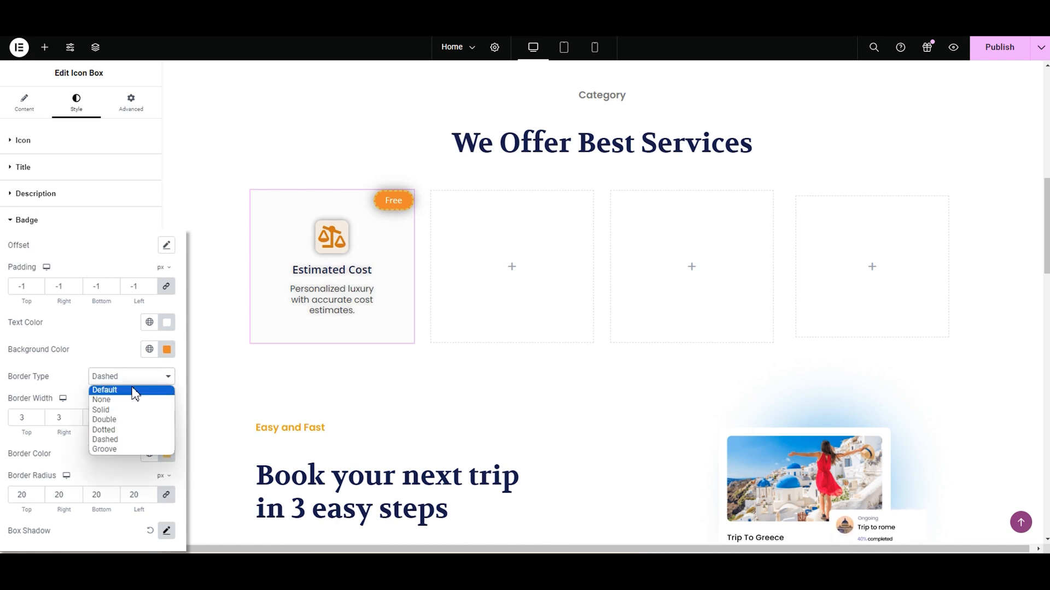
{"action": "left_click", "coordinate": [104, 390]}
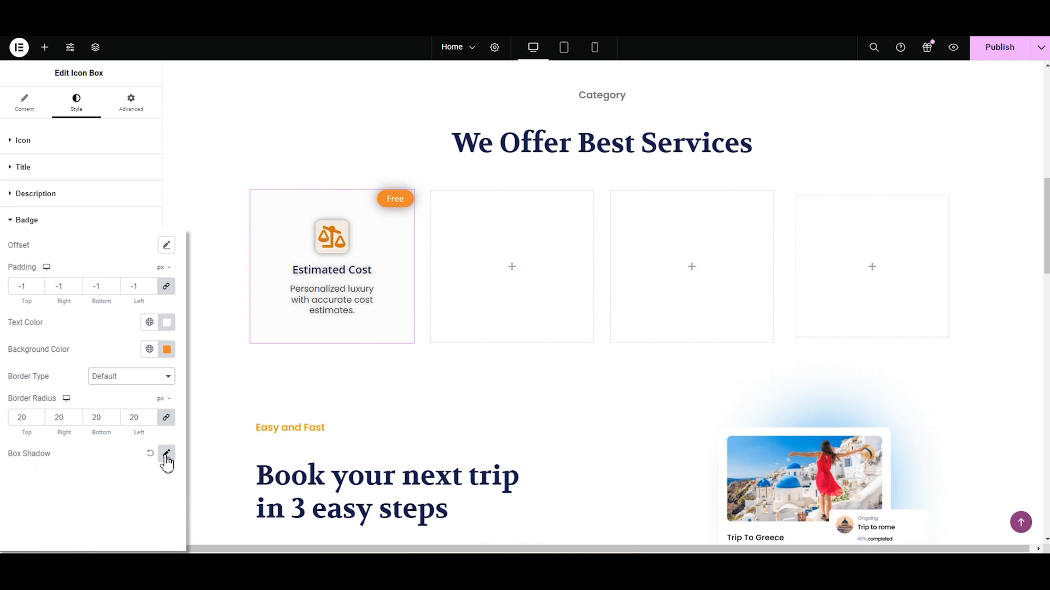
Step: Give the Free badge a 20-blur Outline box shadow after briefly trying Inset
{"action": "left_click", "coordinate": [166, 458]}
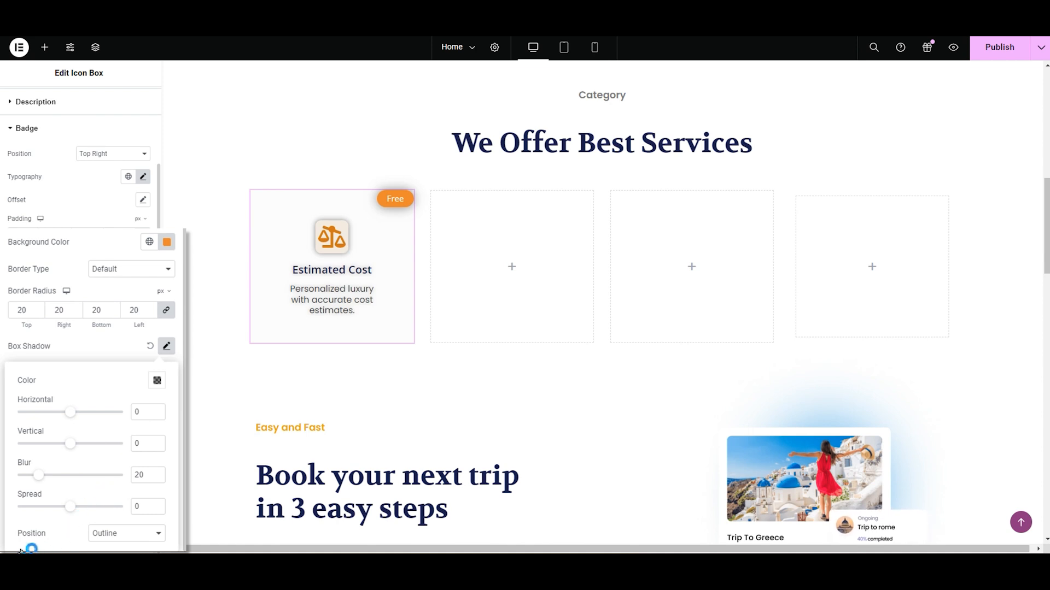
{"action": "mouse_move", "coordinate": [132, 484]}
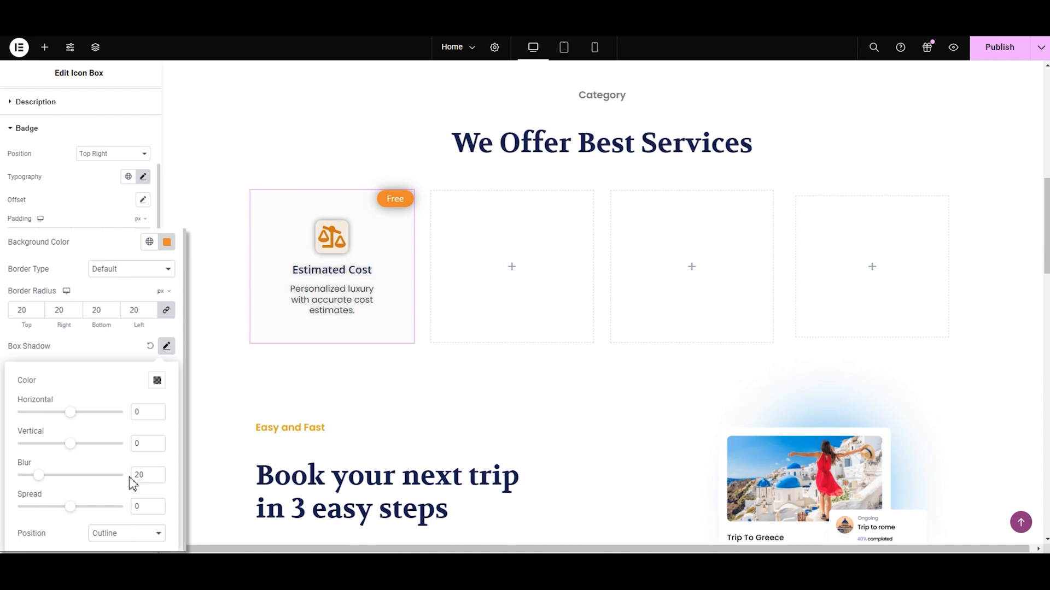
{"action": "mouse_move", "coordinate": [125, 537]}
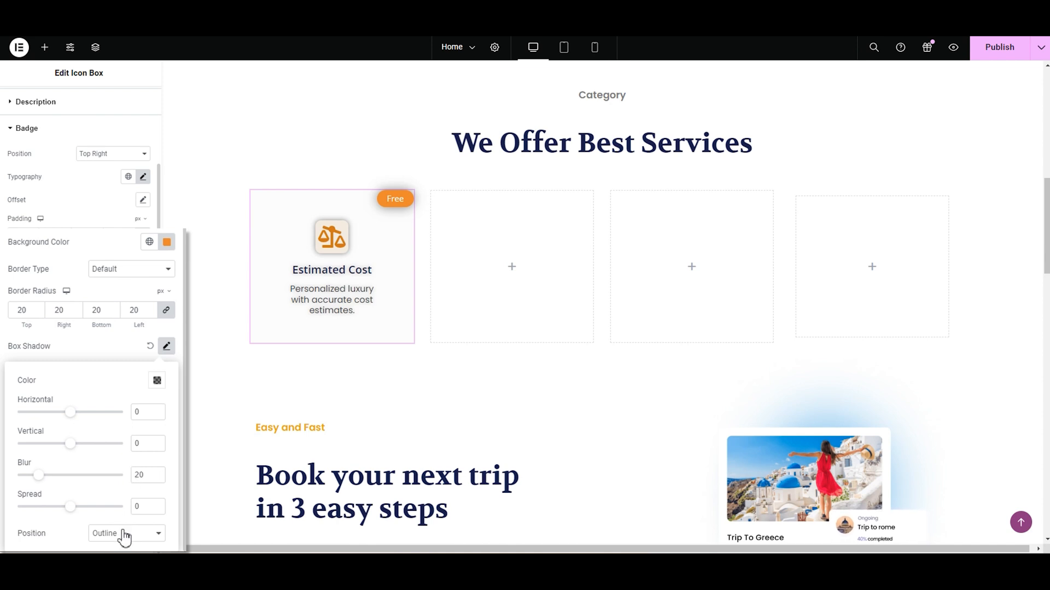
{"action": "left_click", "coordinate": [125, 534]}
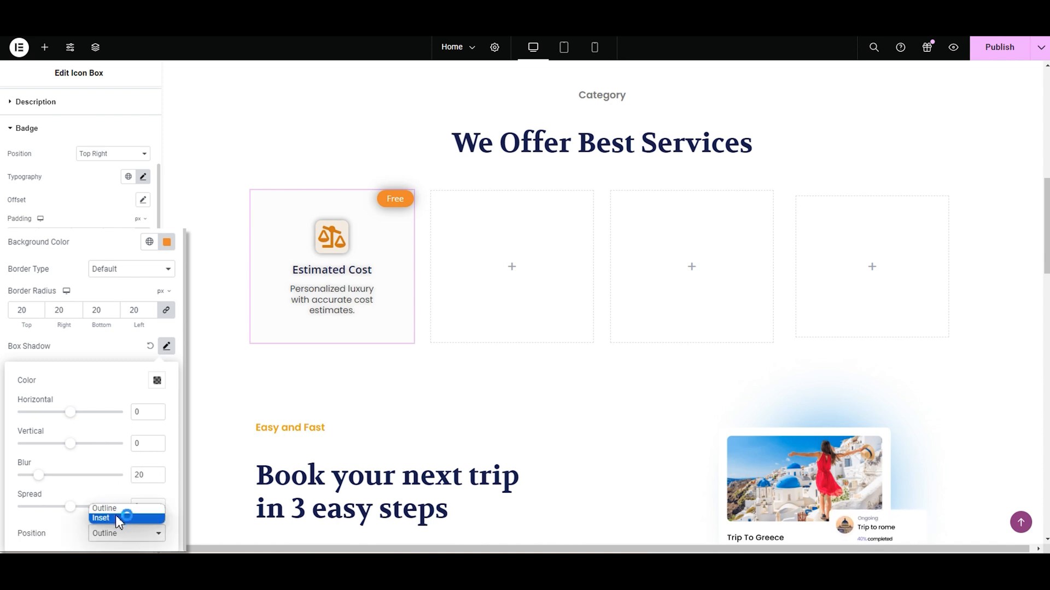
{"action": "left_click", "coordinate": [100, 517]}
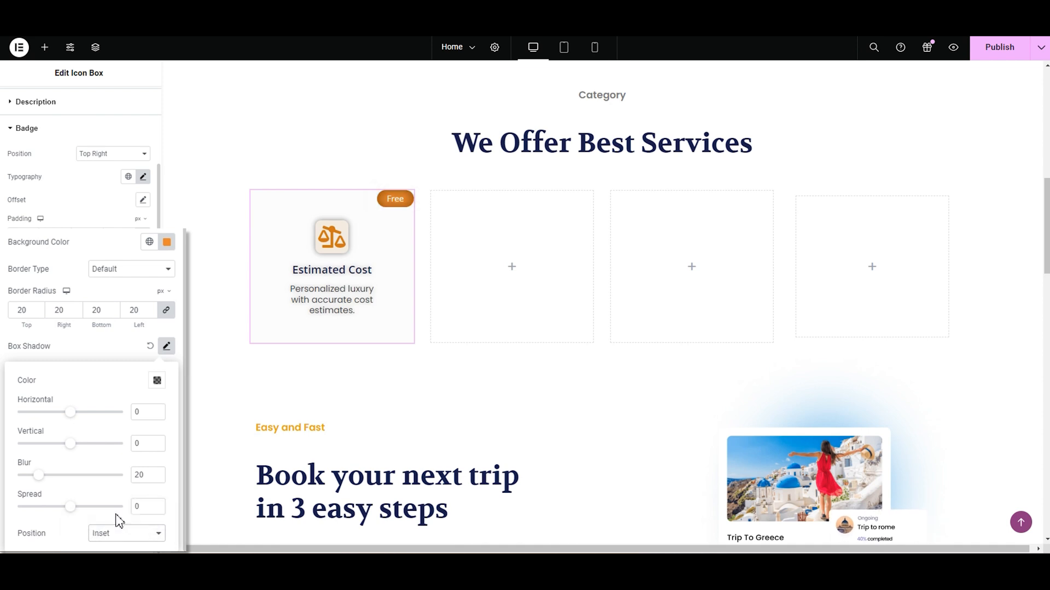
{"action": "left_click", "coordinate": [125, 533]}
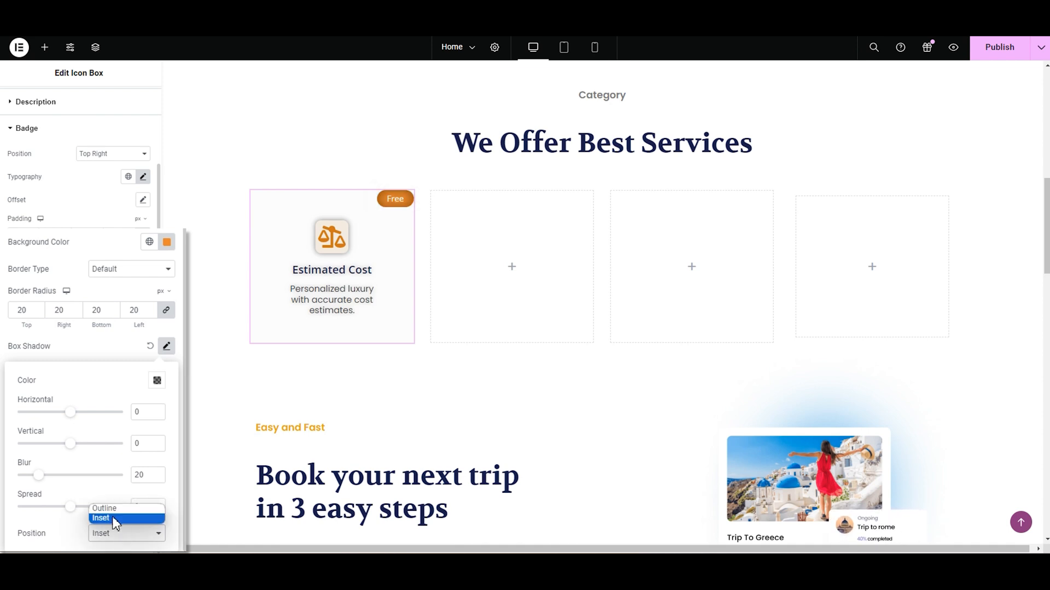
{"action": "left_click", "coordinate": [104, 507]}
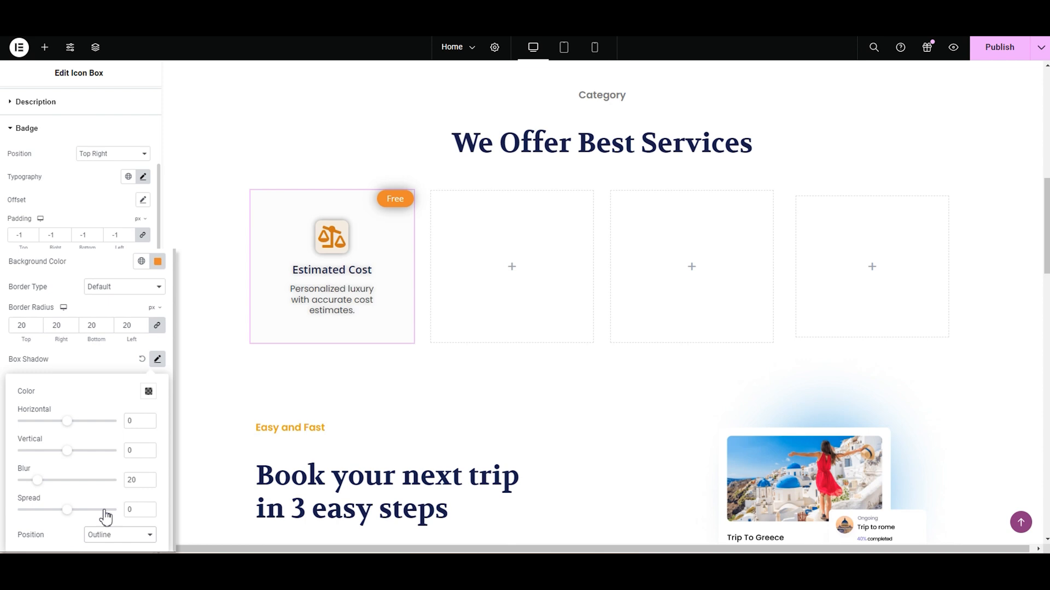
{"action": "right_click", "coordinate": [331, 268]}
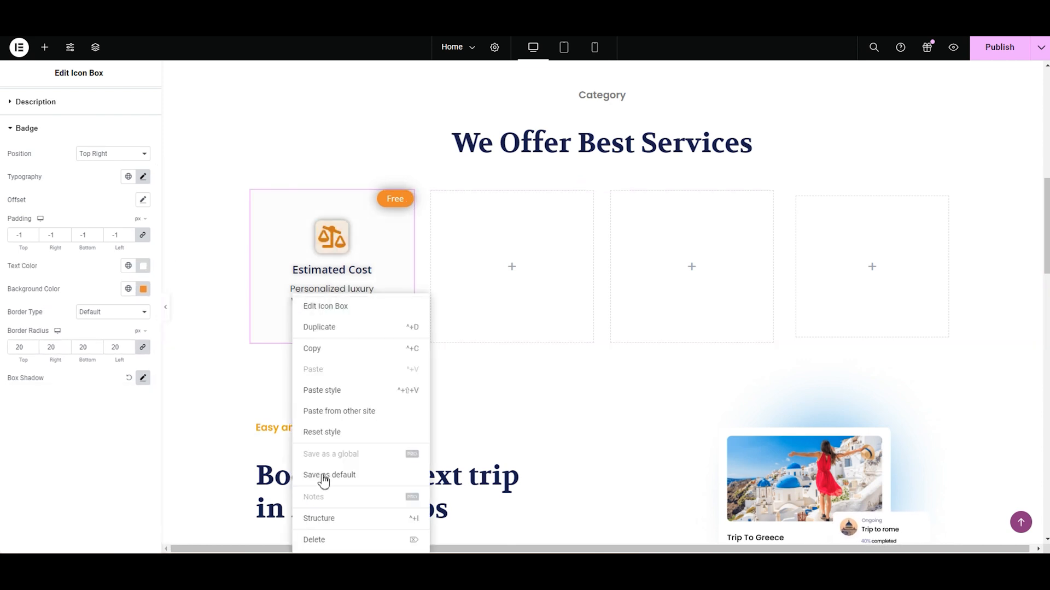
Step: Duplicate the Estimated Cost card into four cards and remove the copies' badges
{"action": "left_click", "coordinate": [319, 327]}
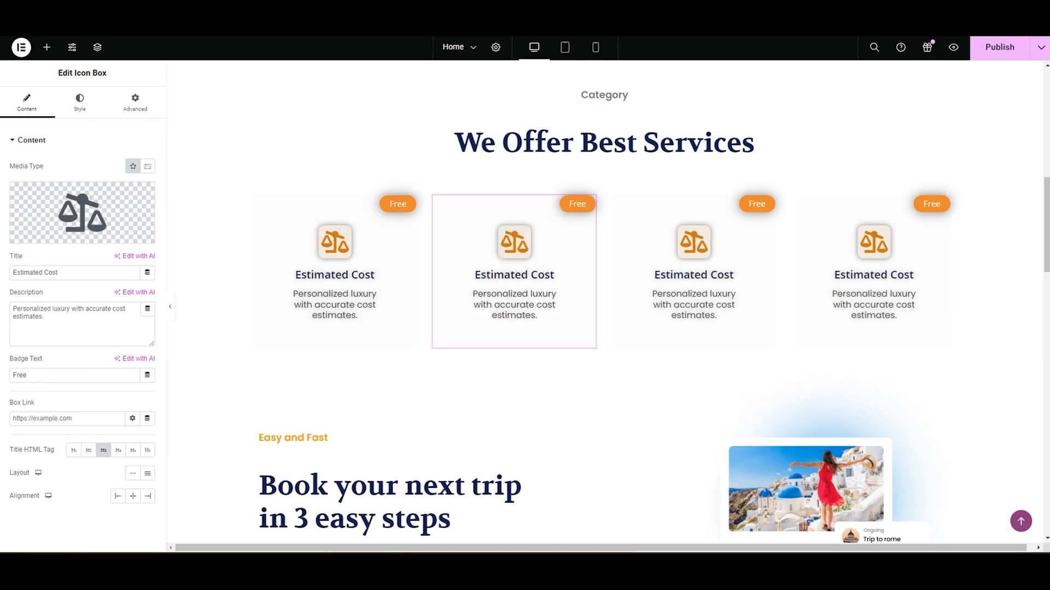
{"action": "left_click", "coordinate": [74, 375]}
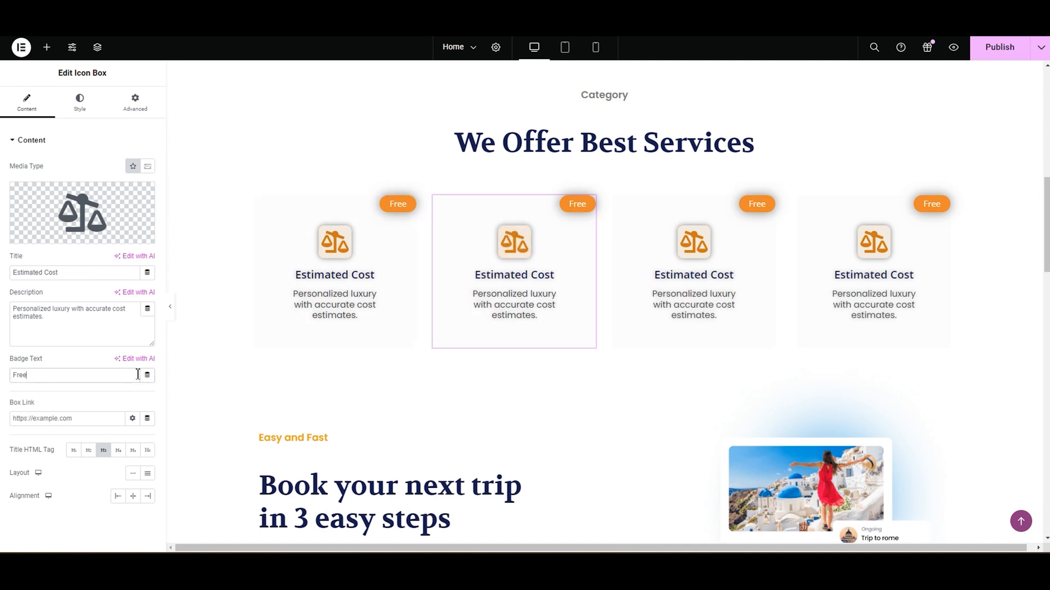
{"action": "left_click", "coordinate": [693, 271]}
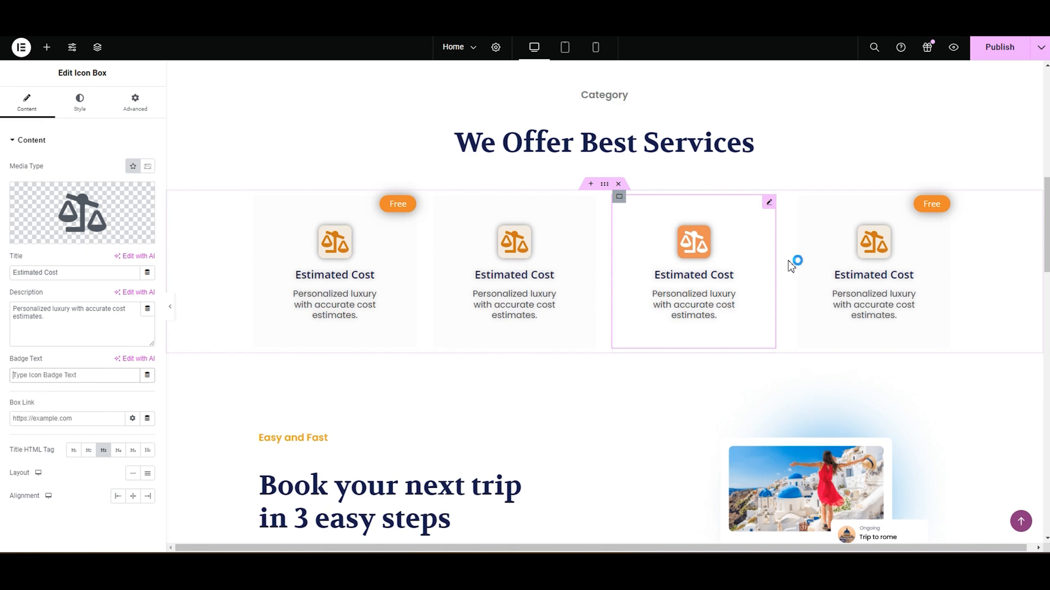
{"action": "left_click", "coordinate": [74, 375]}
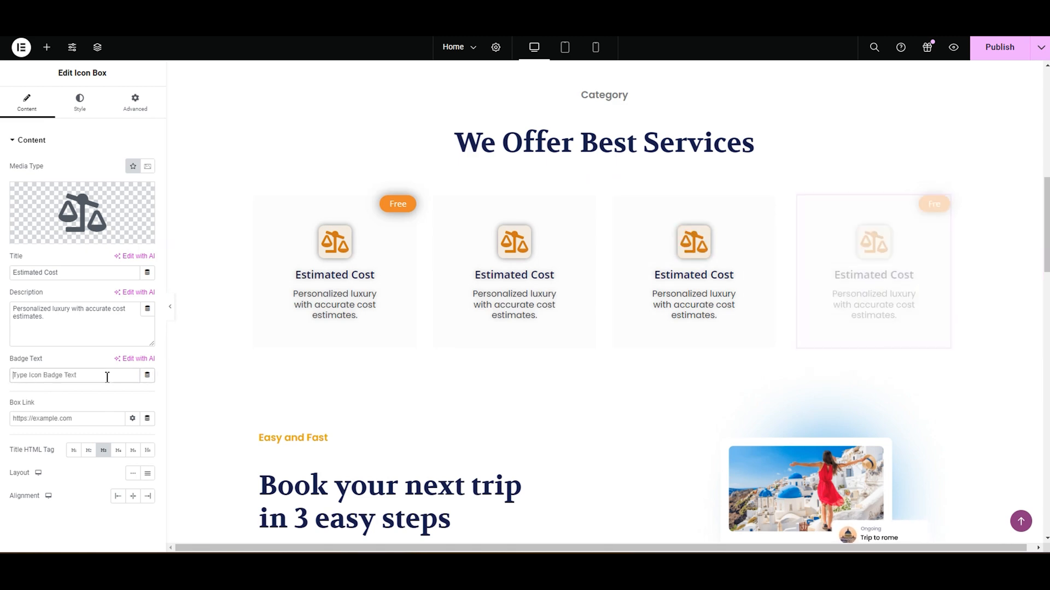
Step: Give the second card a plane icon, title Best Flights, and 'Providing you with the best flight options'
{"action": "left_click", "coordinate": [82, 213]}
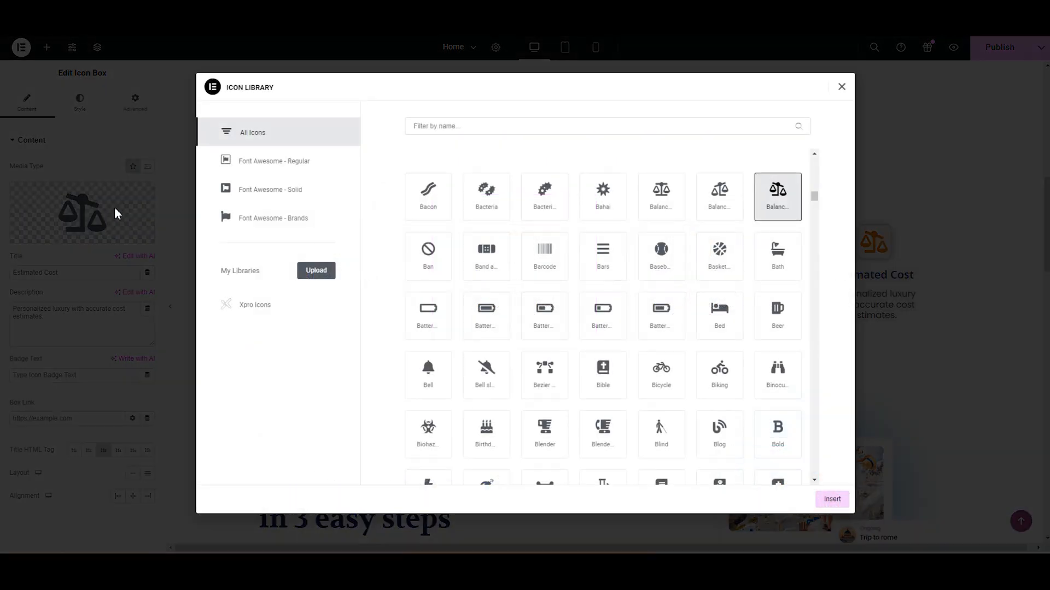
{"action": "type", "text": "plane"}
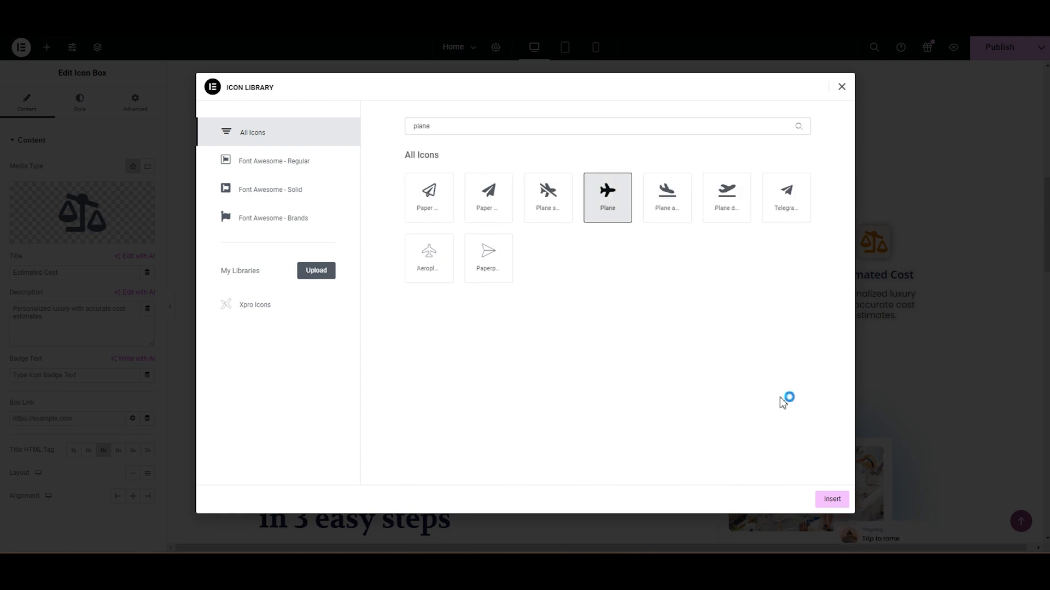
{"action": "left_click", "coordinate": [831, 498]}
{"action": "type", "text": "B"}
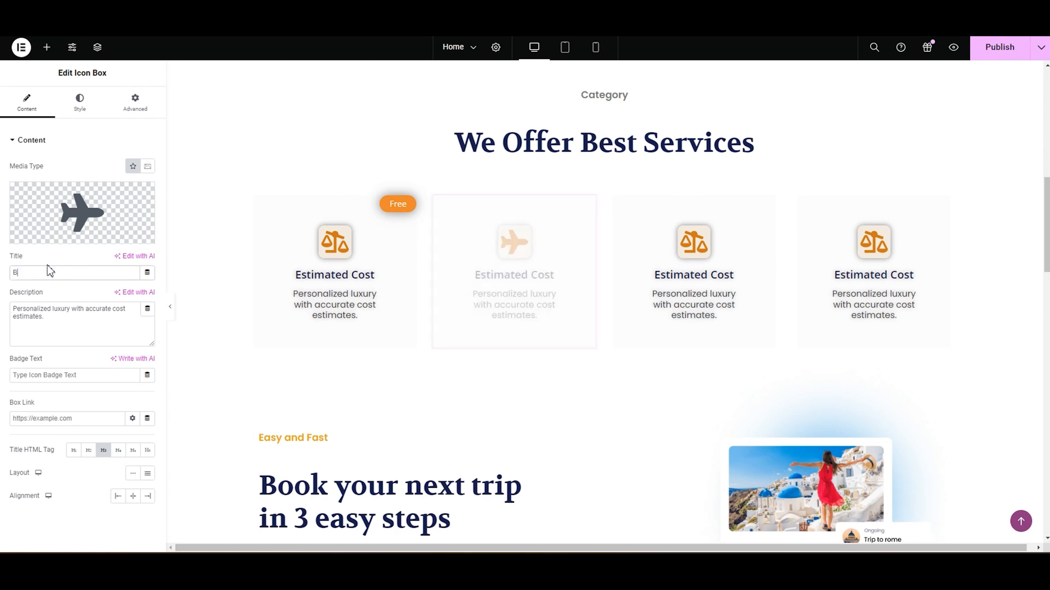
{"action": "type", "text": "est Flights"}
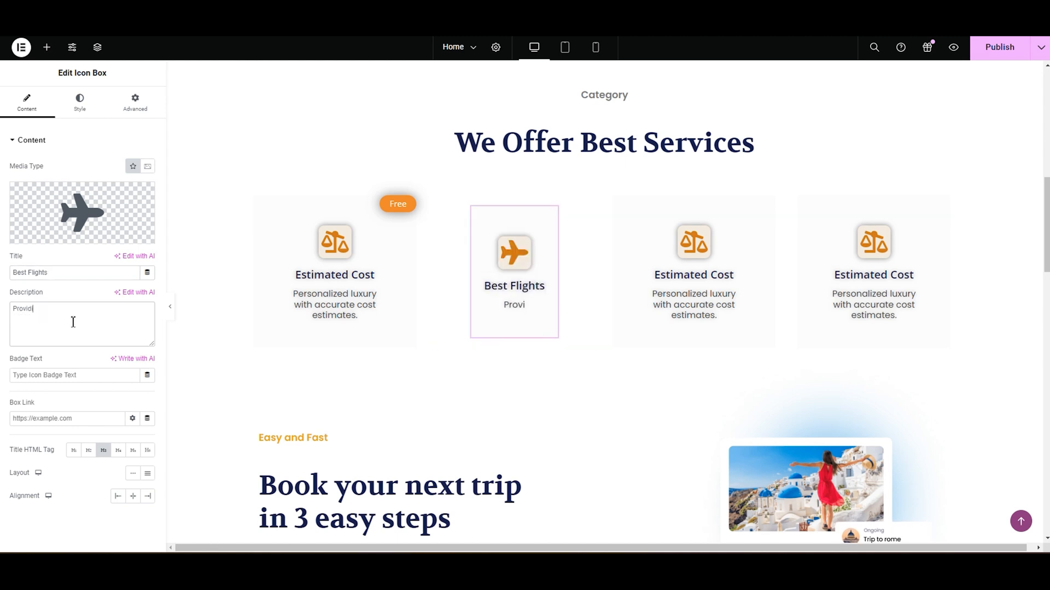
{"action": "type", "text": "Providing you with the best flight options"}
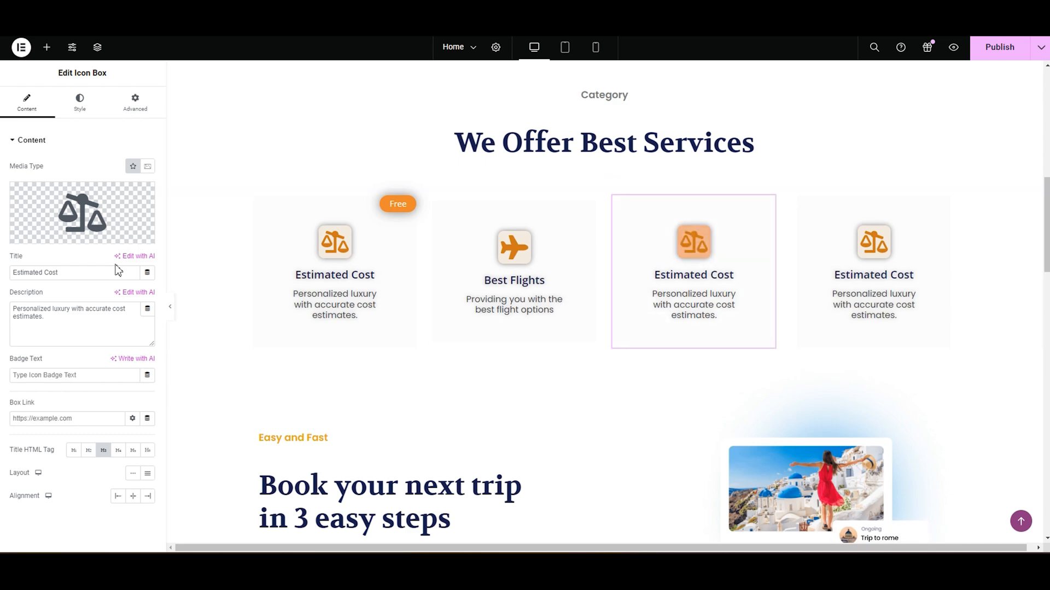
Step: Give the third card a microphone icon, title Local Events, and a local-events description
{"action": "left_click", "coordinate": [82, 214]}
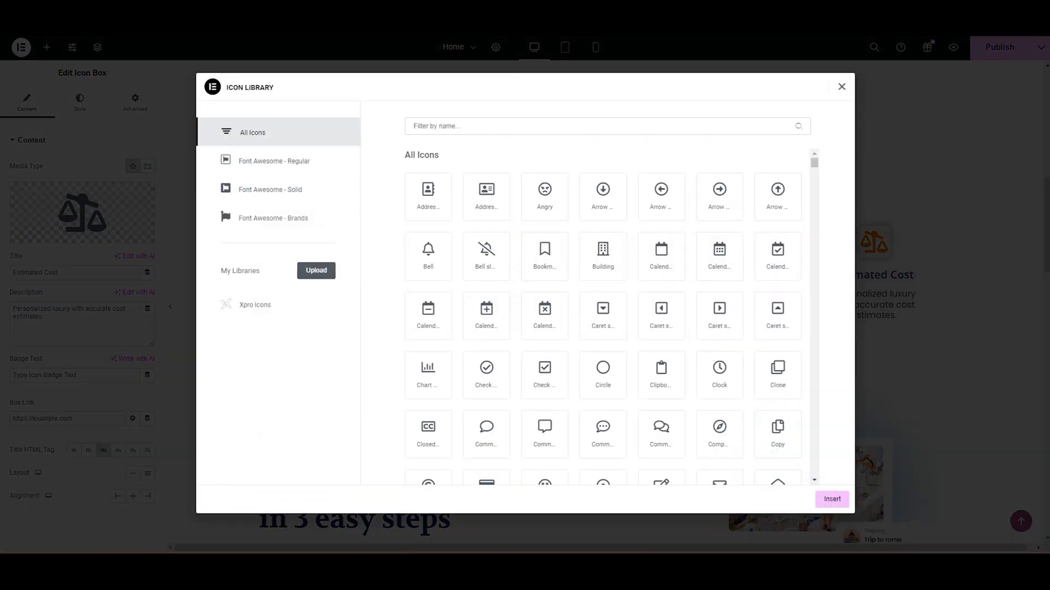
{"action": "type", "text": "mic"}
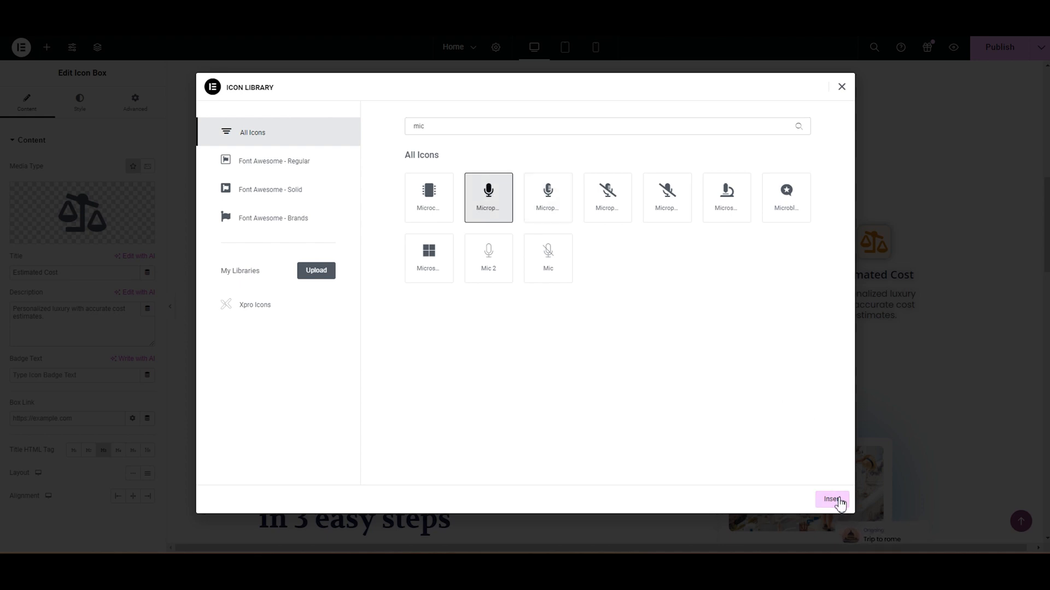
{"action": "left_click", "coordinate": [832, 499]}
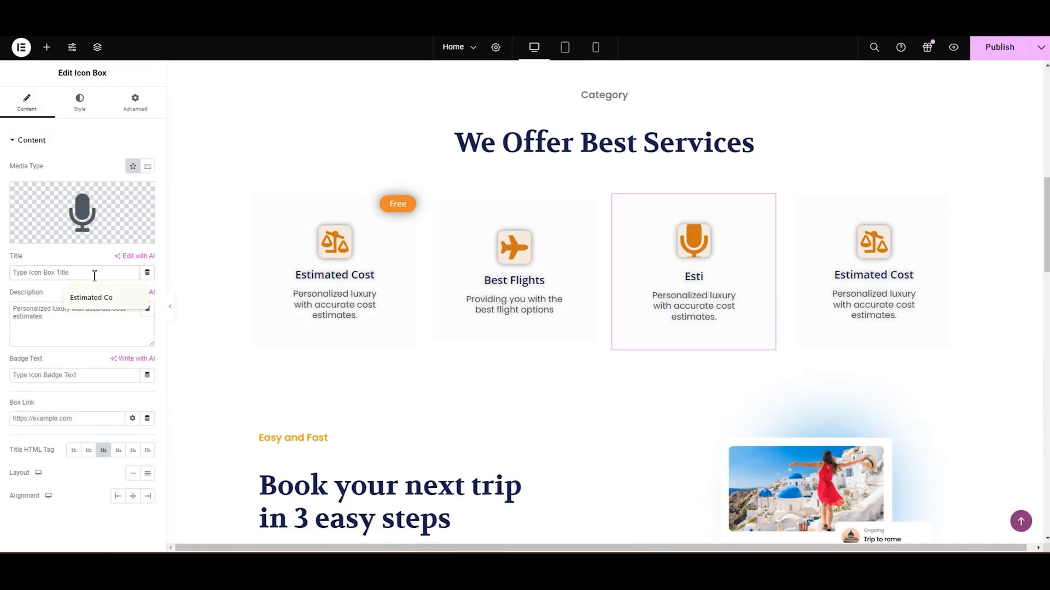
{"action": "type", "text": "Local Events"}
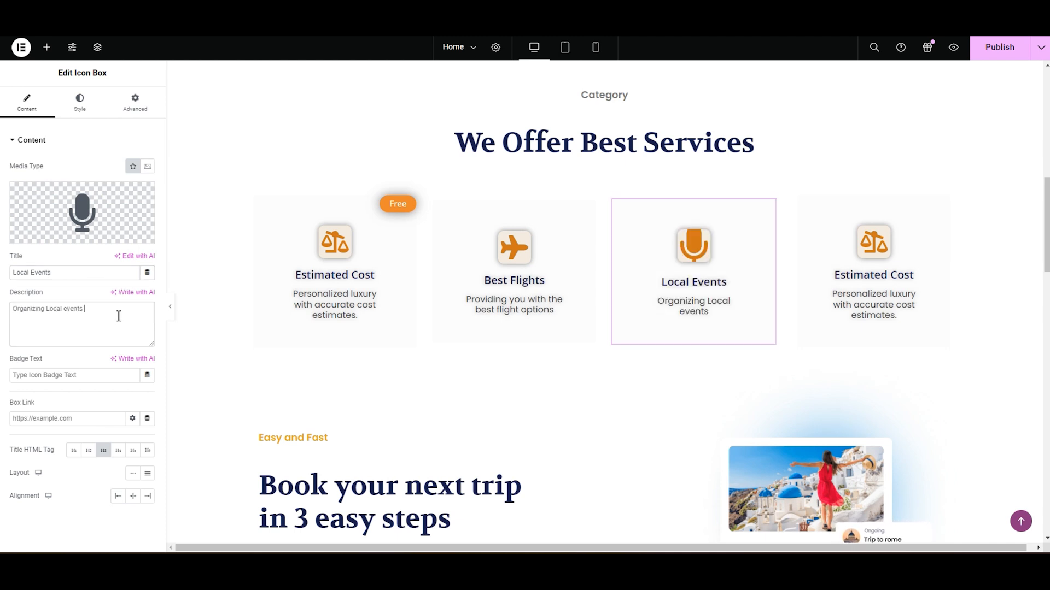
{"action": "type", "text": "your enjoyment"}
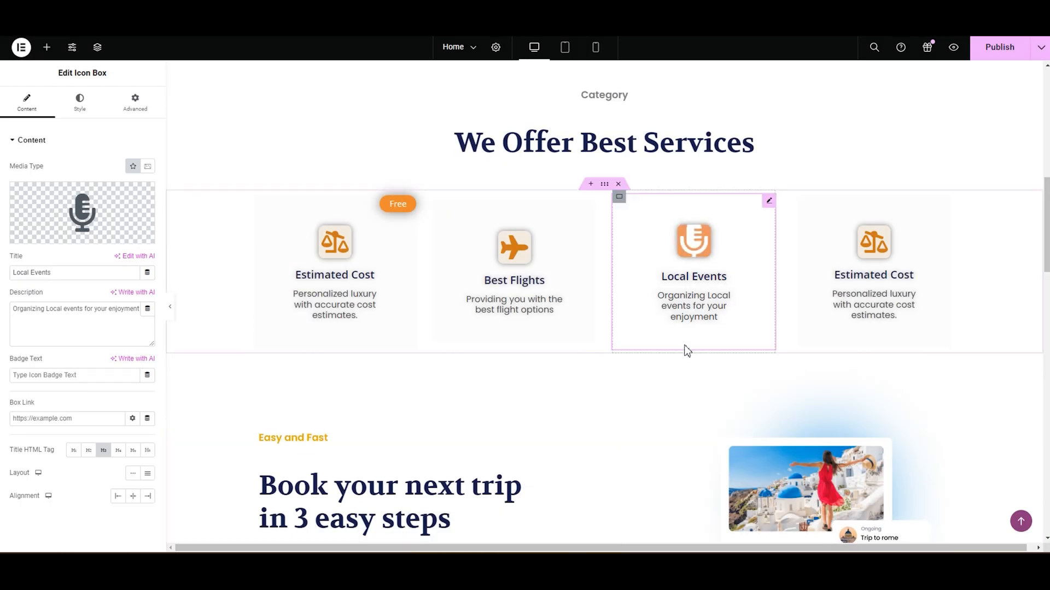
Step: Give the fourth card a hotel icon, title Hotel Services, and a hassle-free hotel services description
{"action": "left_click", "coordinate": [81, 212]}
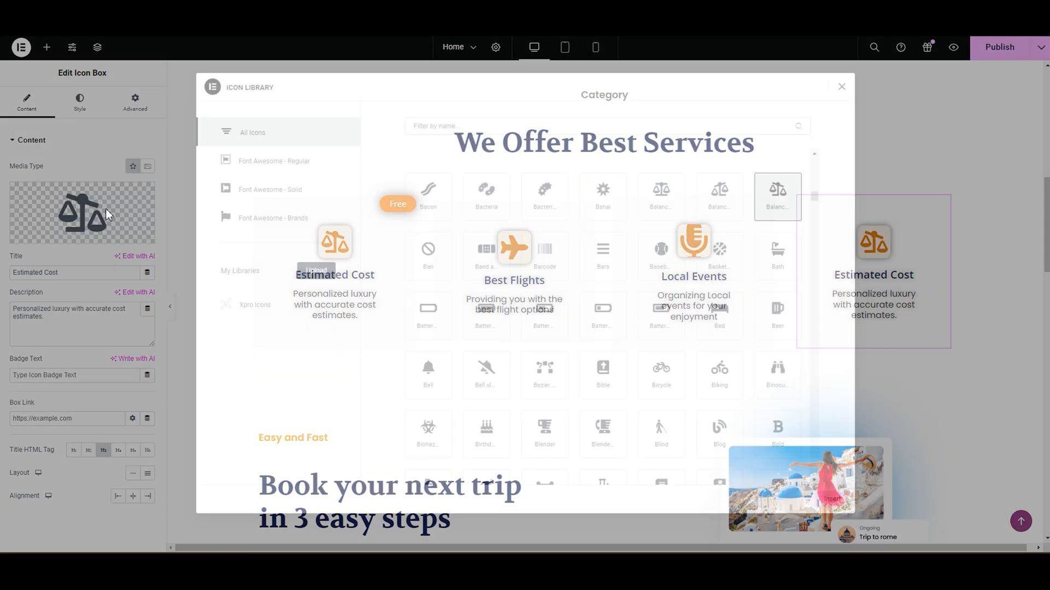
{"action": "type", "text": "hot"}
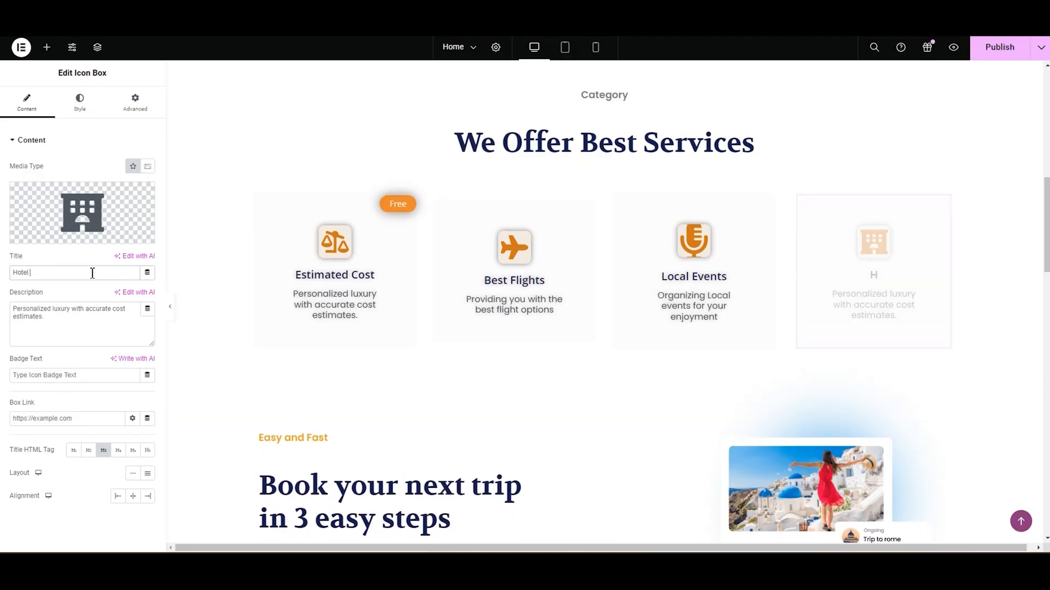
{"action": "type", "text": "Services"}
{"action": "left_click", "coordinate": [82, 324]}
{"action": "type", "text": "Providing"}
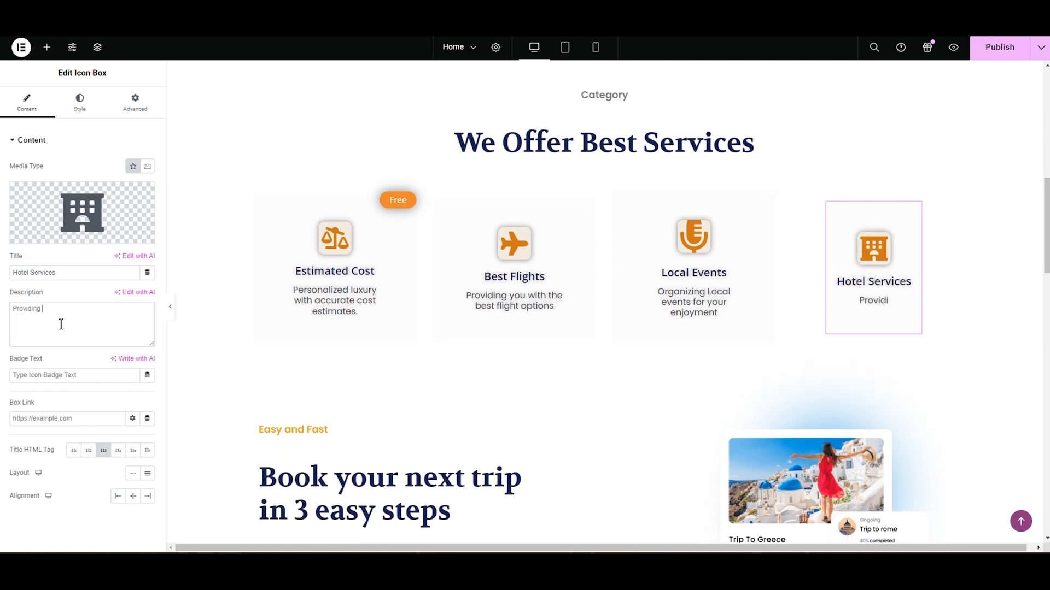
{"action": "type", "text": "hassle-free hotel"}
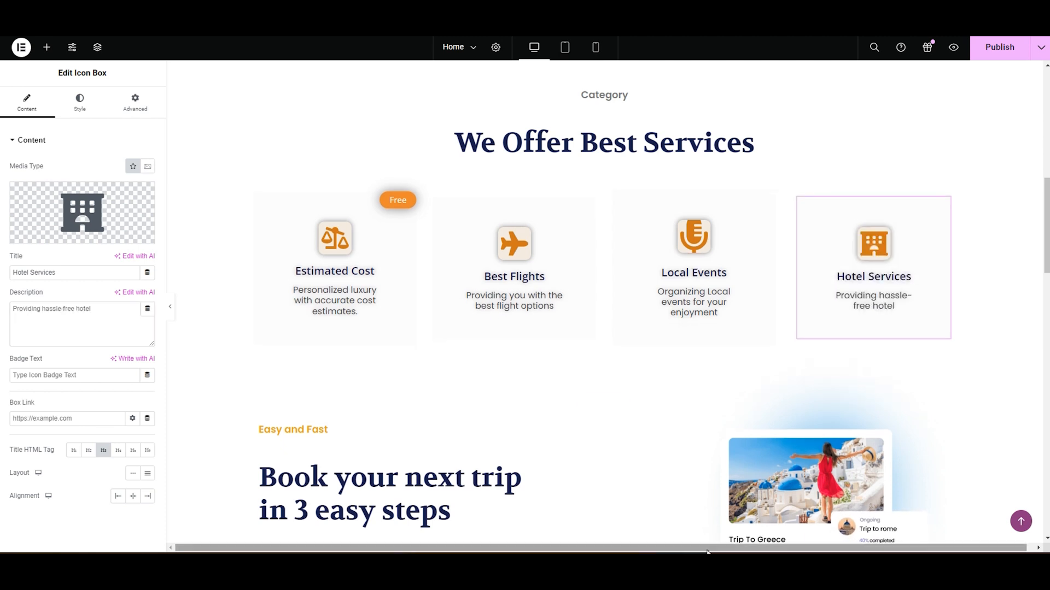
{"action": "type", "text": "services"}
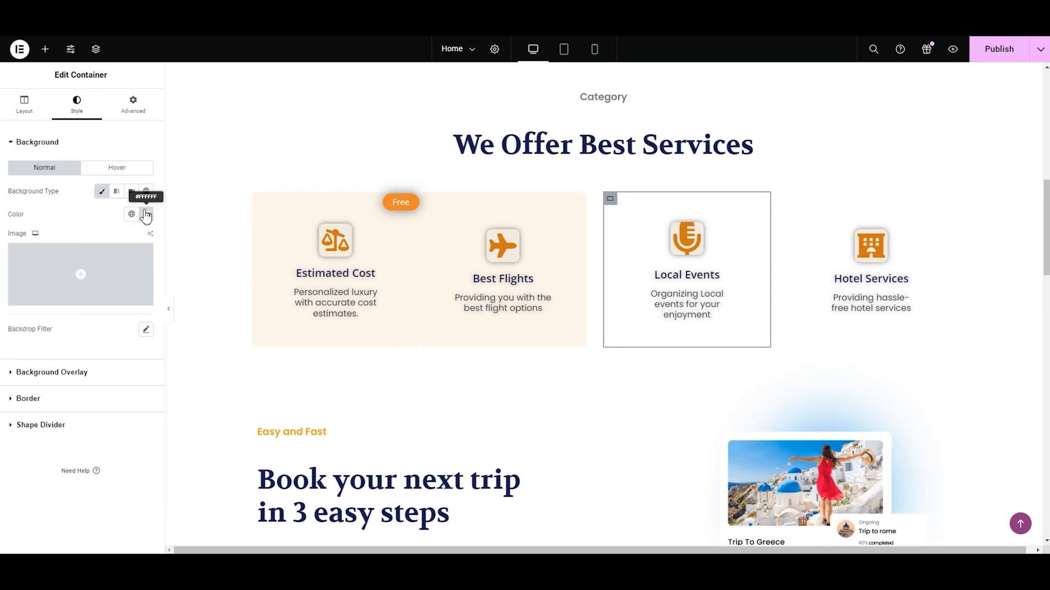
Step: Give the Local Events box a cream background and shrink the Estimated Cost icon
{"action": "left_click", "coordinate": [132, 214]}
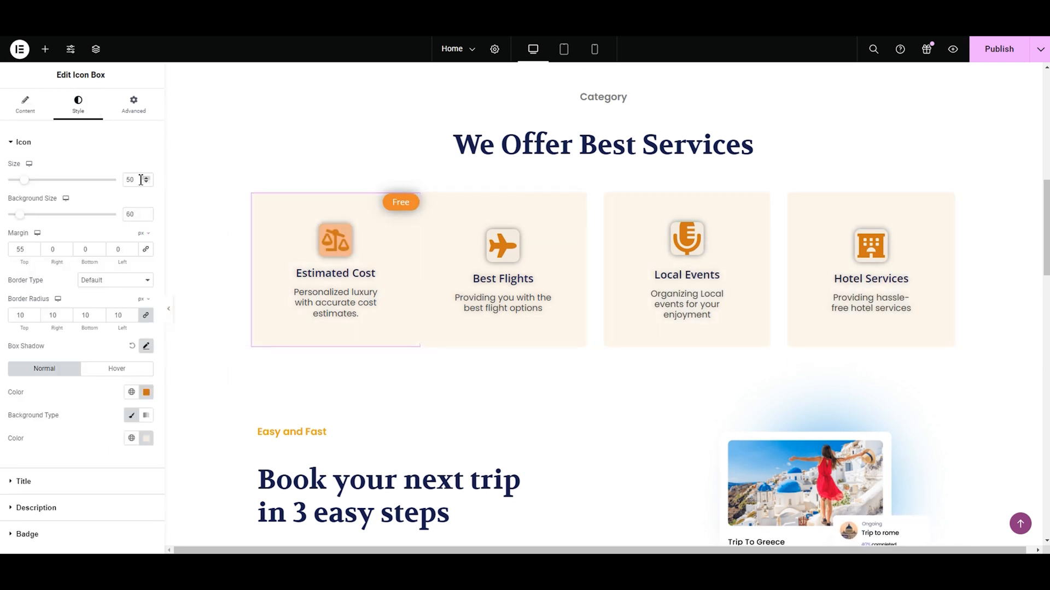
{"action": "left_click", "coordinate": [145, 176]}
{"action": "type", "text": "40"}
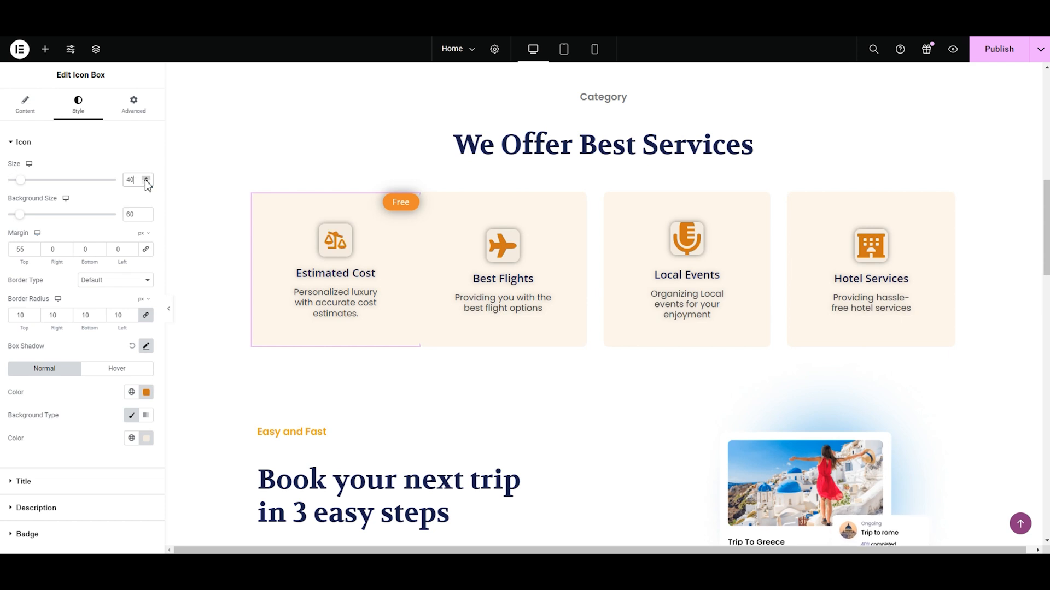
{"action": "left_click", "coordinate": [145, 182]}
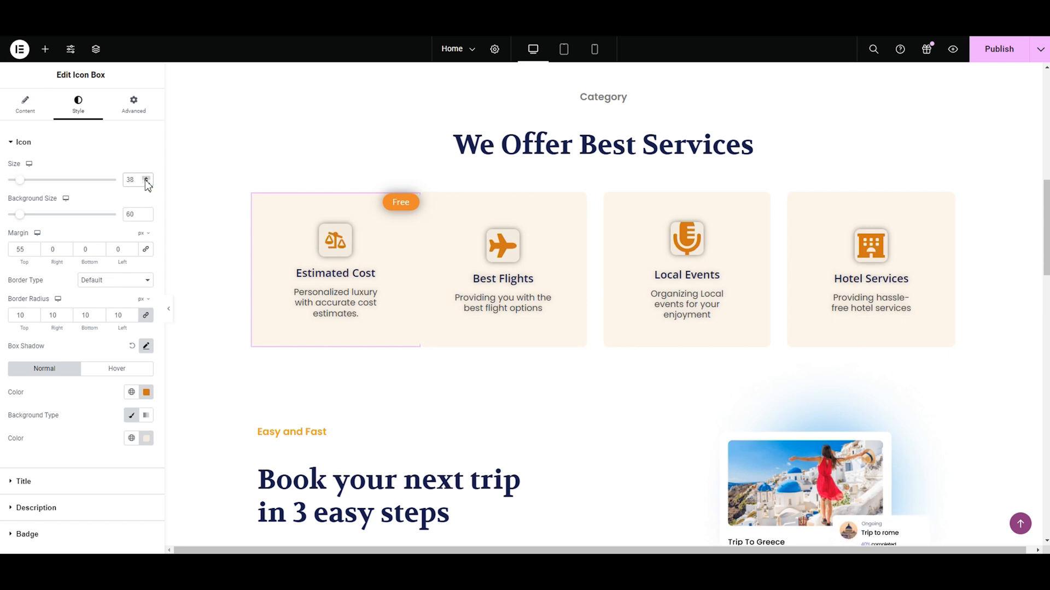
{"action": "left_click", "coordinate": [146, 177]}
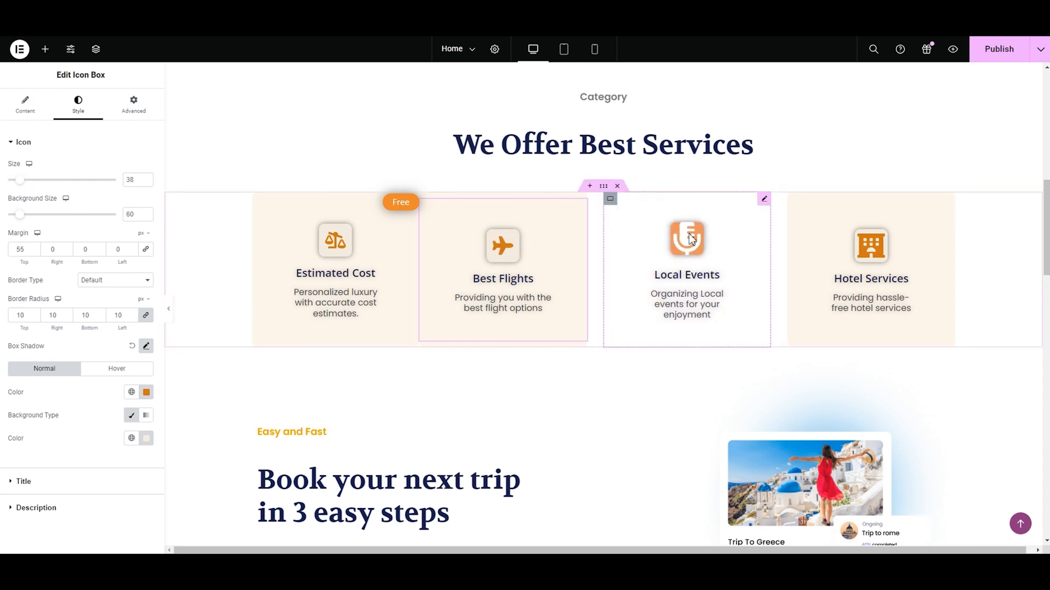
Step: Resize the Local Events and Hotel Services icons to a size of 38
{"action": "left_click", "coordinate": [133, 104]}
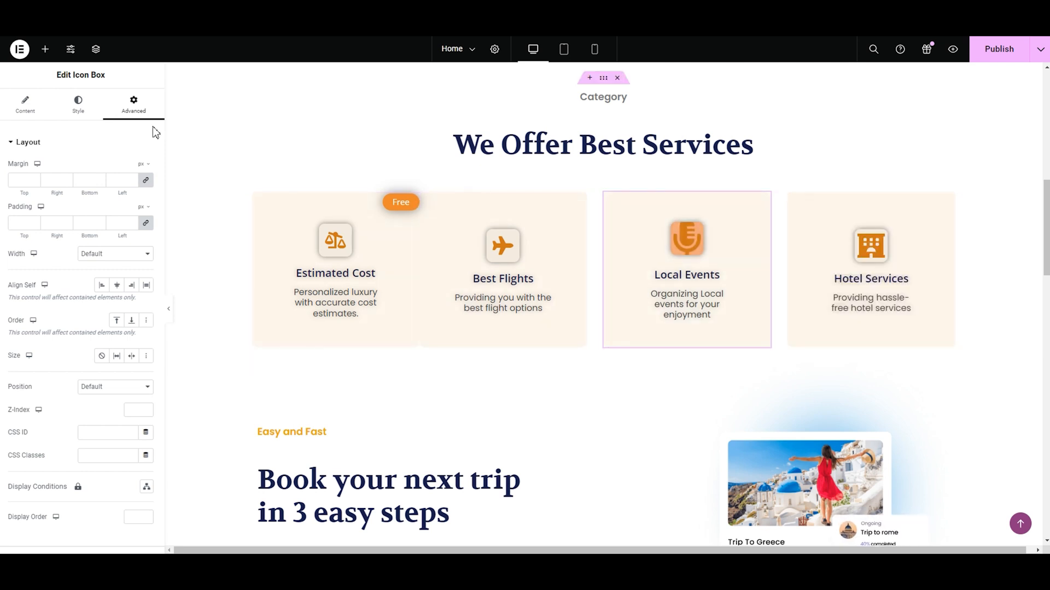
{"action": "left_click", "coordinate": [78, 104]}
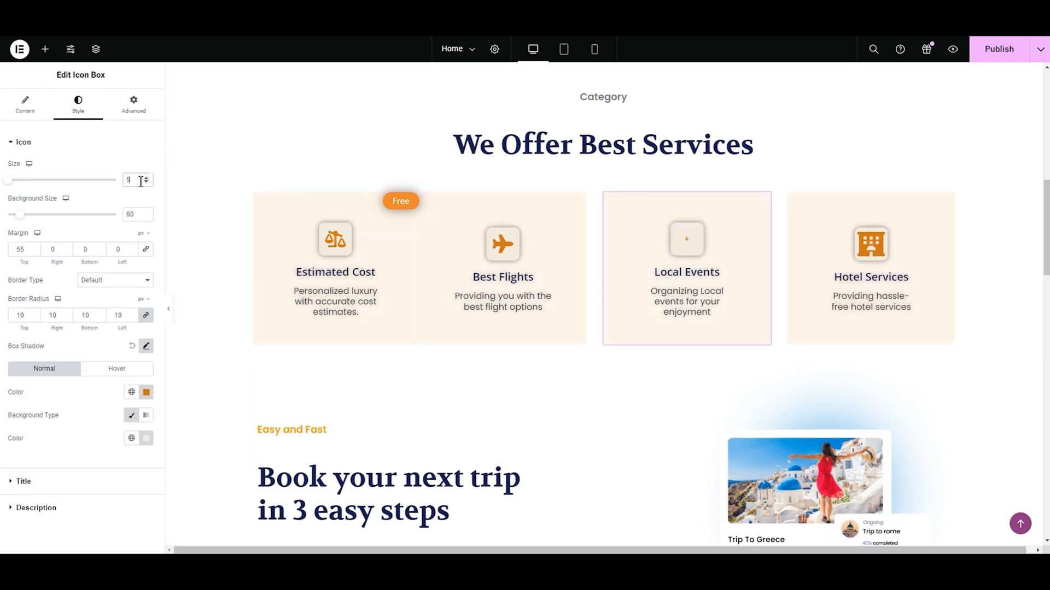
{"action": "left_click", "coordinate": [25, 104]}
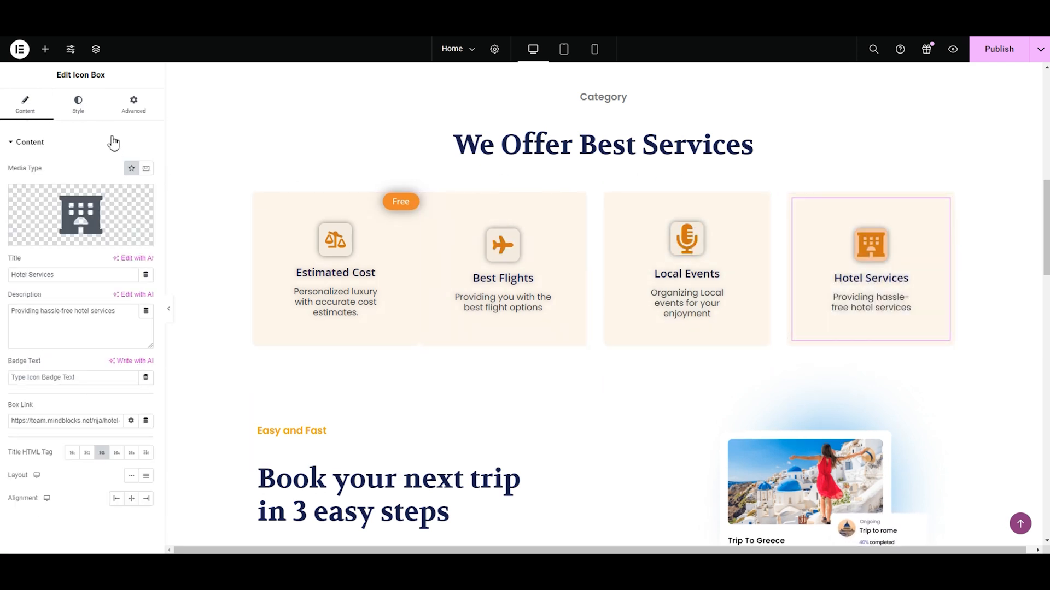
{"action": "left_click", "coordinate": [78, 104]}
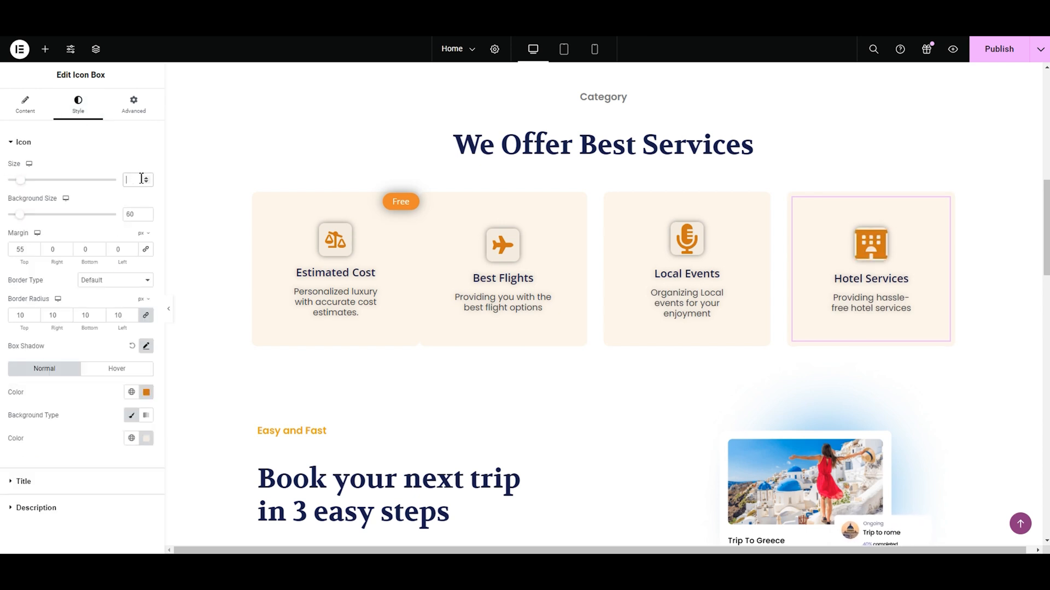
{"action": "type", "text": "38"}
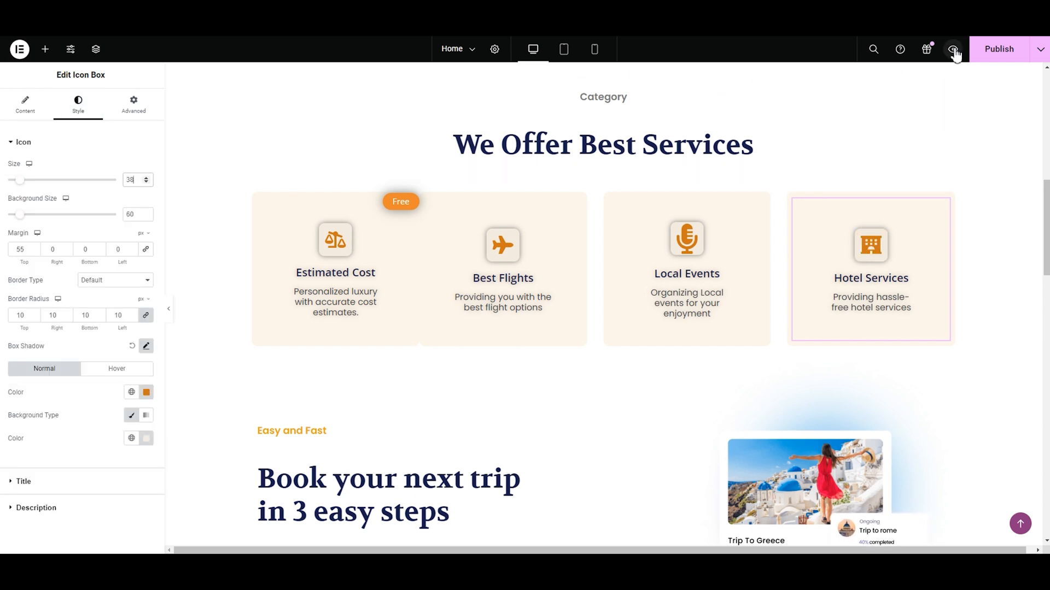
Step: Preview the page live and scroll down to the row of four cream service boxes
{"action": "left_click", "coordinate": [953, 49]}
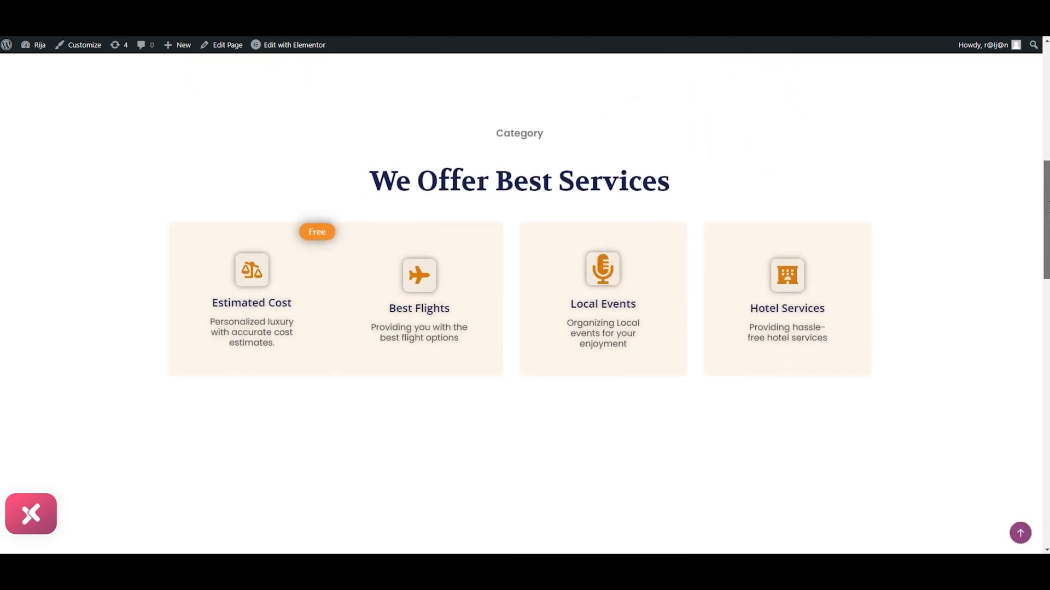
{"action": "scroll", "scroll_direction": "down", "scroll_amount": 3}
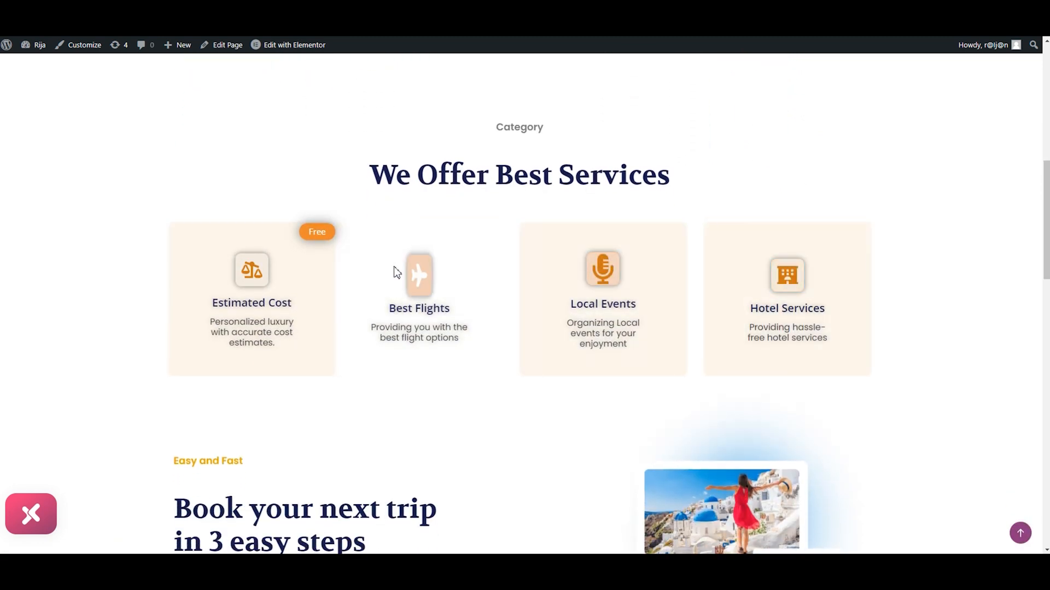